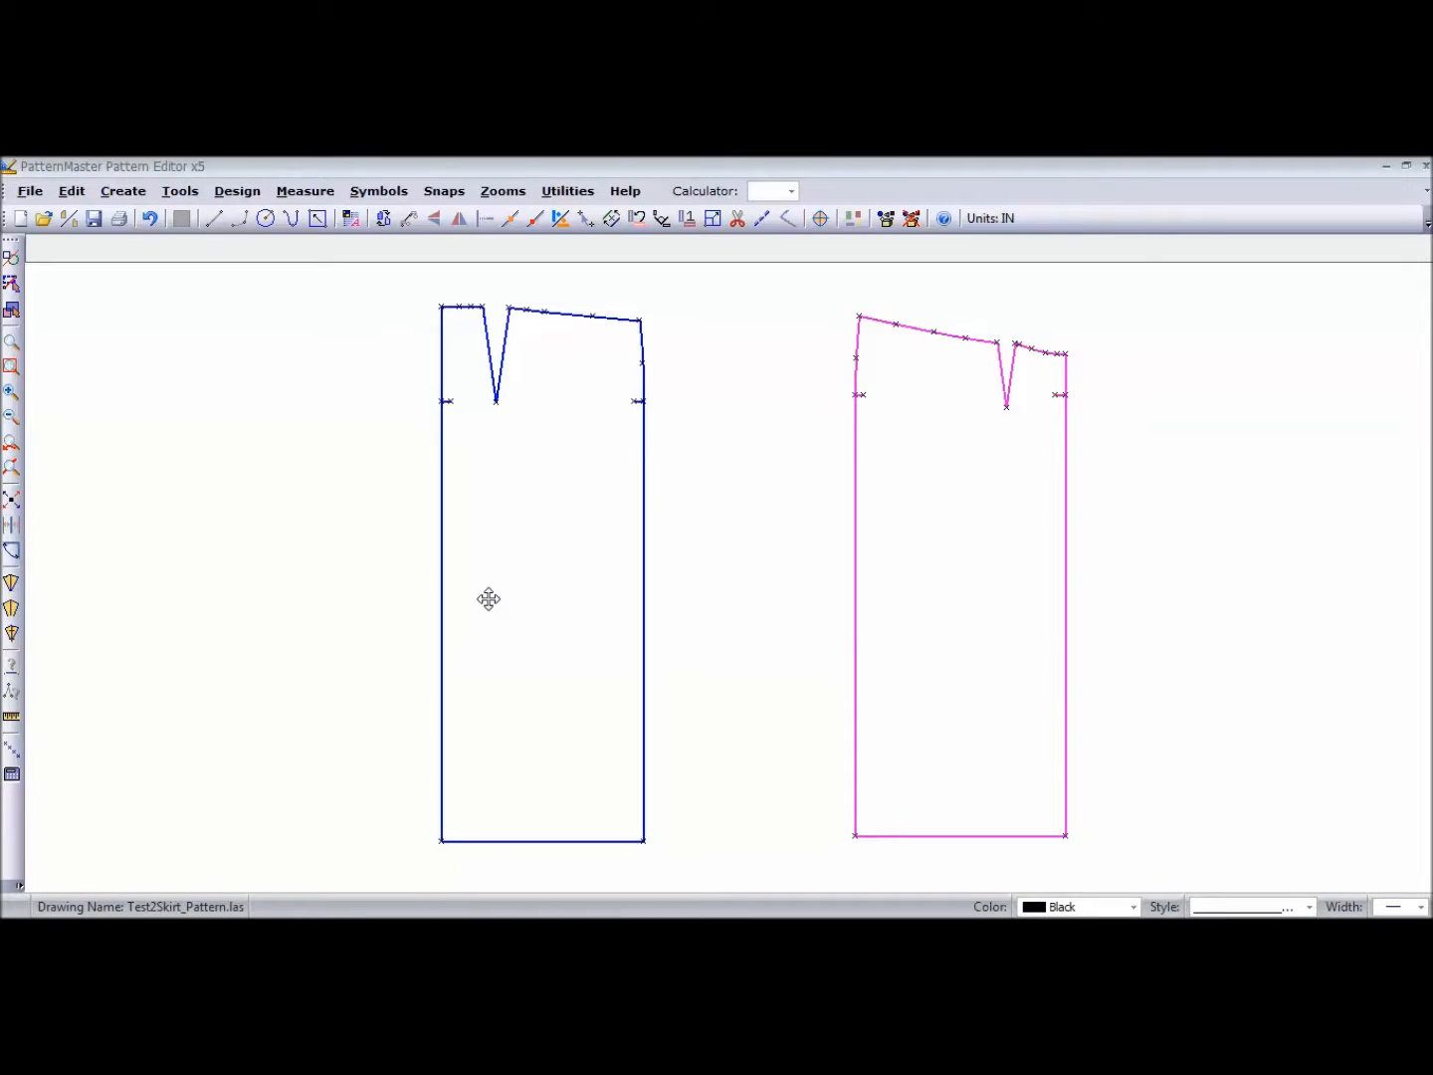
pyautogui.moveTo(171, 420)
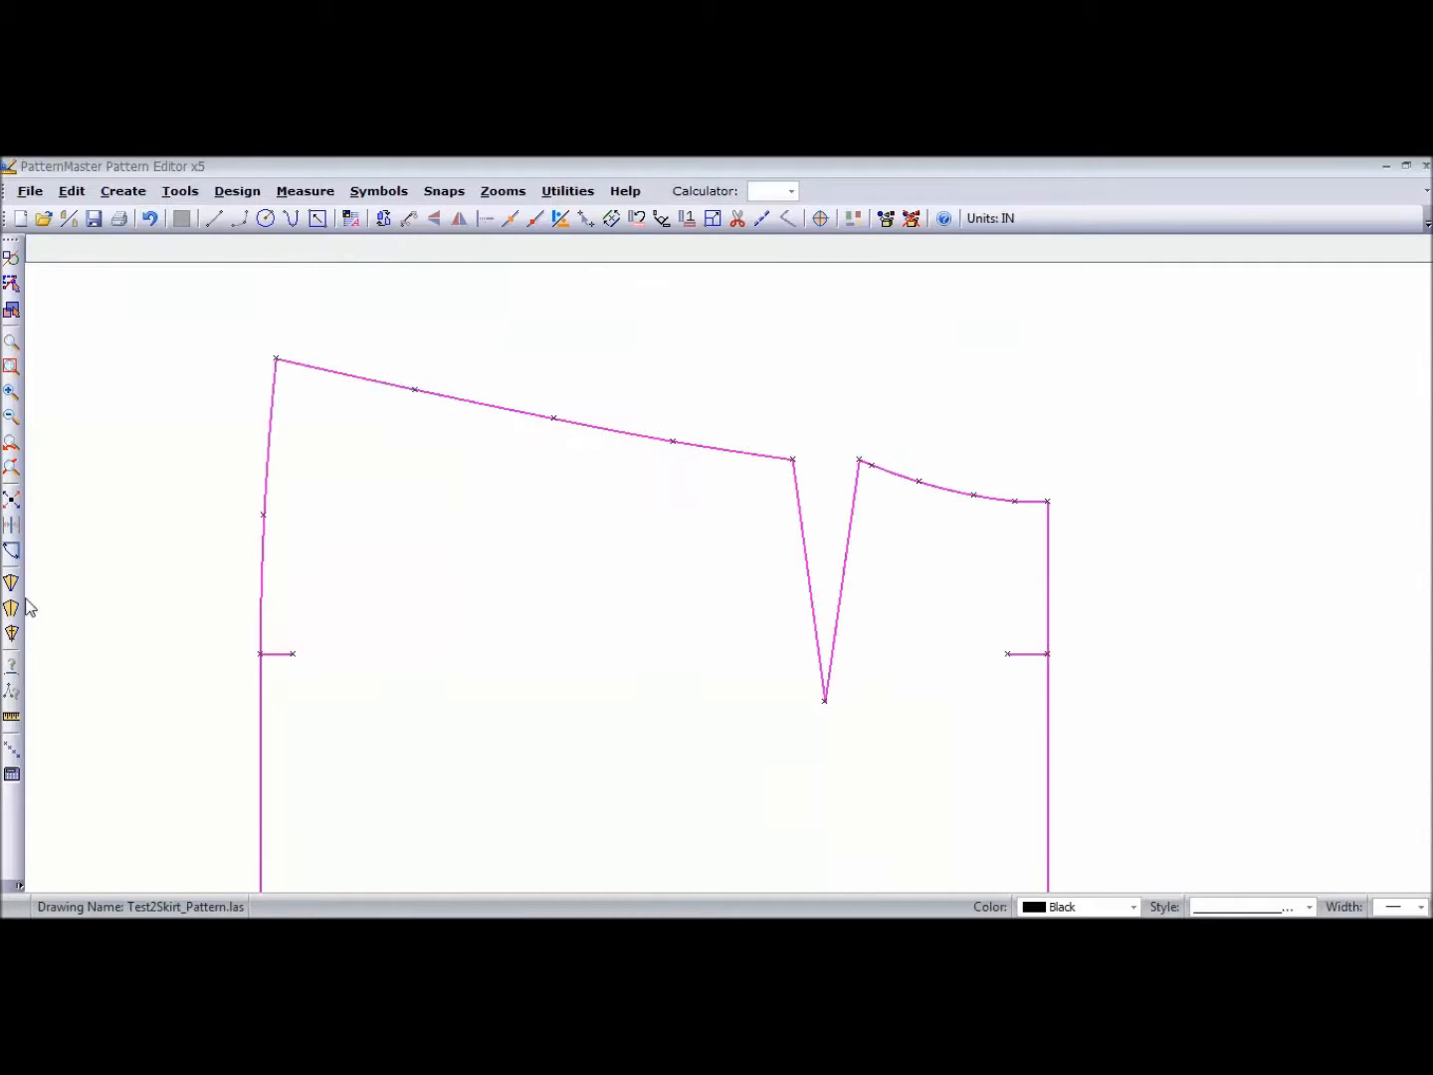
pyautogui.moveTo(632, 531)
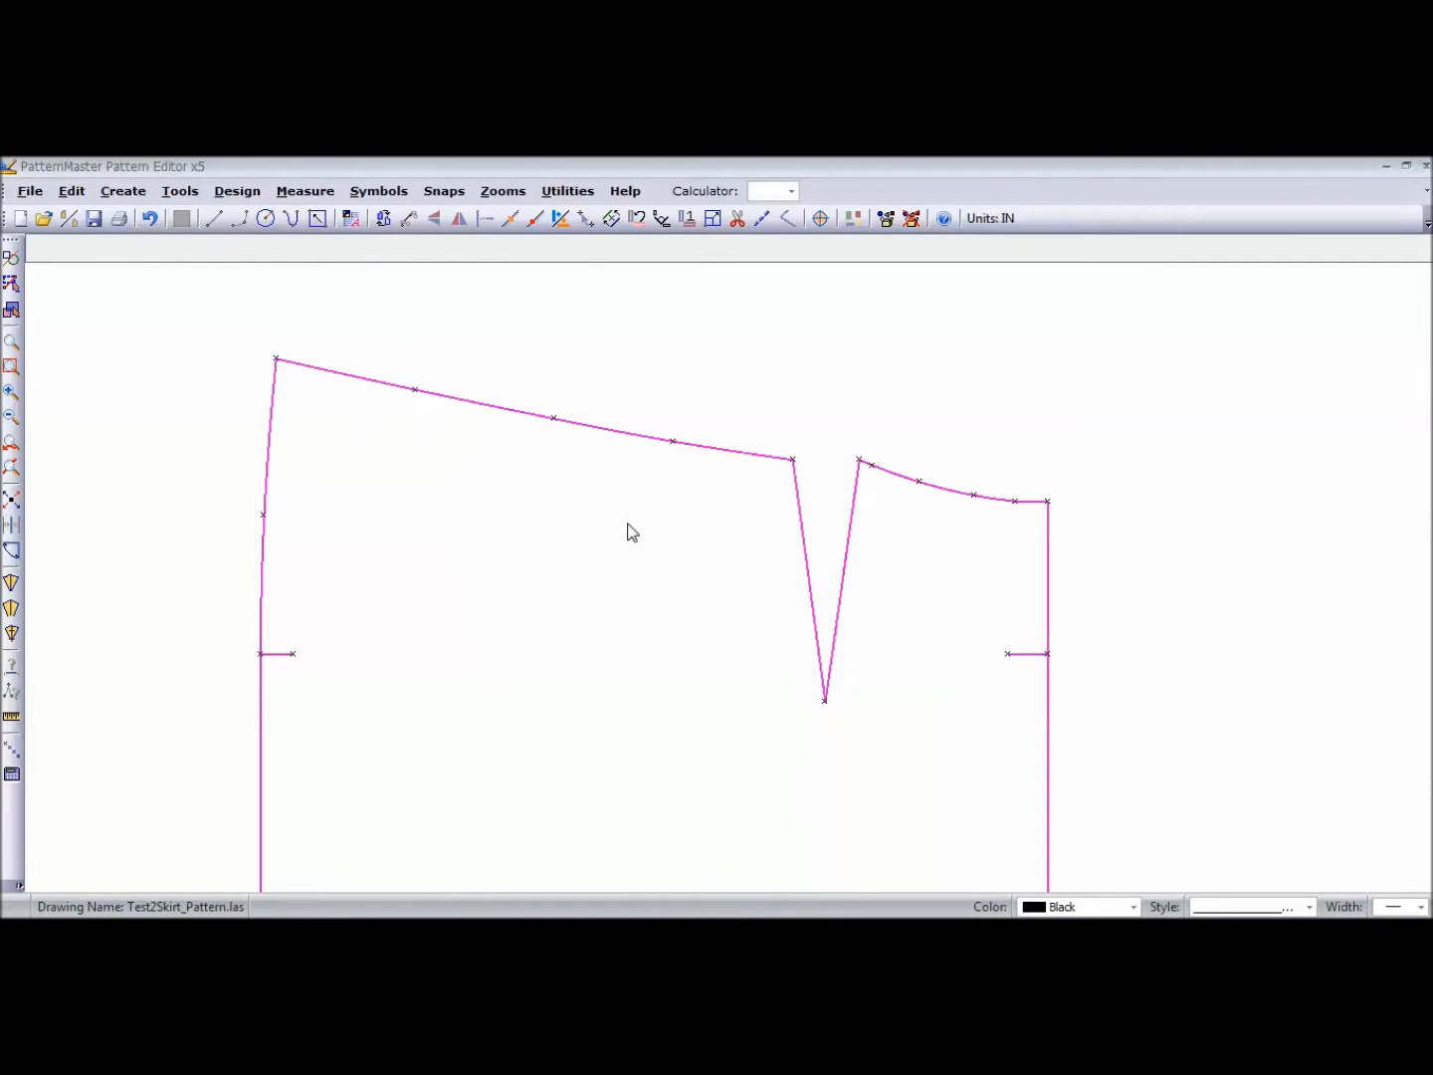
pyautogui.moveTo(58, 597)
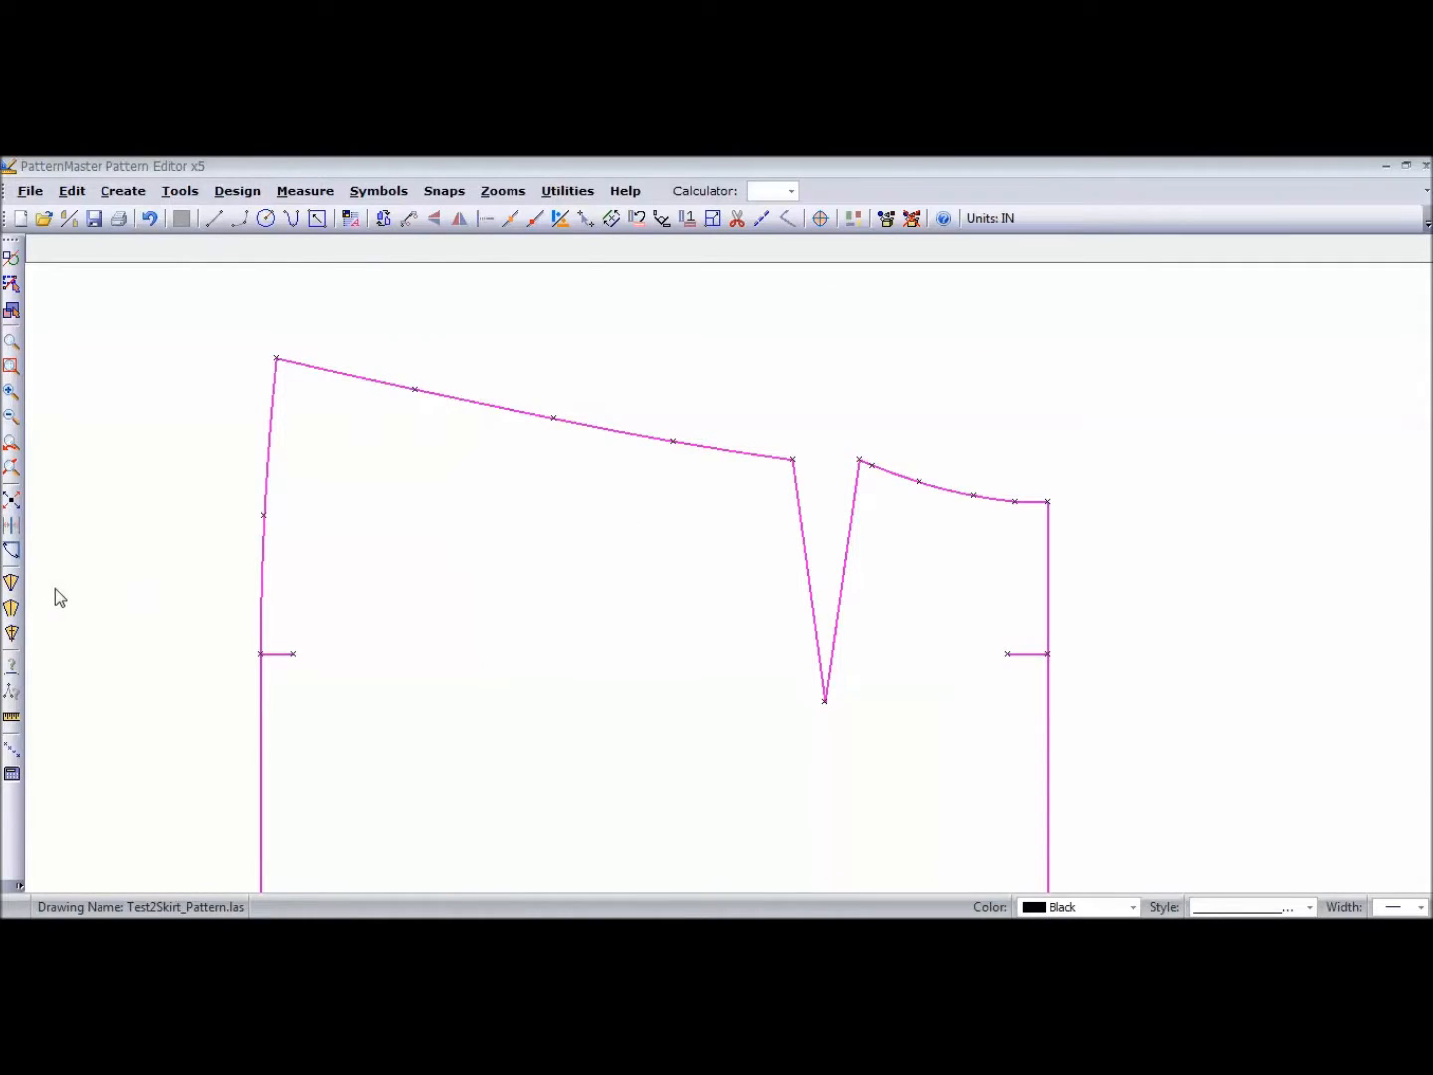
pyautogui.moveTo(12, 585)
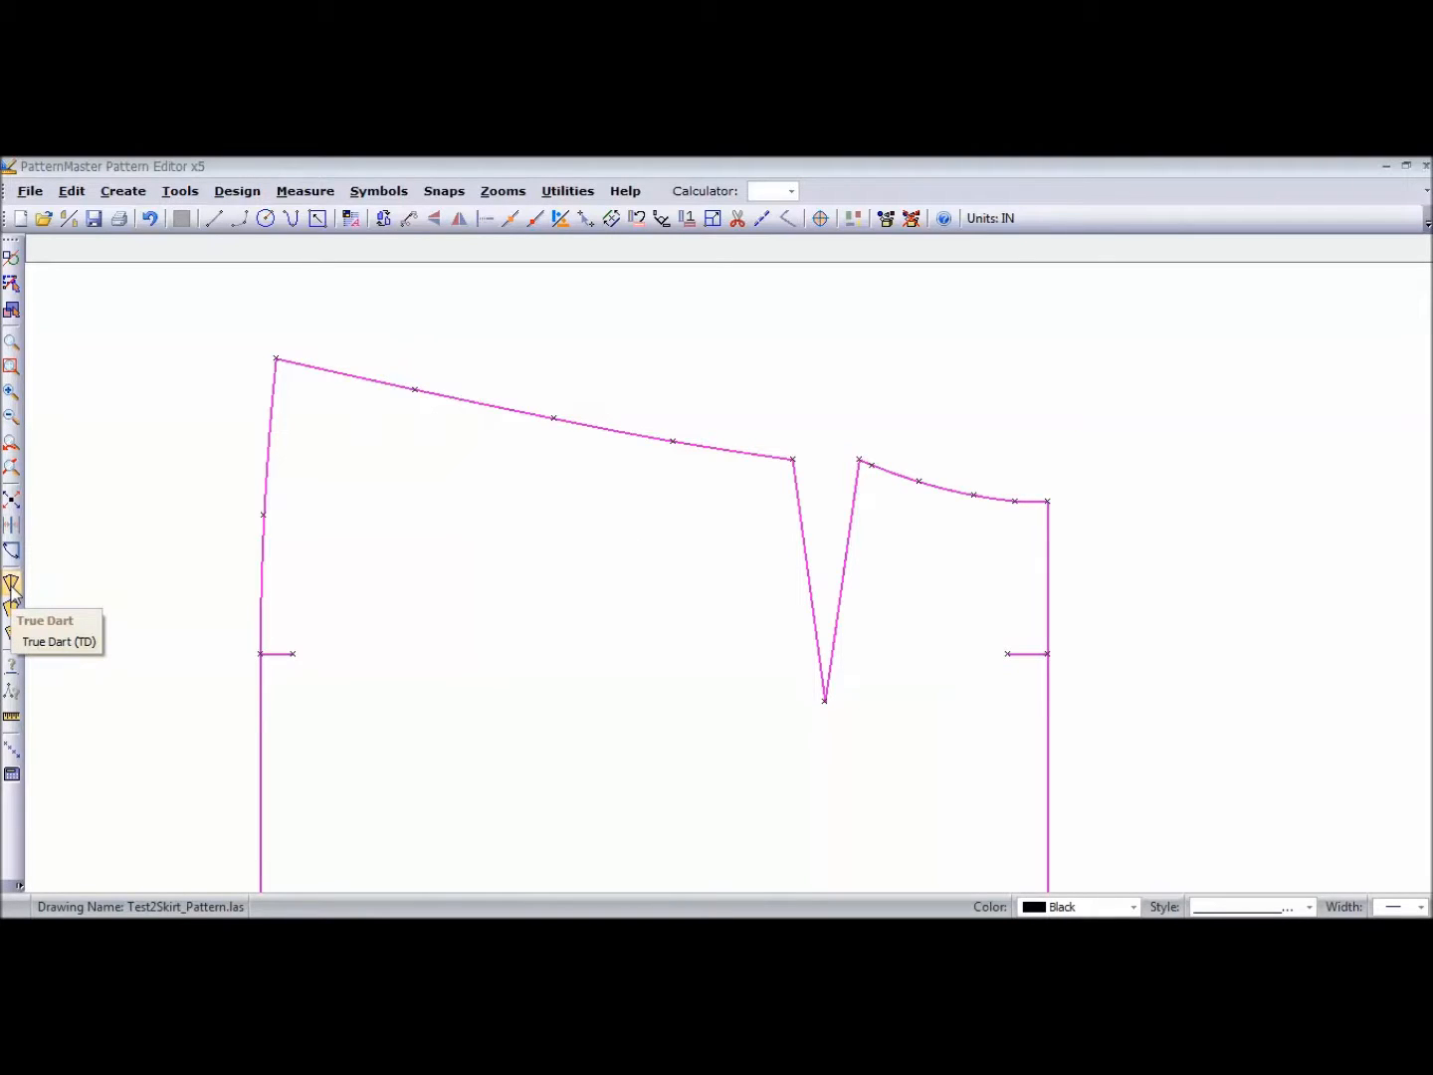
# - True the back waist dart against the waistline, marking the dart point and both leg ends
pyautogui.click(12, 587)
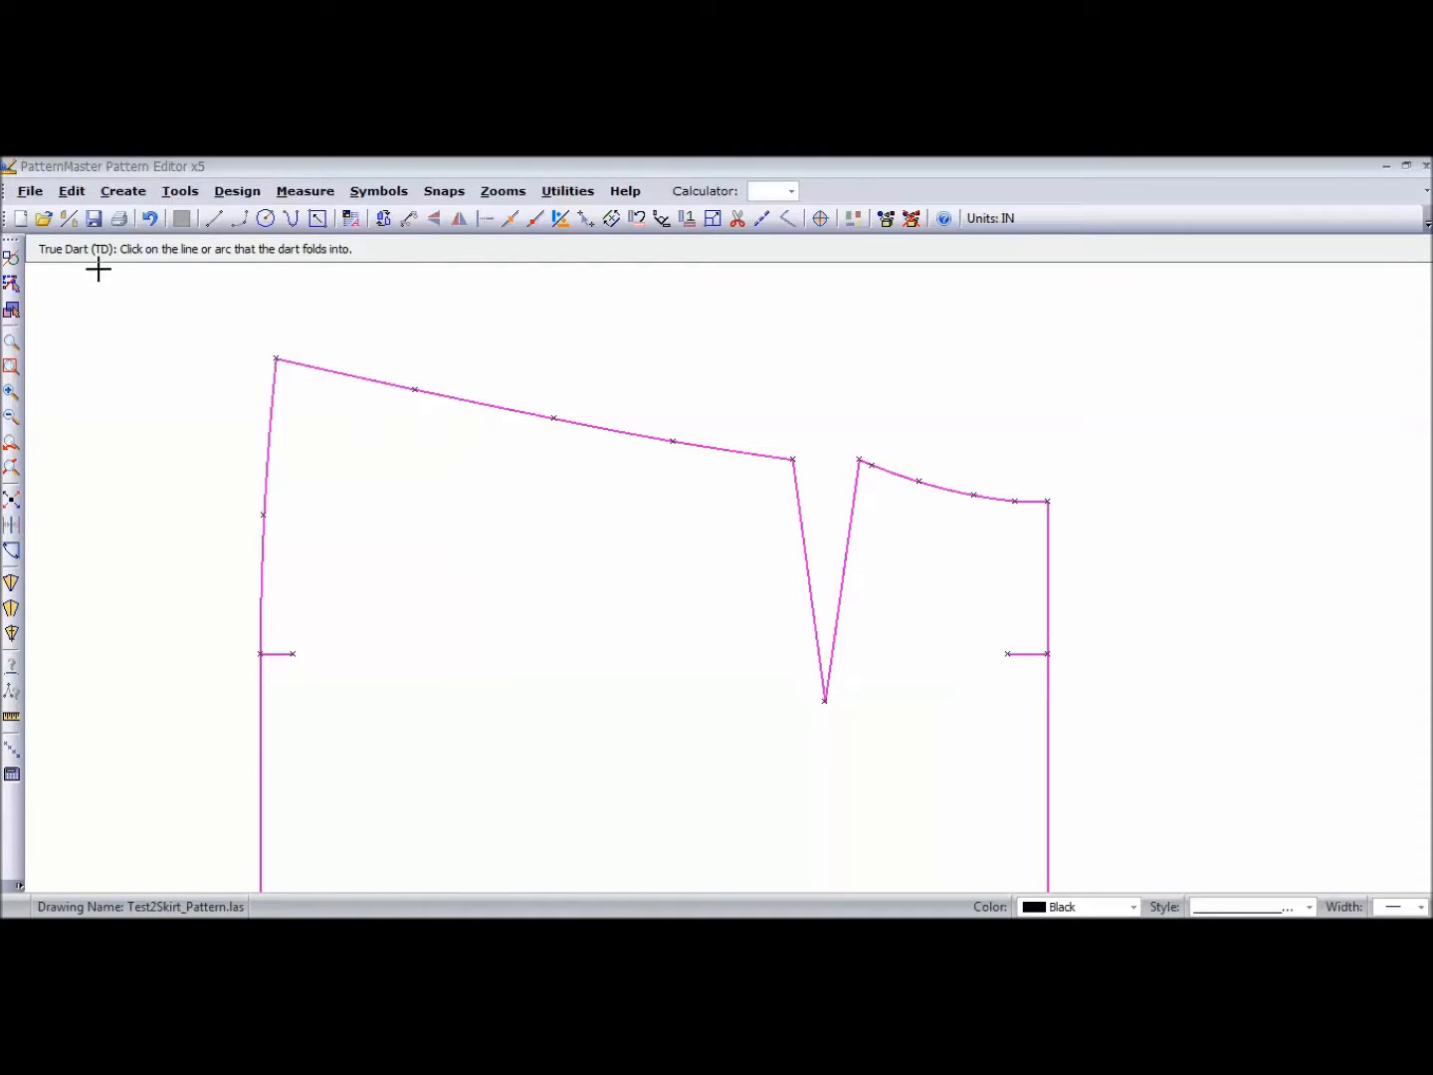
pyautogui.moveTo(330, 263)
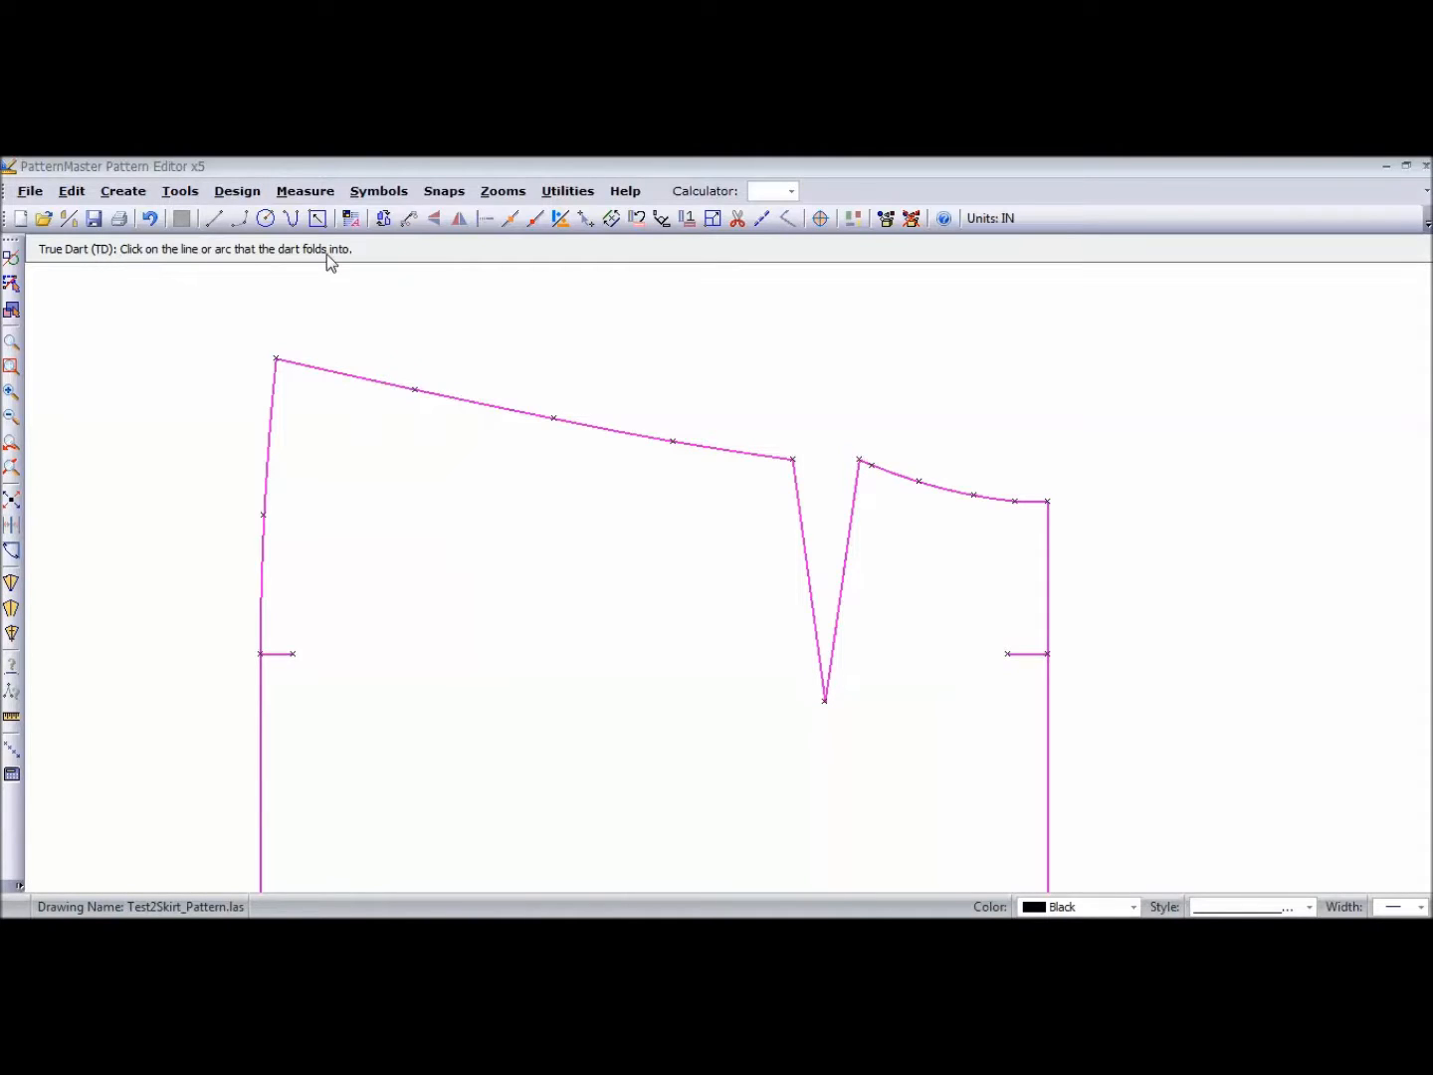
pyautogui.moveTo(187, 261)
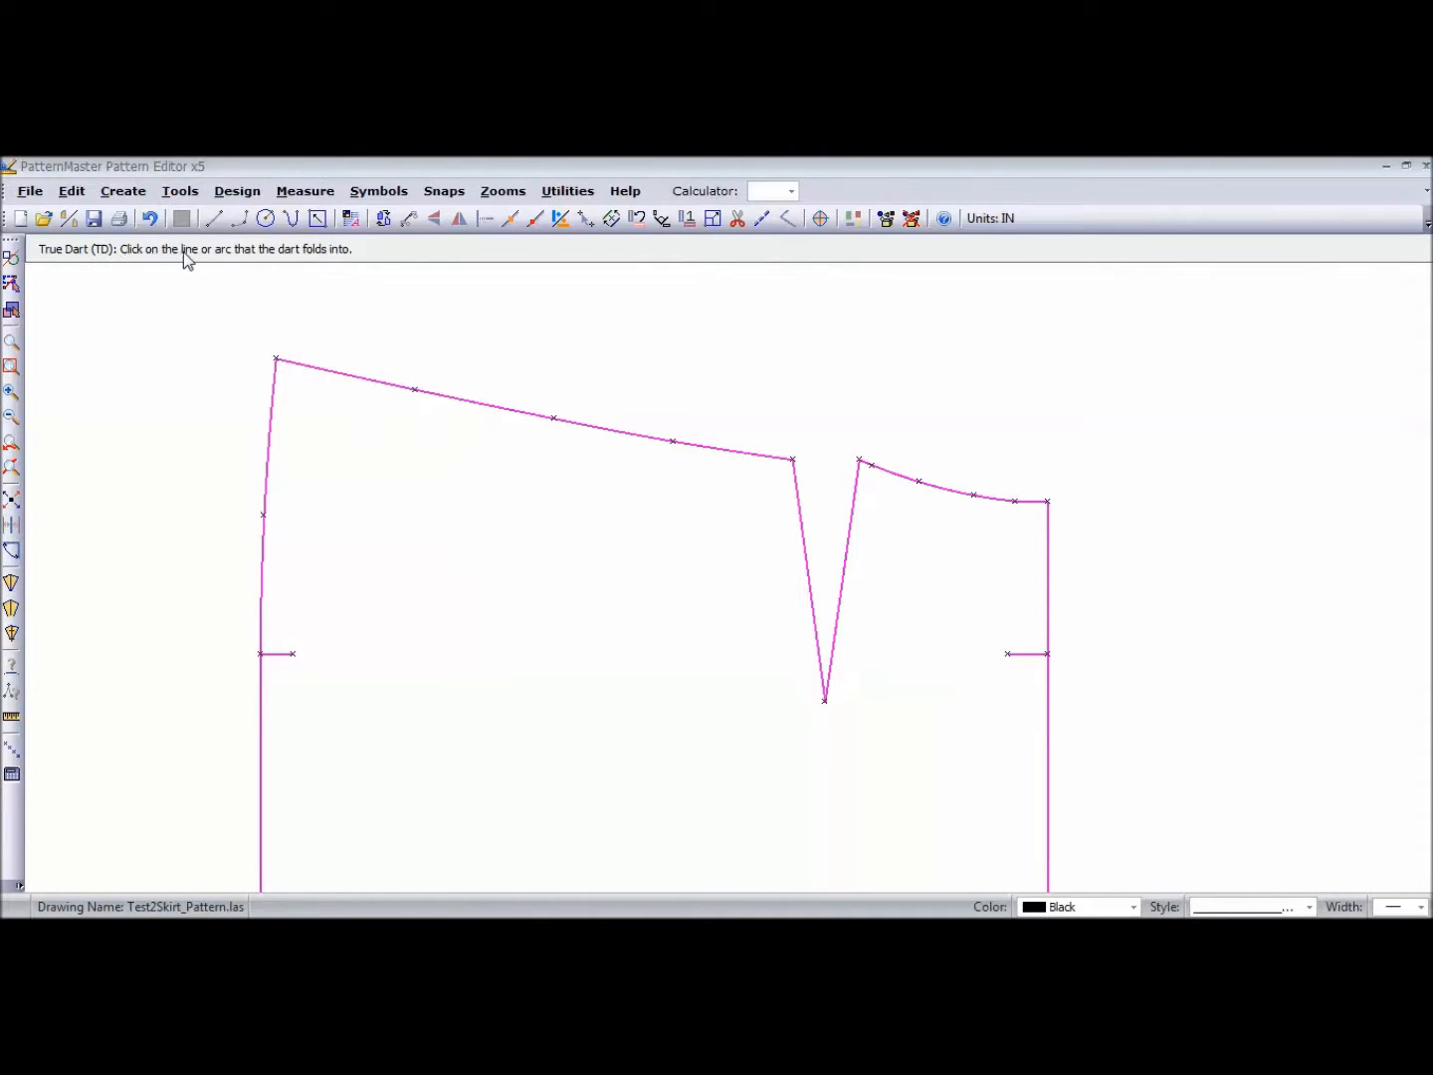
pyautogui.moveTo(303, 257)
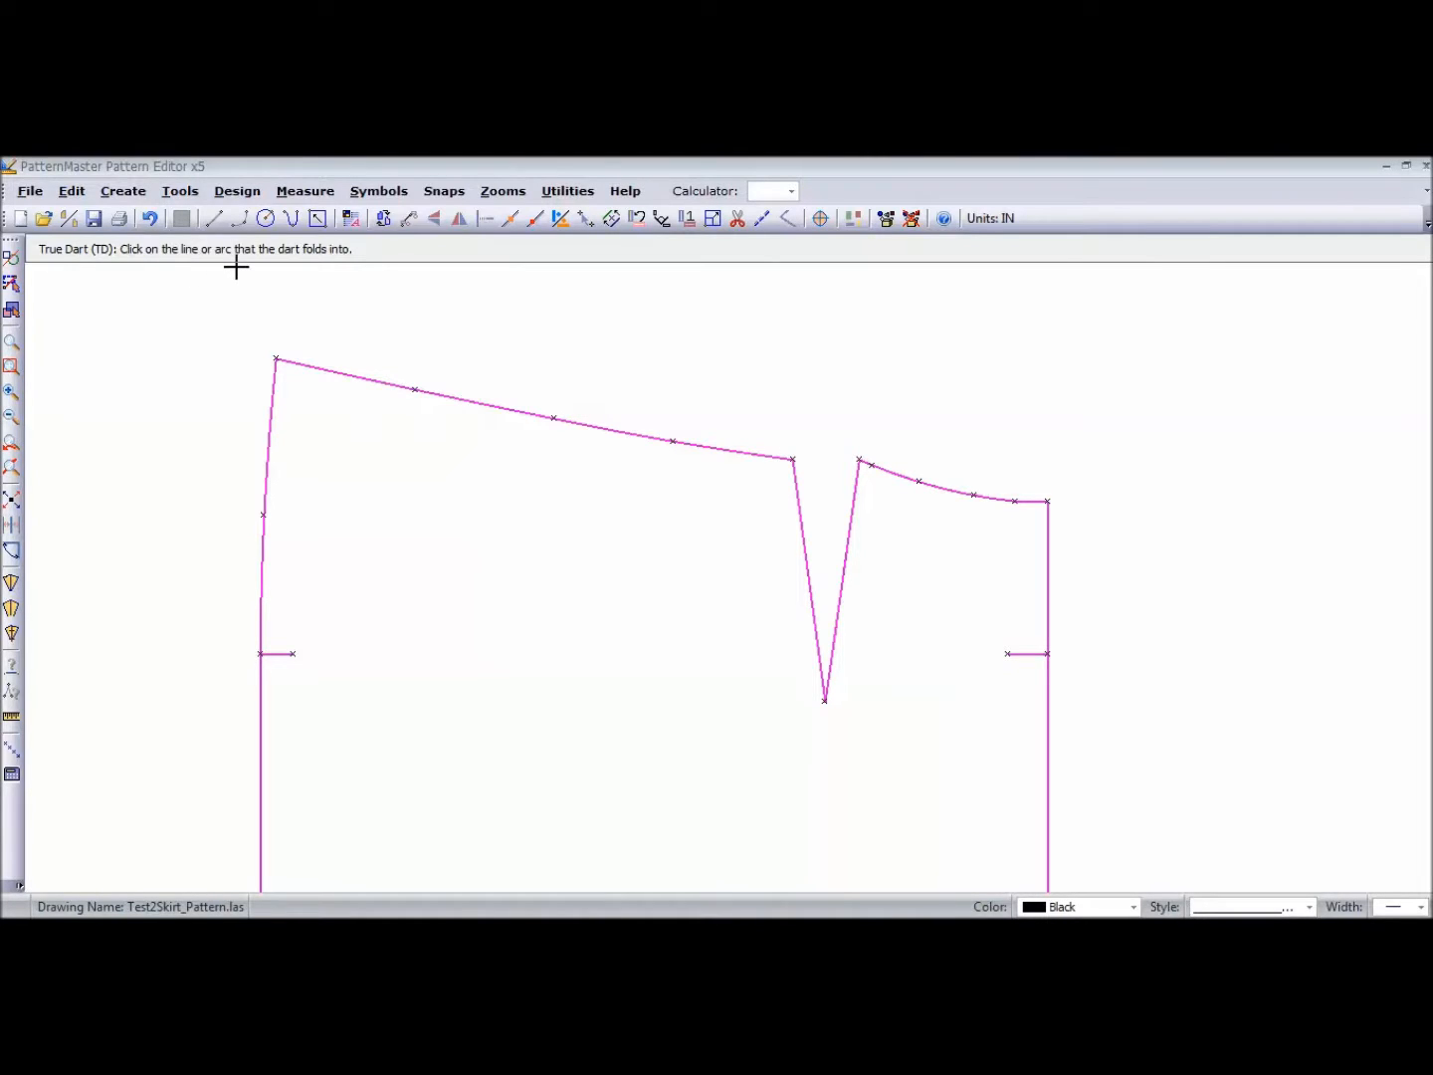
pyautogui.moveTo(301, 267)
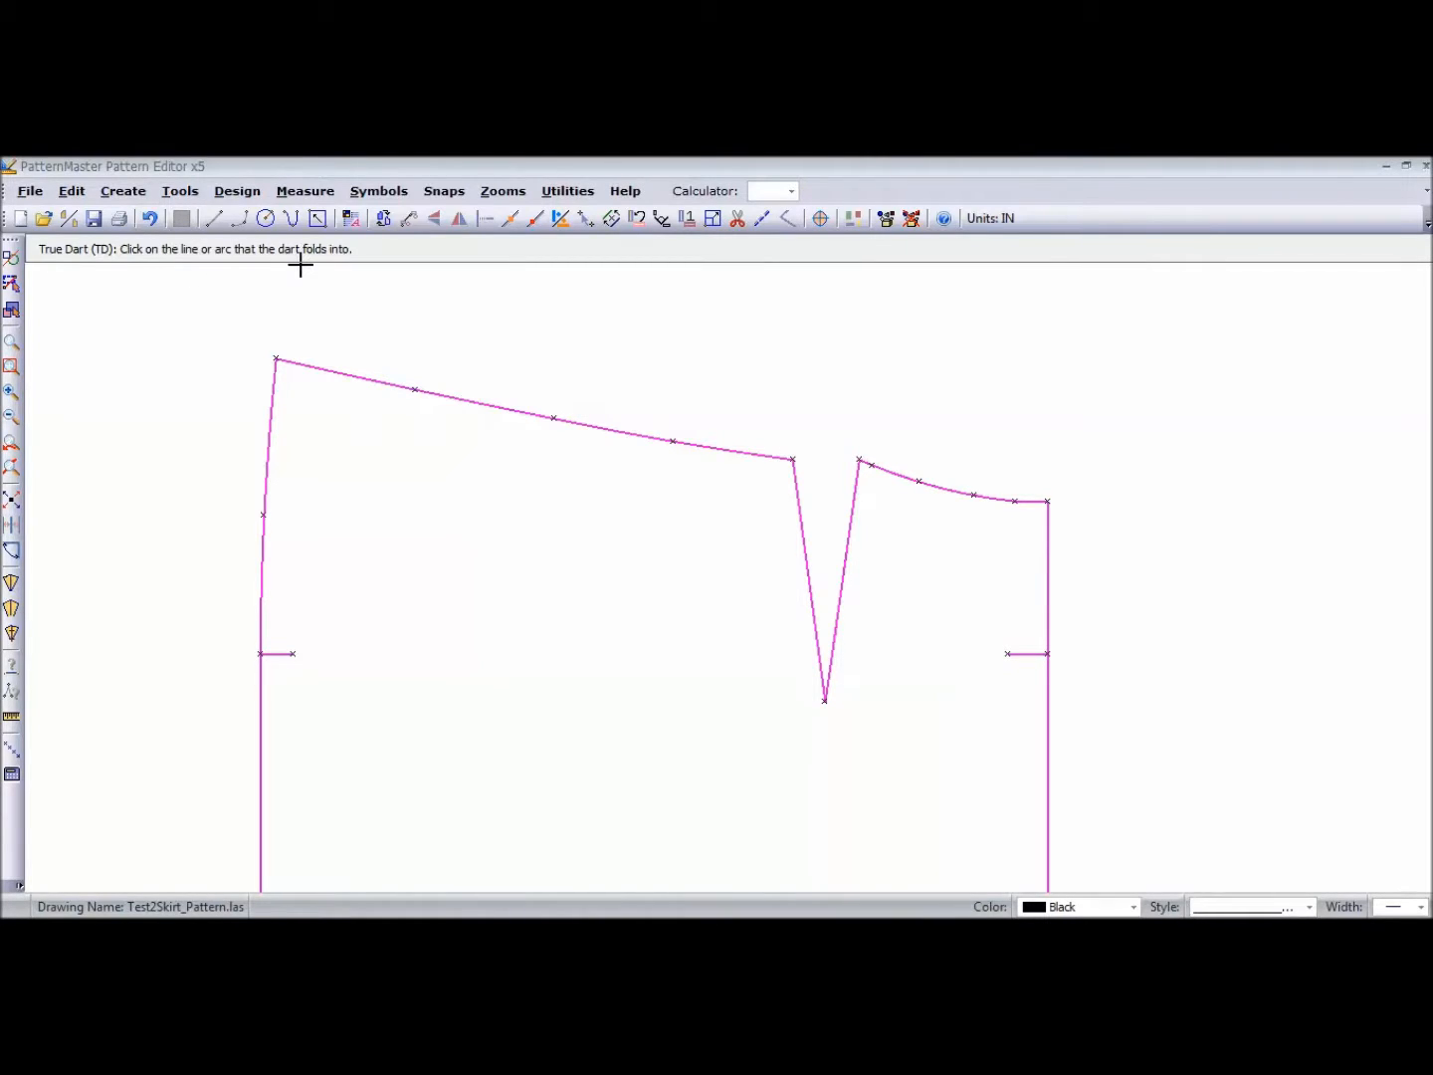
pyautogui.moveTo(869, 558)
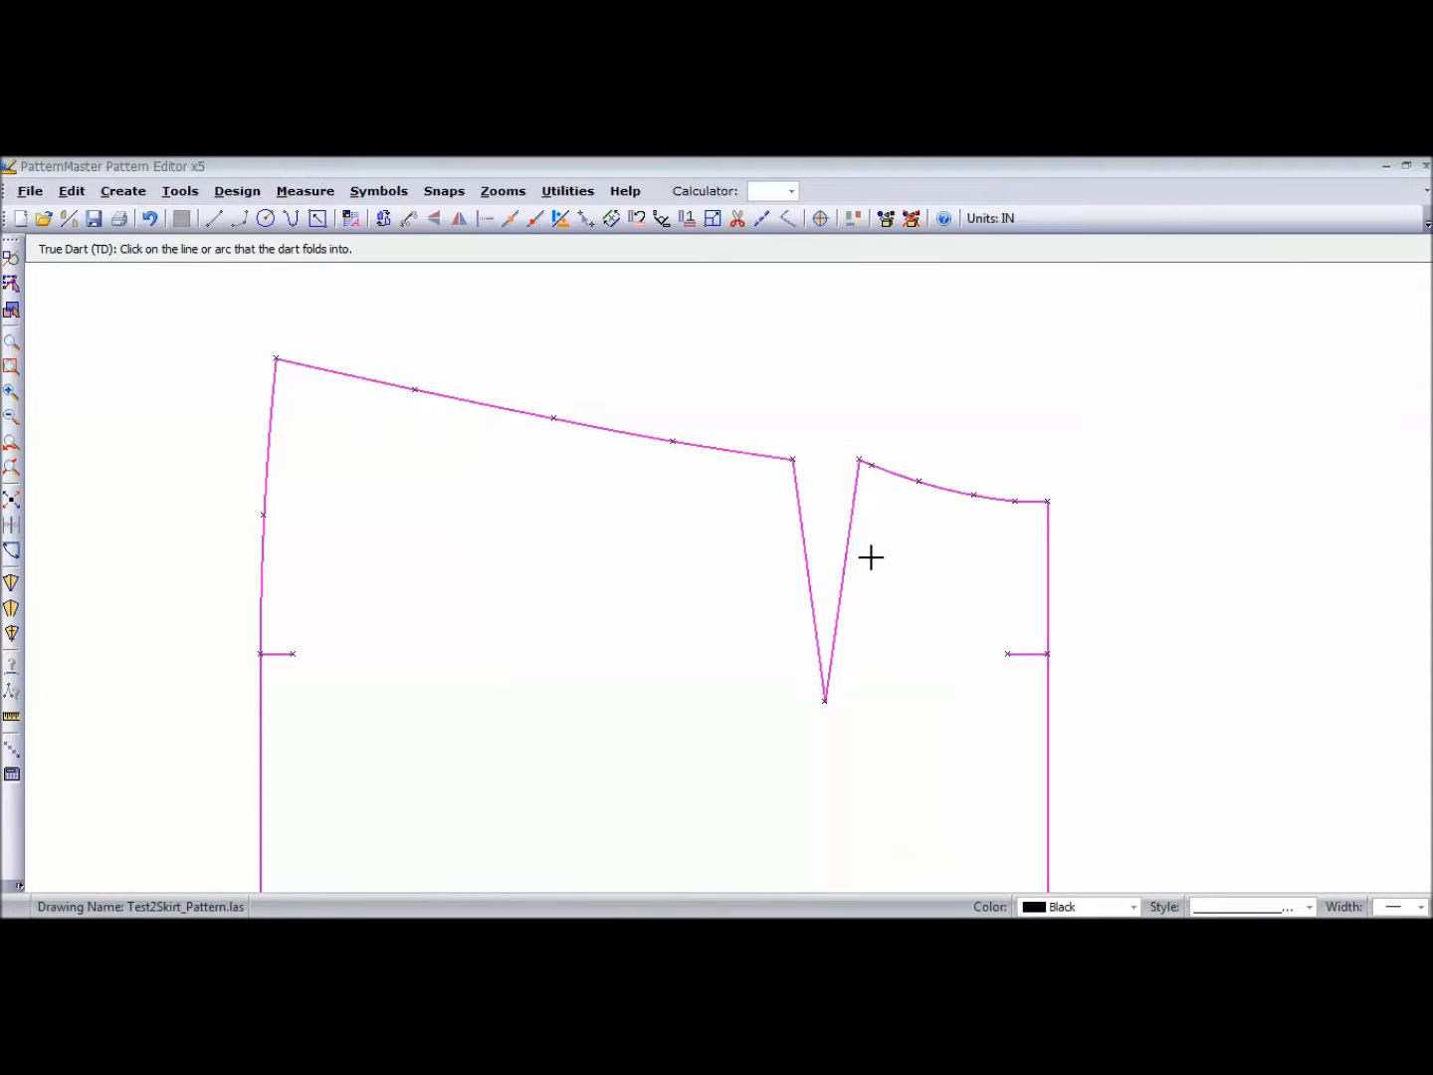
pyautogui.moveTo(879, 469)
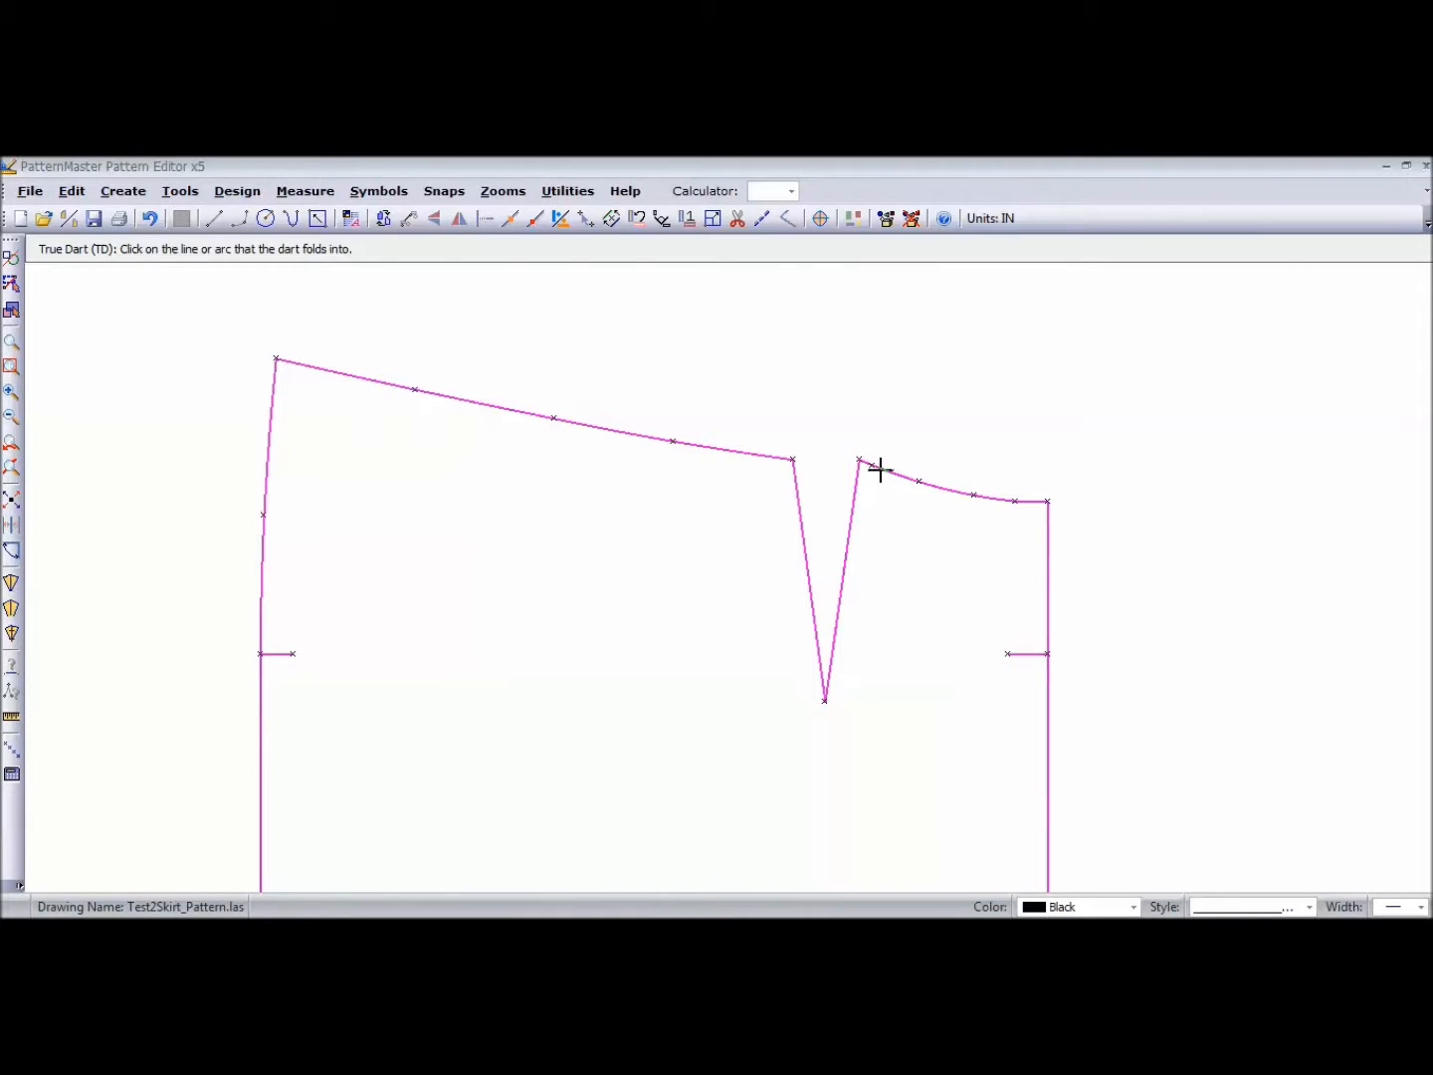
pyautogui.click(885, 476)
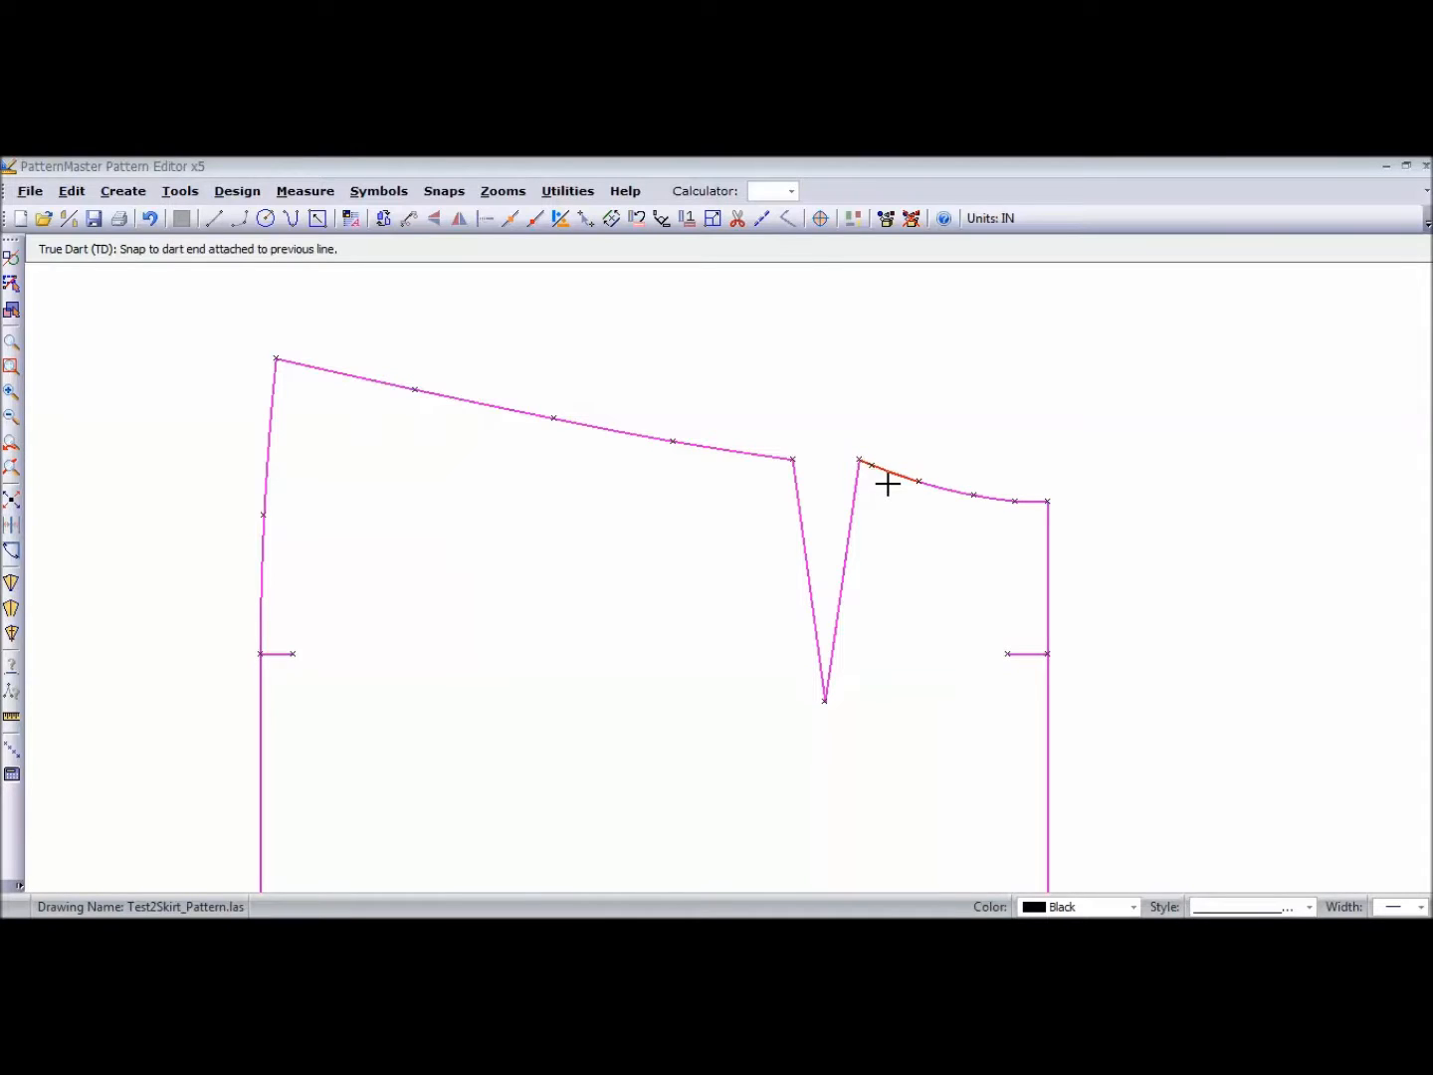
pyautogui.moveTo(891, 489)
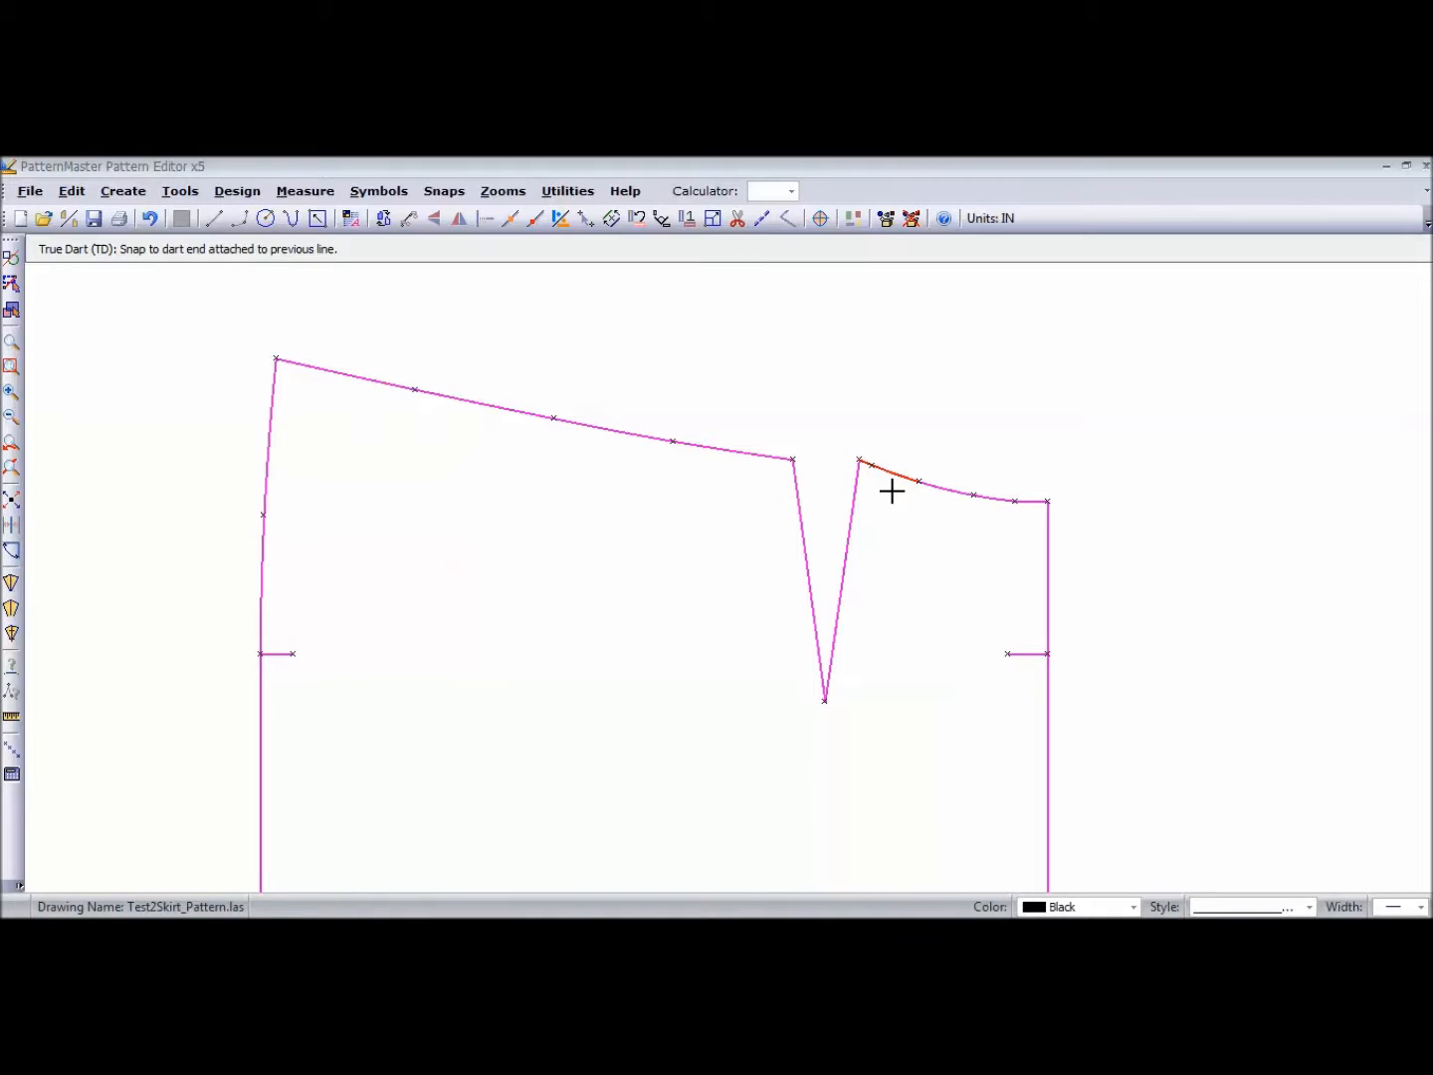
pyautogui.moveTo(856, 481)
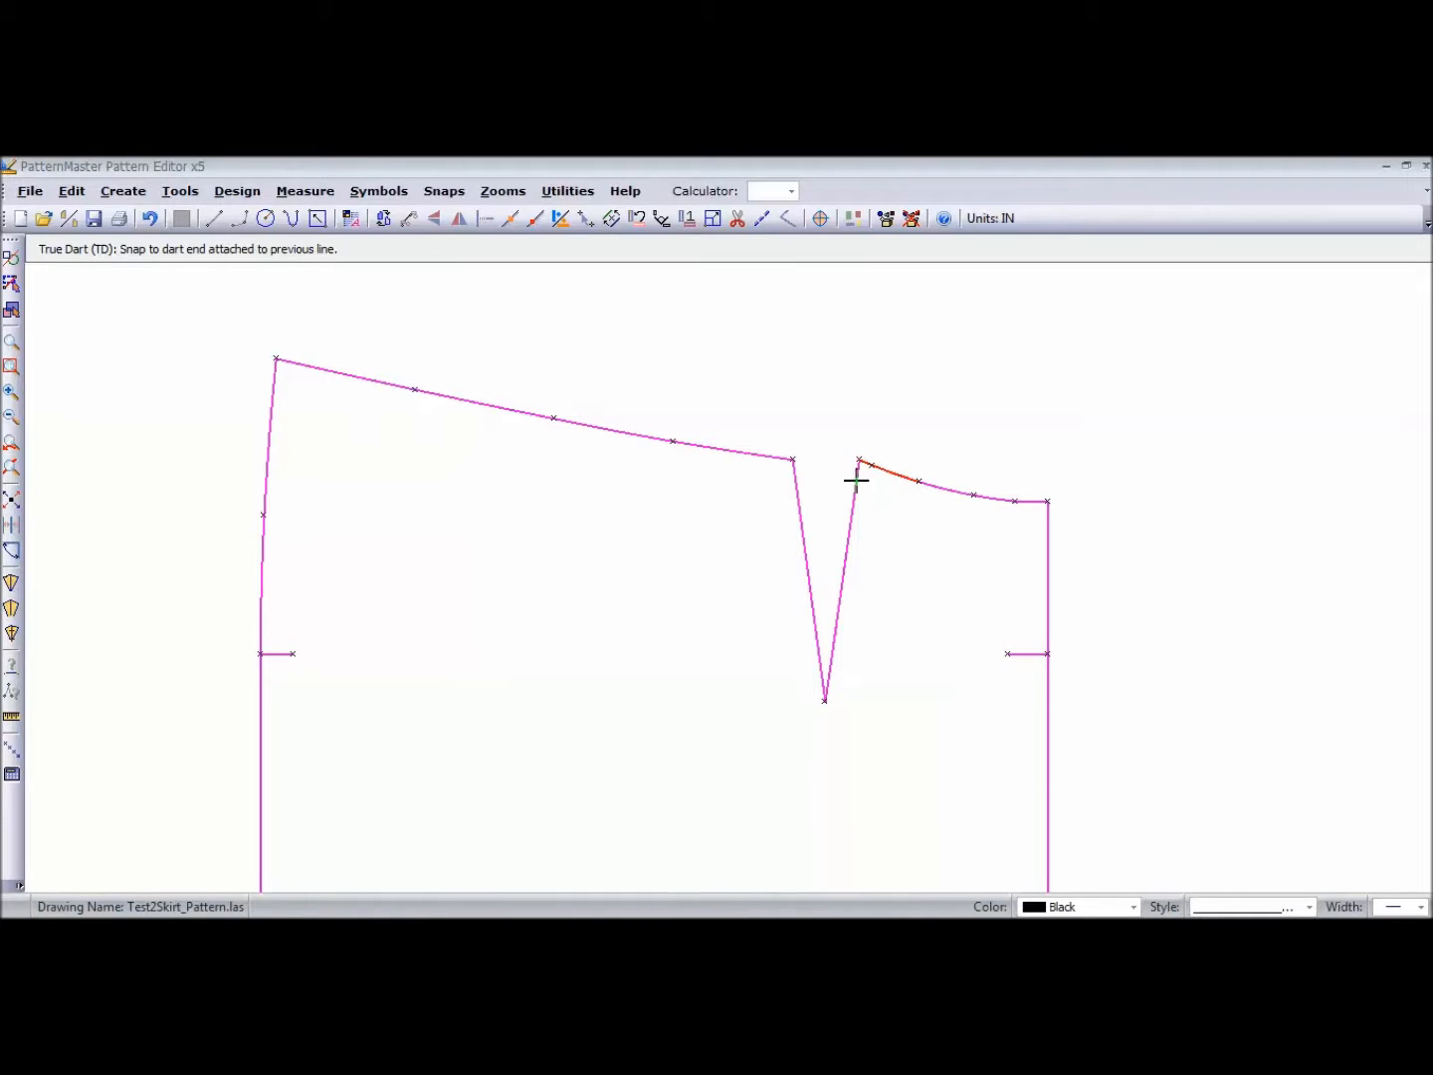
pyautogui.moveTo(848, 443)
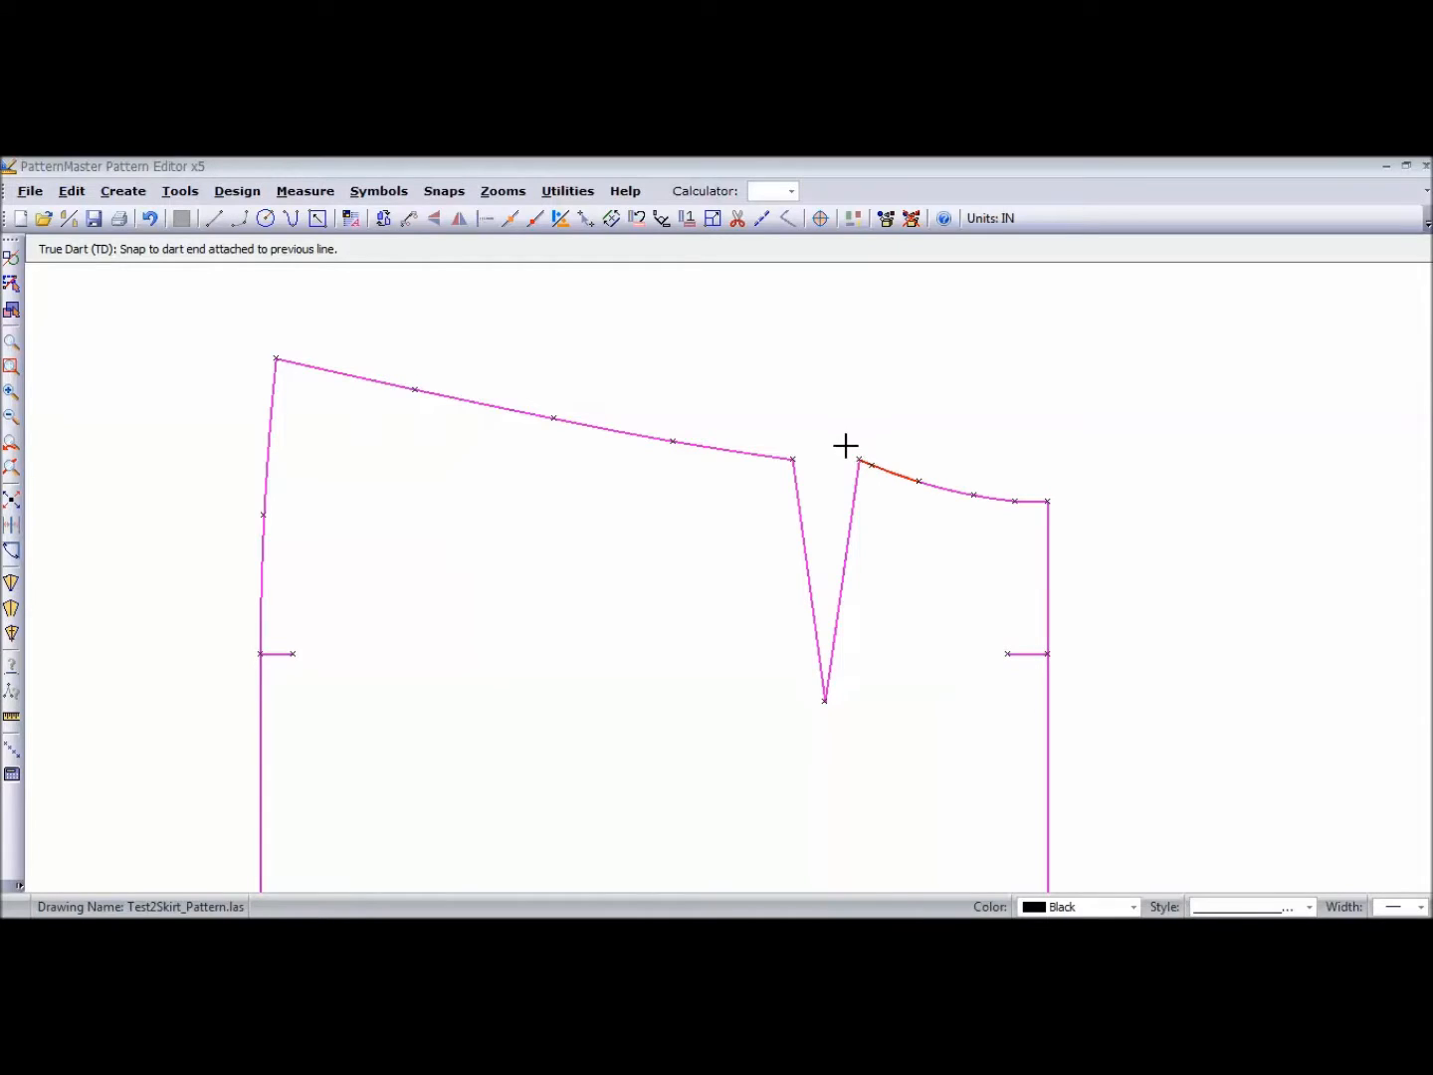
pyautogui.moveTo(857, 461)
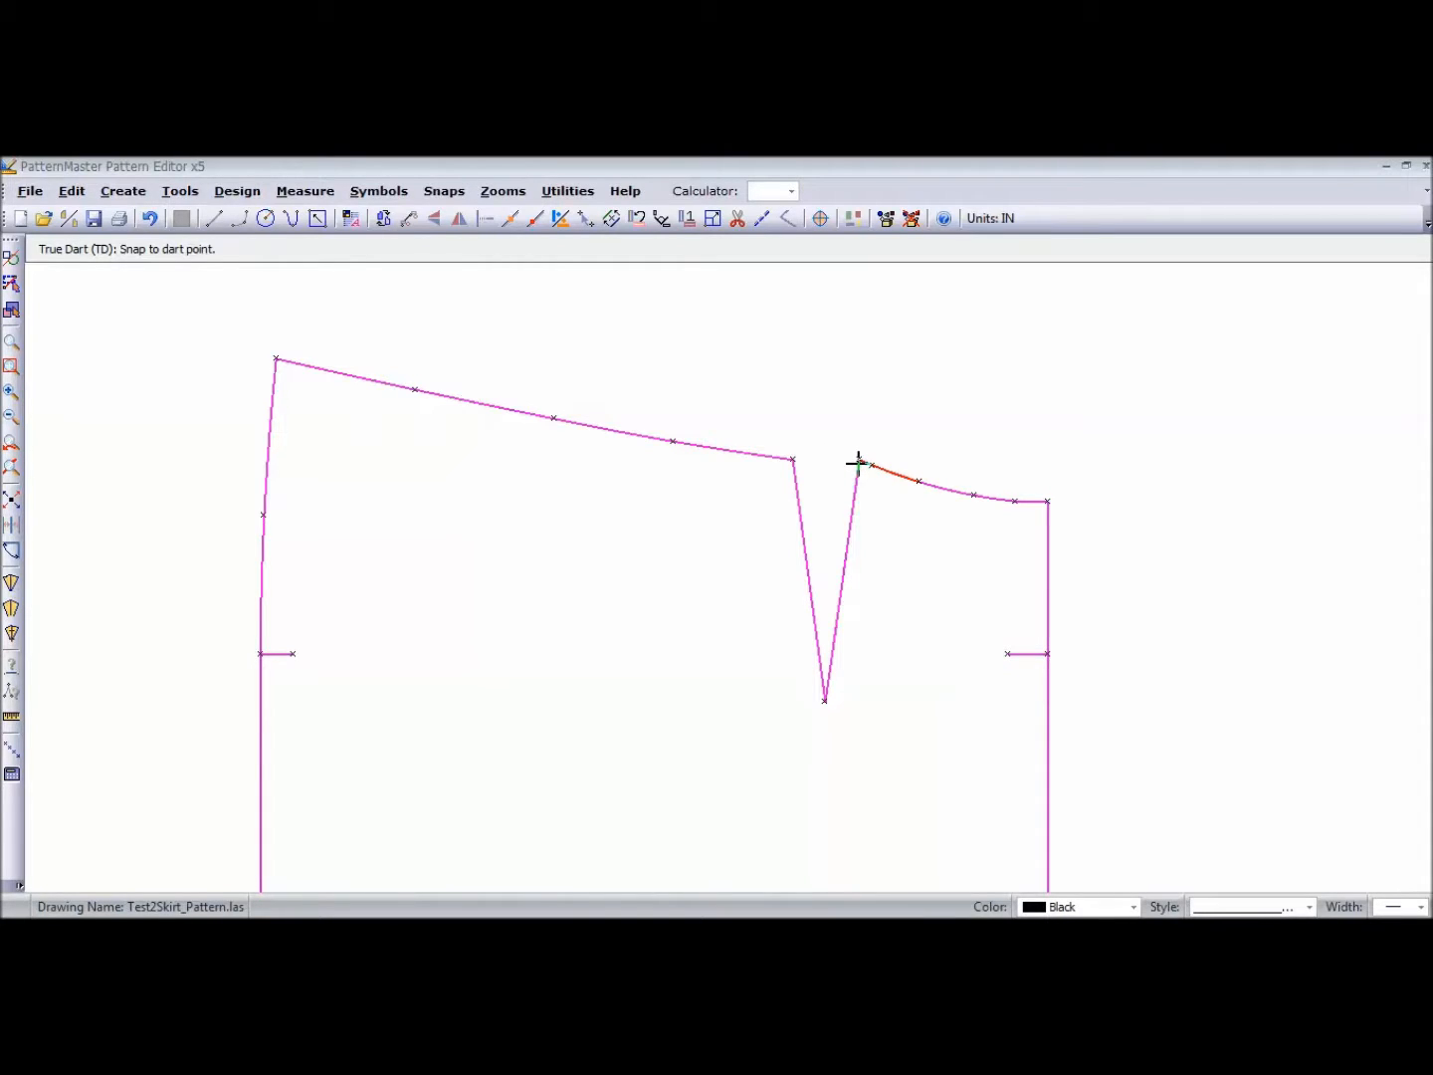
pyautogui.click(857, 464)
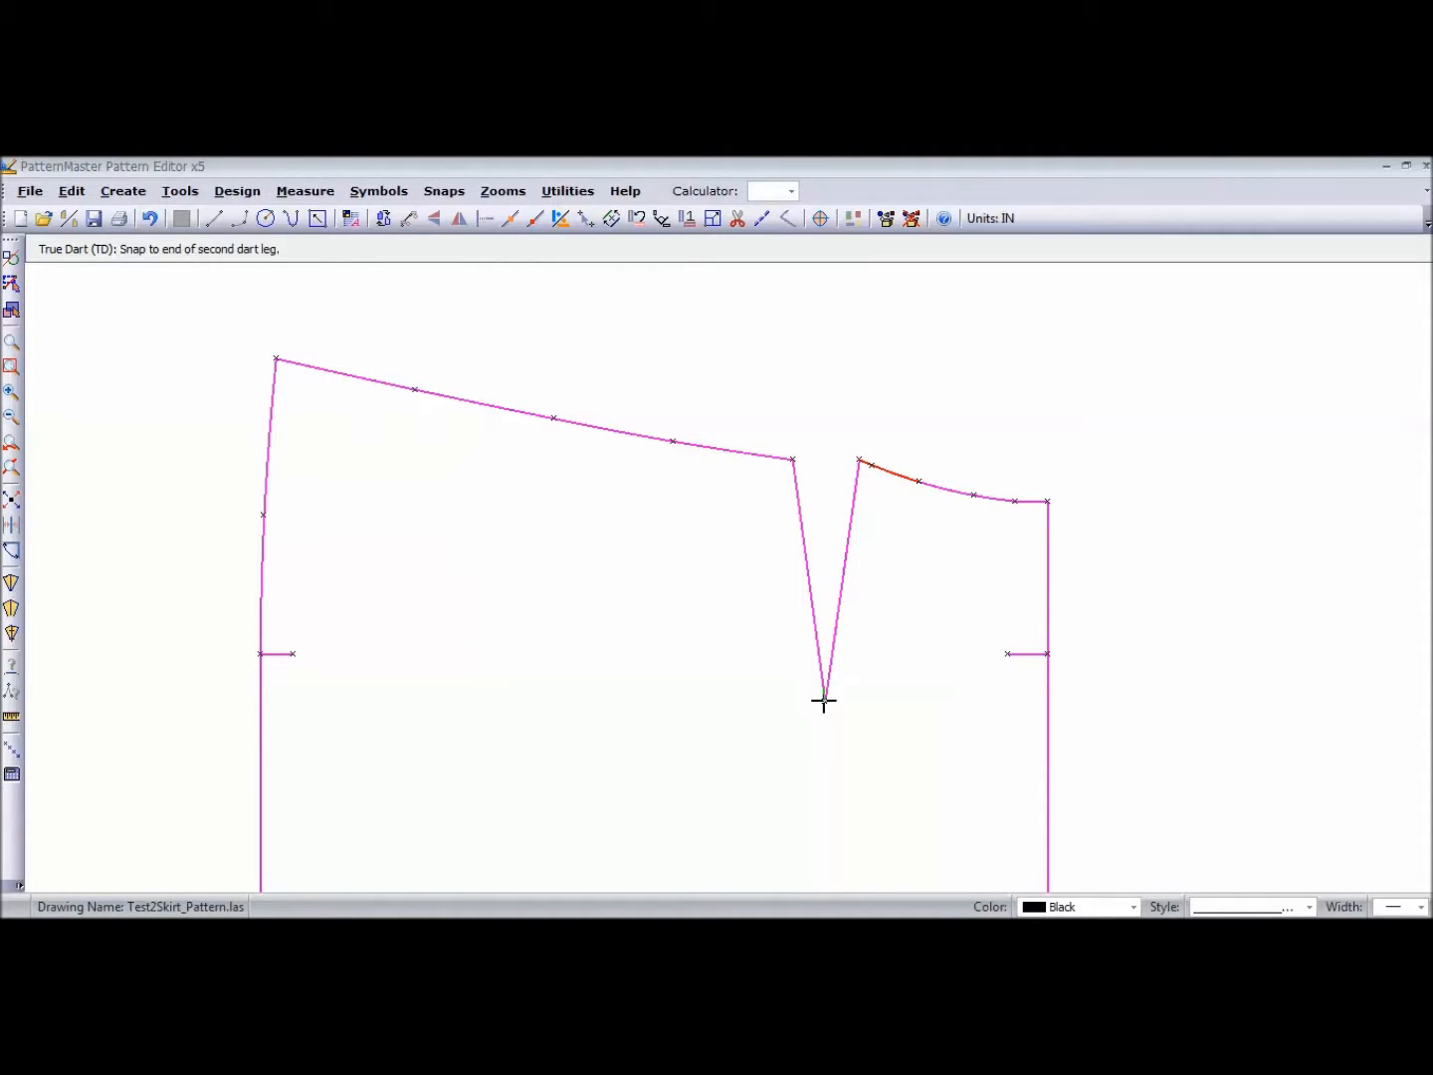
pyautogui.moveTo(808, 514)
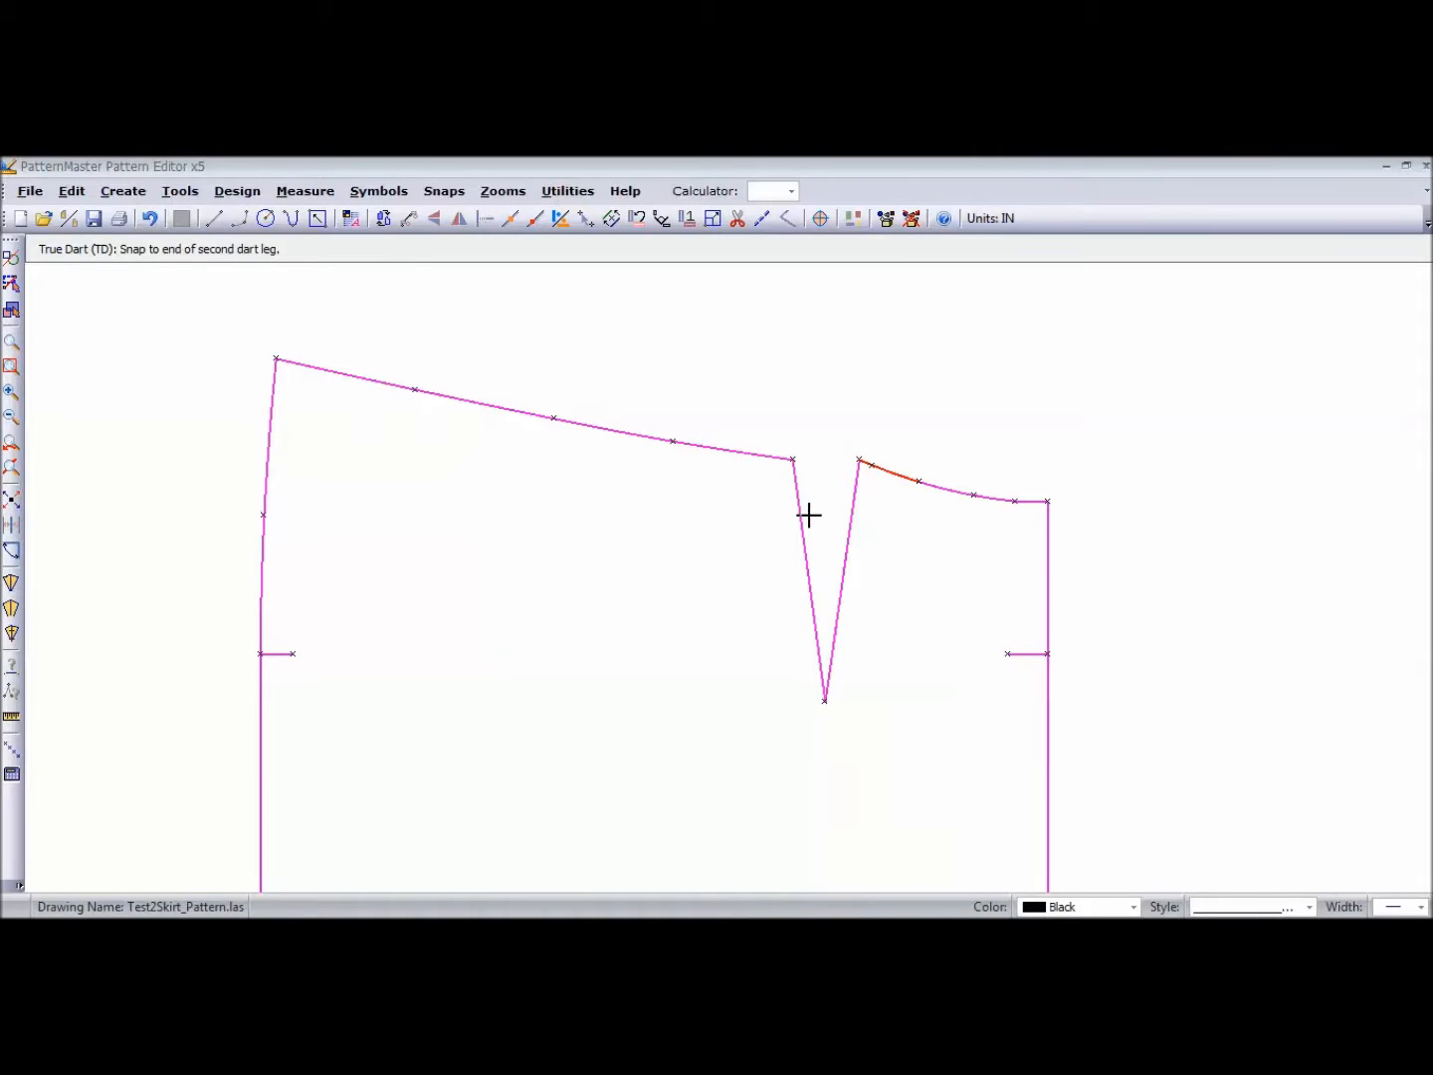
pyautogui.click(792, 466)
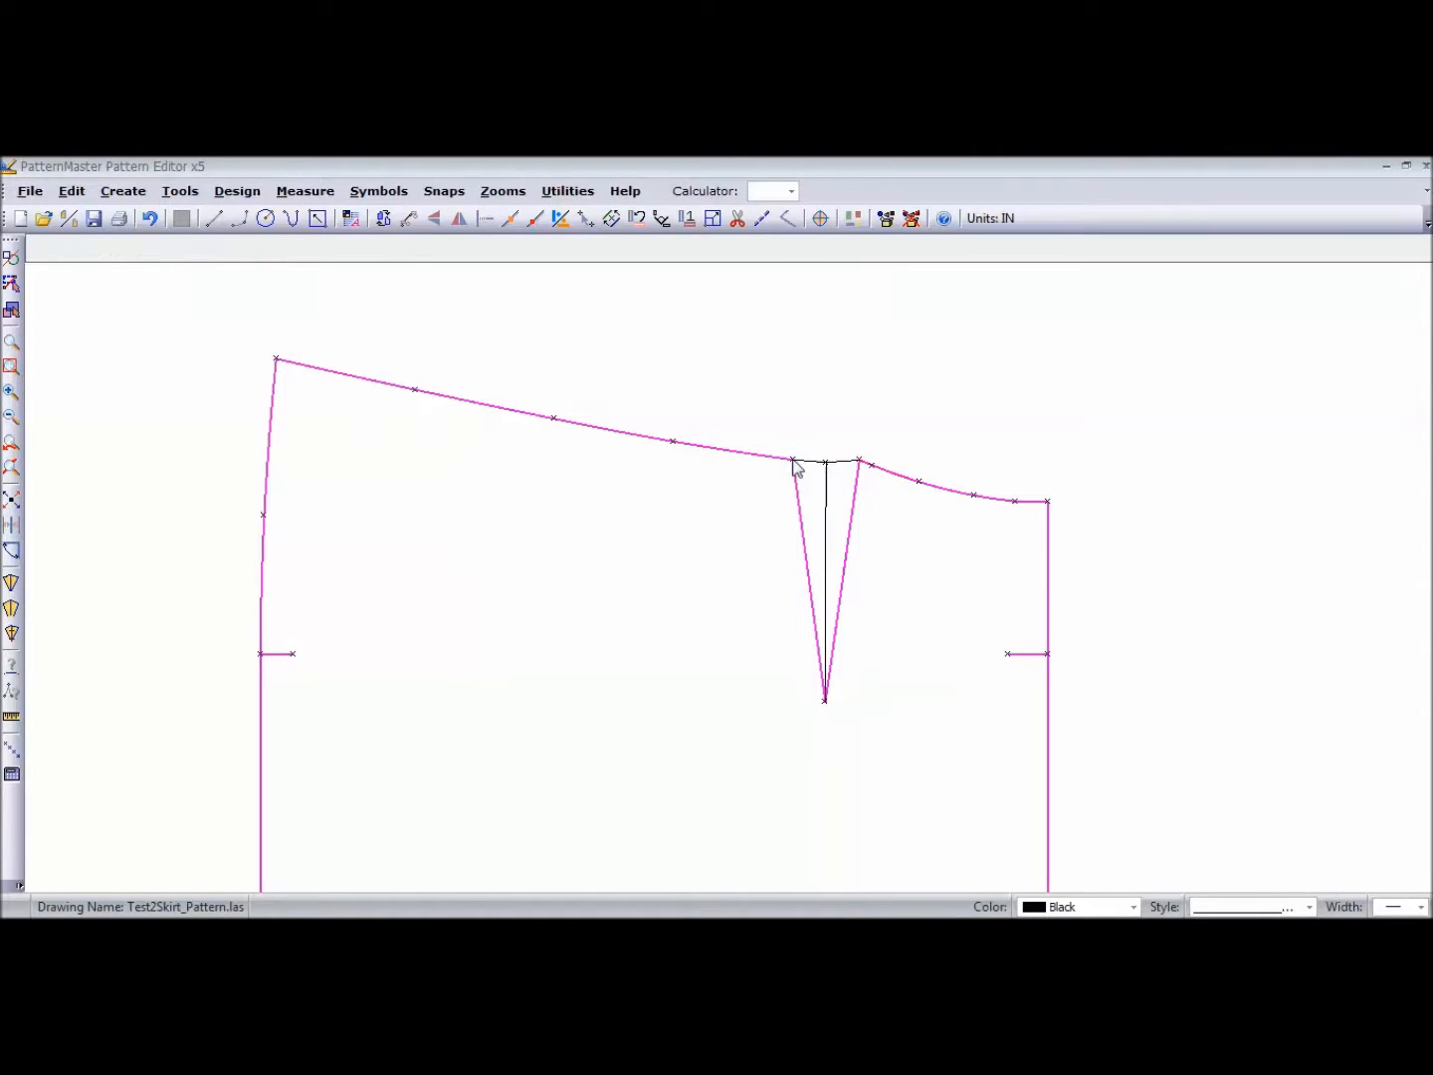
pyautogui.moveTo(804, 469)
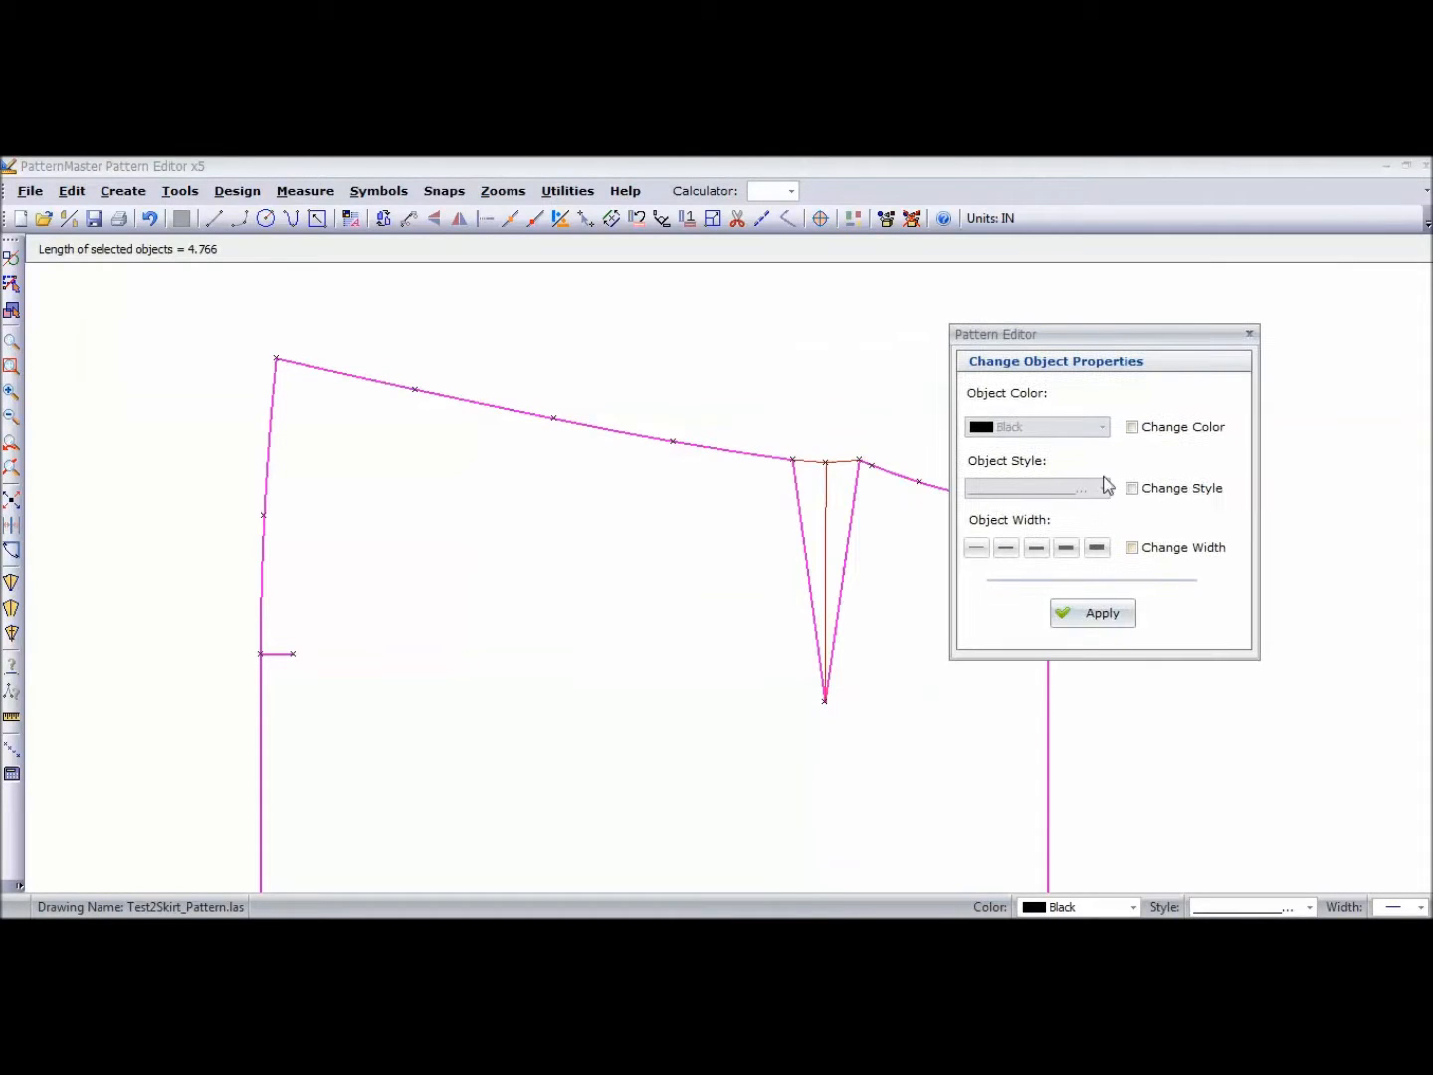
# - Apply Magenta colour and matching line width to the new dart cap lines
pyautogui.click(1100, 426)
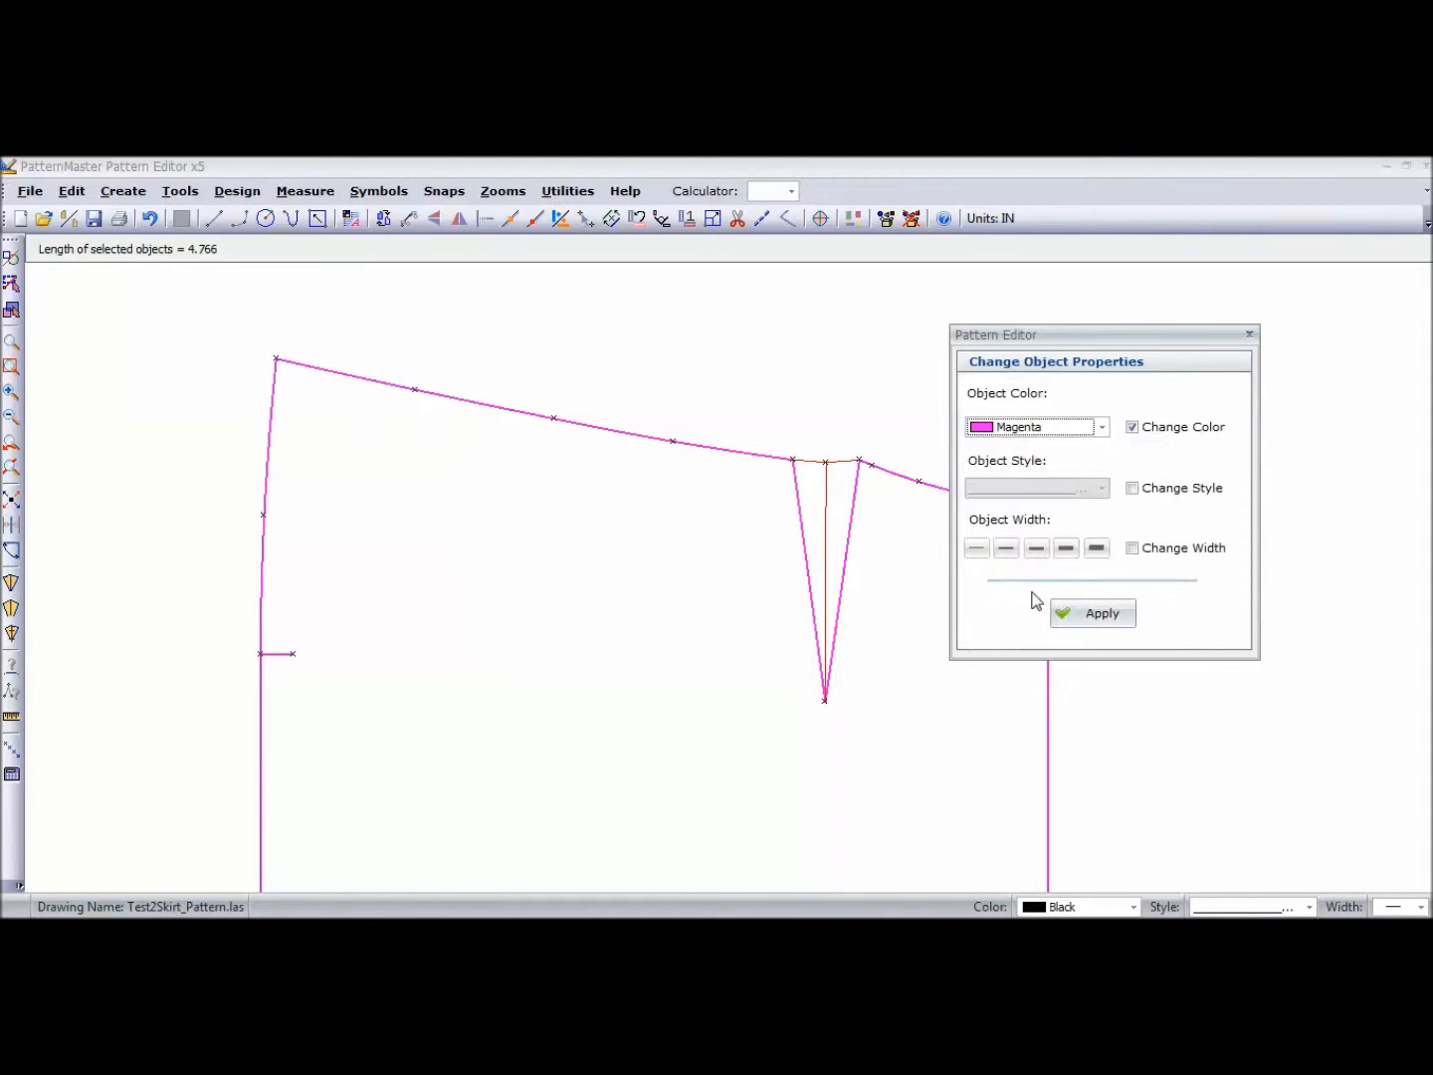
pyautogui.click(1090, 613)
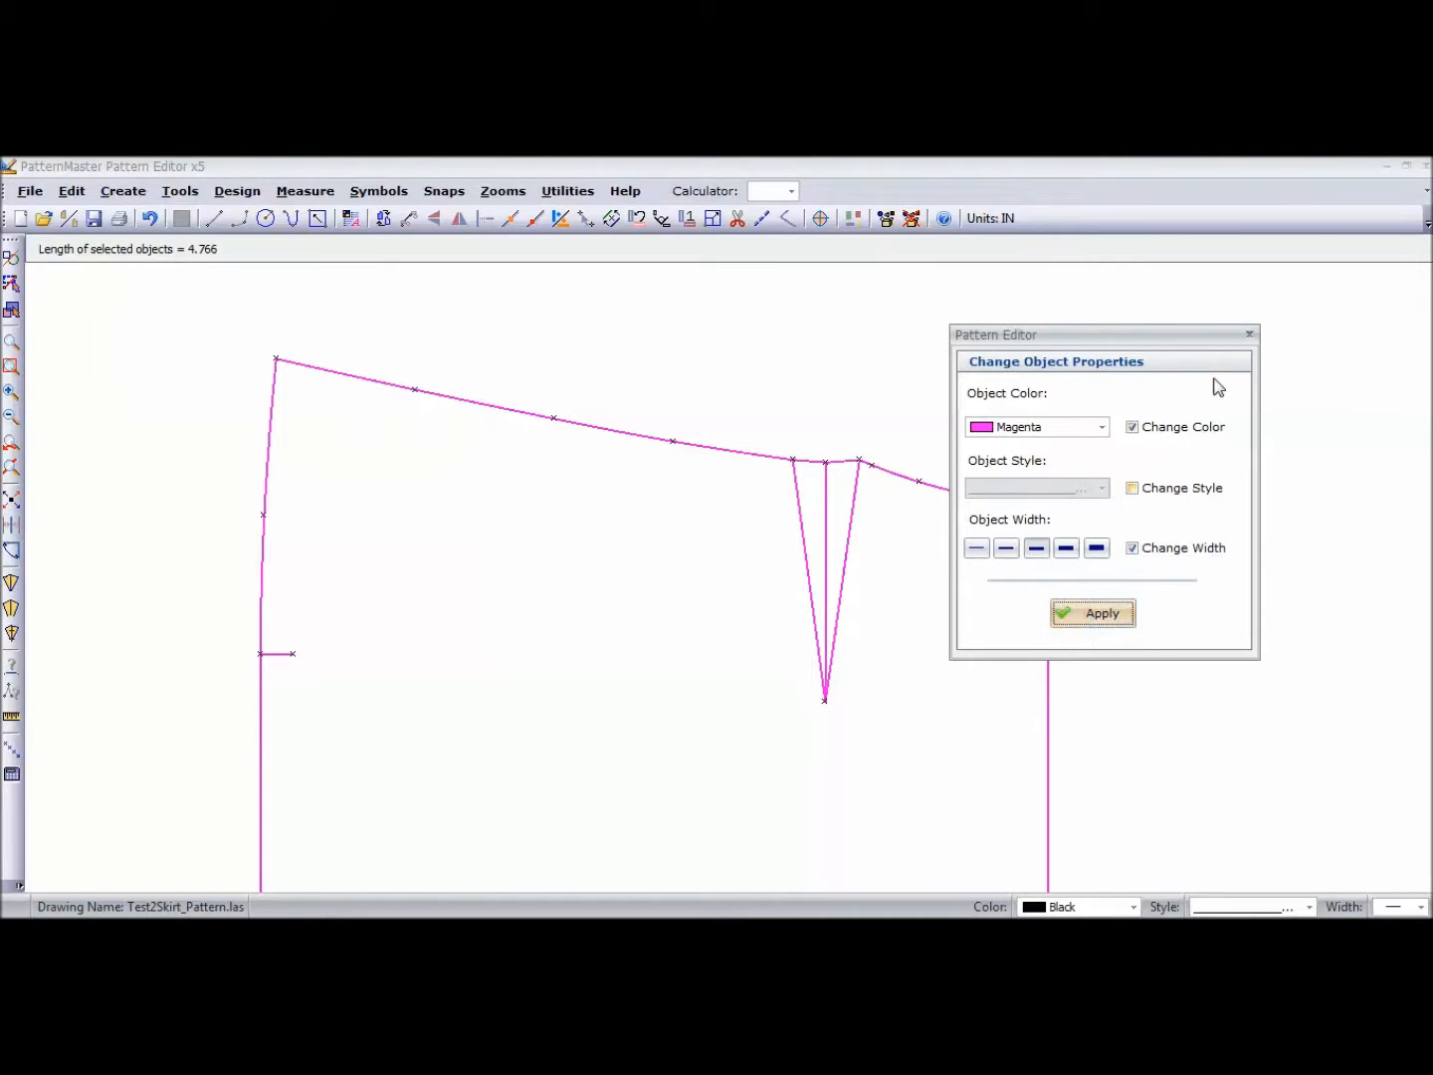
pyautogui.click(1250, 334)
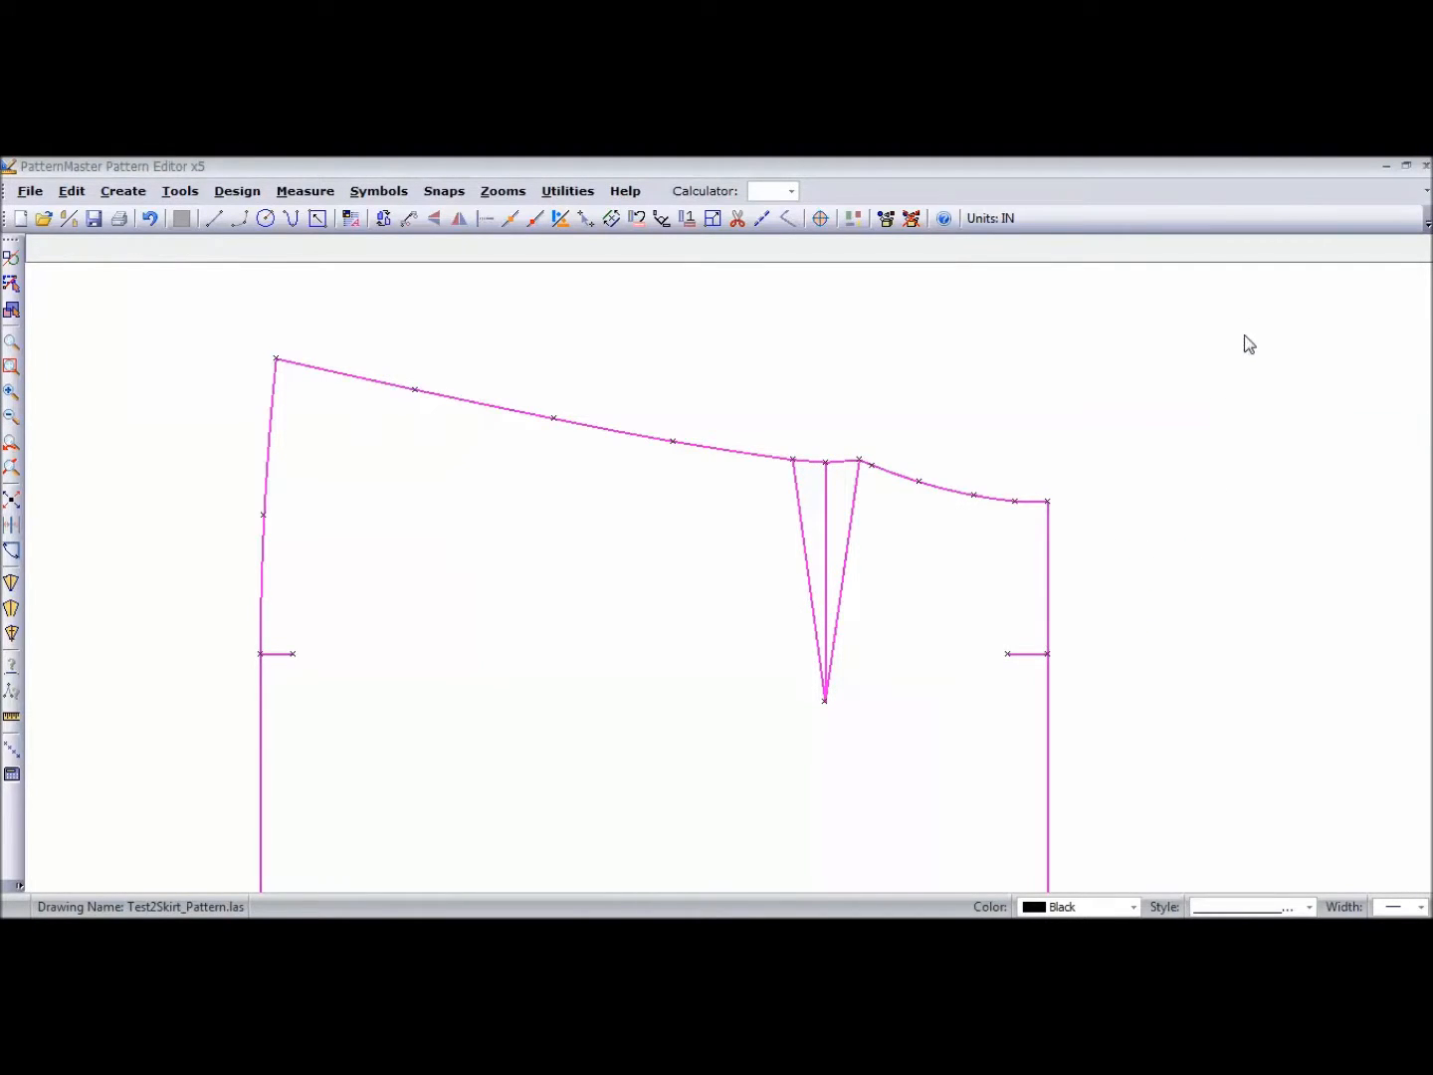
pyautogui.moveTo(774, 519)
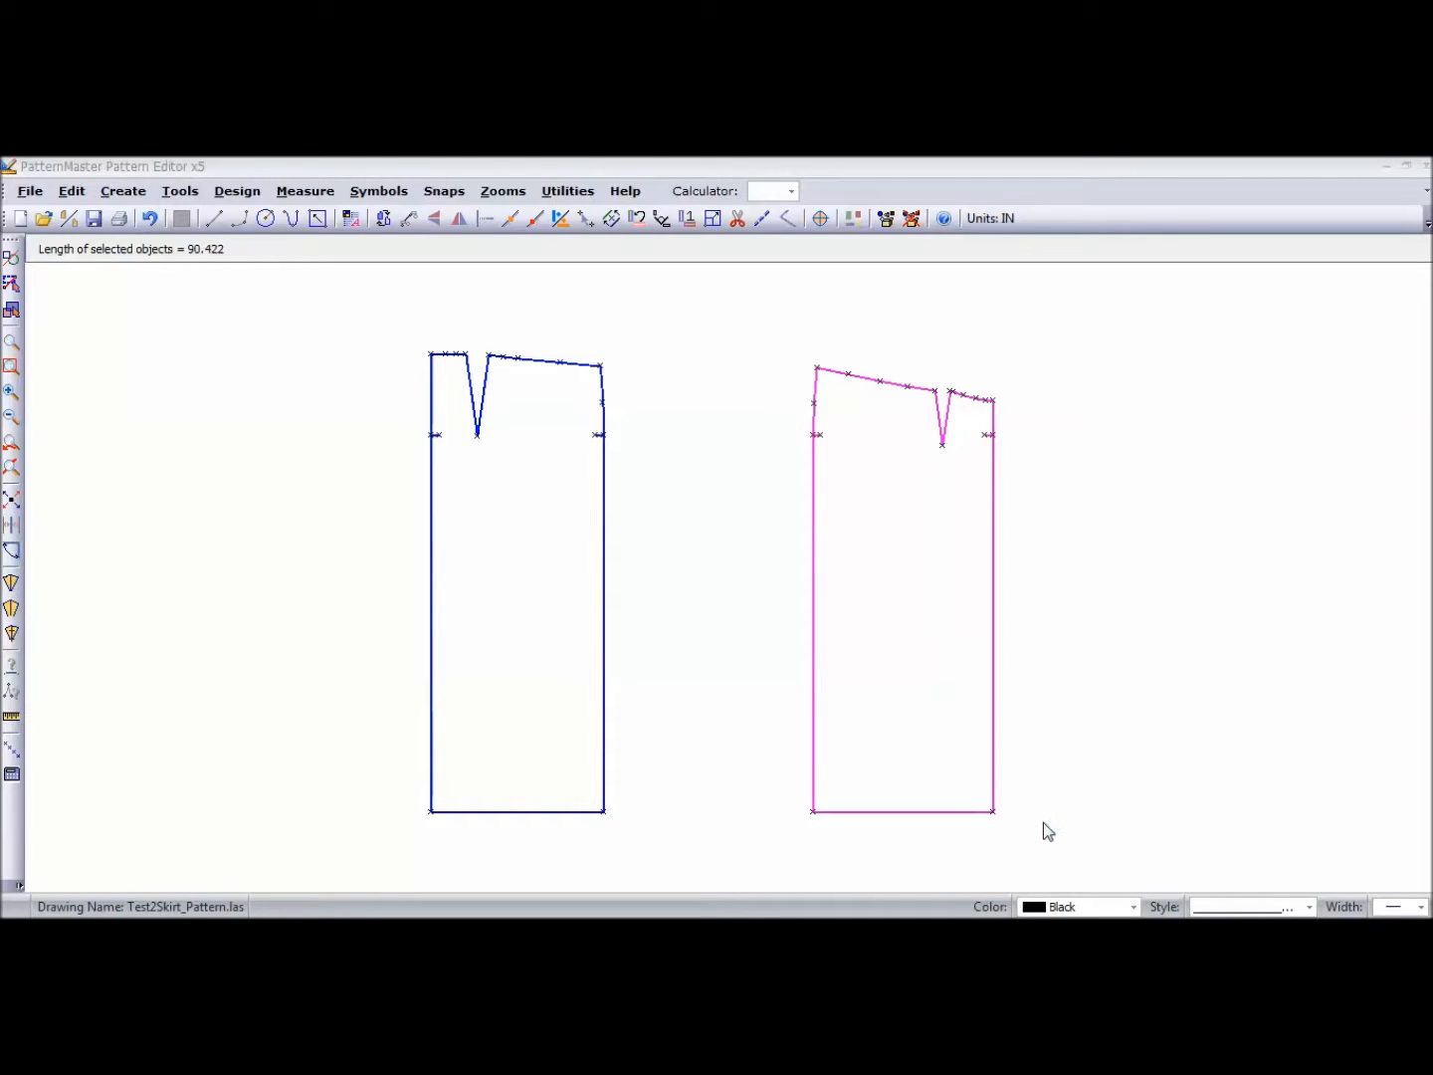
pyautogui.moveTo(1041, 834)
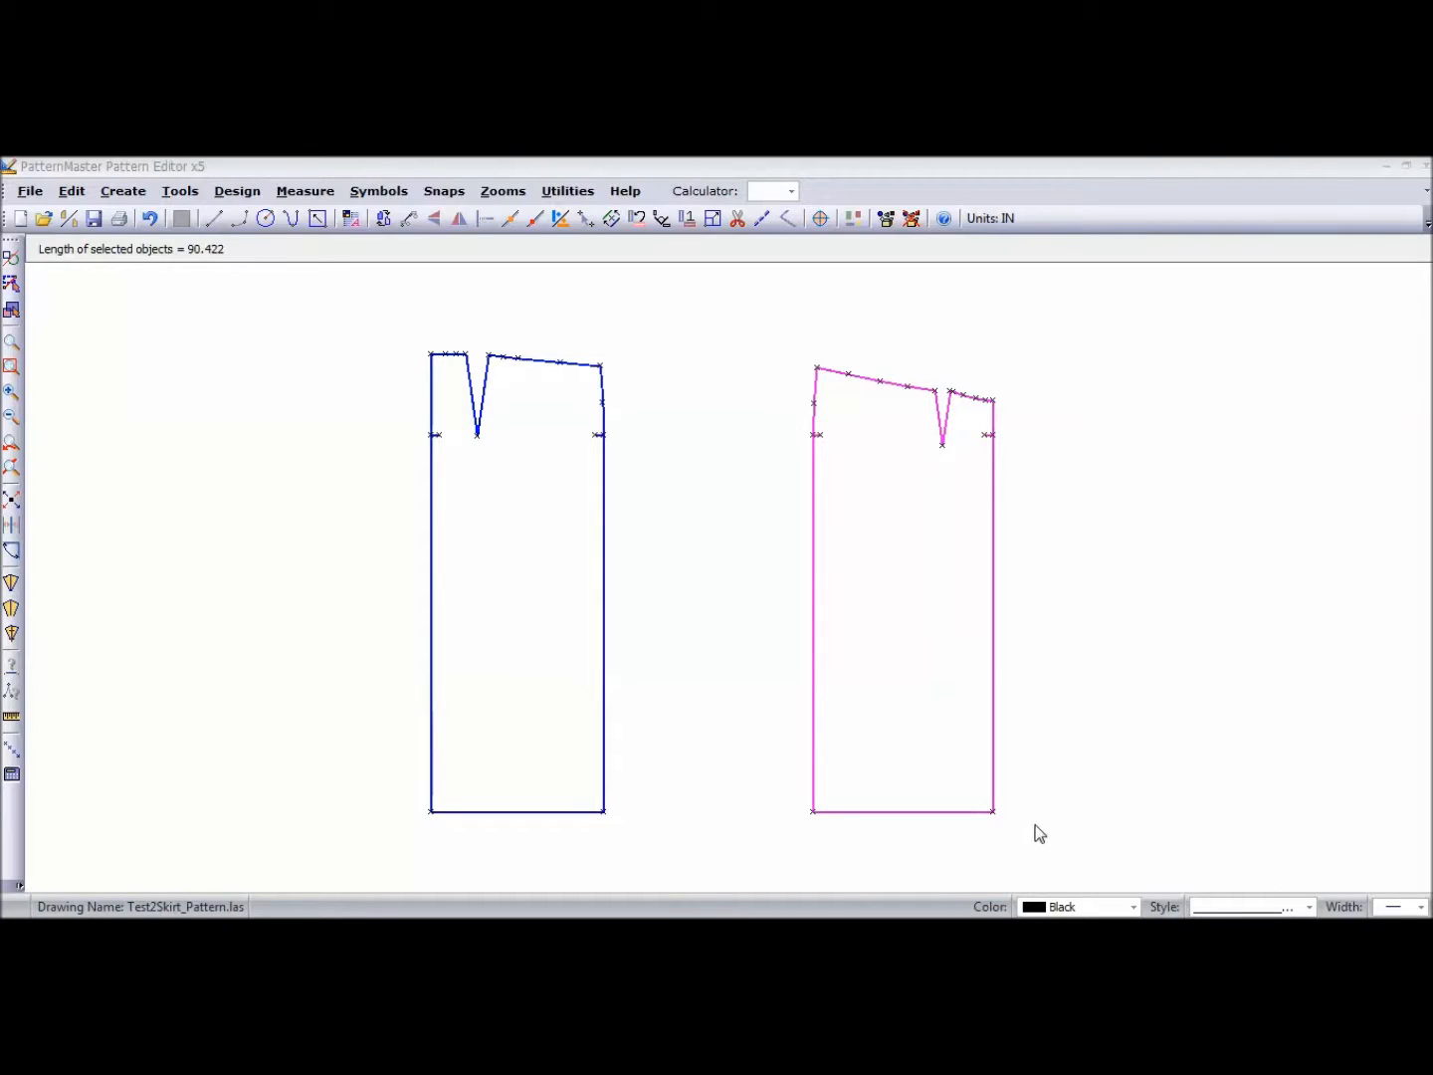
pyautogui.moveTo(12, 557)
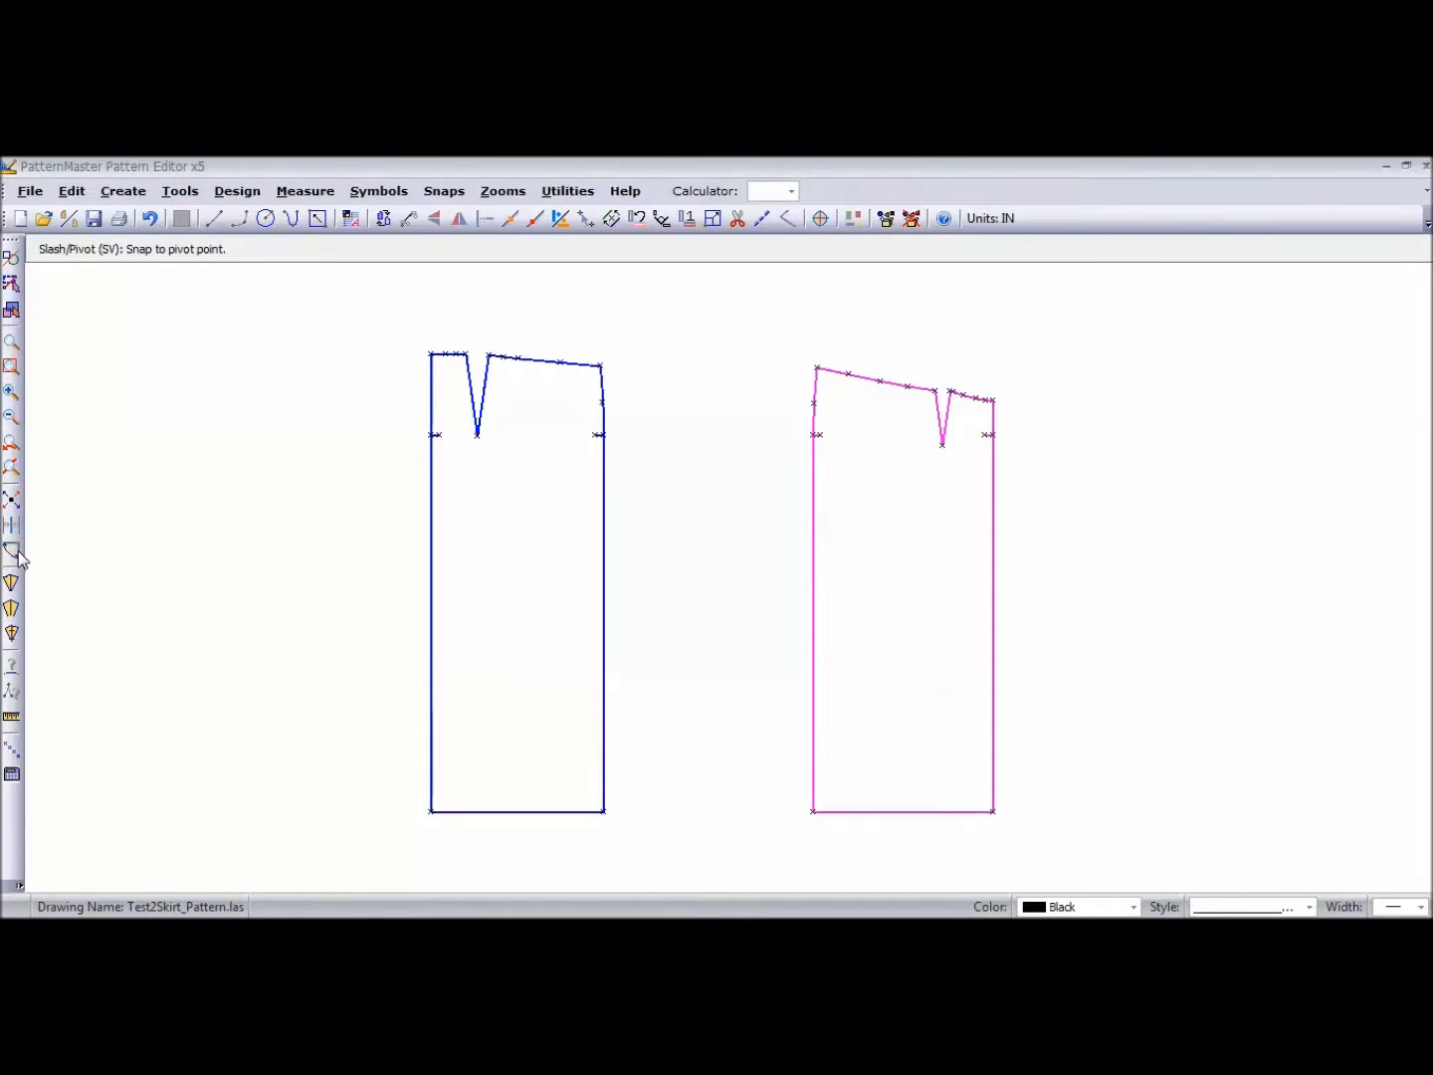
pyautogui.moveTo(12, 554)
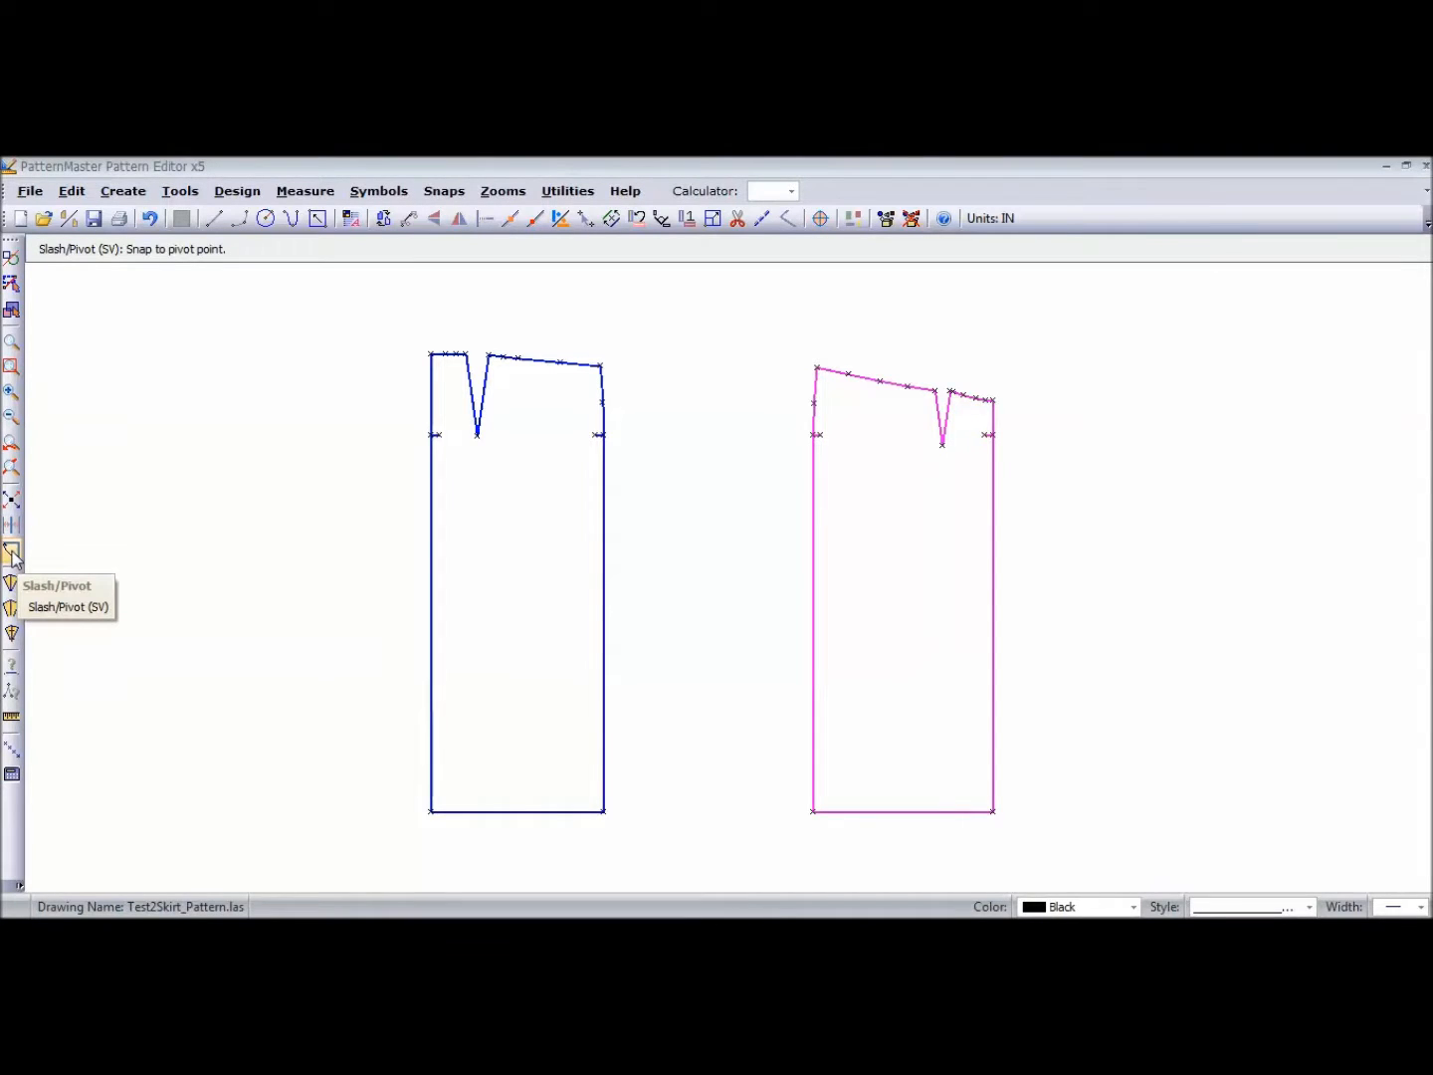
pyautogui.moveTo(187, 522)
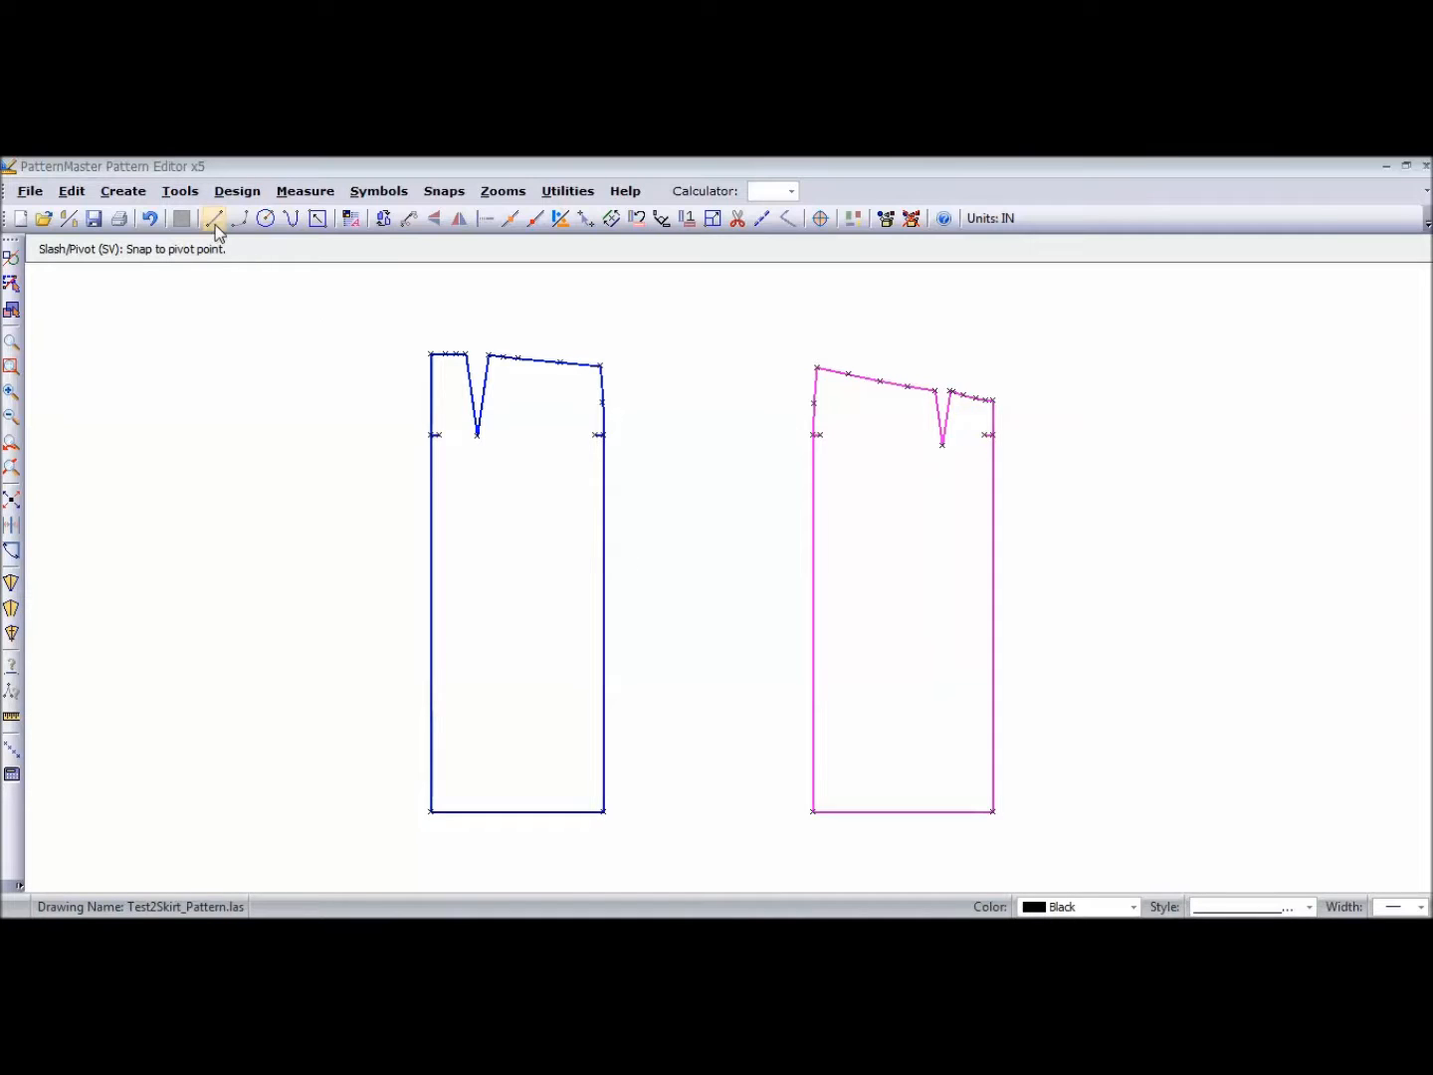
# - Draw a vertical line from each piece's dart point to the hem and select both lines
pyautogui.click(215, 219)
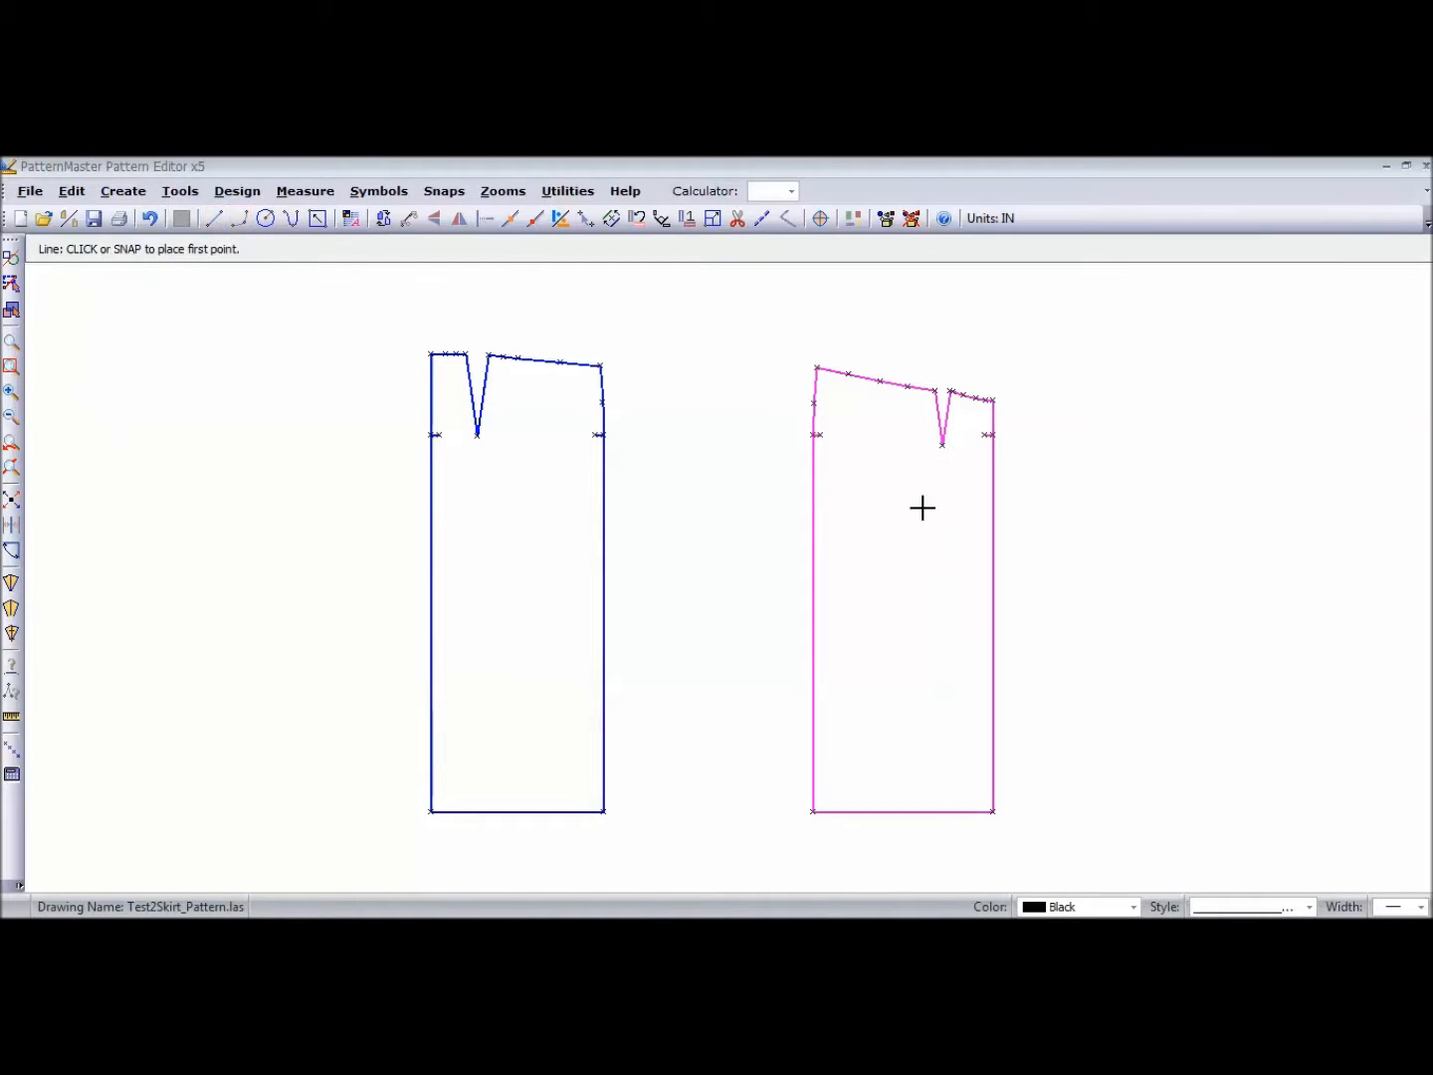
pyautogui.click(944, 444)
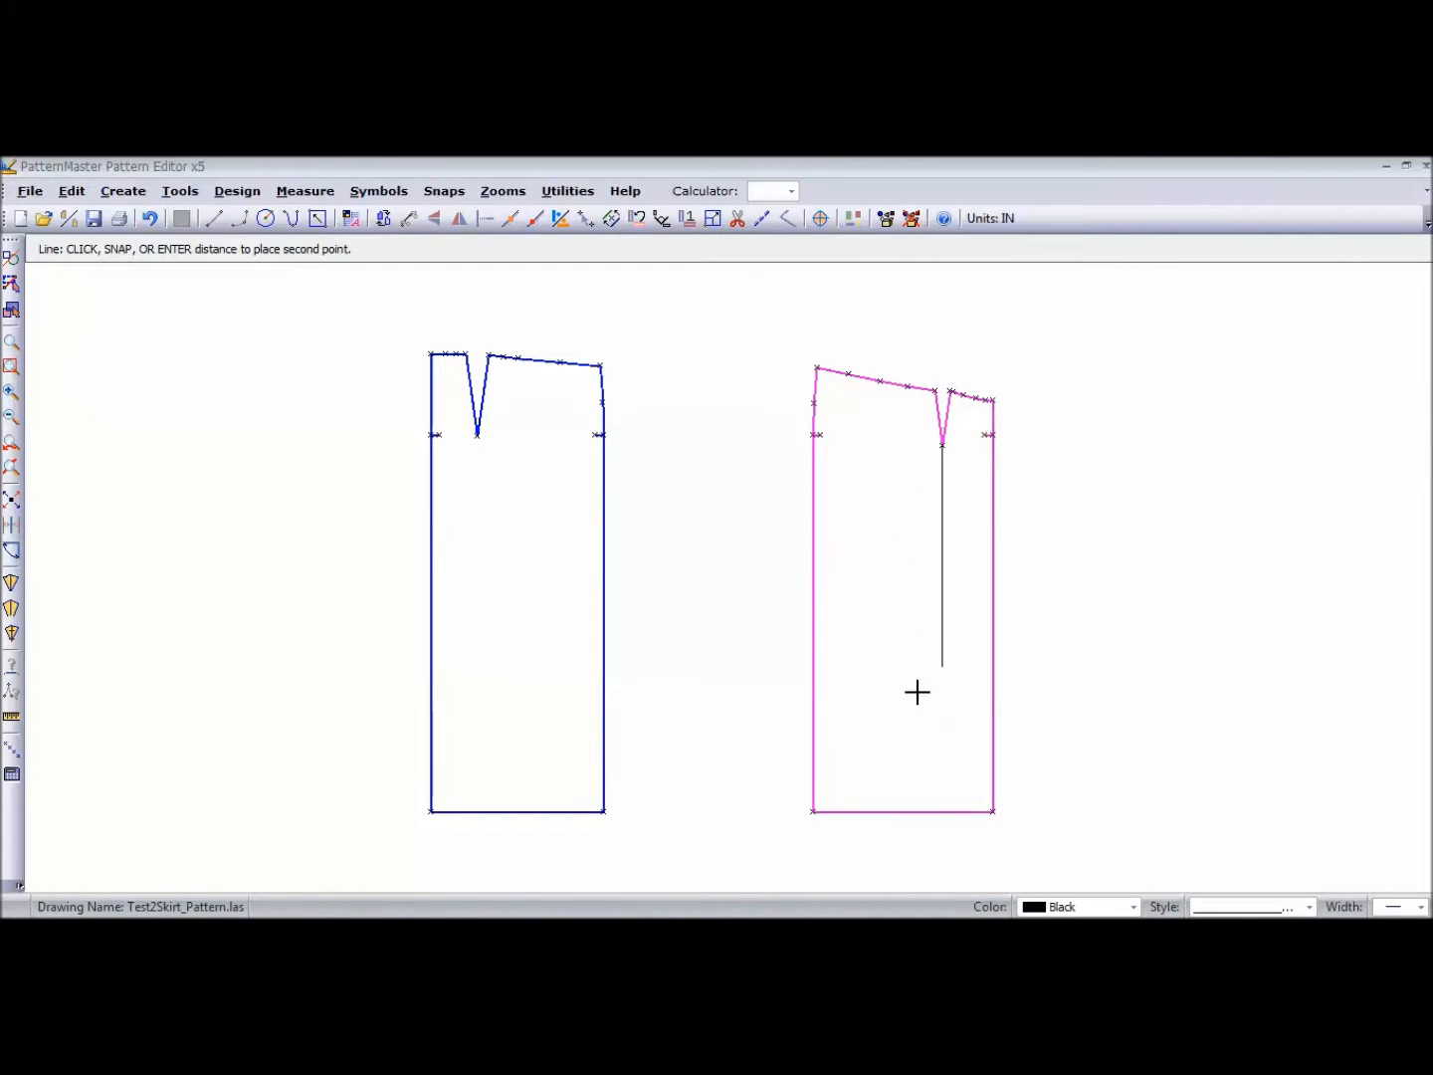
pyautogui.click(944, 816)
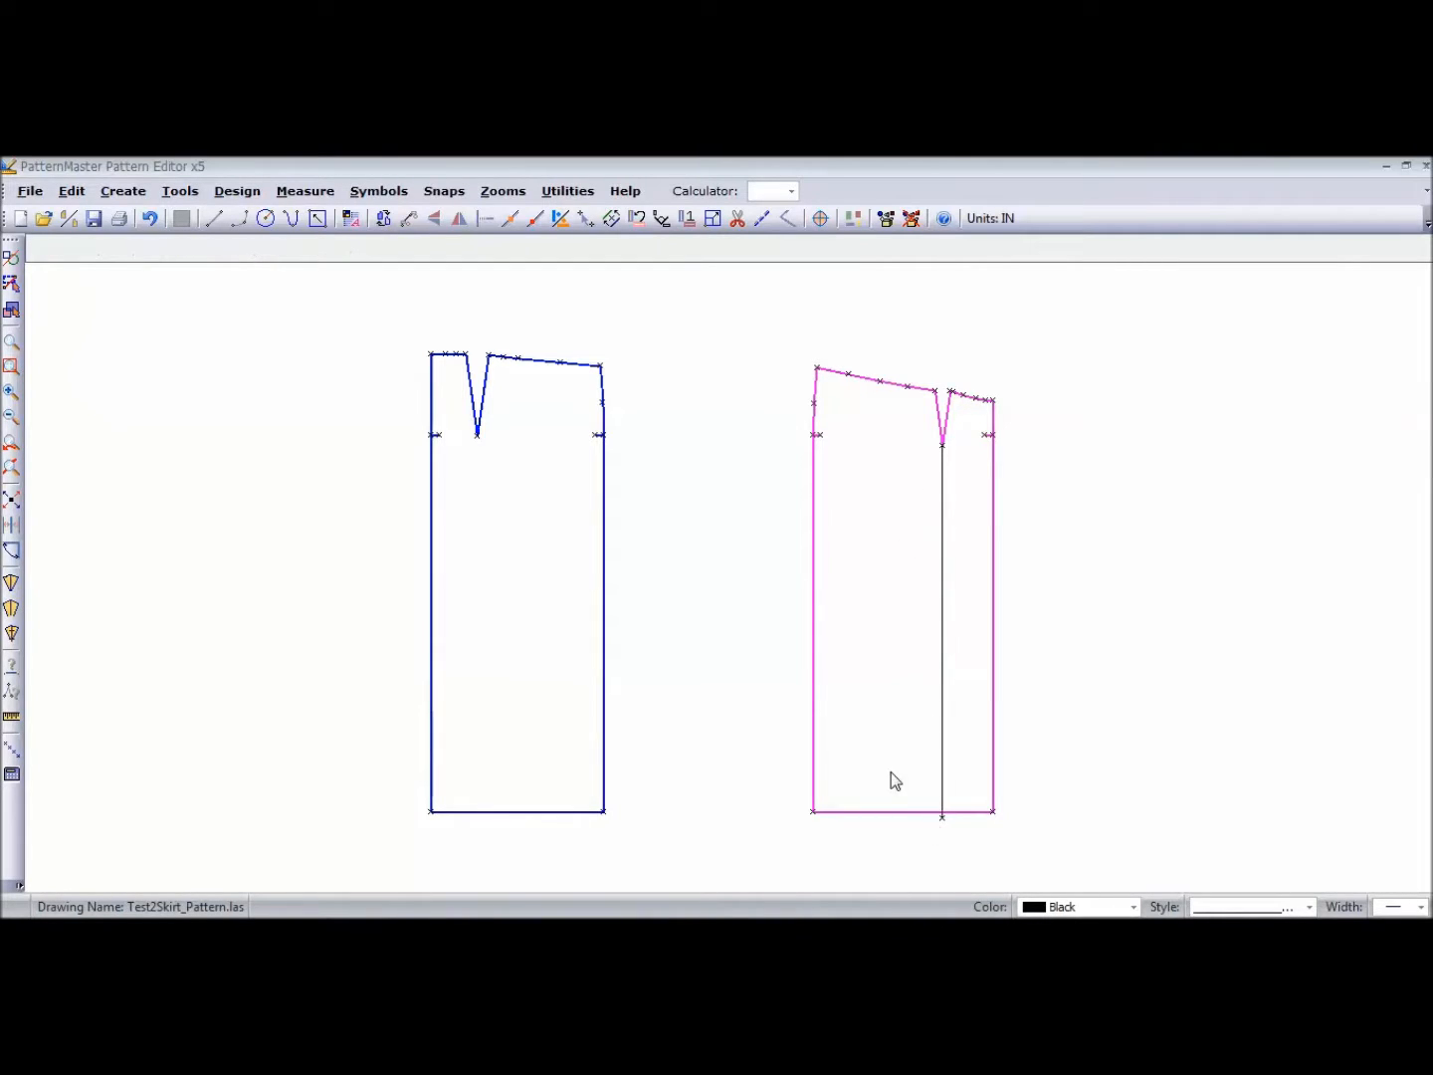
pyautogui.click(213, 219)
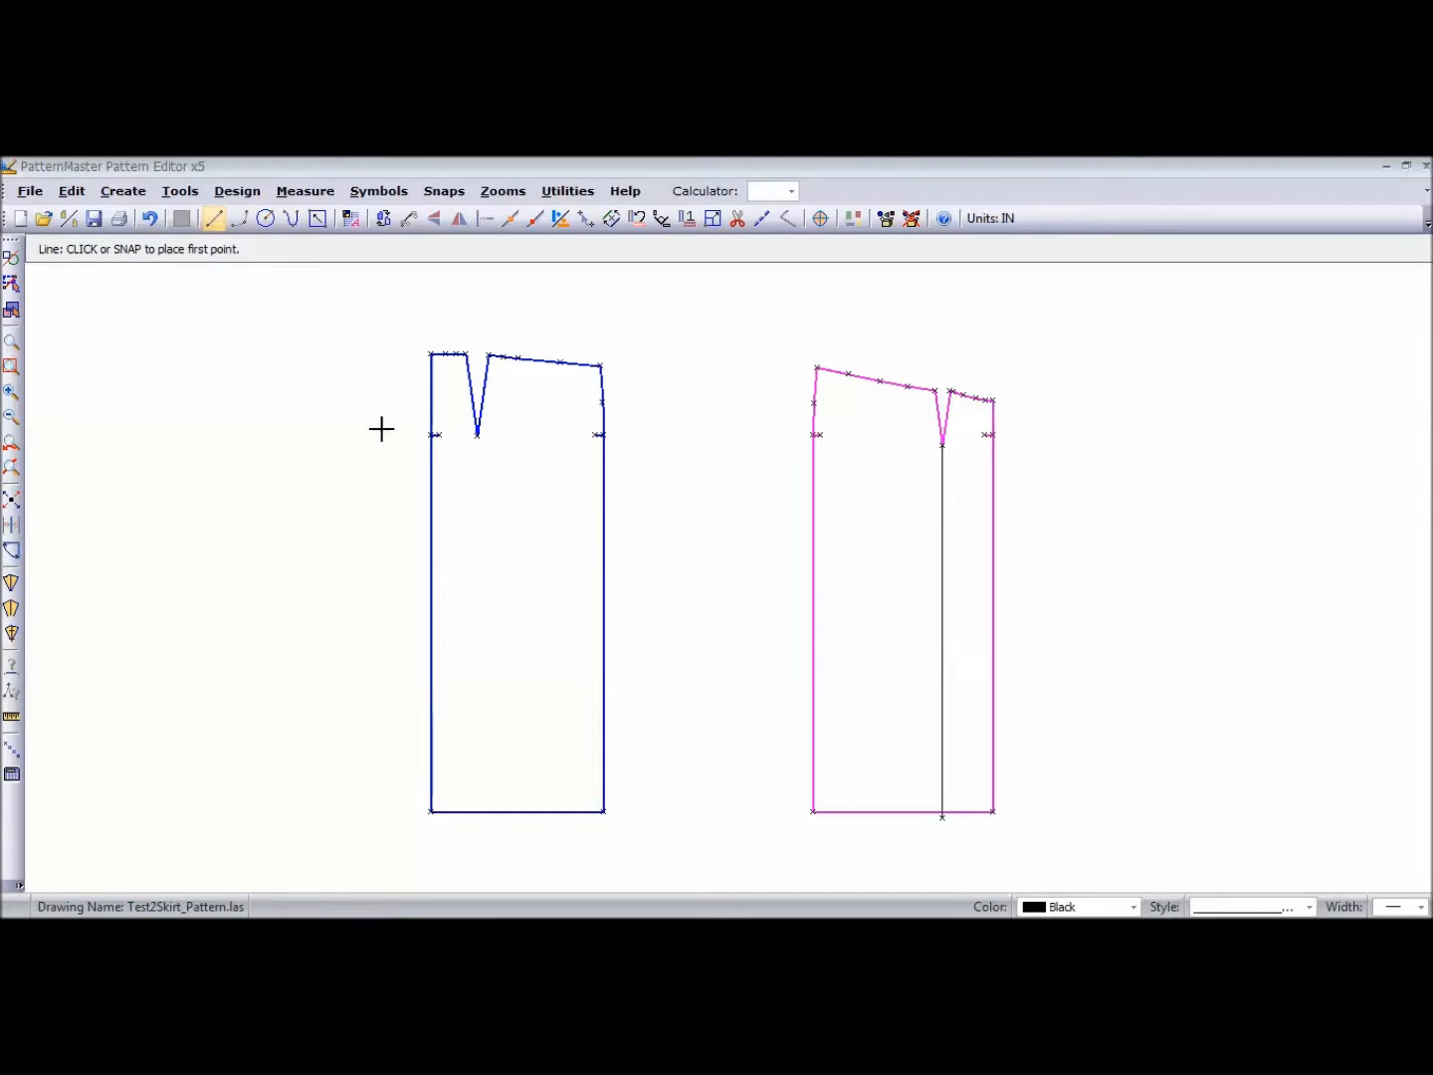
pyautogui.click(475, 437)
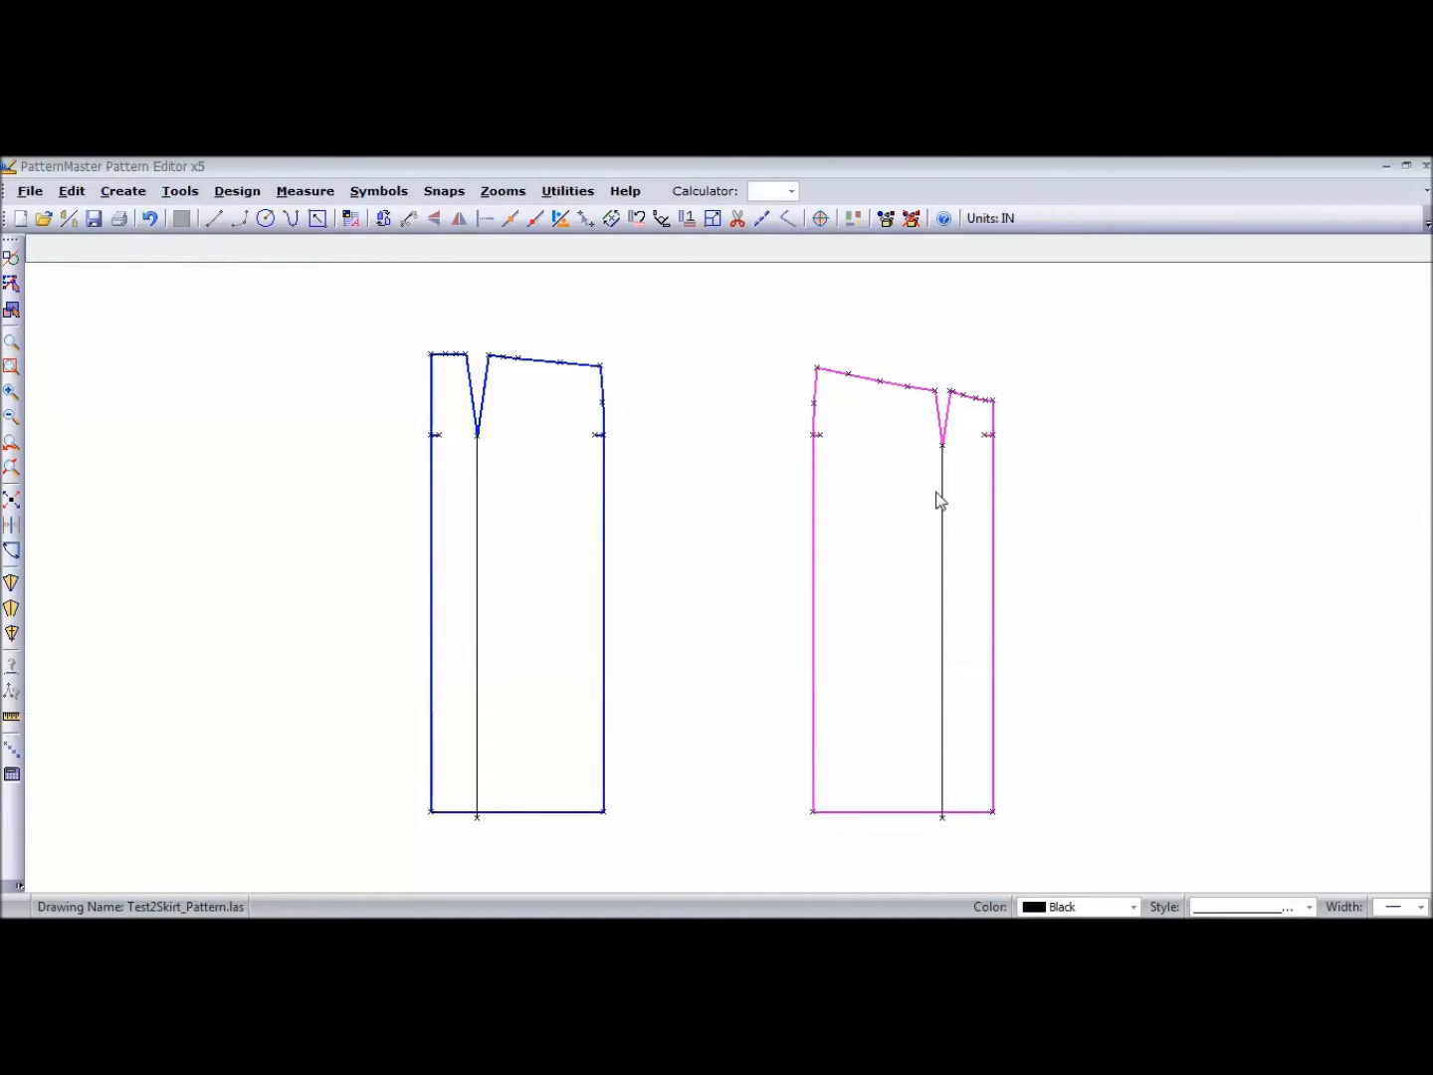
pyautogui.click(942, 597)
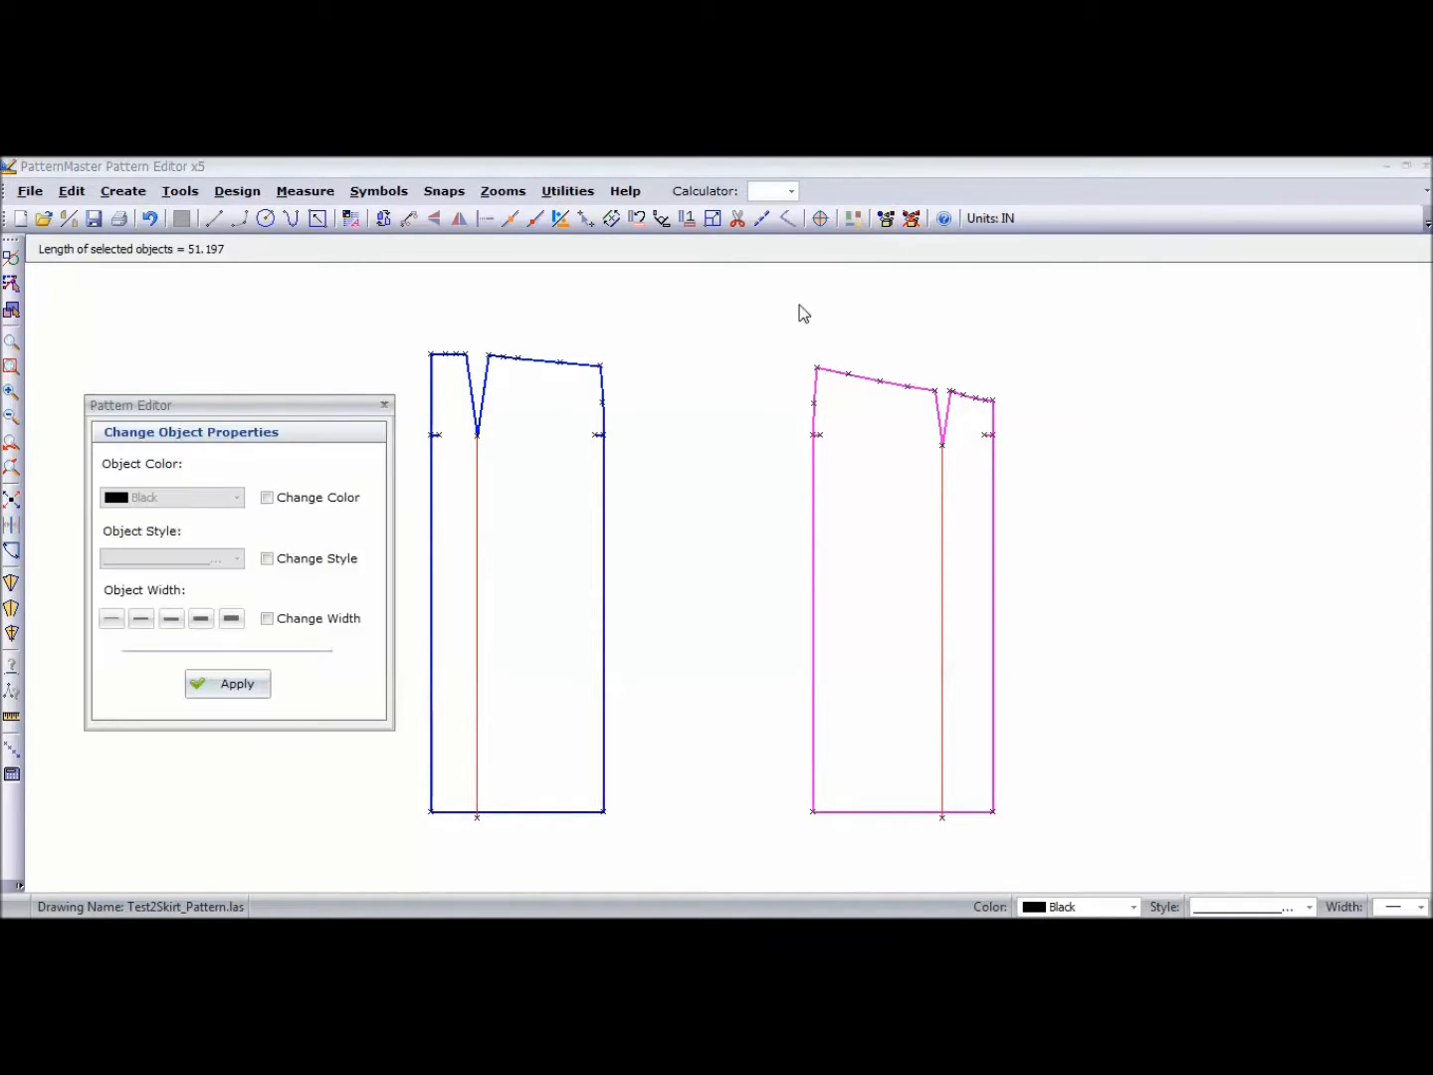
# - Give both dart-to-hem lines a heavier width and close the properties panel
pyautogui.click(171, 617)
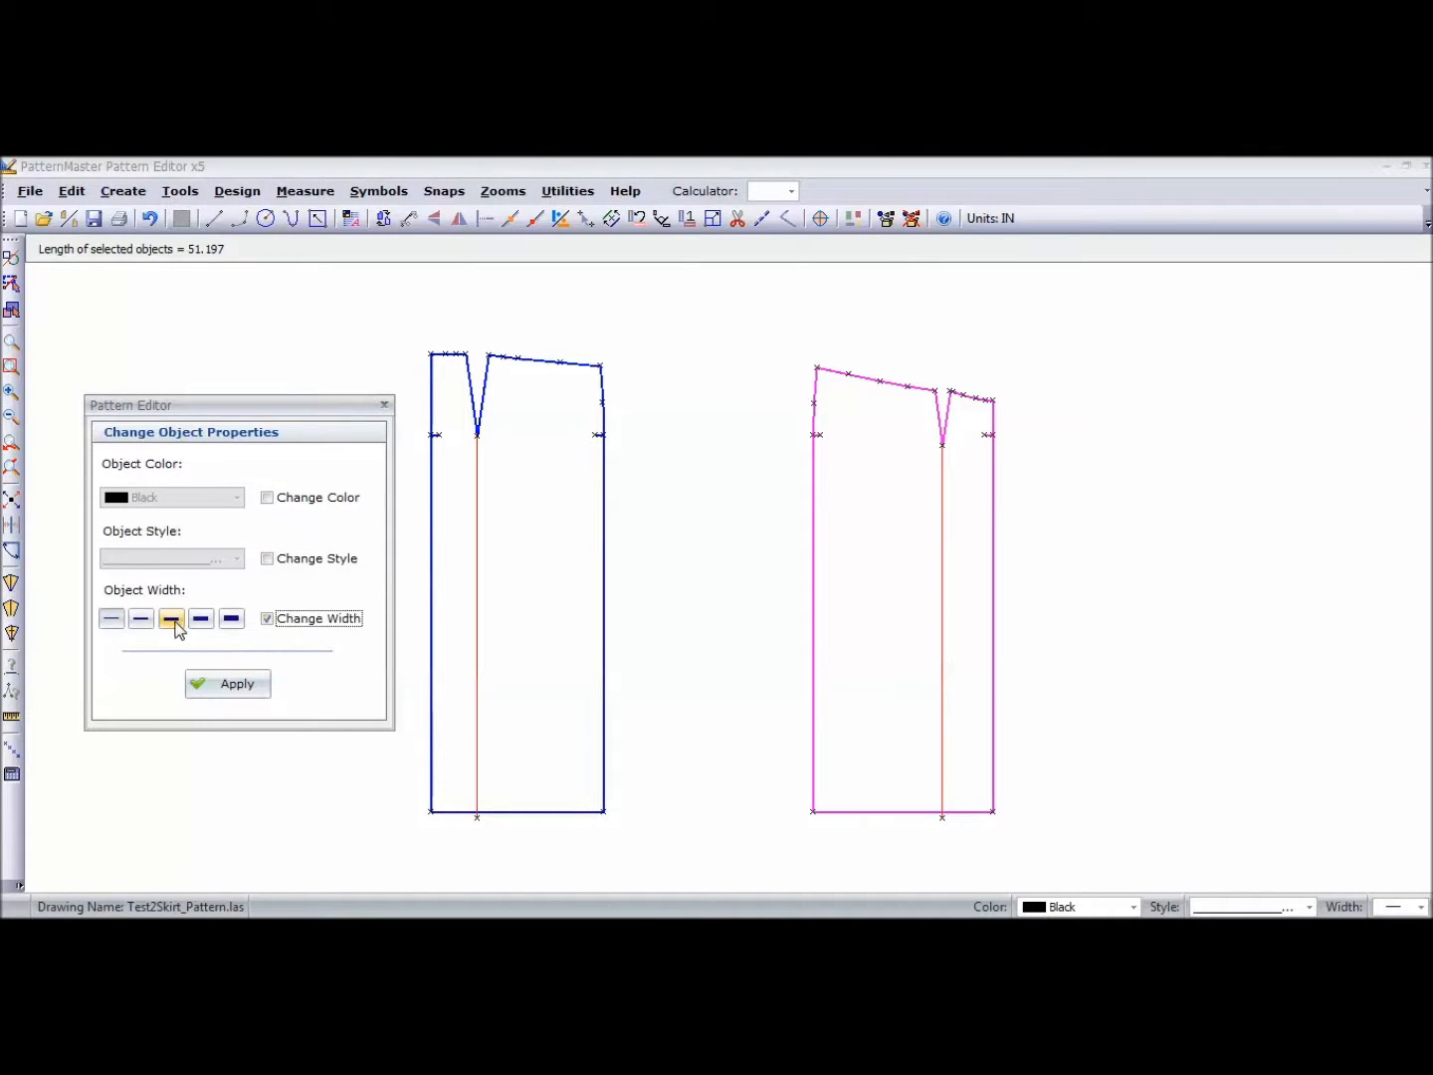
pyautogui.click(227, 682)
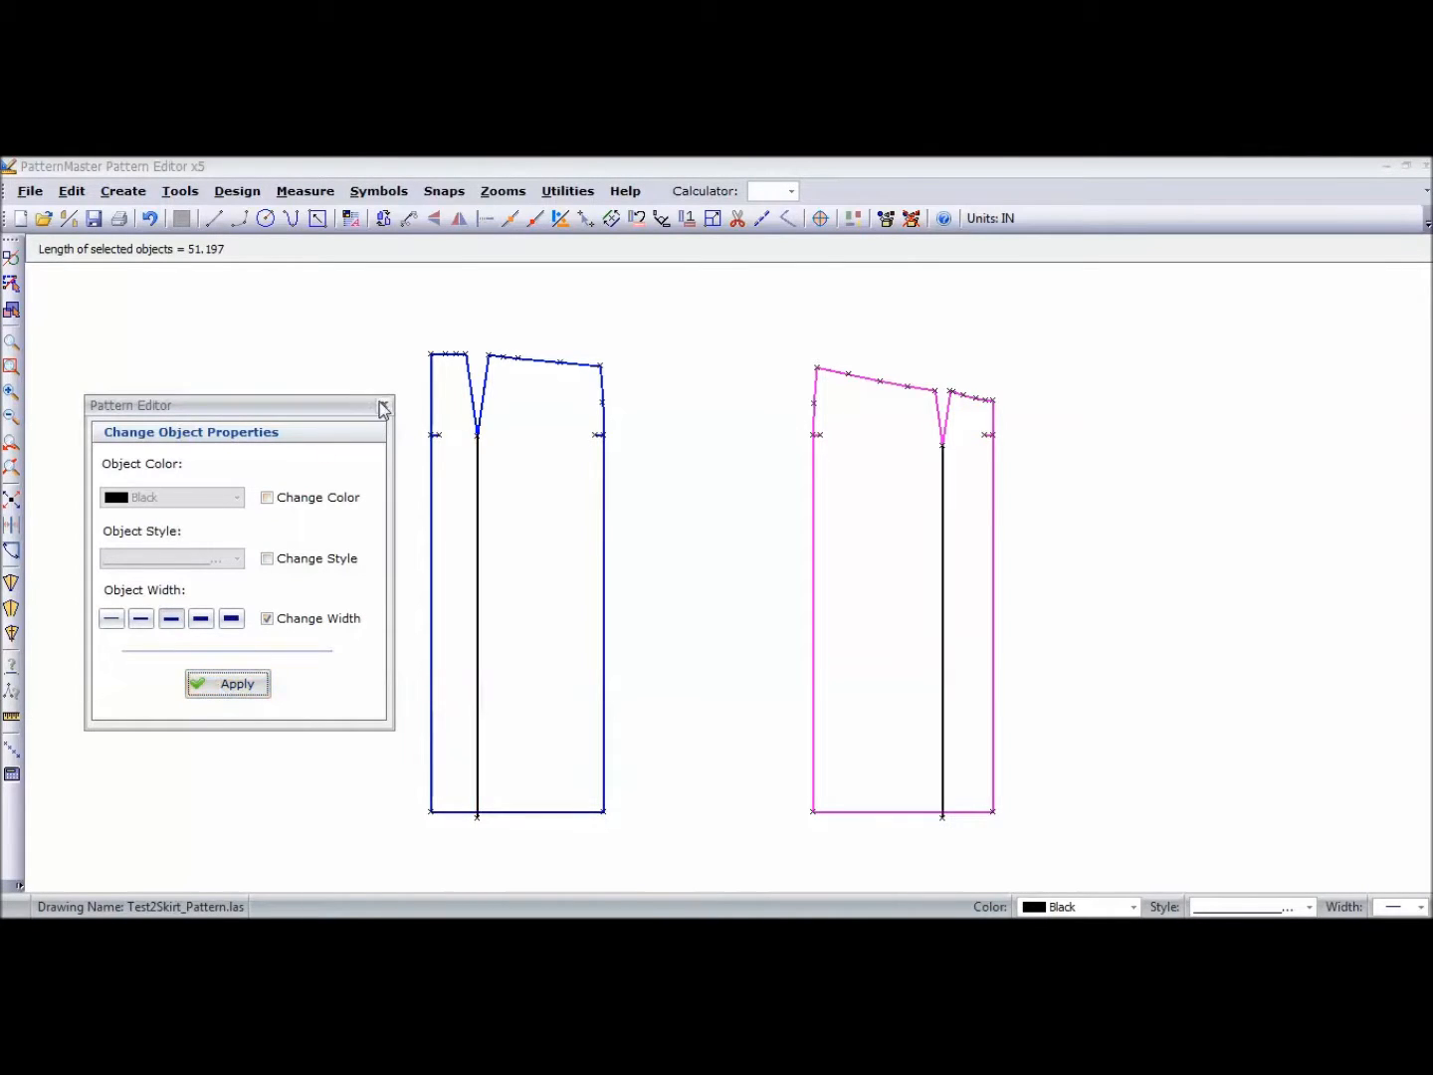
pyautogui.click(382, 406)
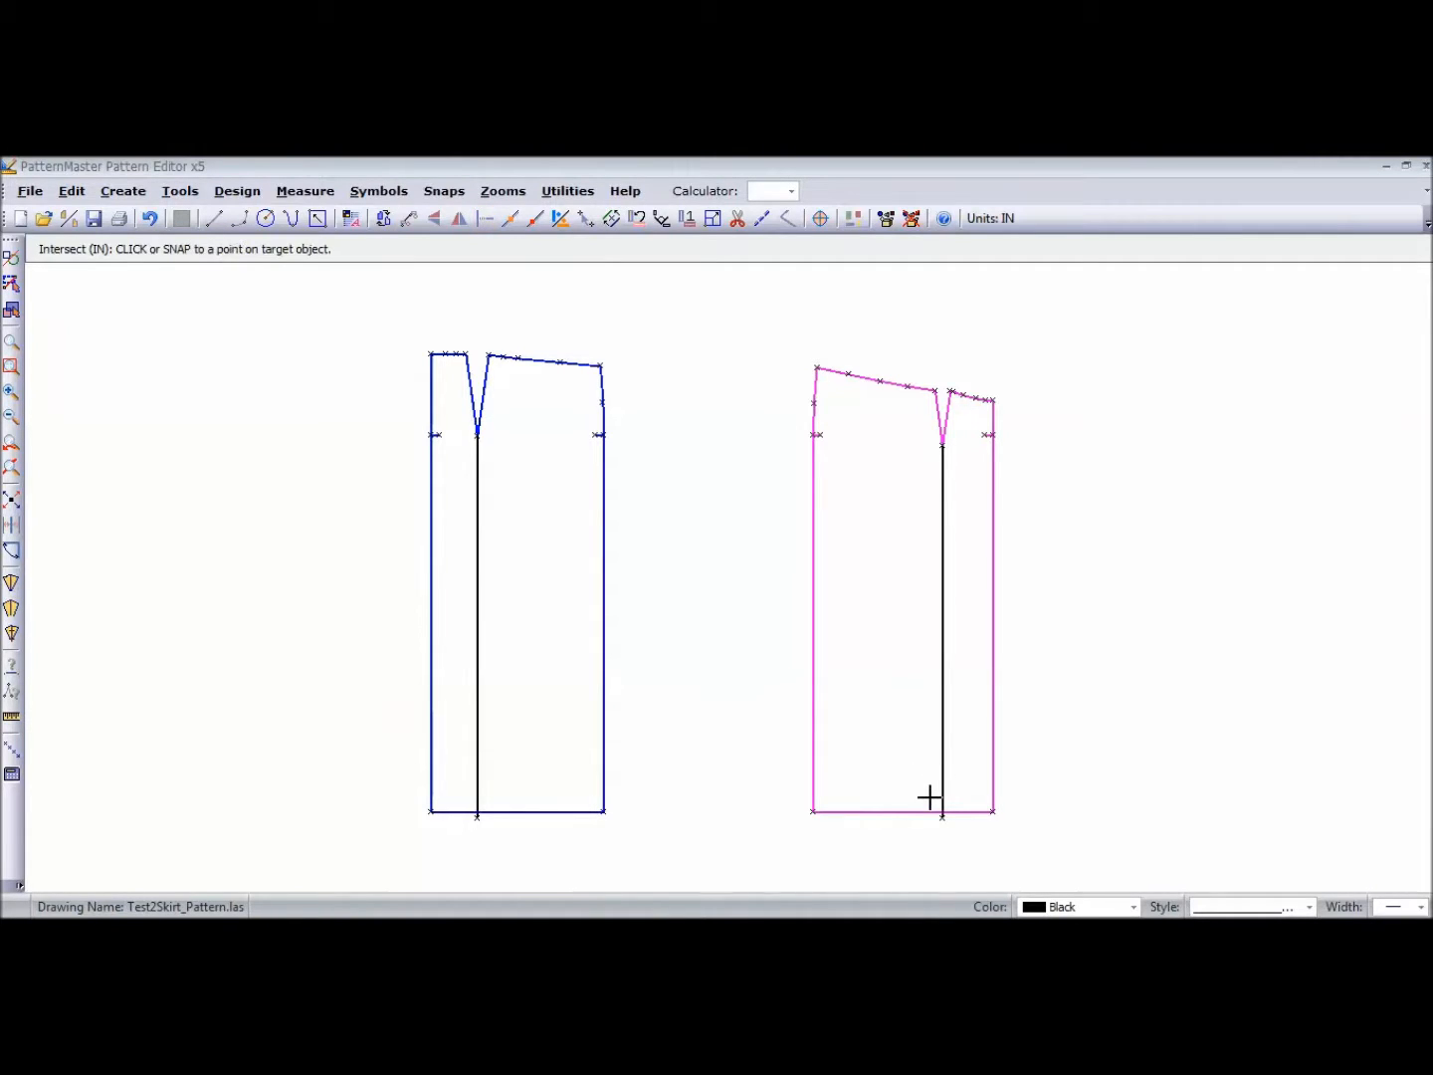
pyautogui.click(485, 218)
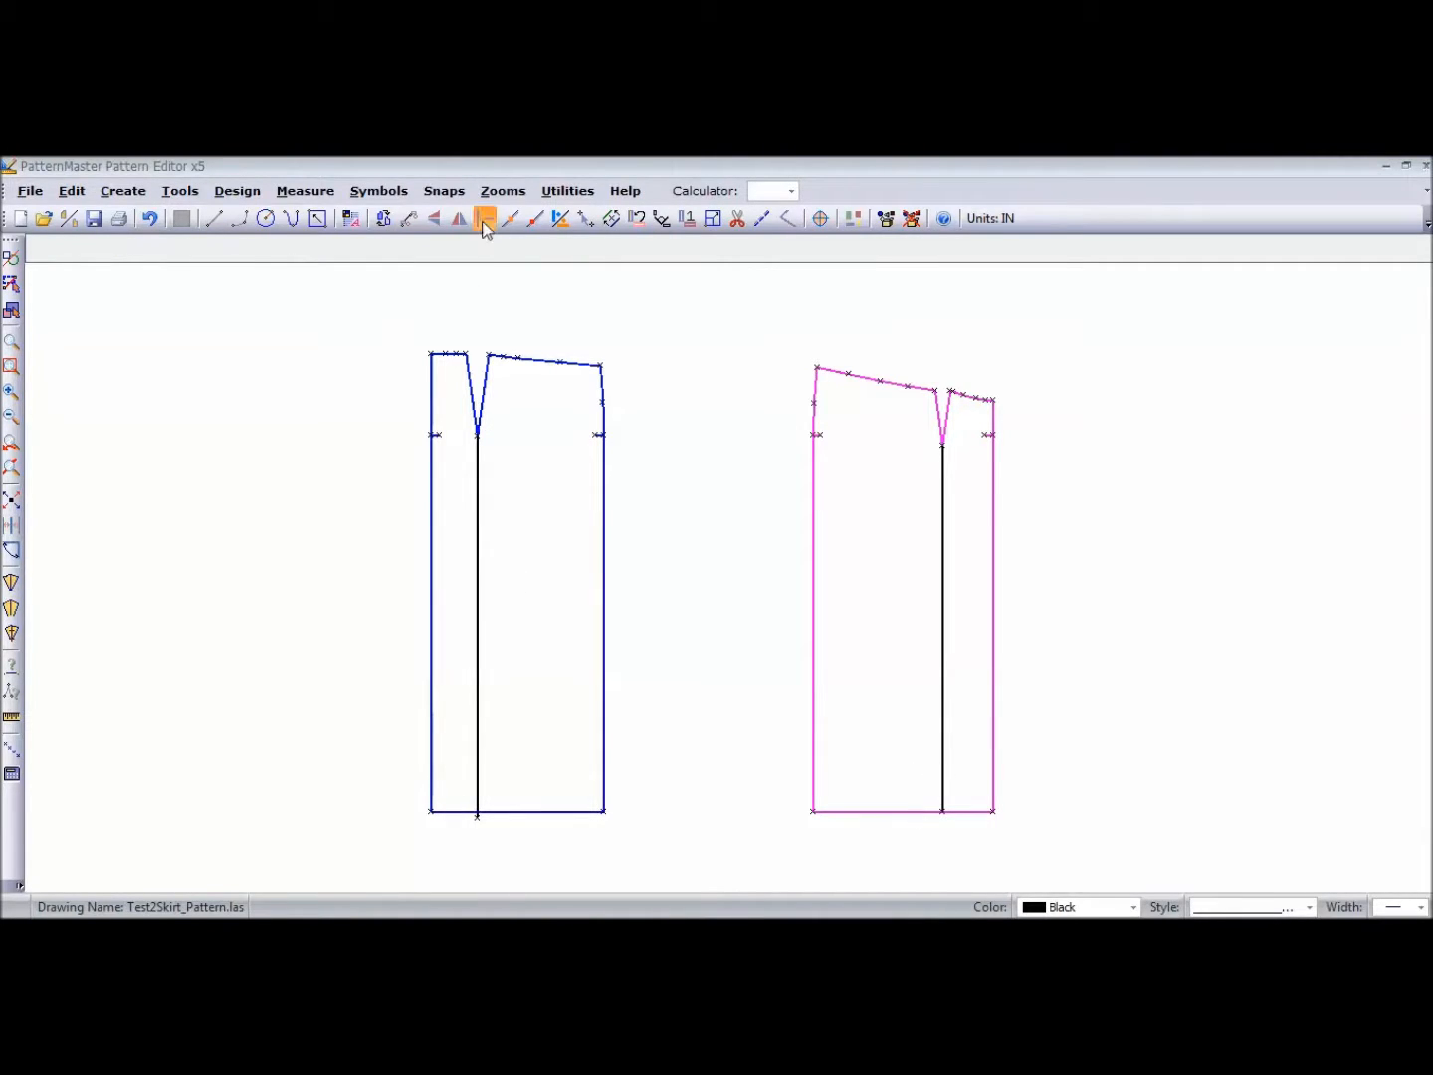
pyautogui.click(486, 219)
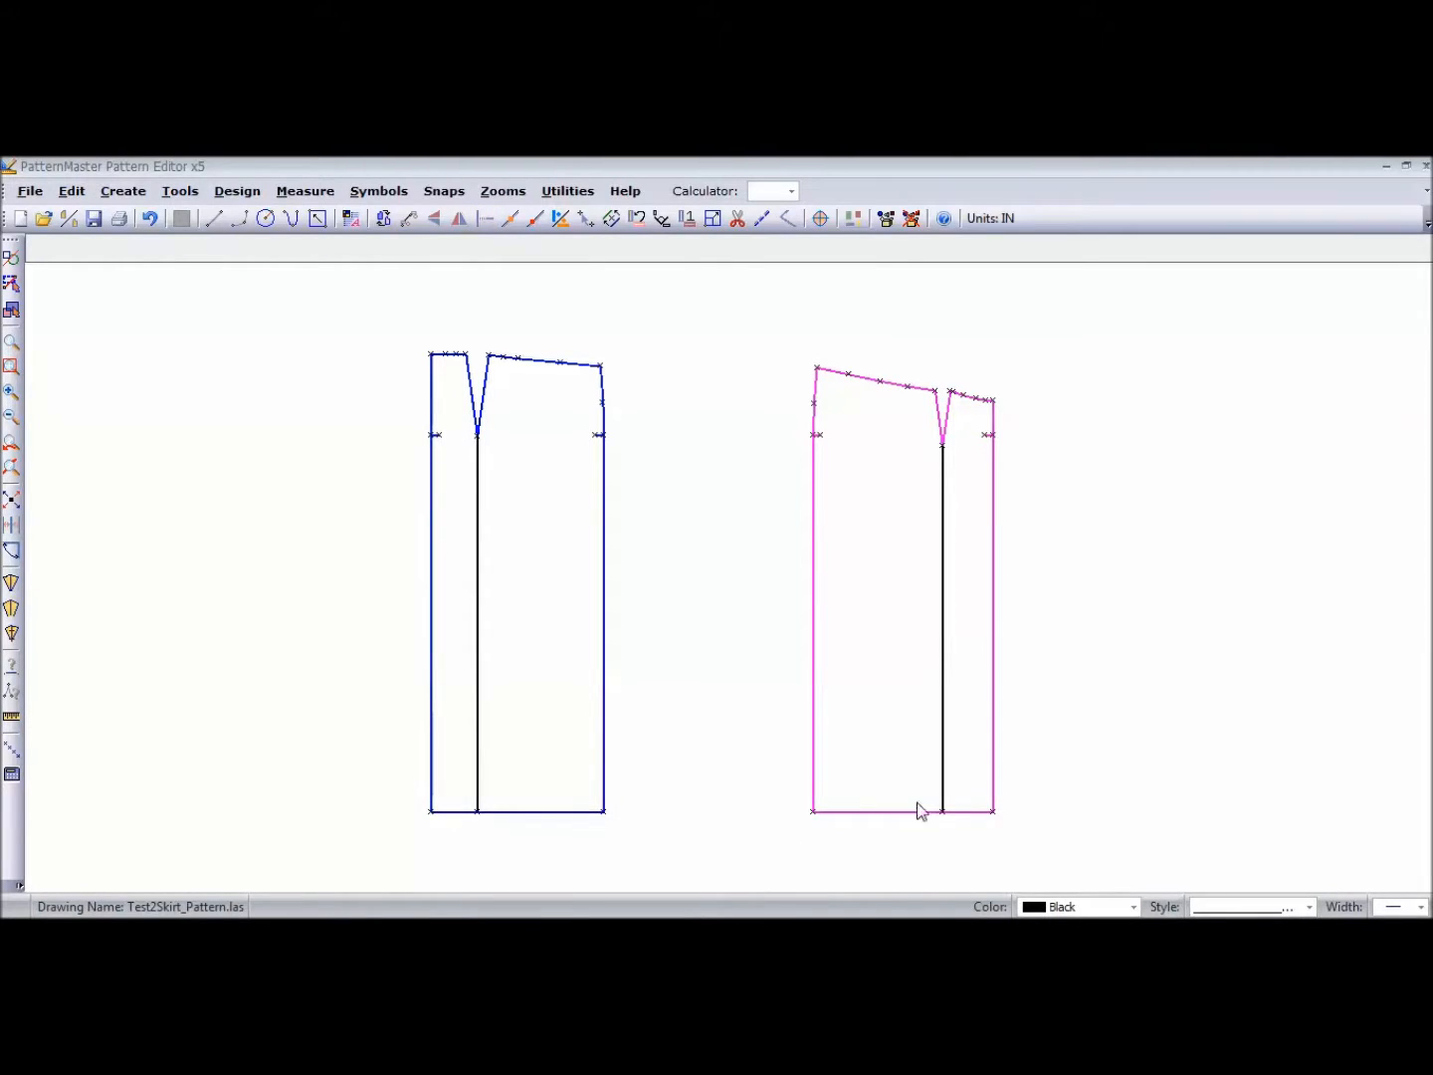
pyautogui.moveTo(697, 605)
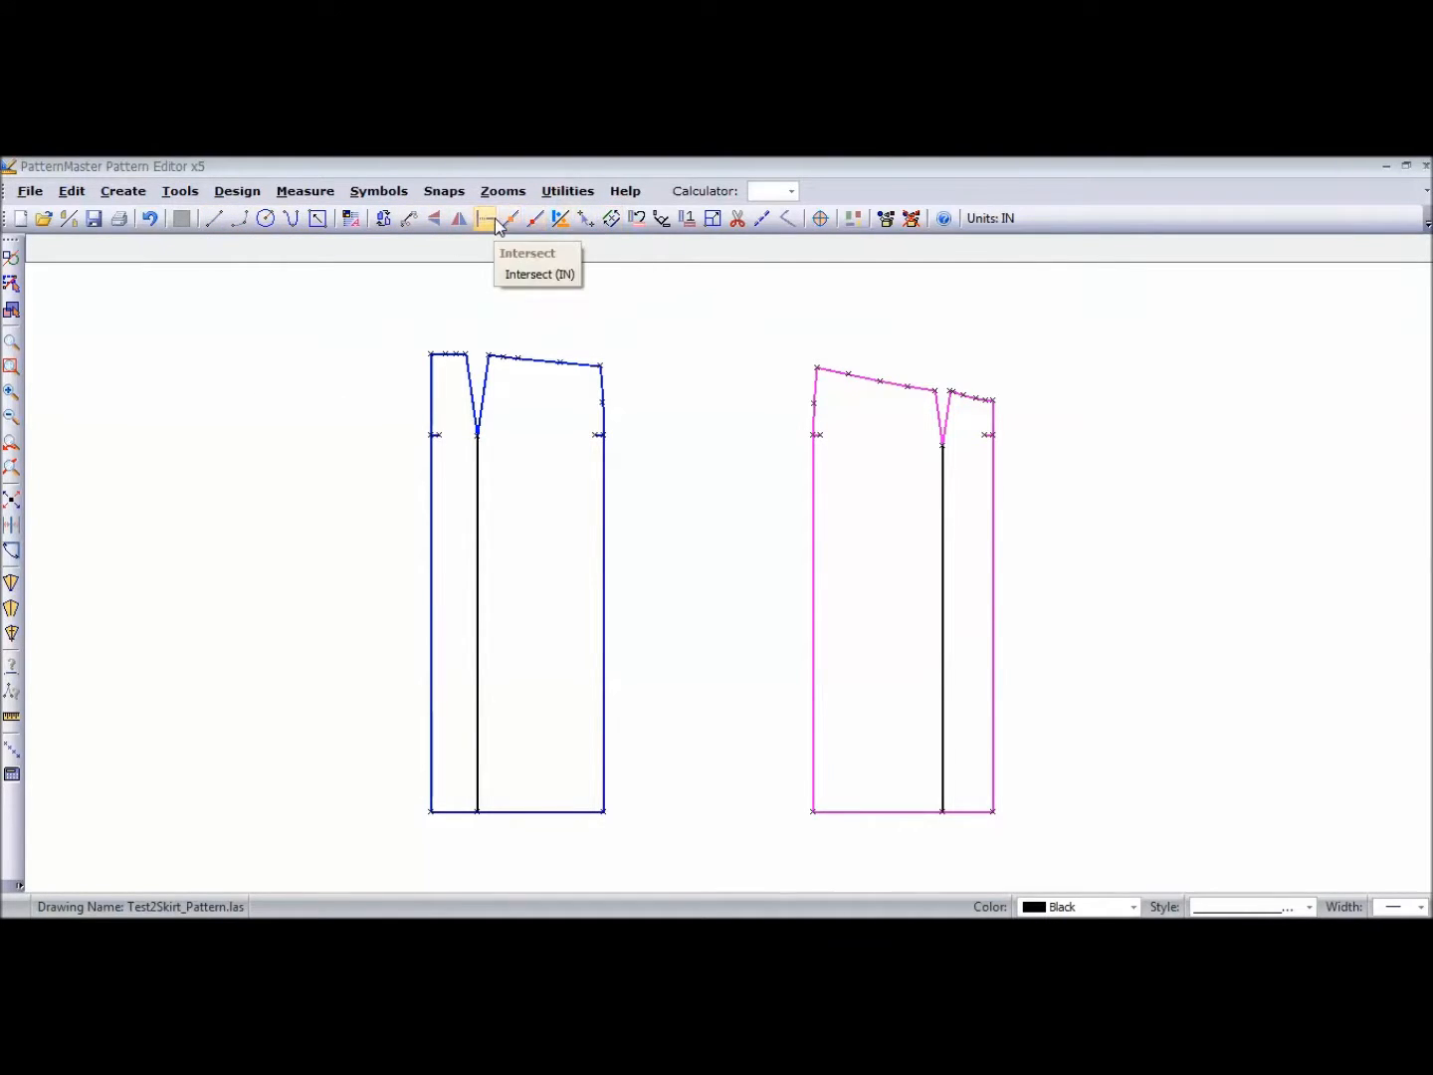
pyautogui.click(179, 191)
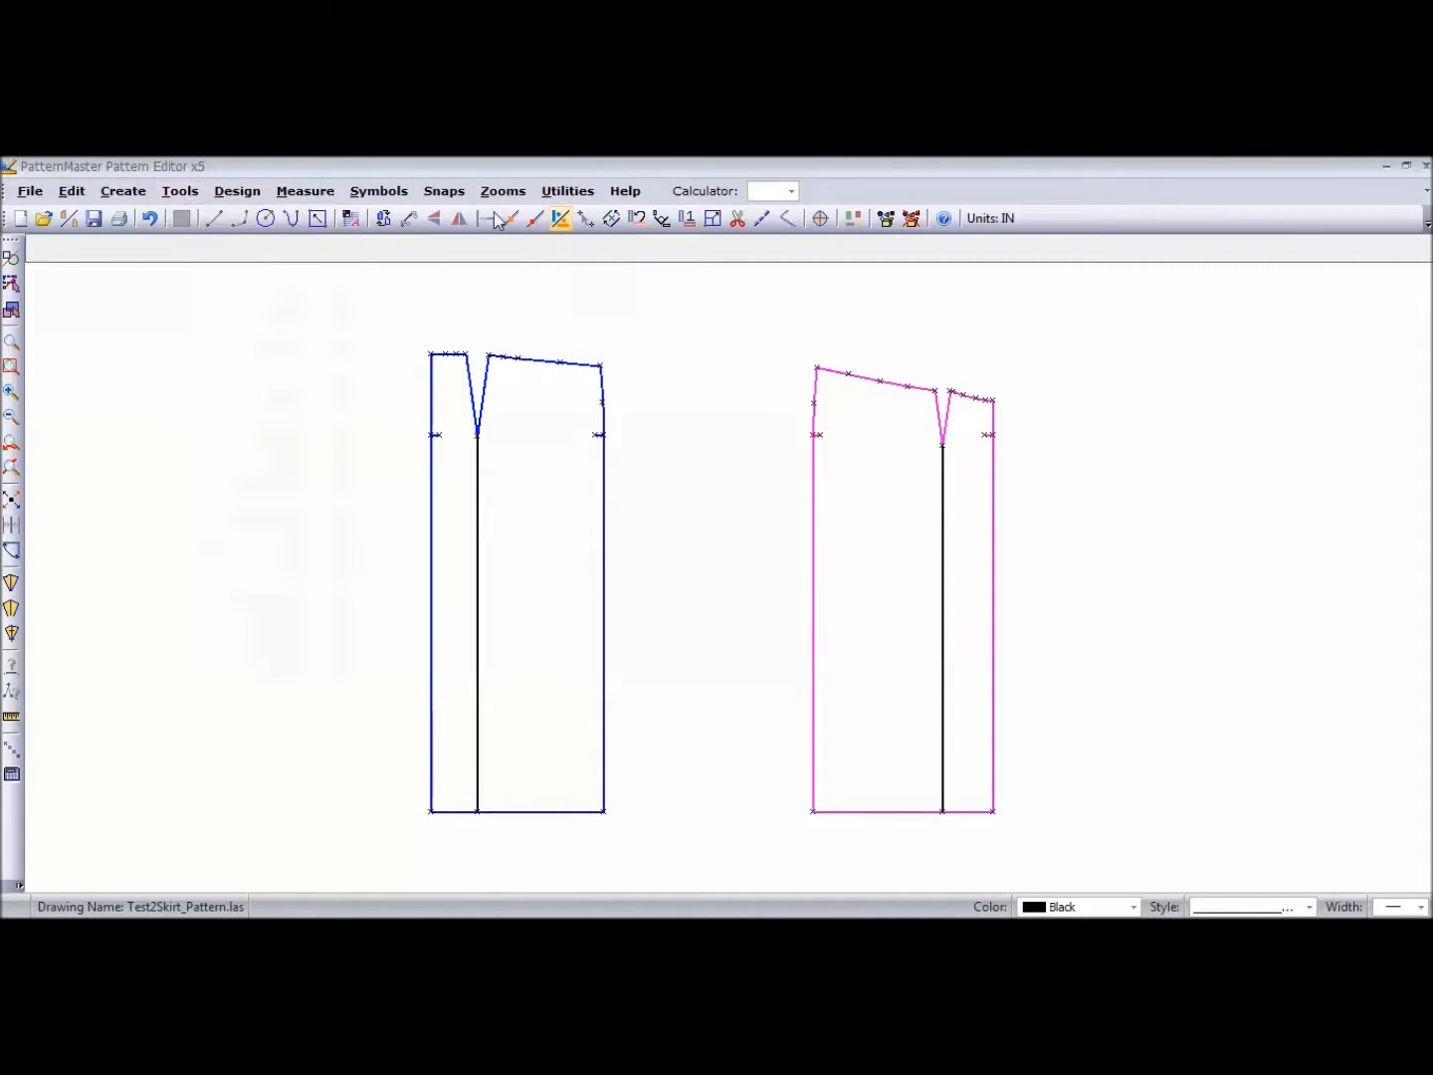
pyautogui.moveTo(459, 219)
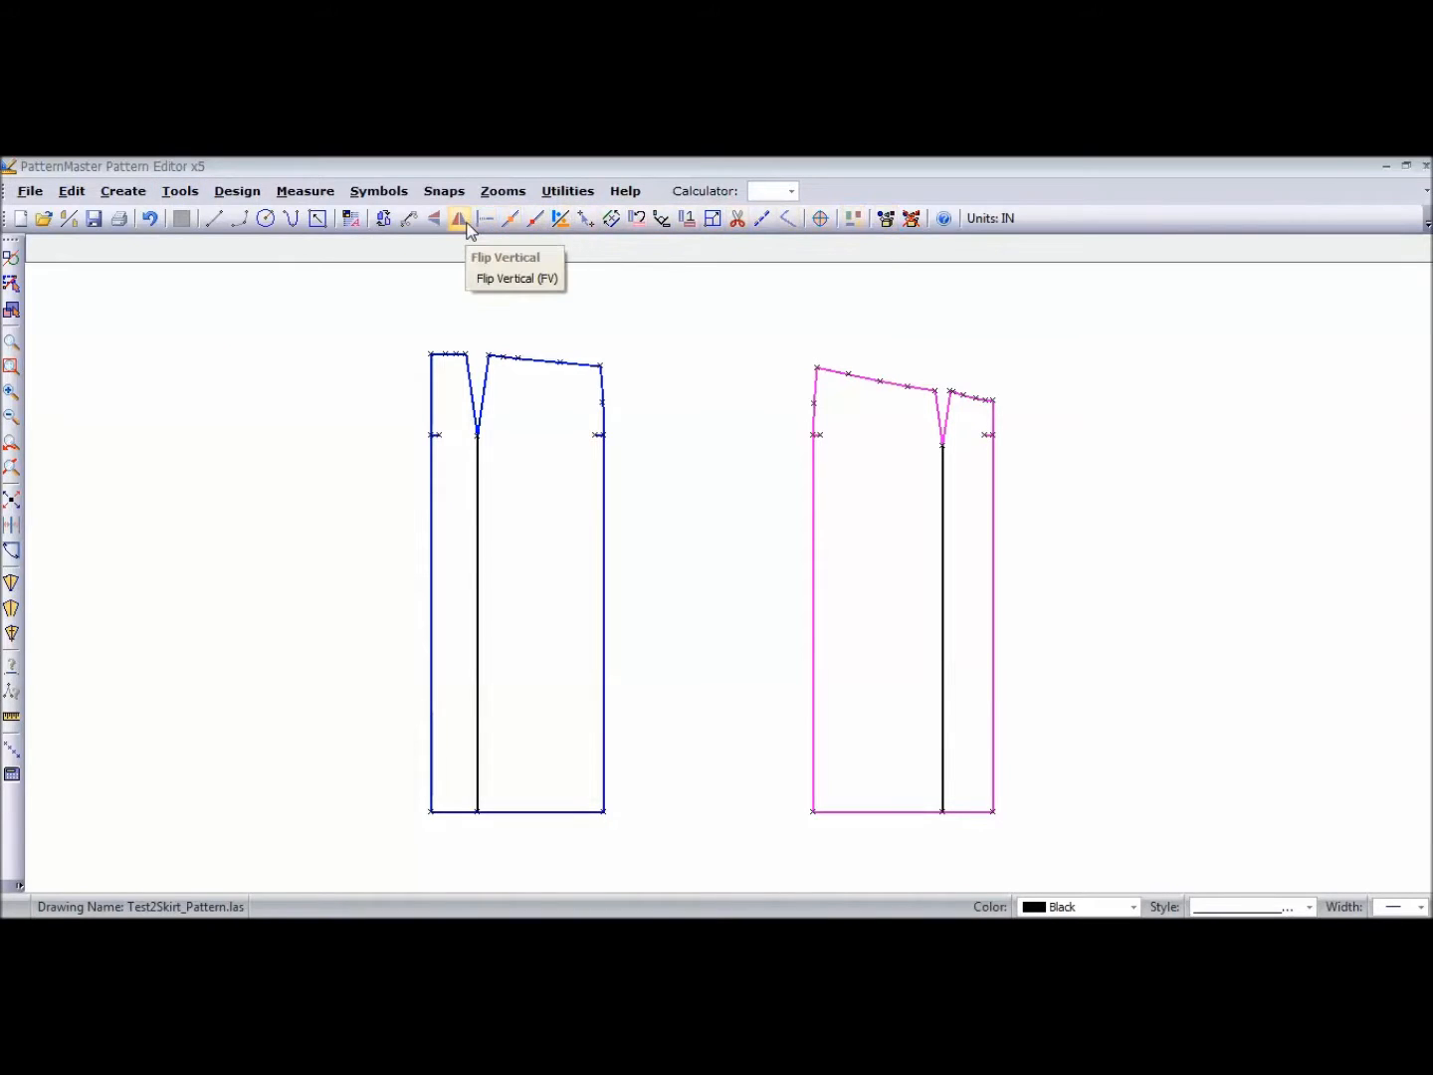
pyautogui.moveTo(514, 242)
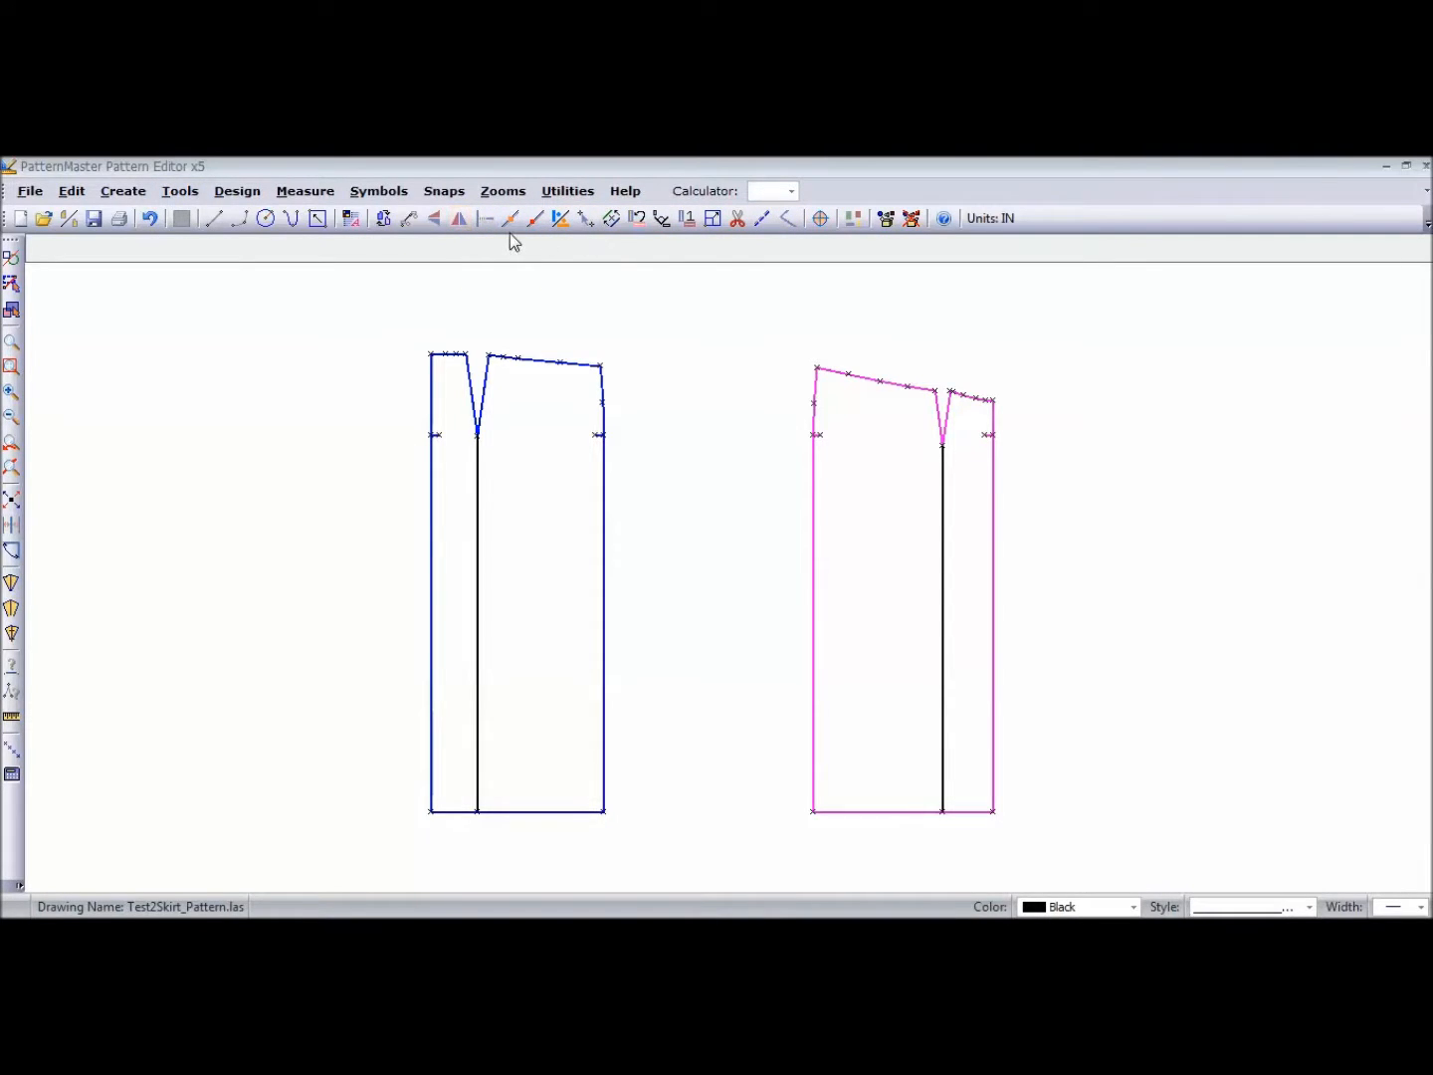
pyautogui.moveTo(510, 218)
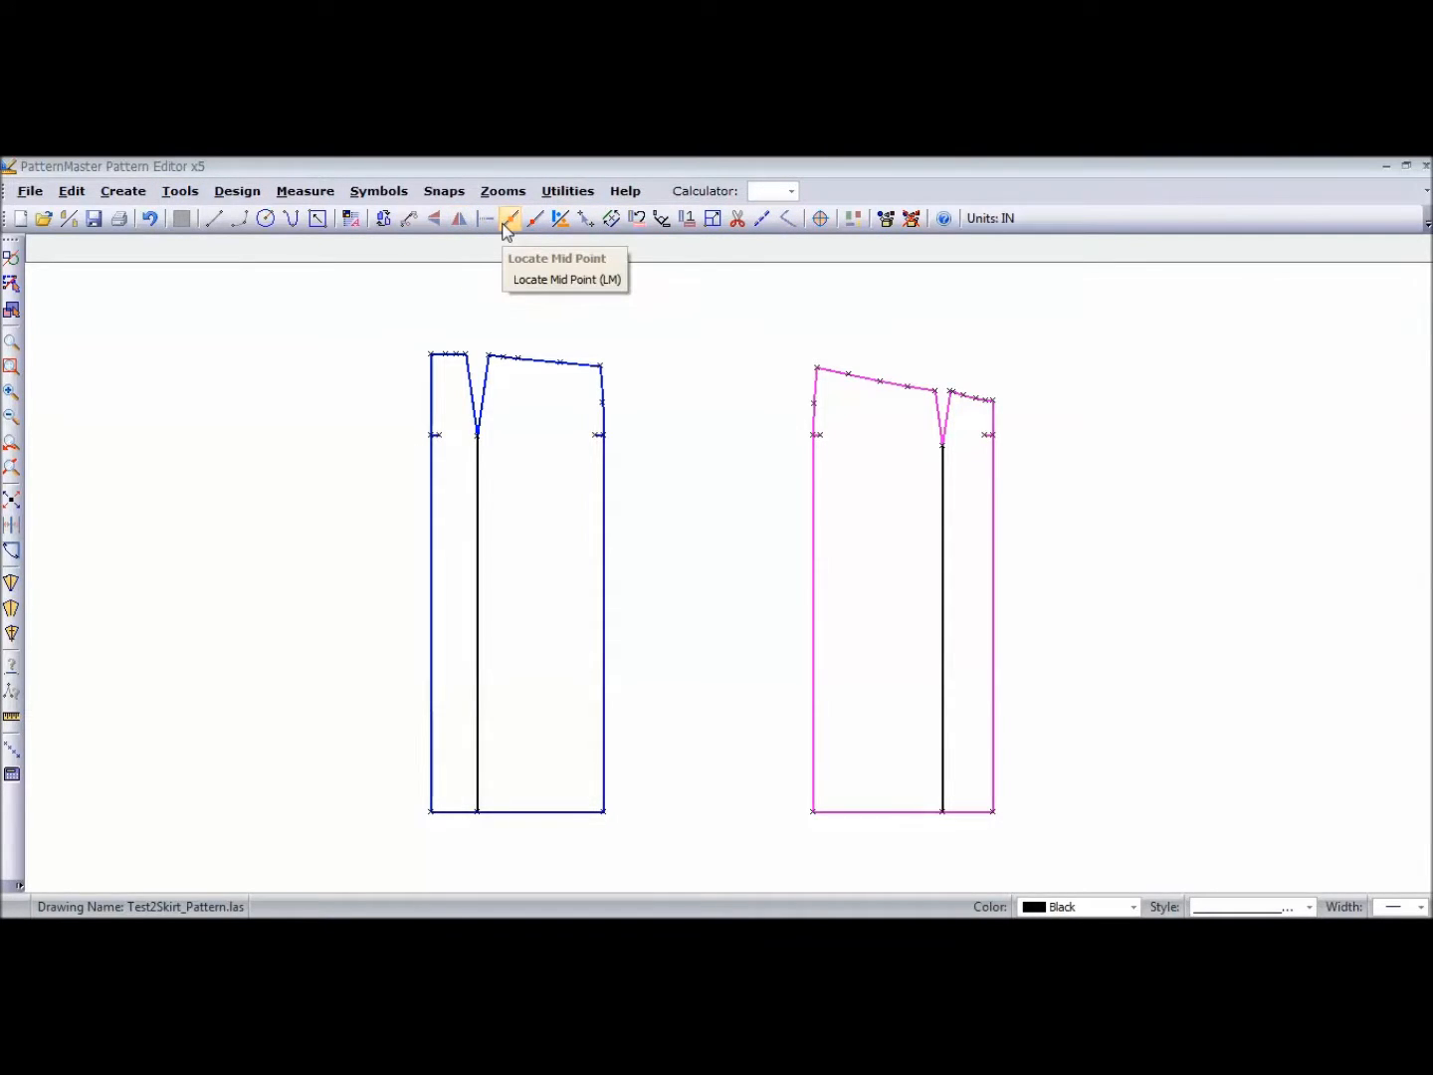
pyautogui.moveTo(760, 490)
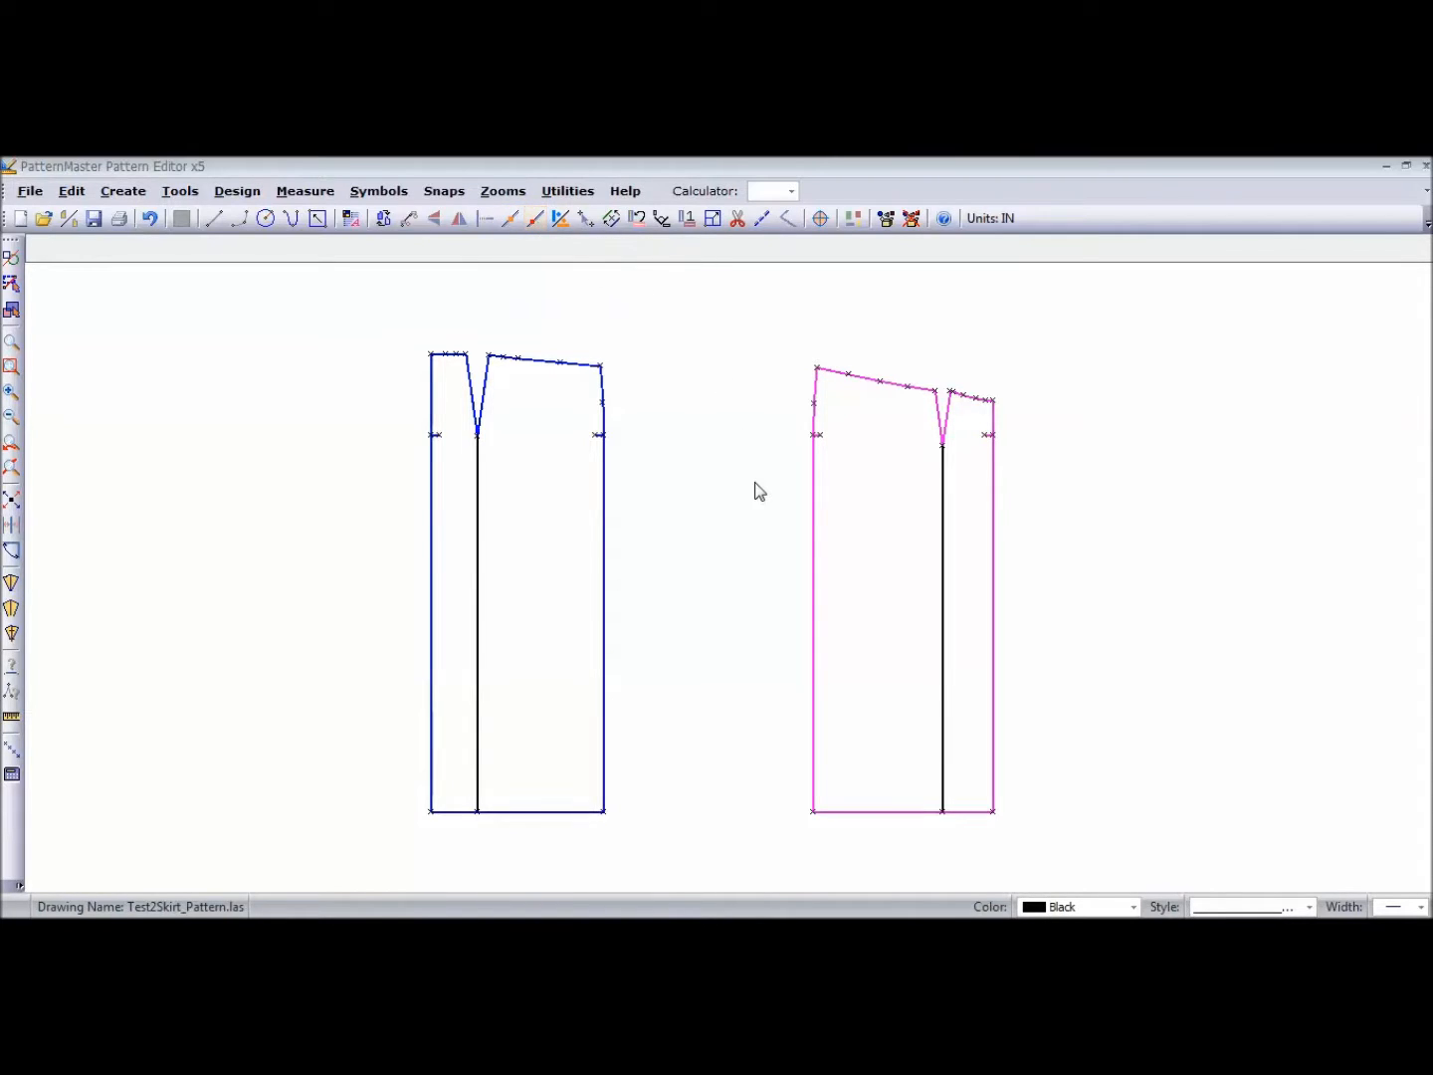
pyautogui.moveTo(10, 553)
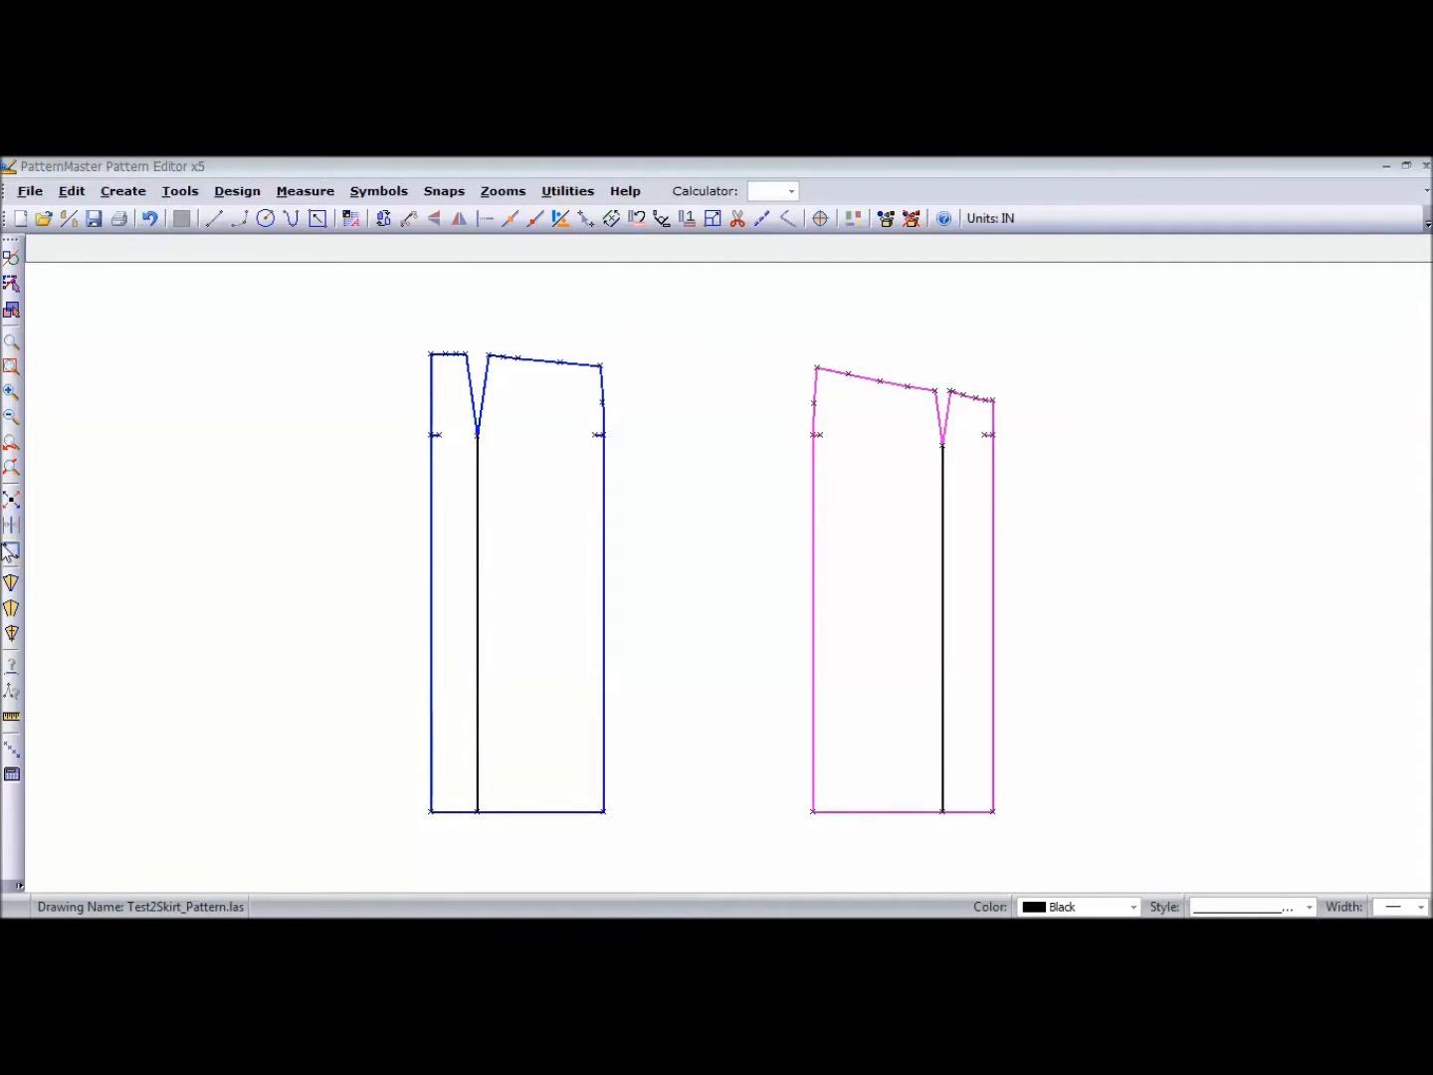
pyautogui.moveTo(12, 553)
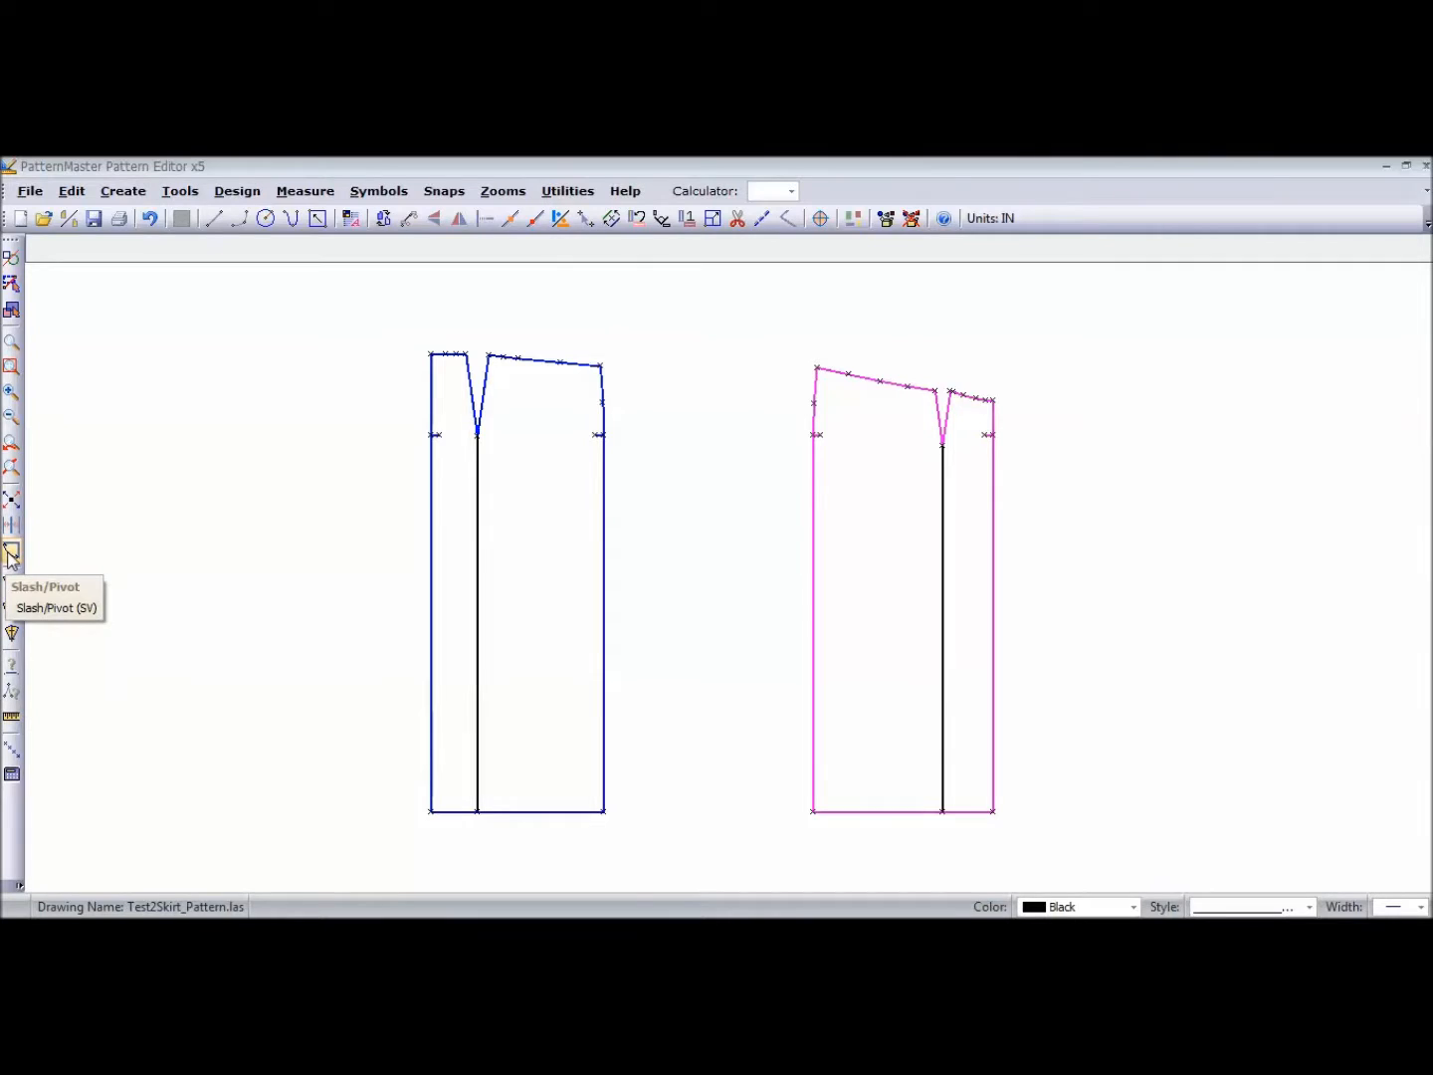
# - Set a slash-and-pivot line on the pink piece from dart point down to hem
pyautogui.click(12, 553)
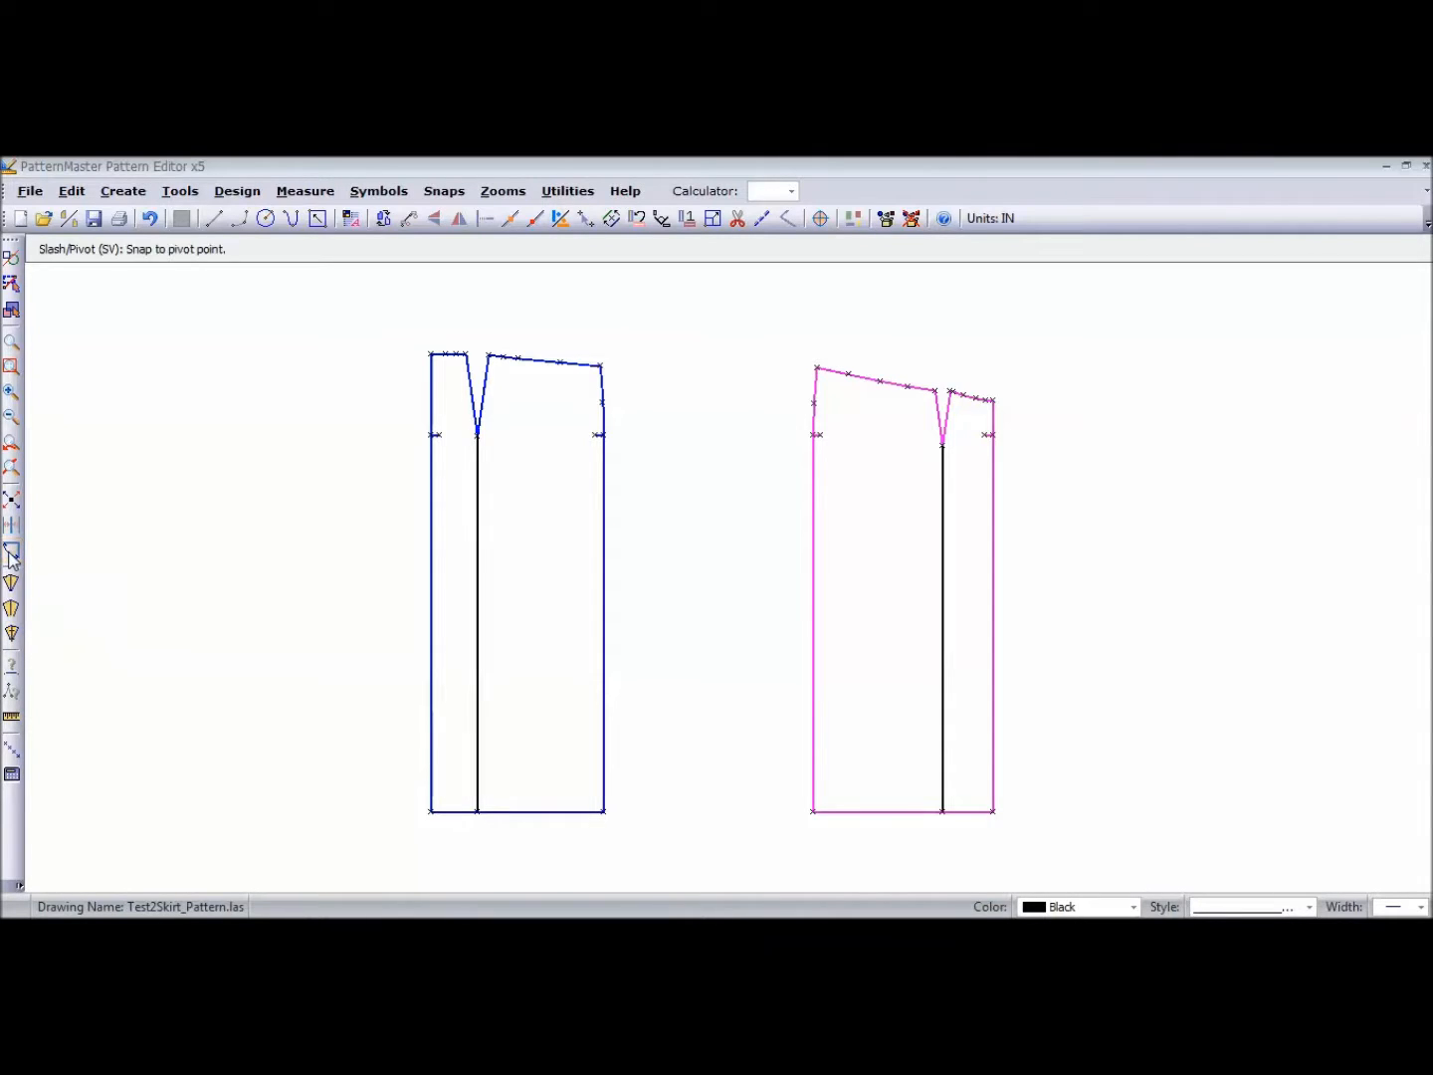
pyautogui.moveTo(144, 520)
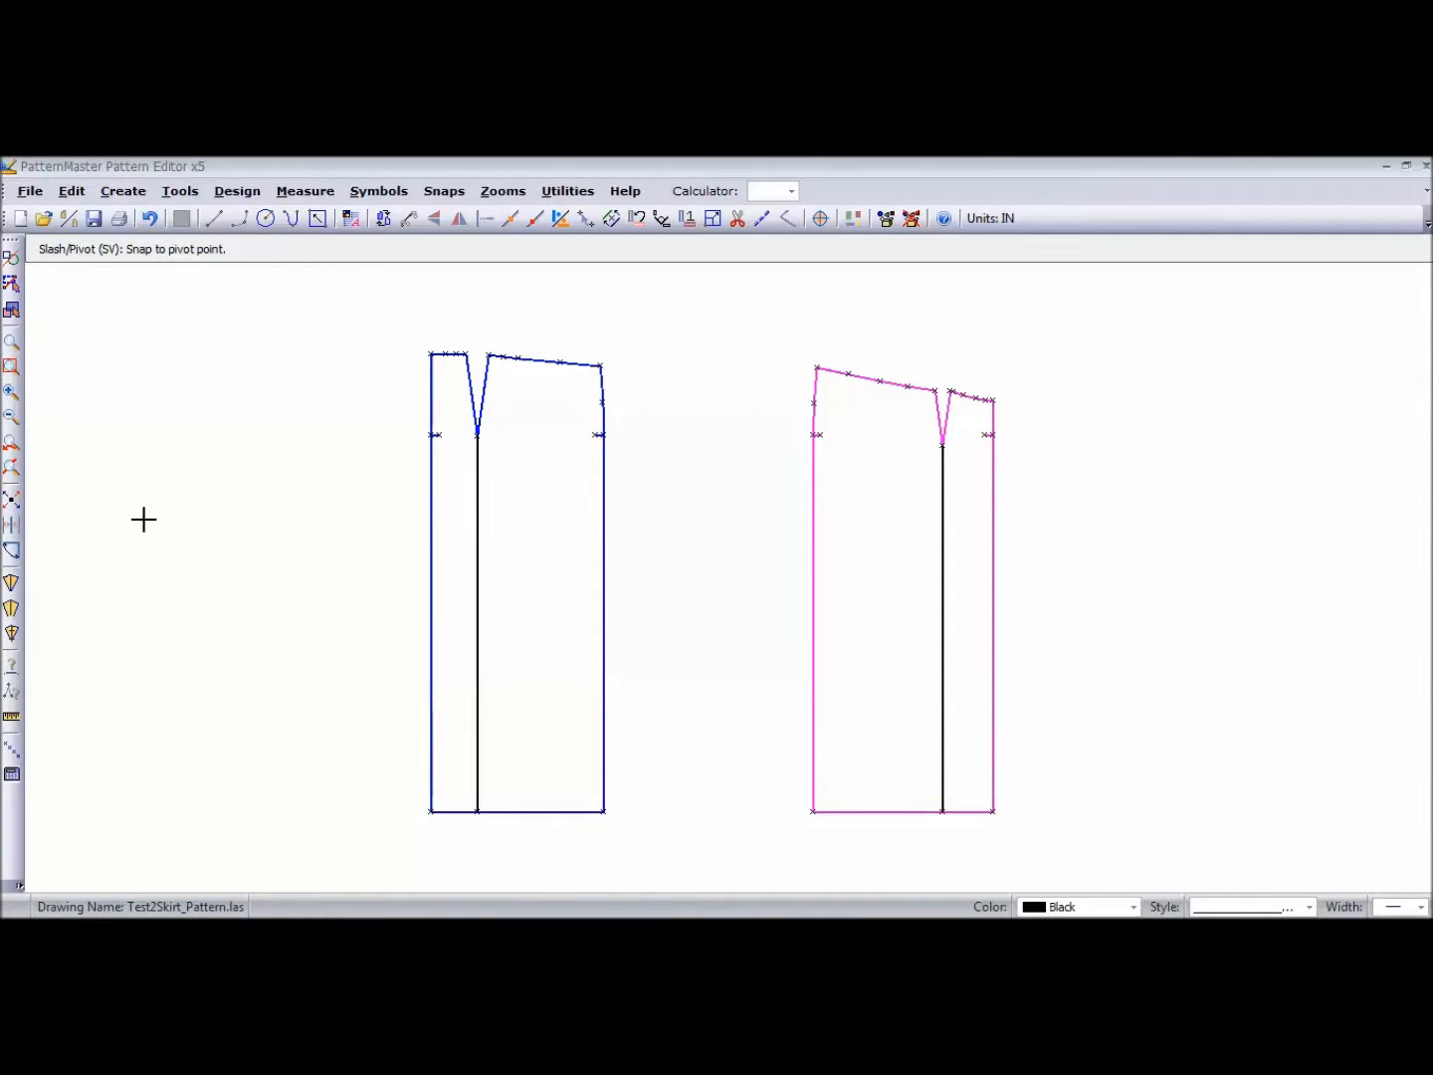
pyautogui.moveTo(563, 537)
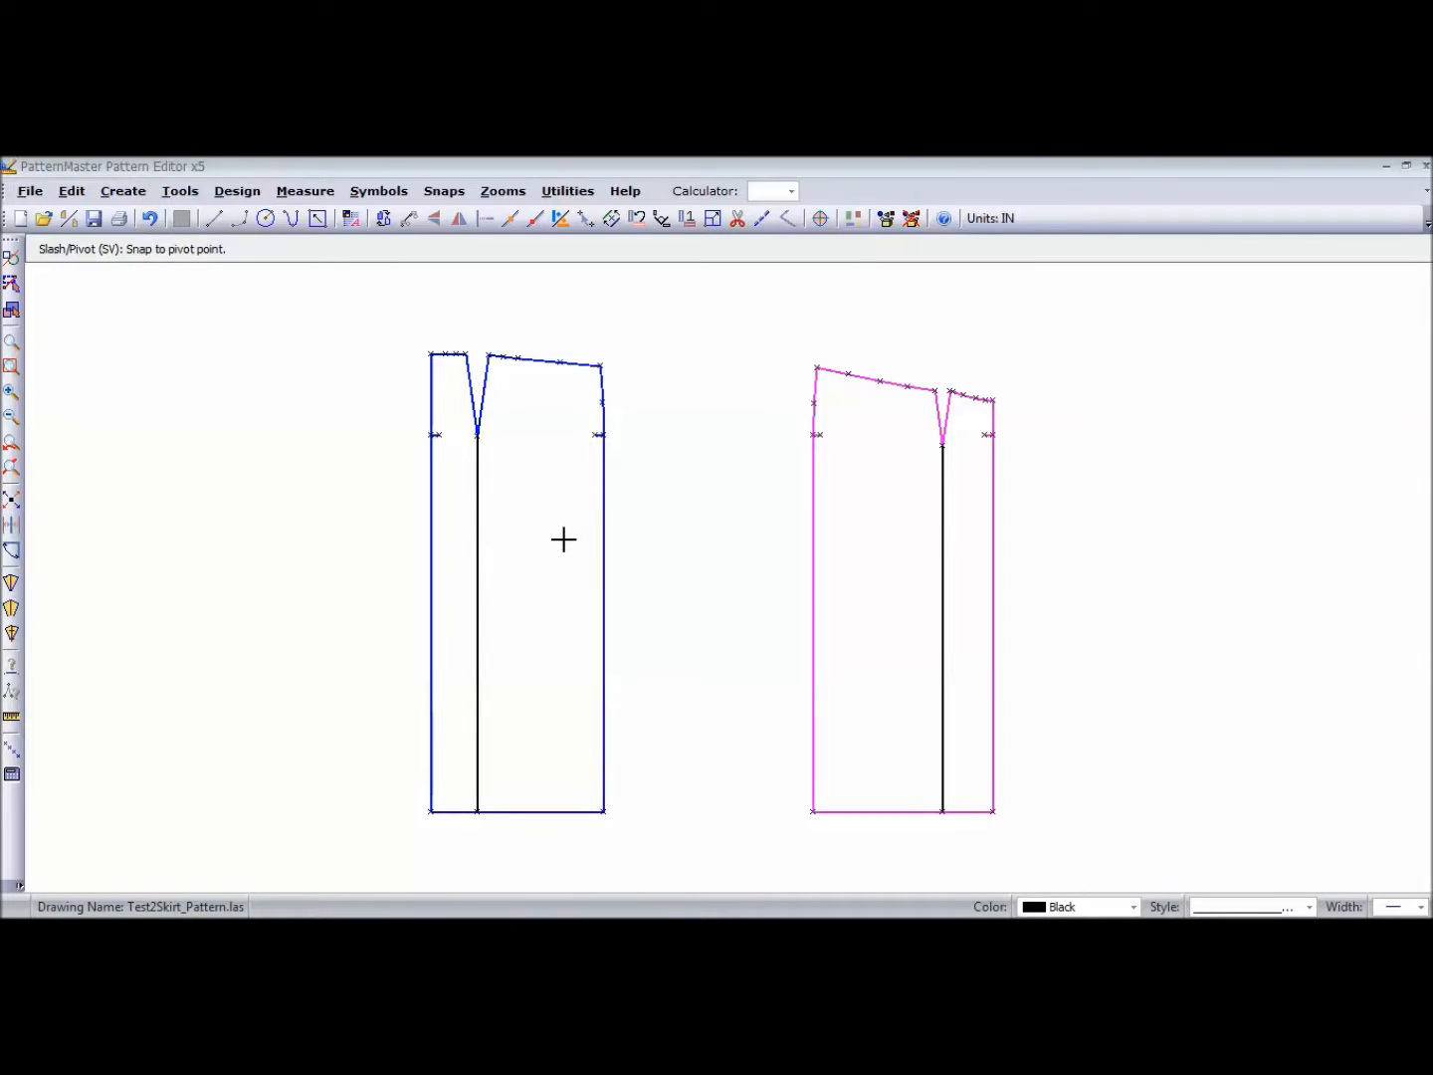
pyautogui.moveTo(892, 474)
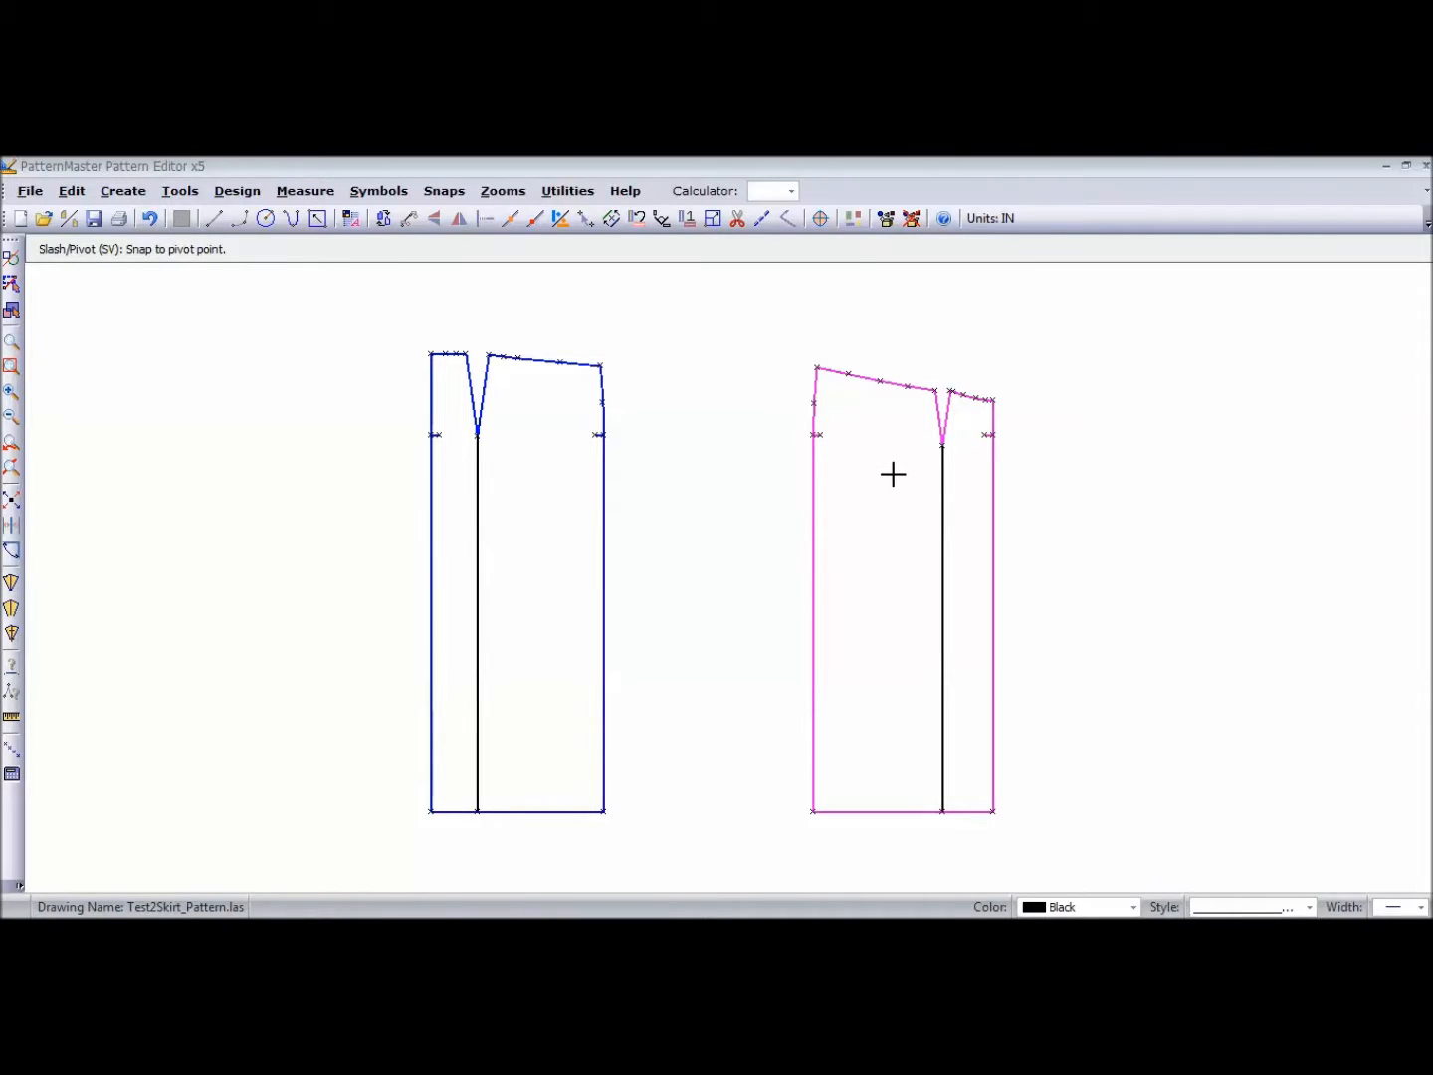
pyautogui.moveTo(938, 448)
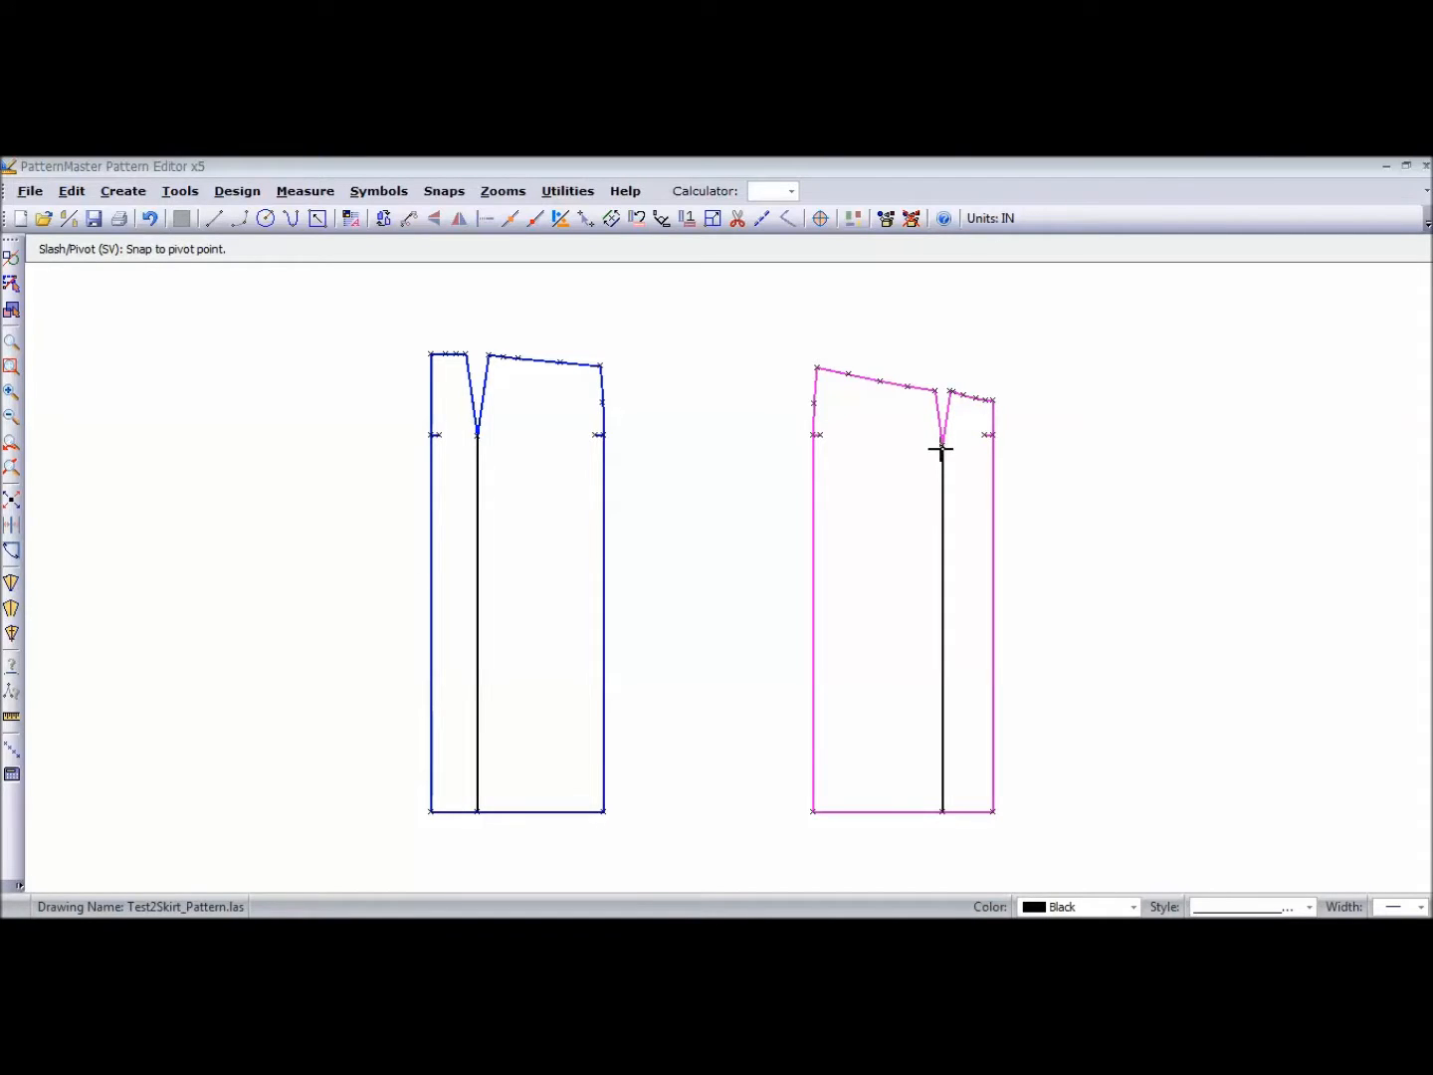
pyautogui.click(939, 444)
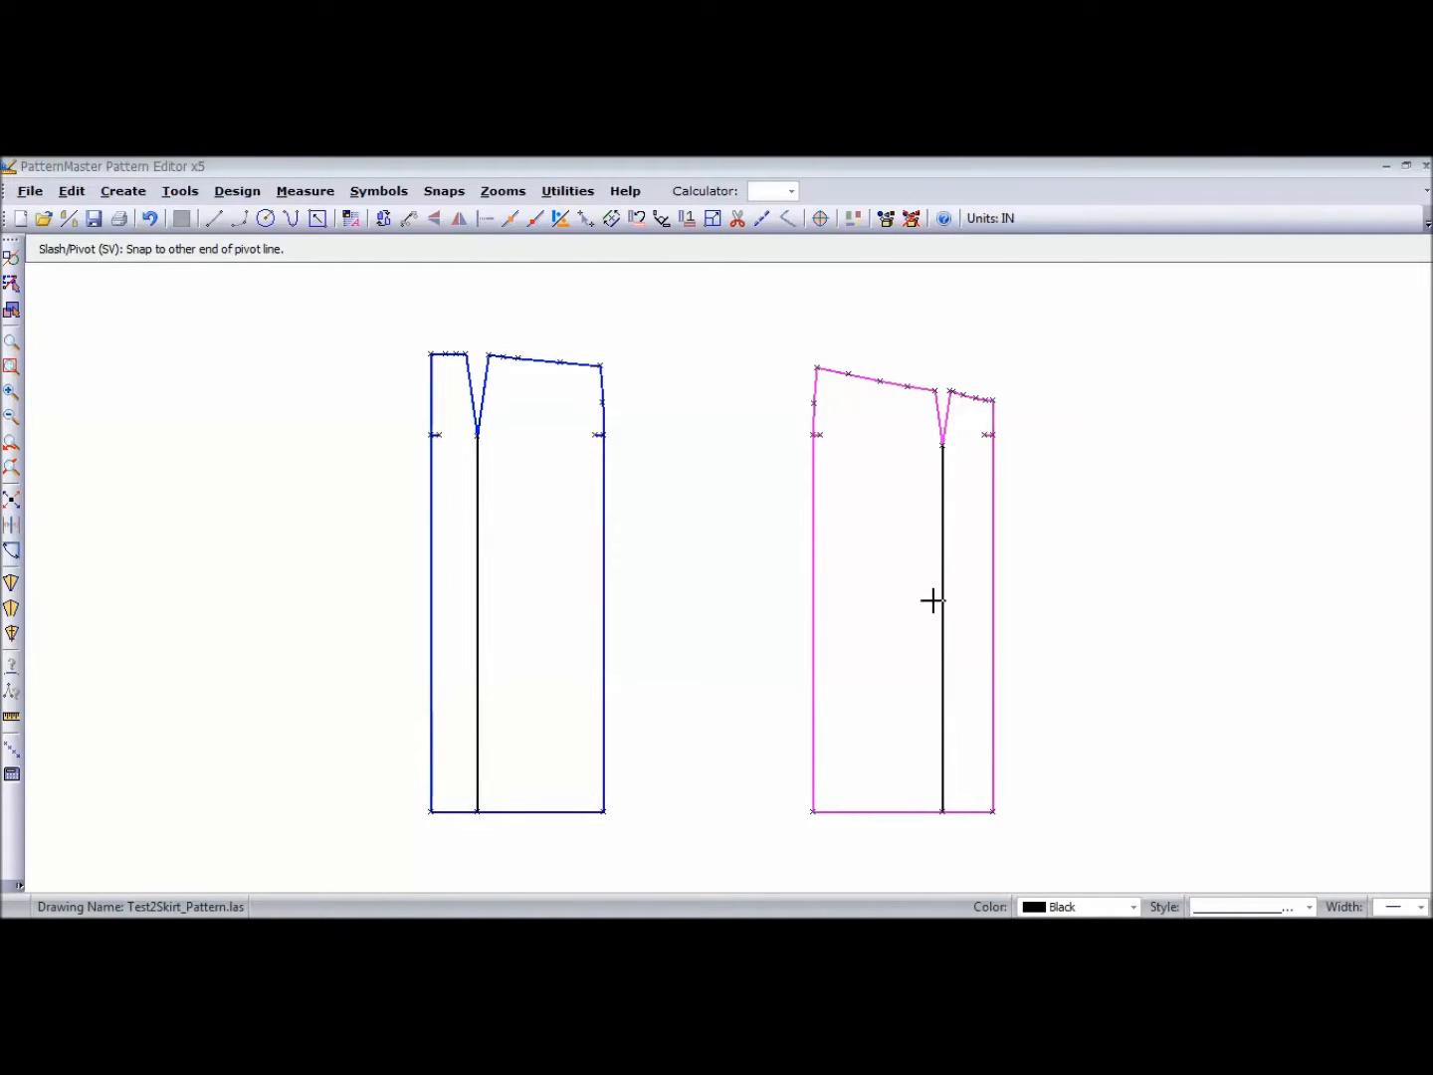
pyautogui.moveTo(939, 819)
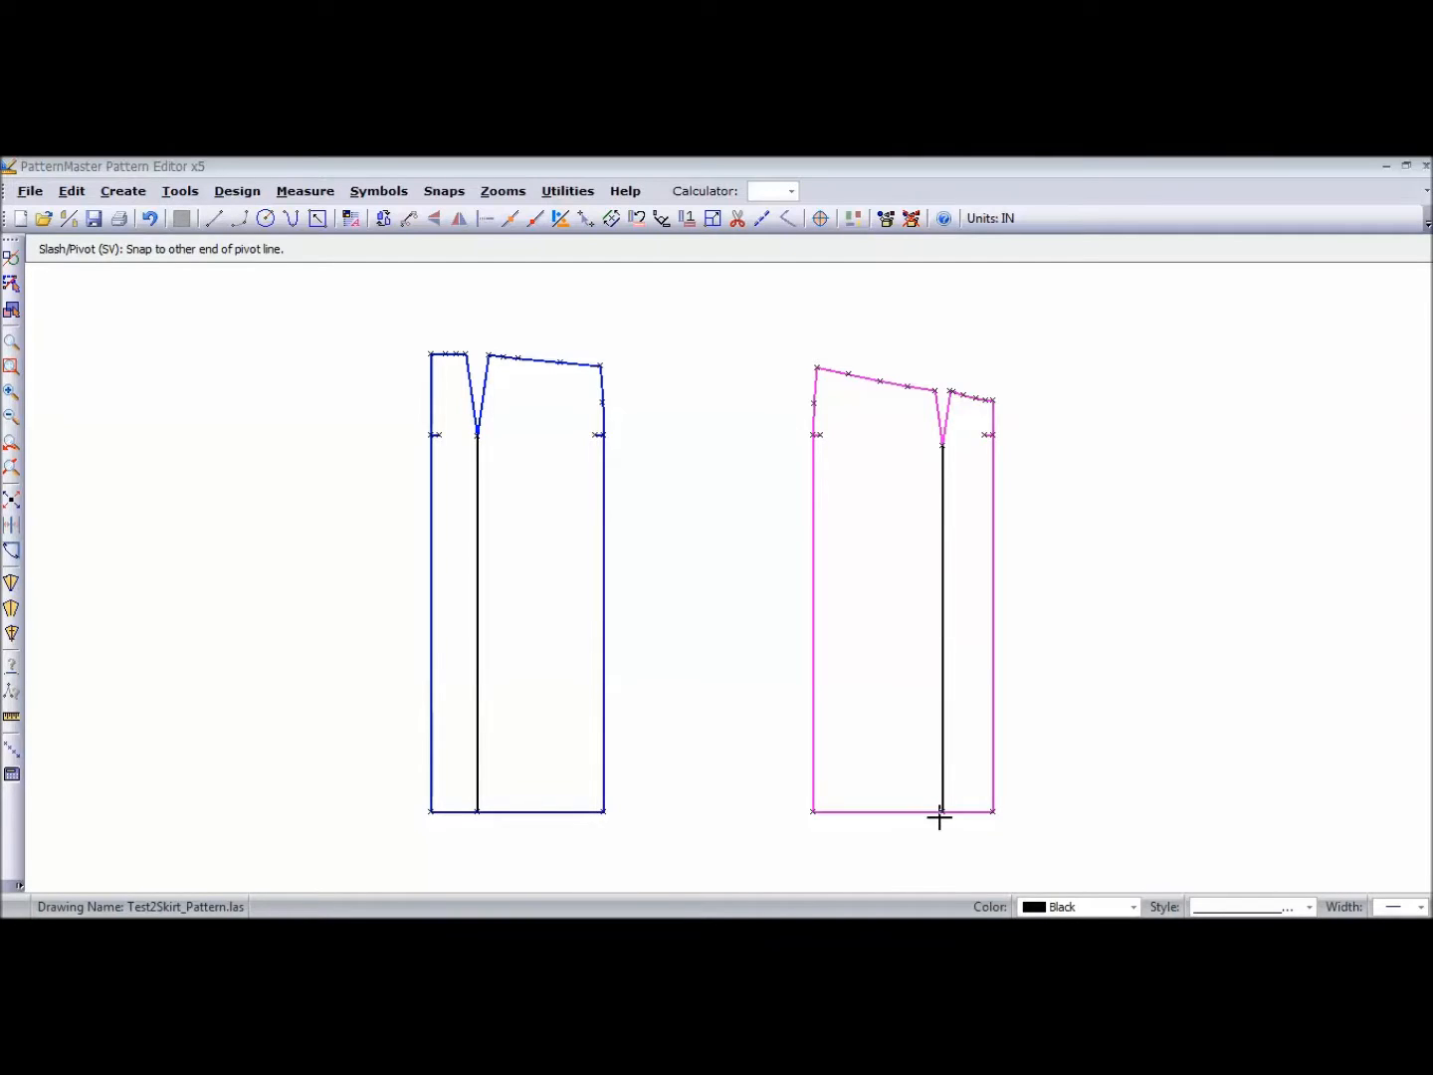
pyautogui.click(940, 808)
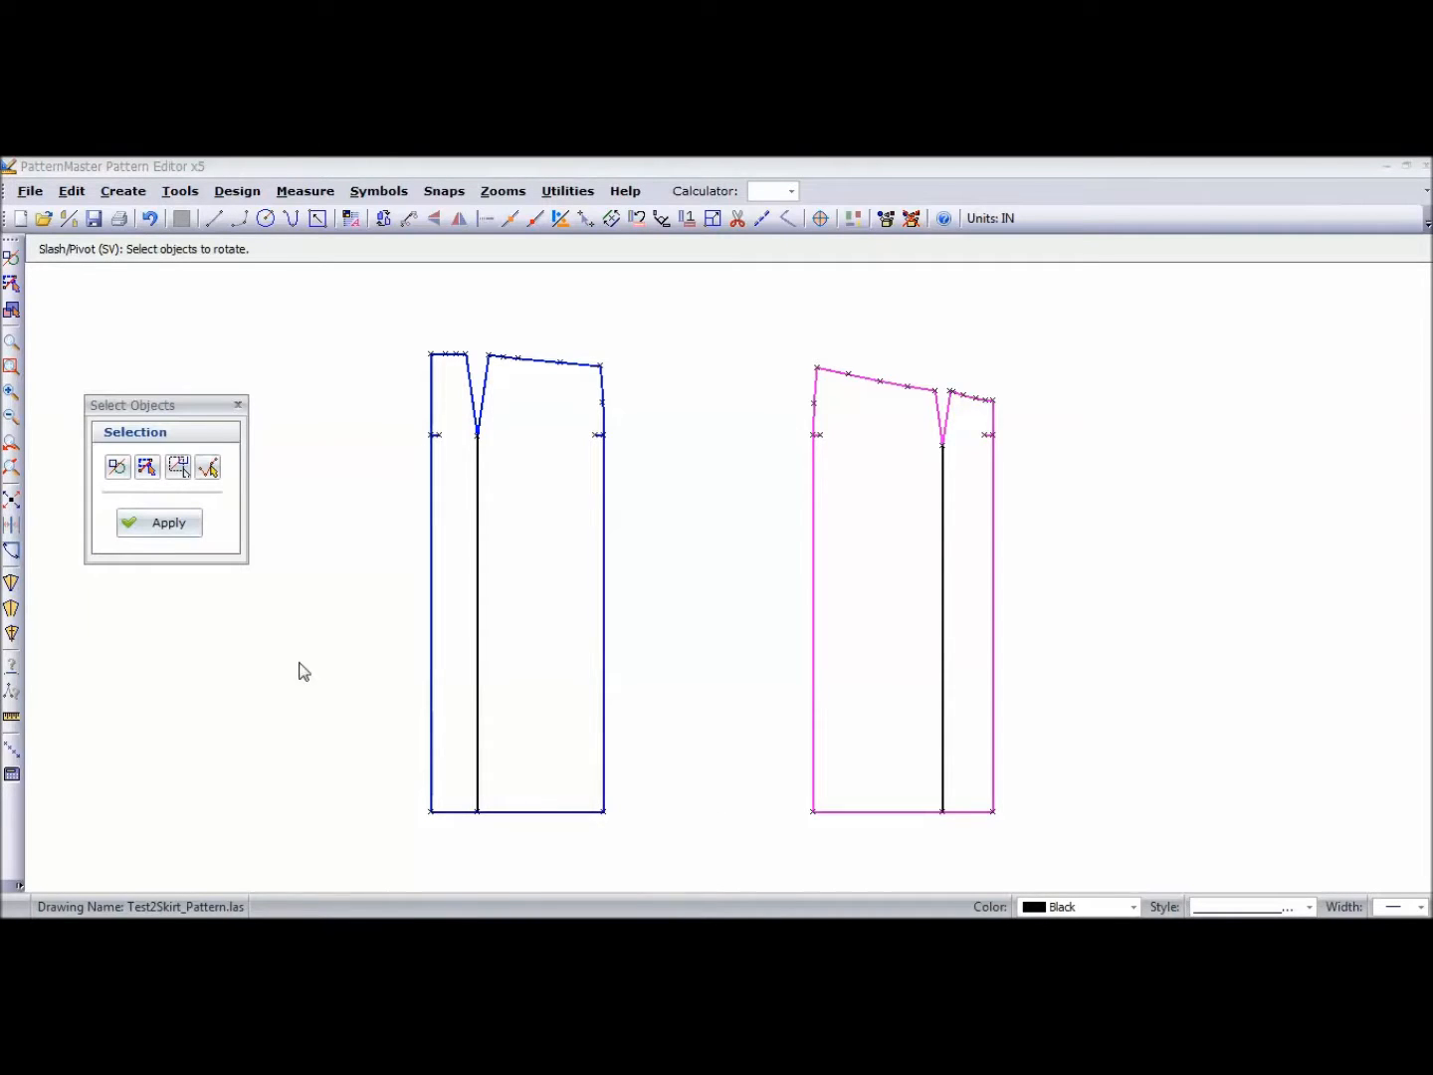
pyautogui.moveTo(213, 577)
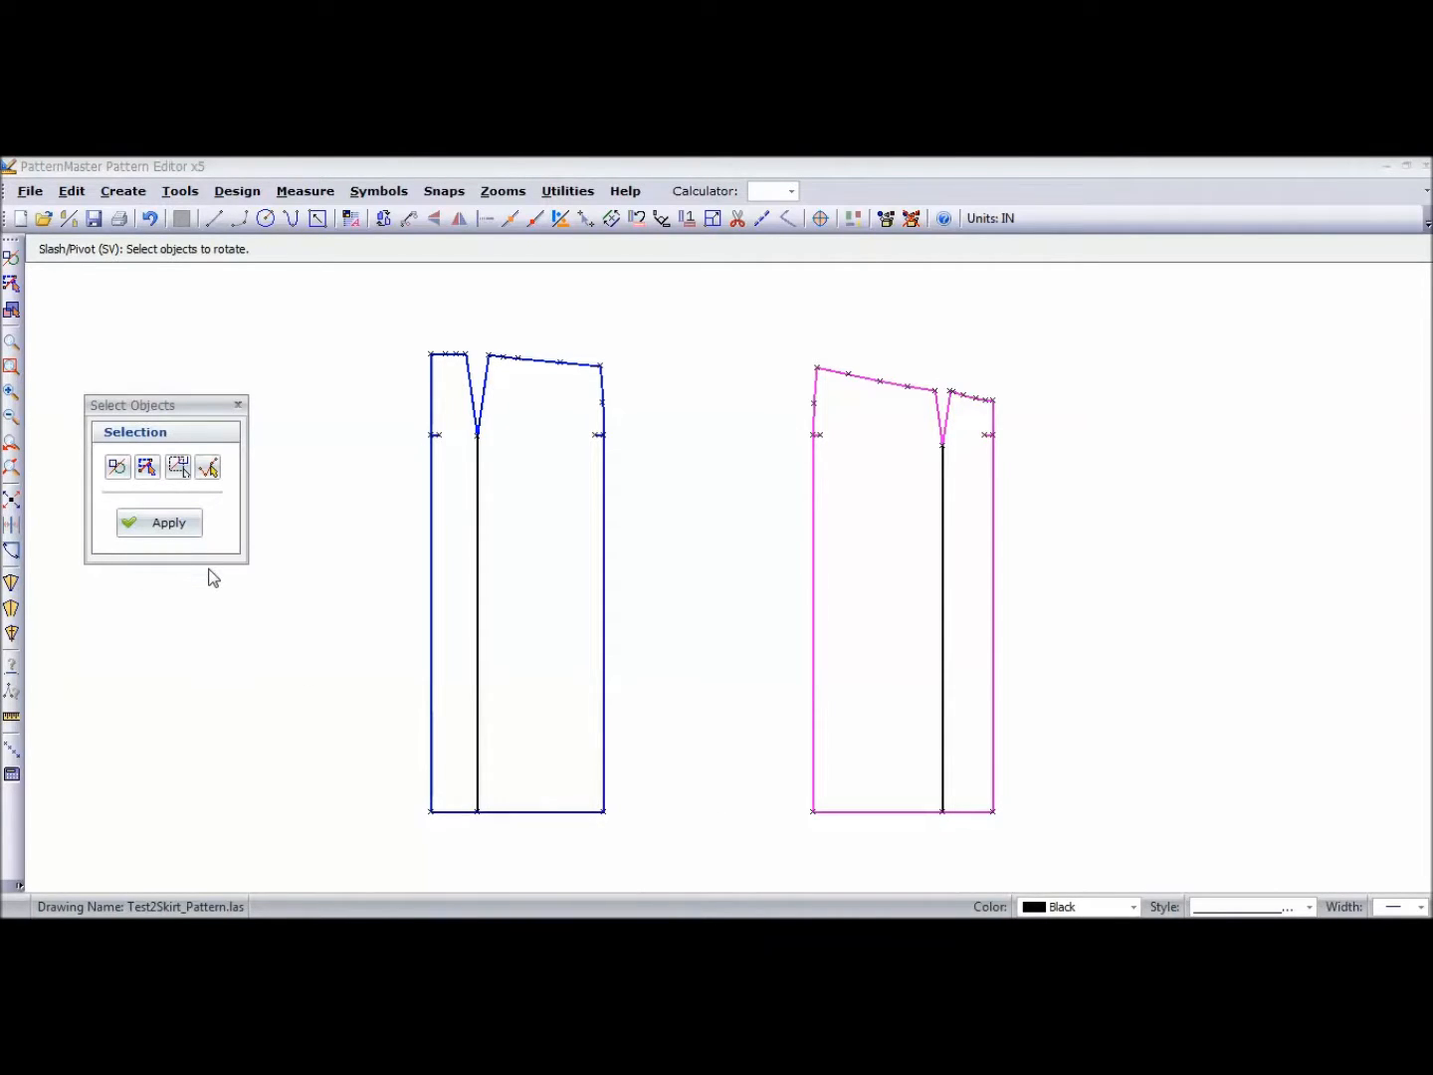
pyautogui.moveTo(860, 443)
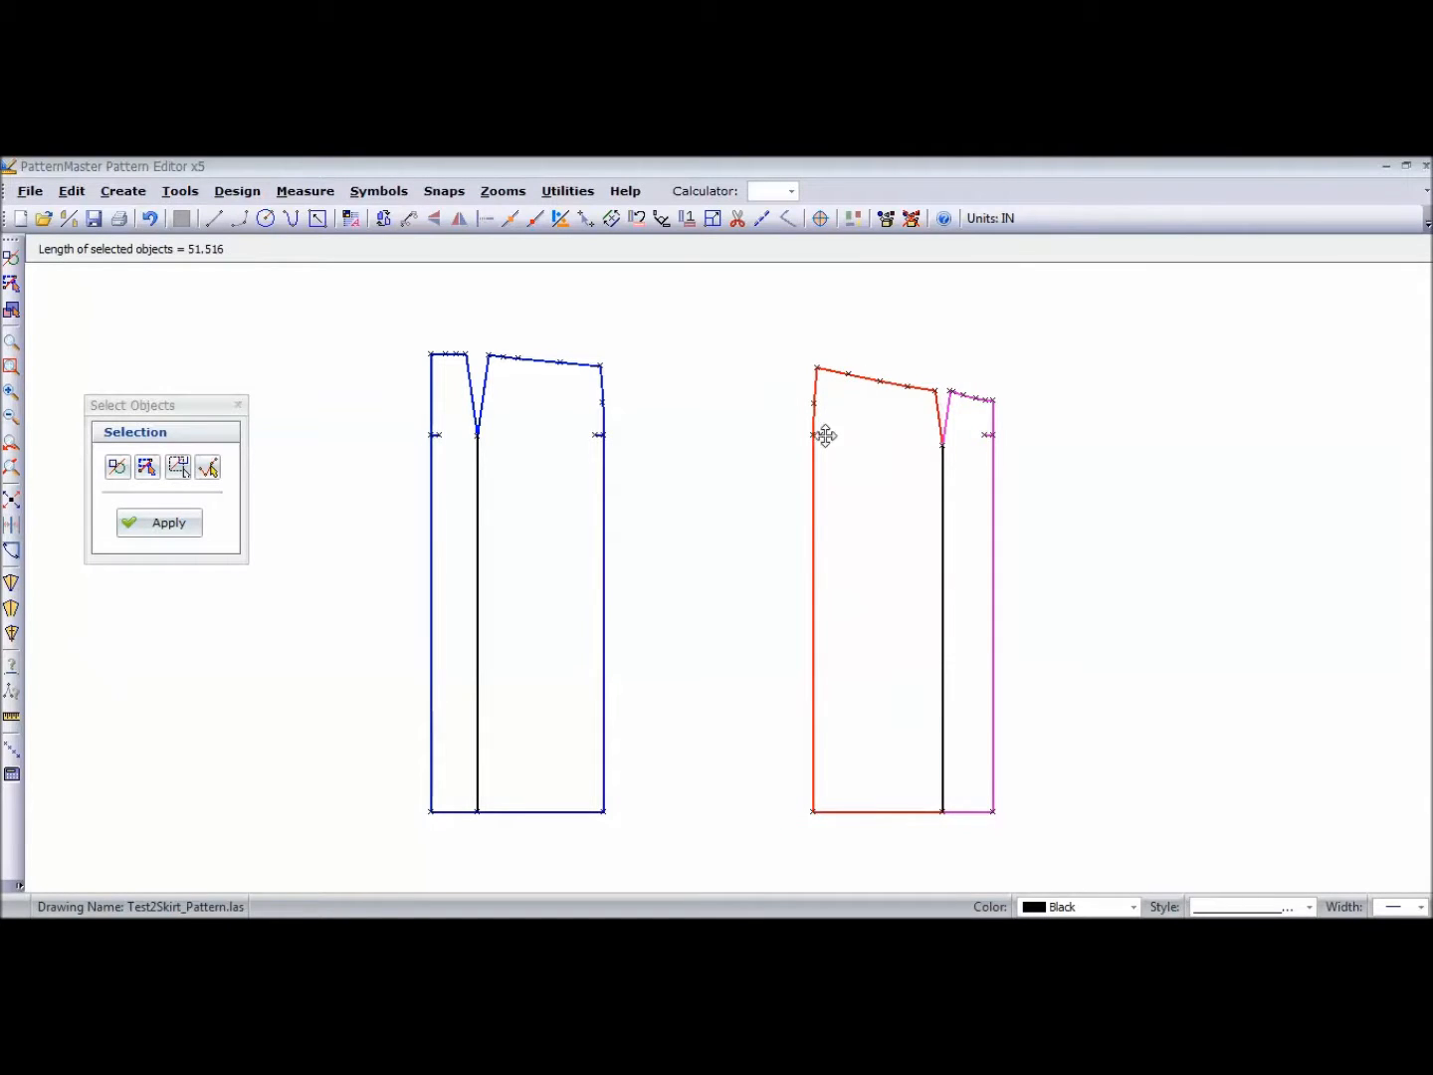
pyautogui.moveTo(836, 408)
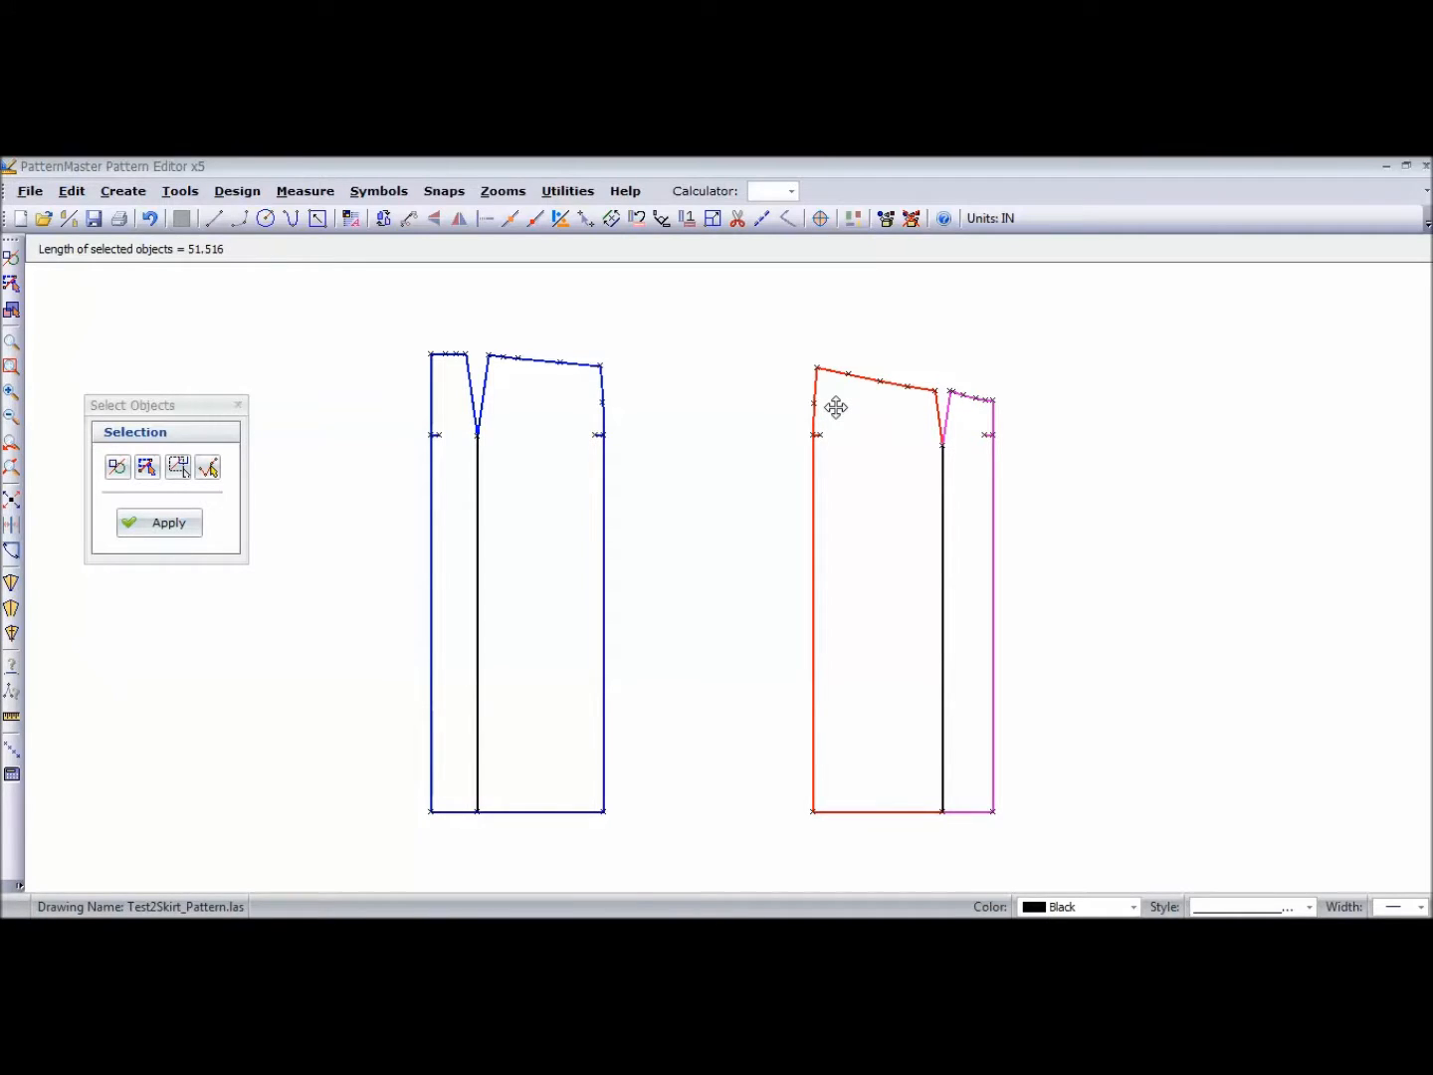
pyautogui.moveTo(222, 541)
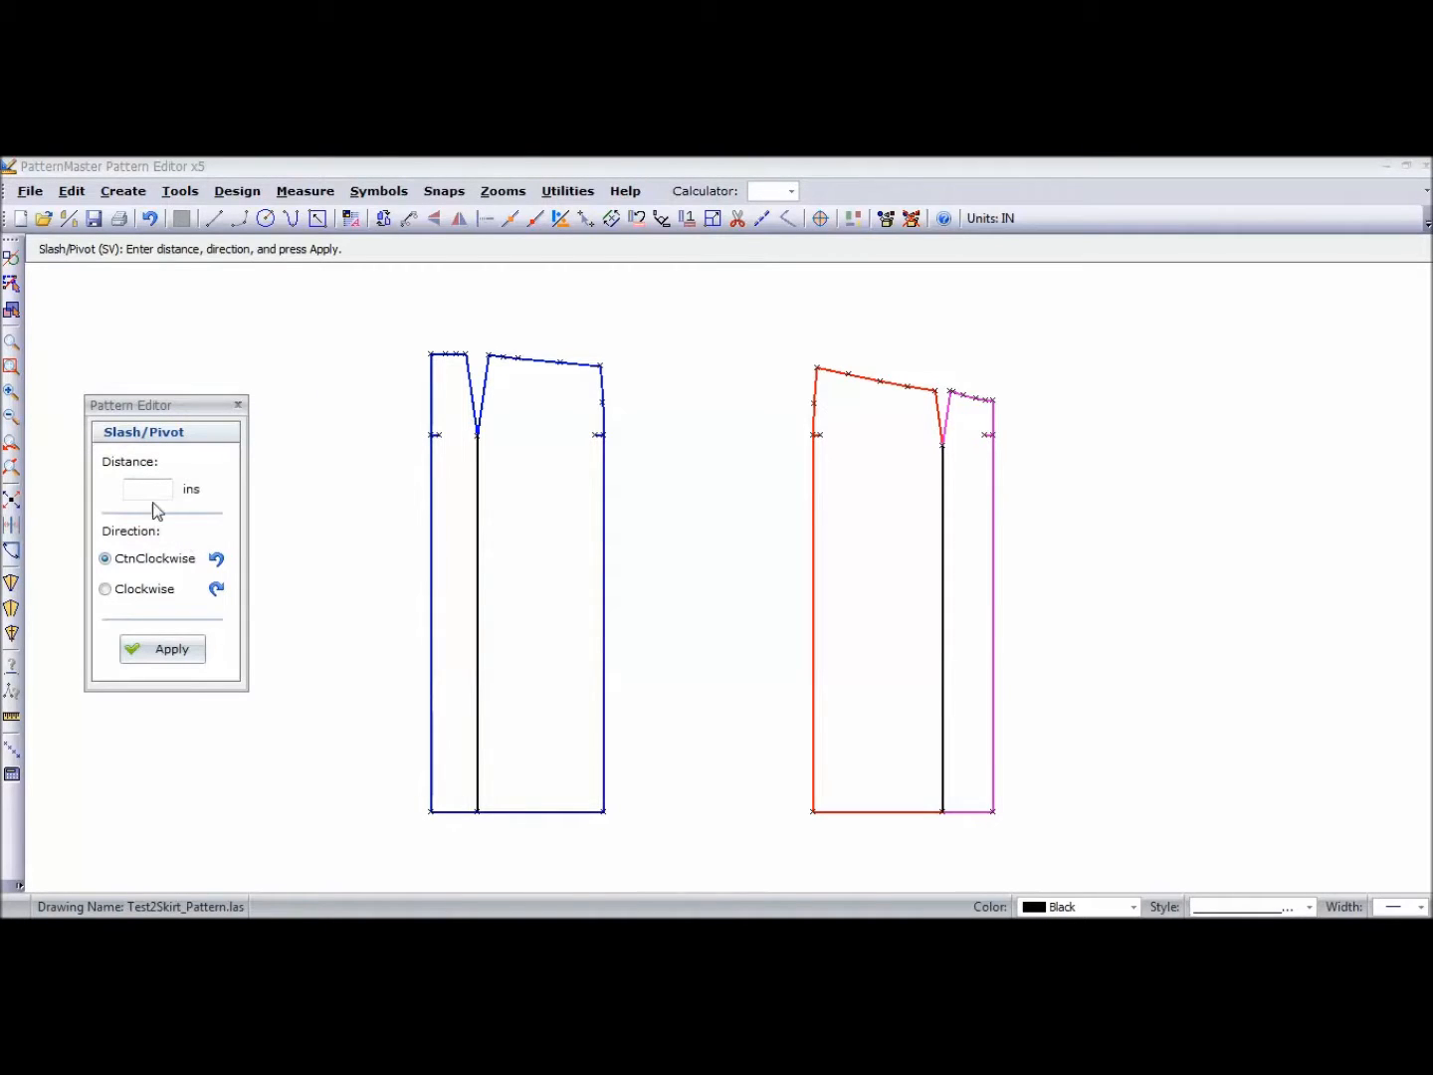
# - Pivot the right-hand piece's outer section 4 inches clockwise
pyautogui.click(147, 490)
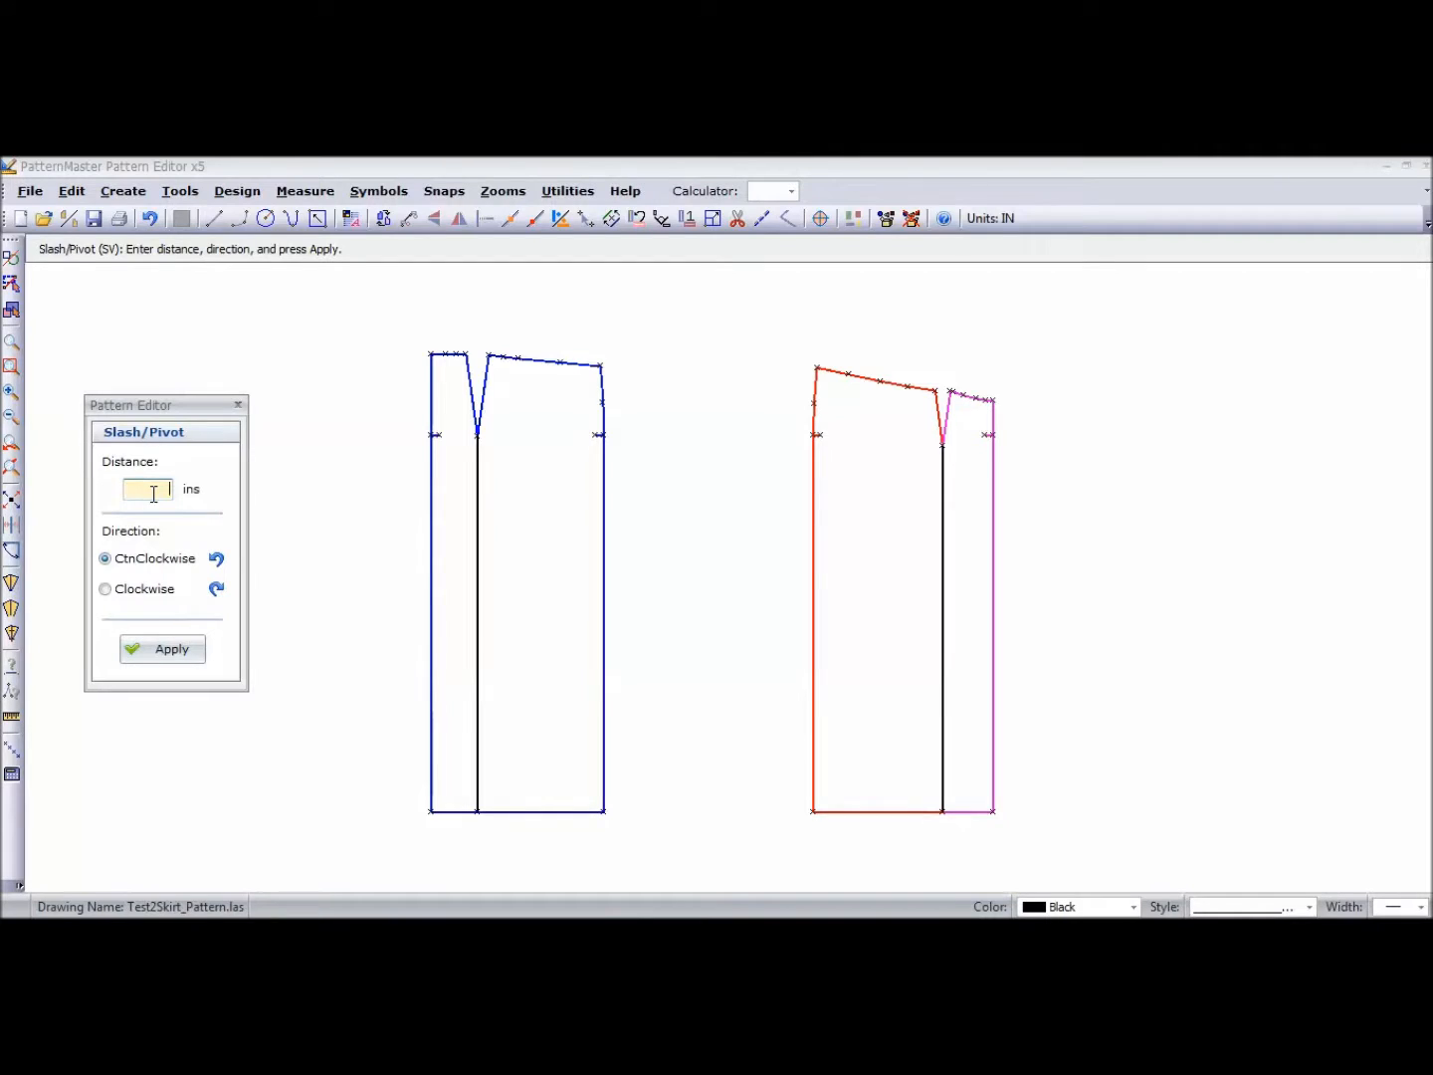
pyautogui.write('4')
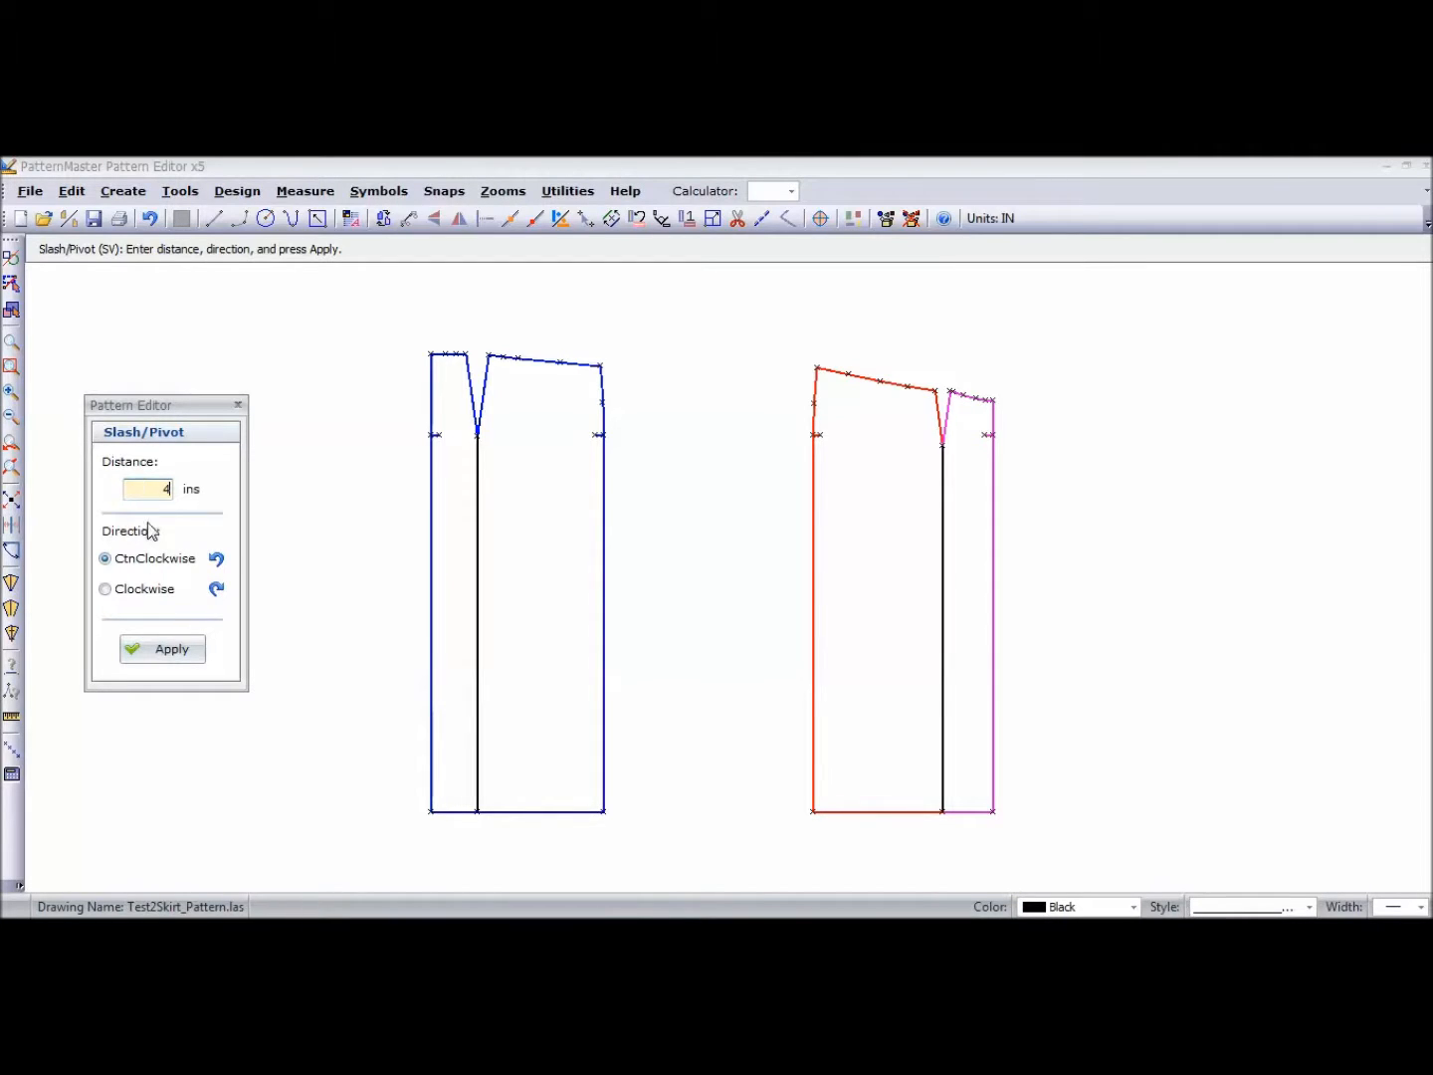
pyautogui.click(106, 589)
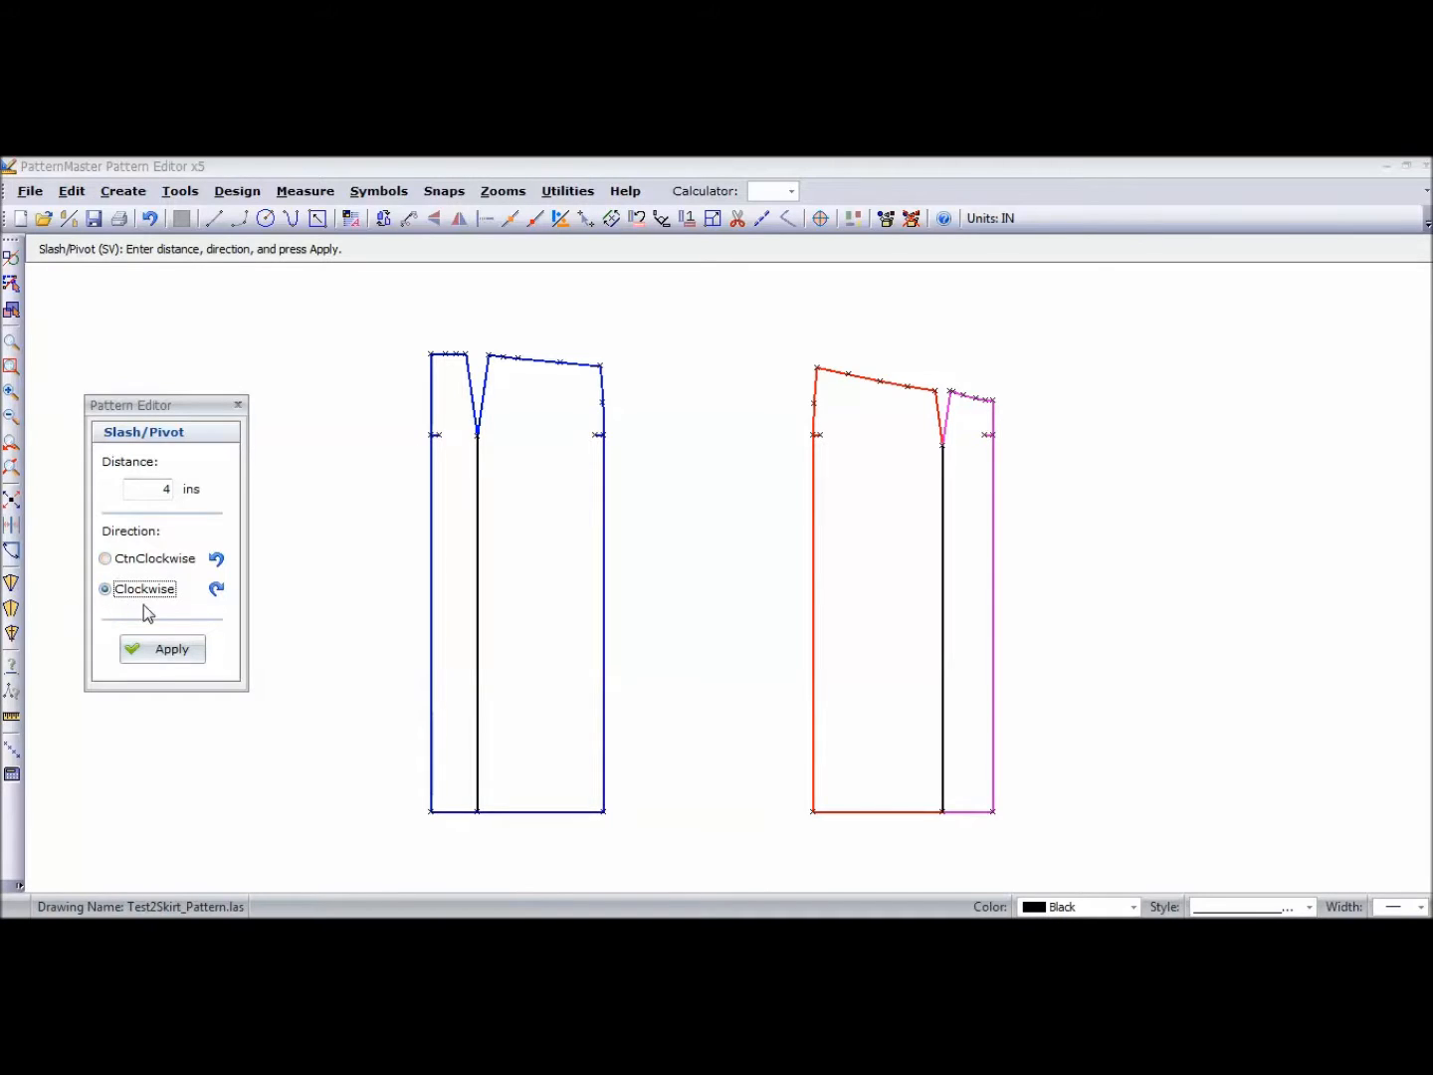
pyautogui.click(163, 649)
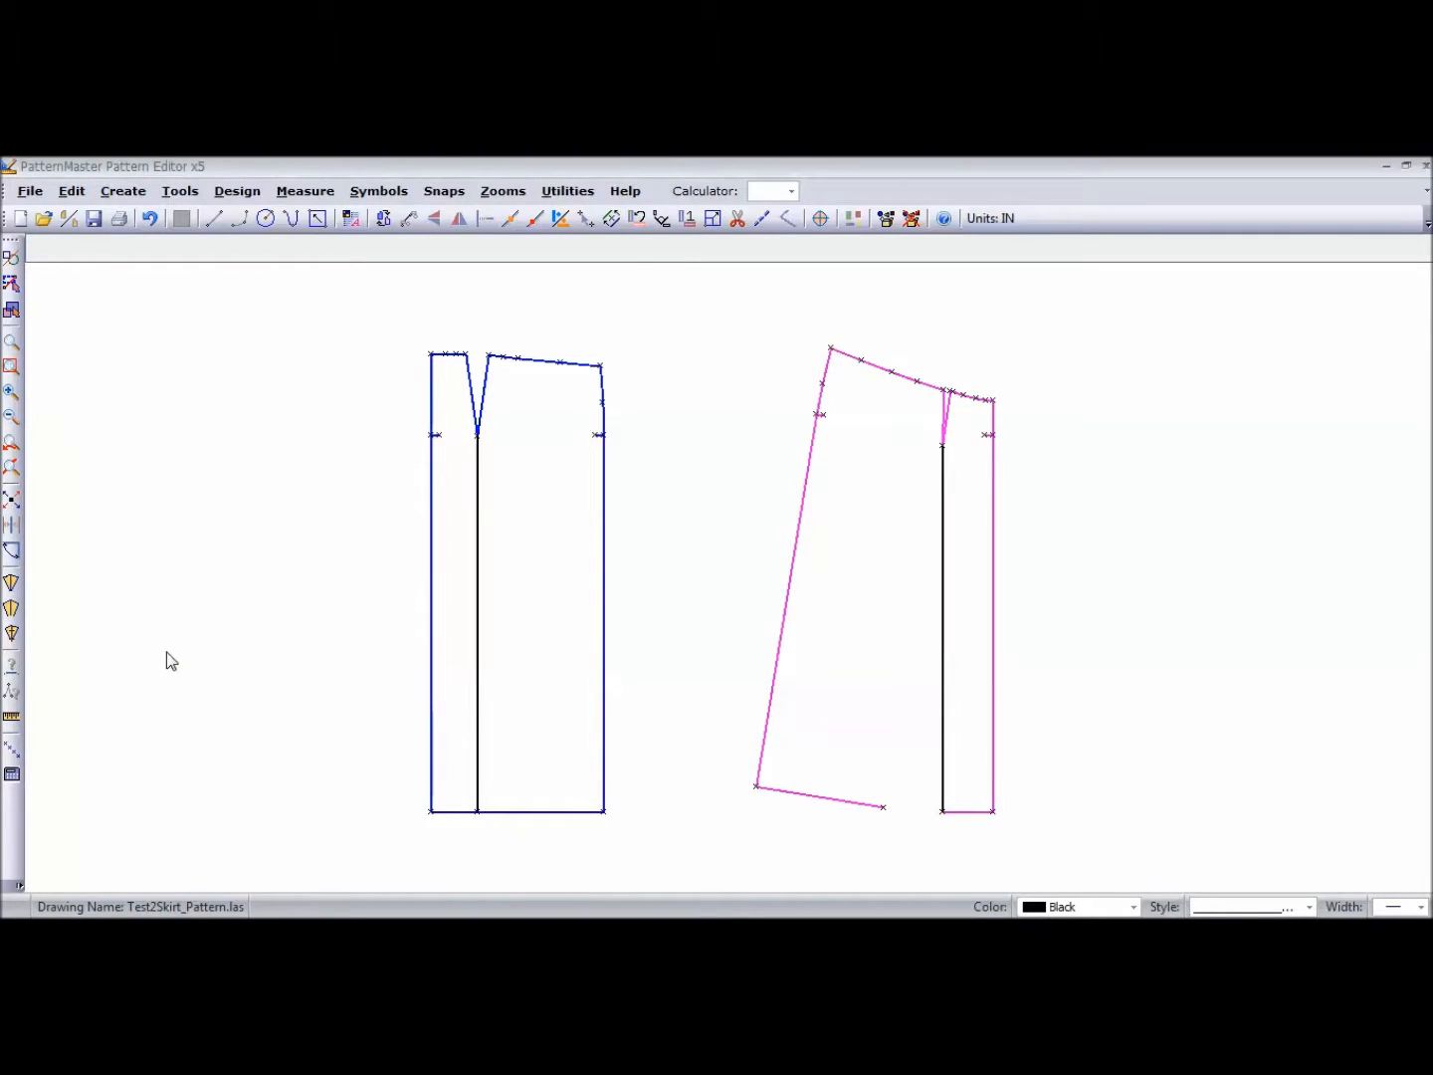
pyautogui.moveTo(951, 418)
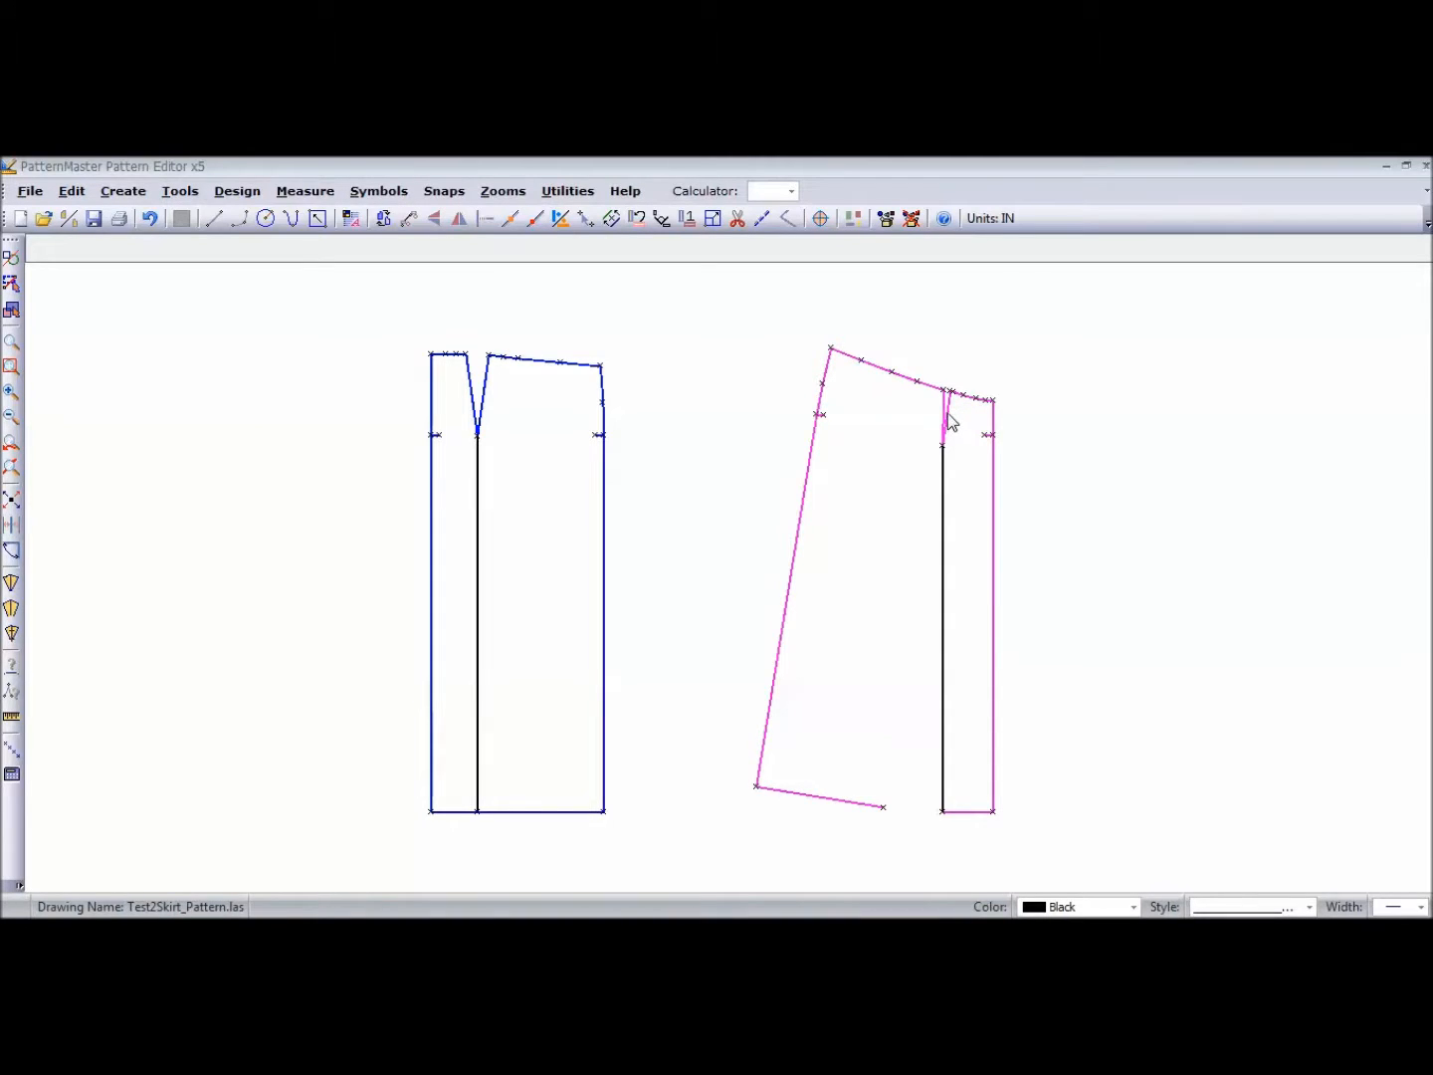
pyautogui.moveTo(816, 418)
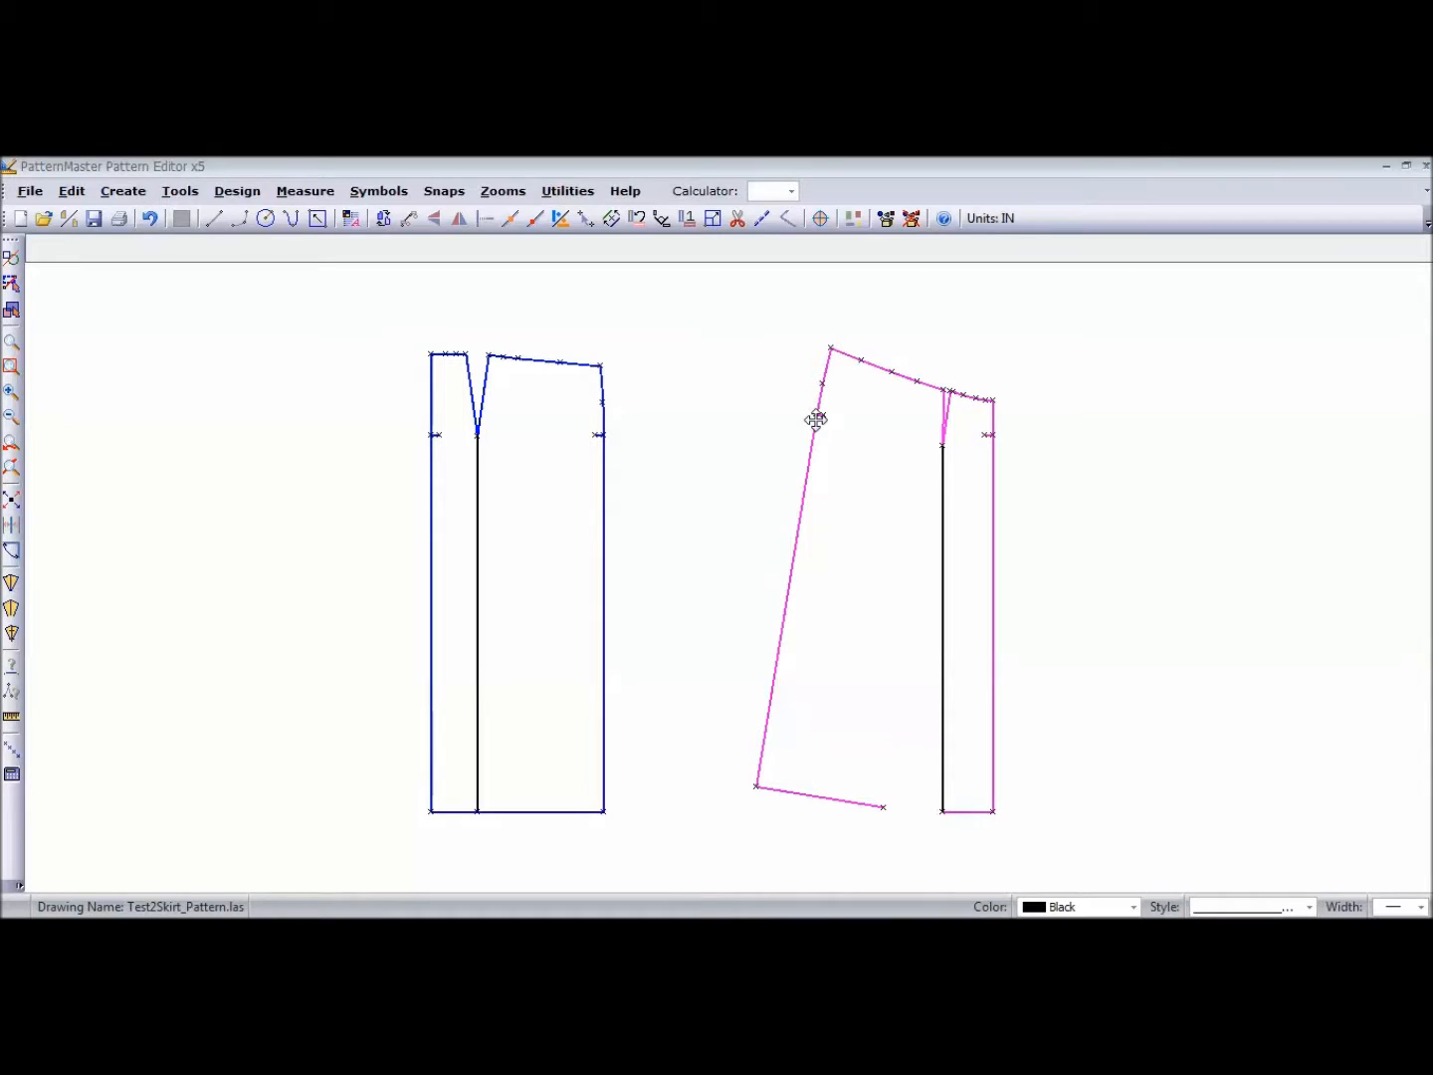
pyautogui.moveTo(653, 358)
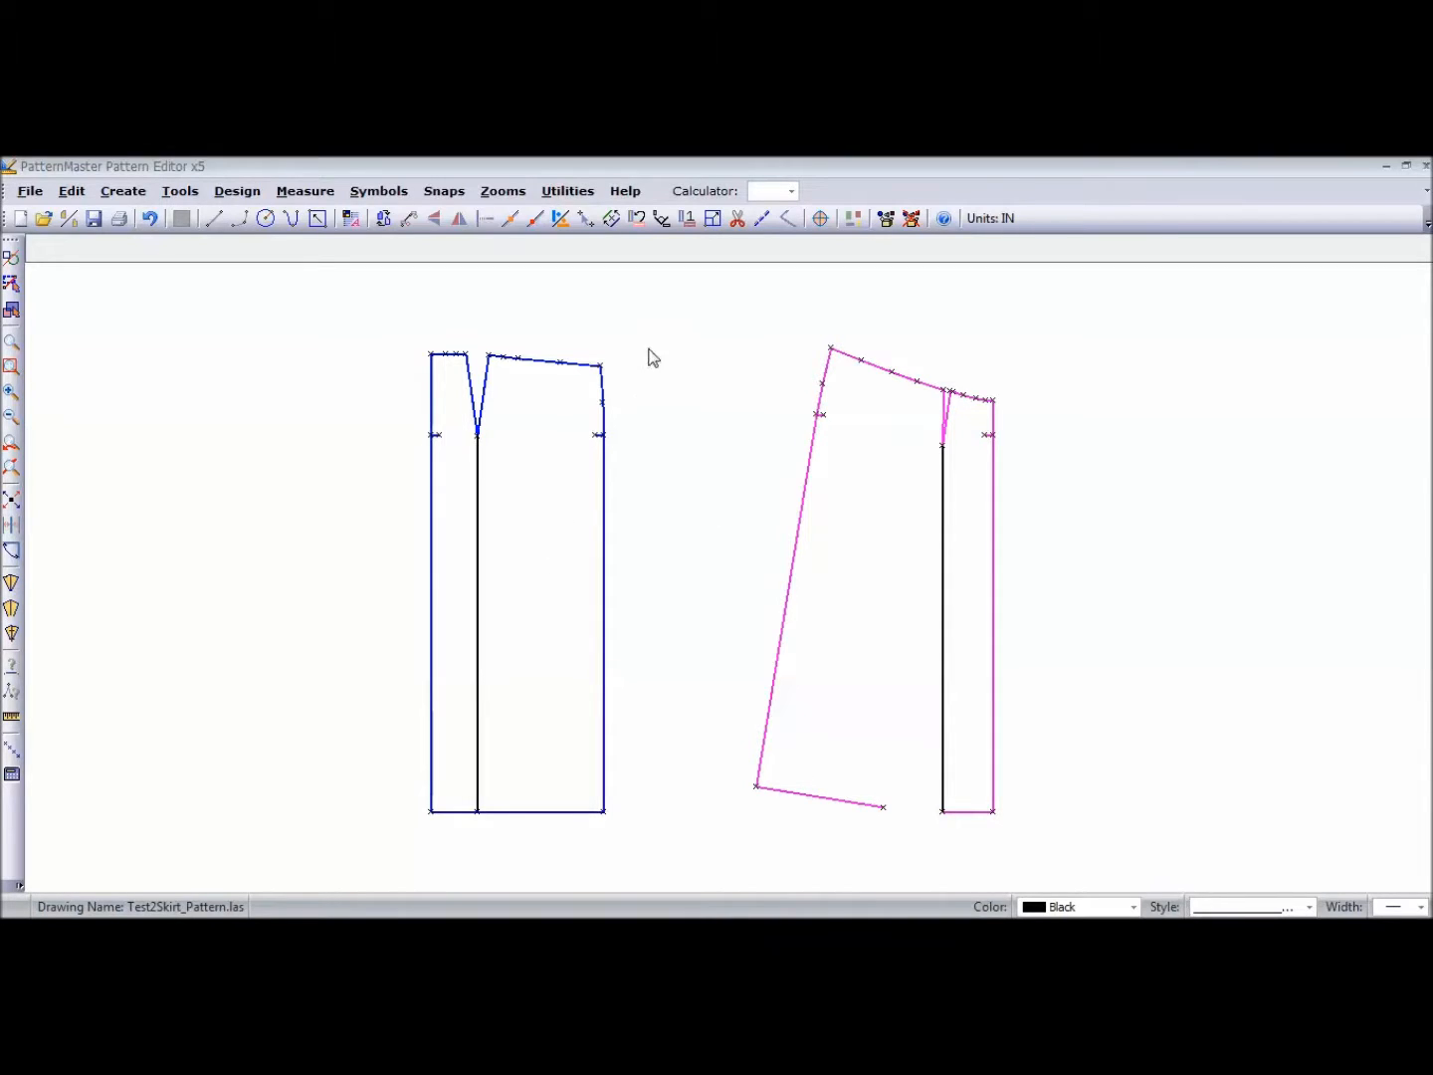
pyautogui.moveTo(389, 487)
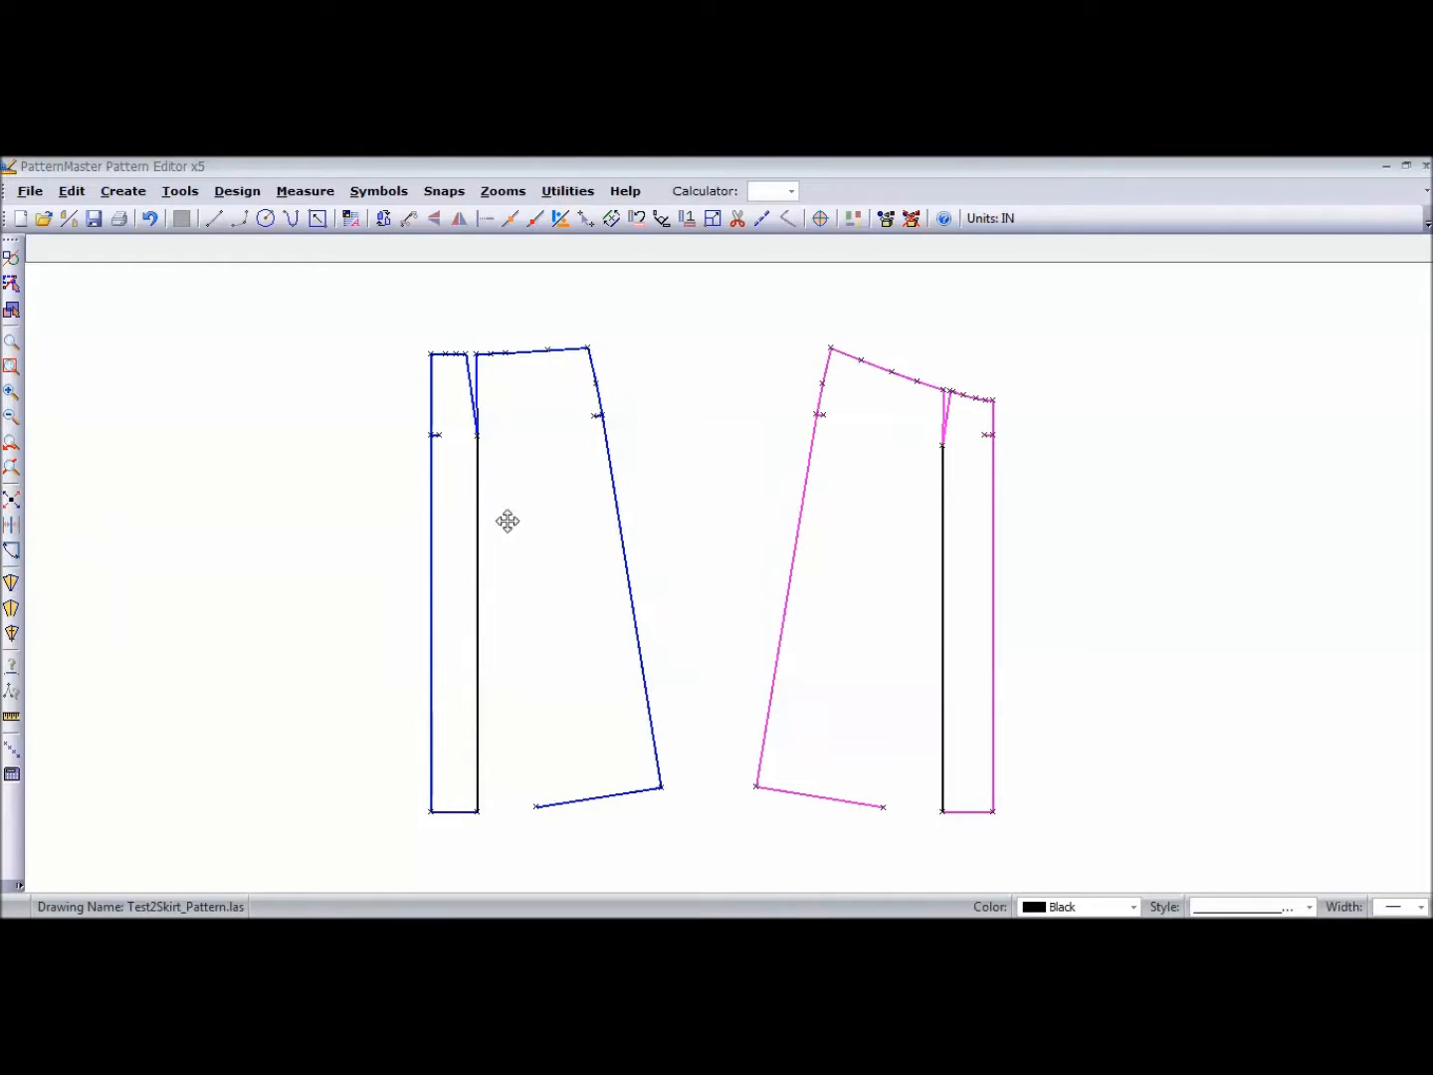
pyautogui.moveTo(834, 498)
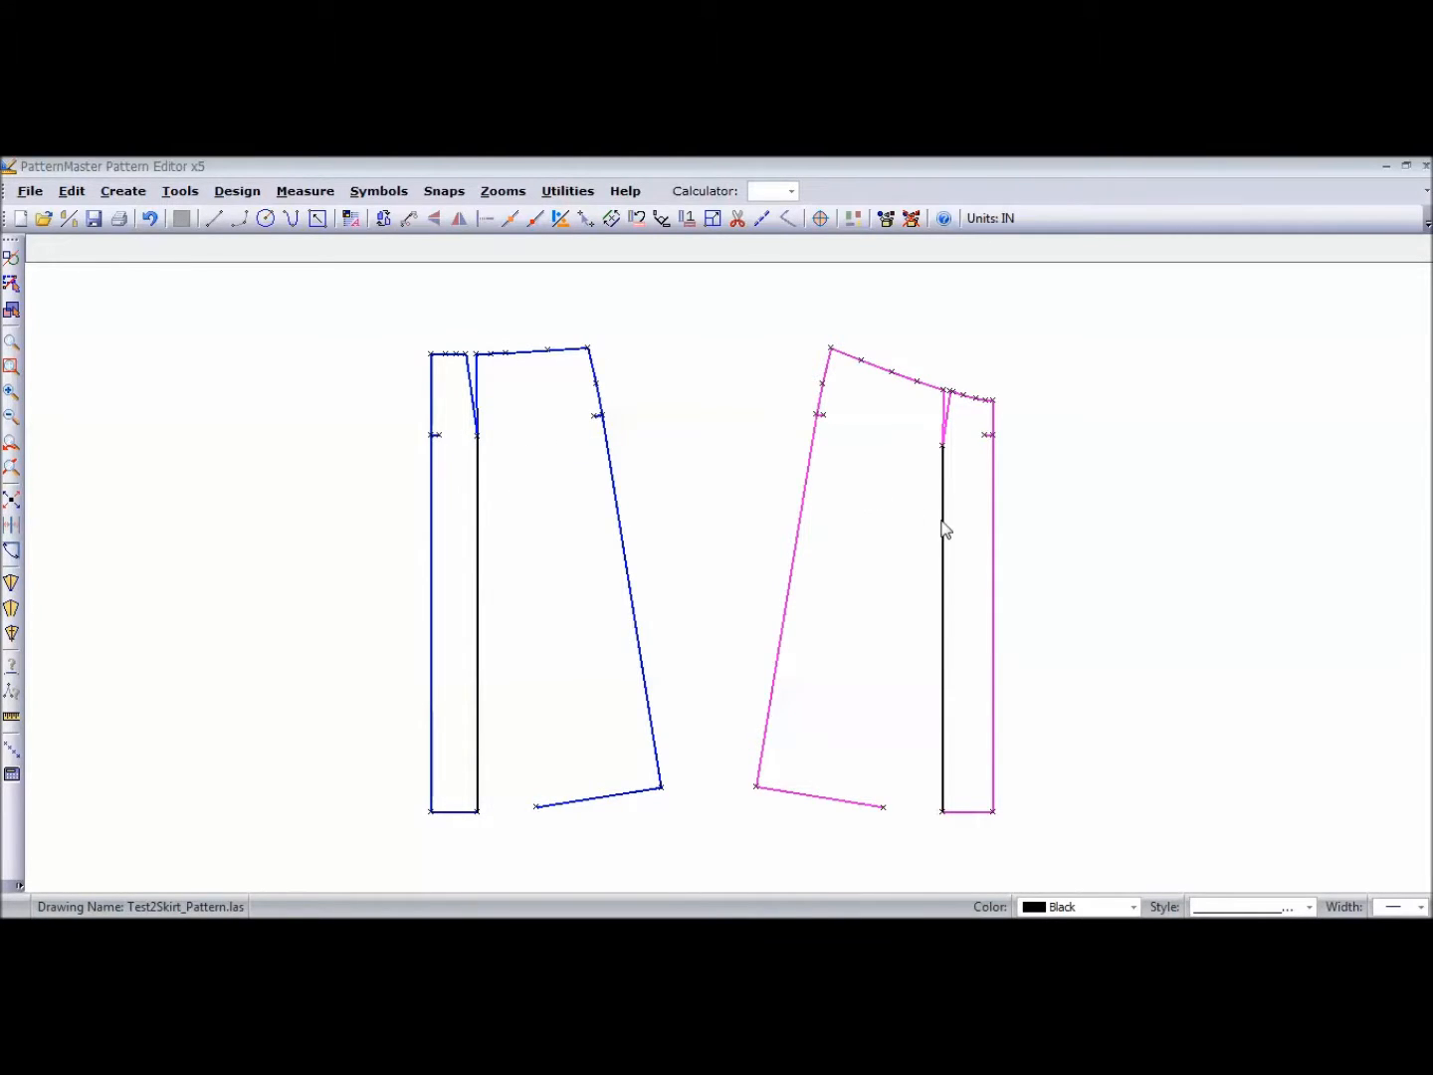
# - Delete both pieces' inner vertical lines and select their slanted hem lines
pyautogui.click(943, 527)
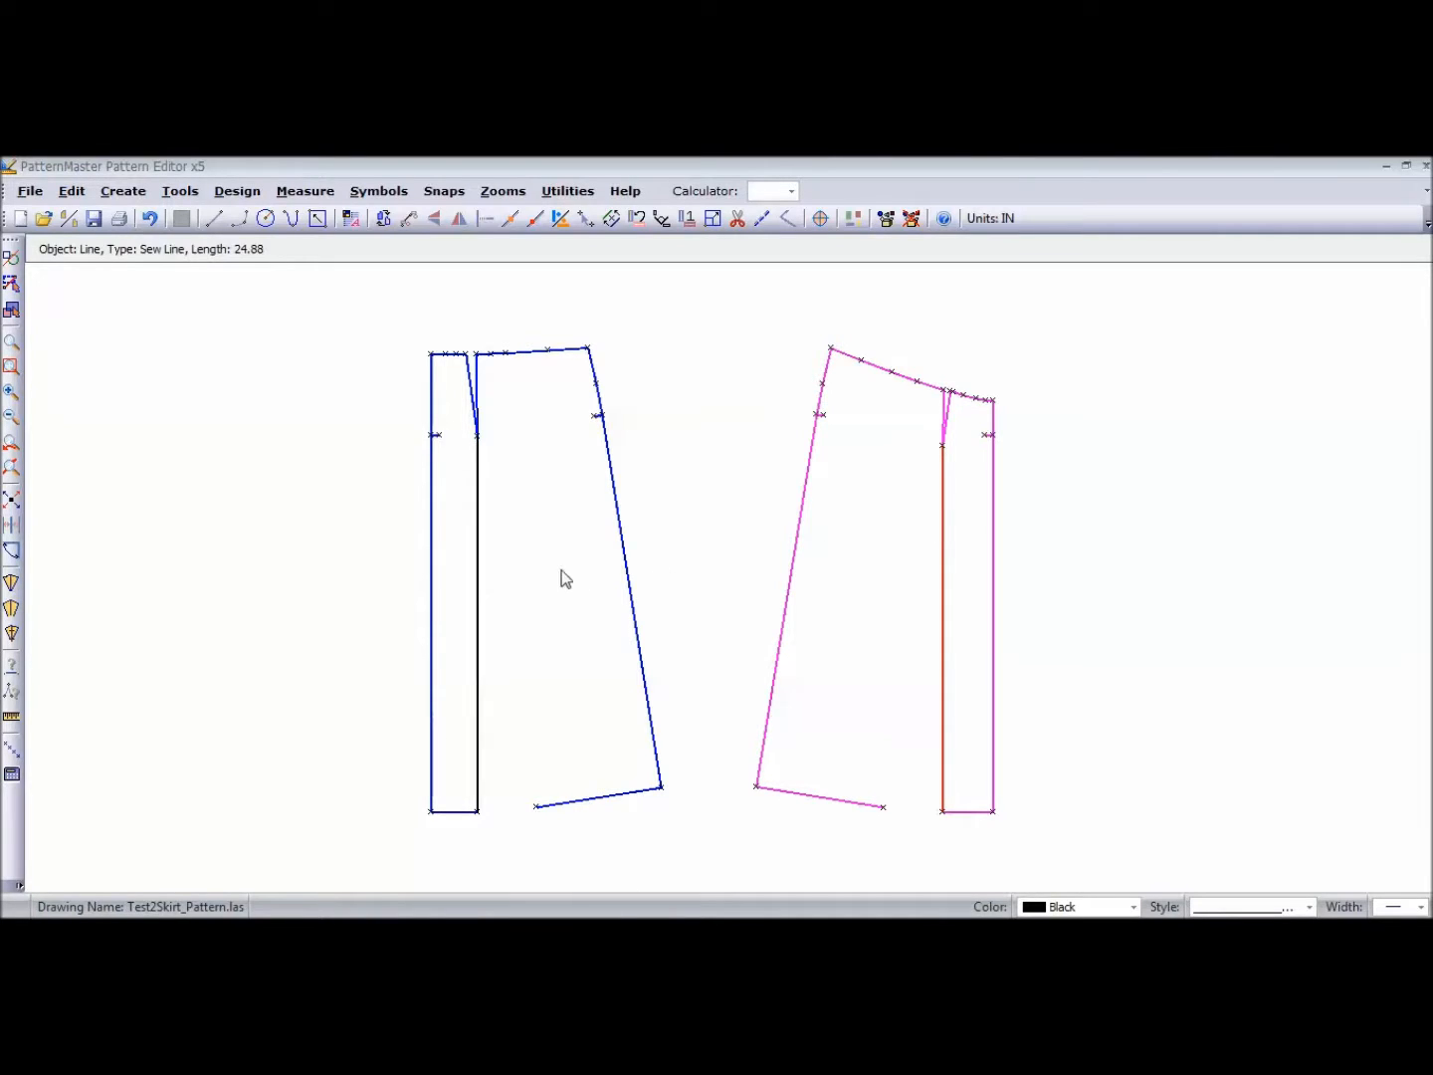
pyautogui.click(477, 573)
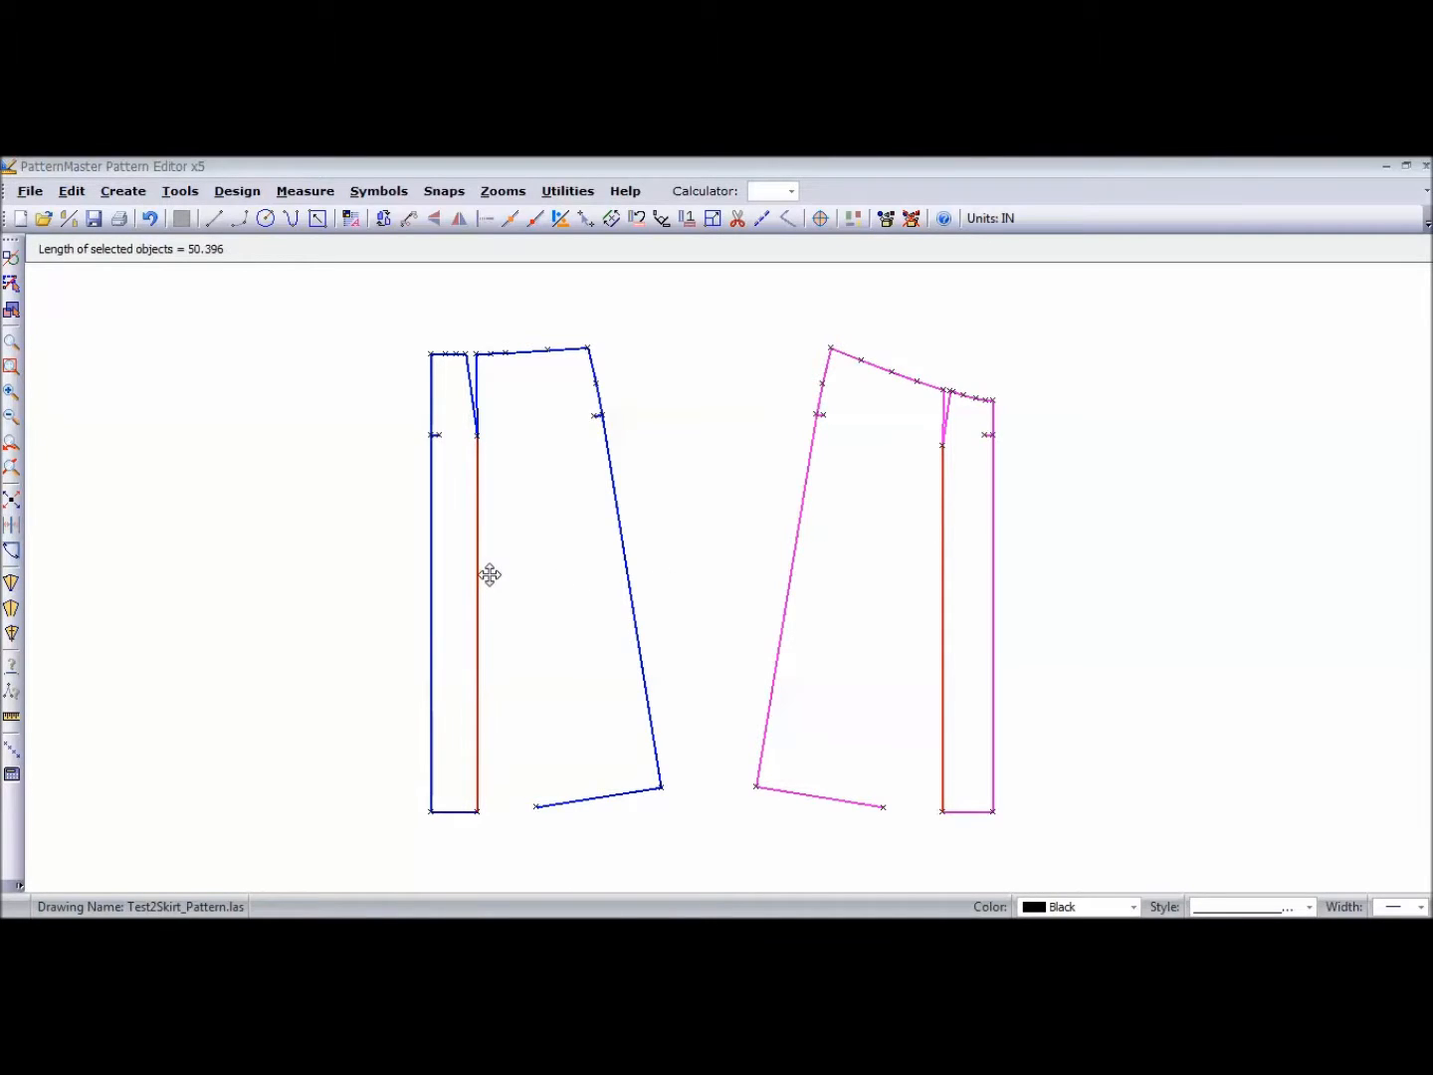
pyautogui.click(494, 585)
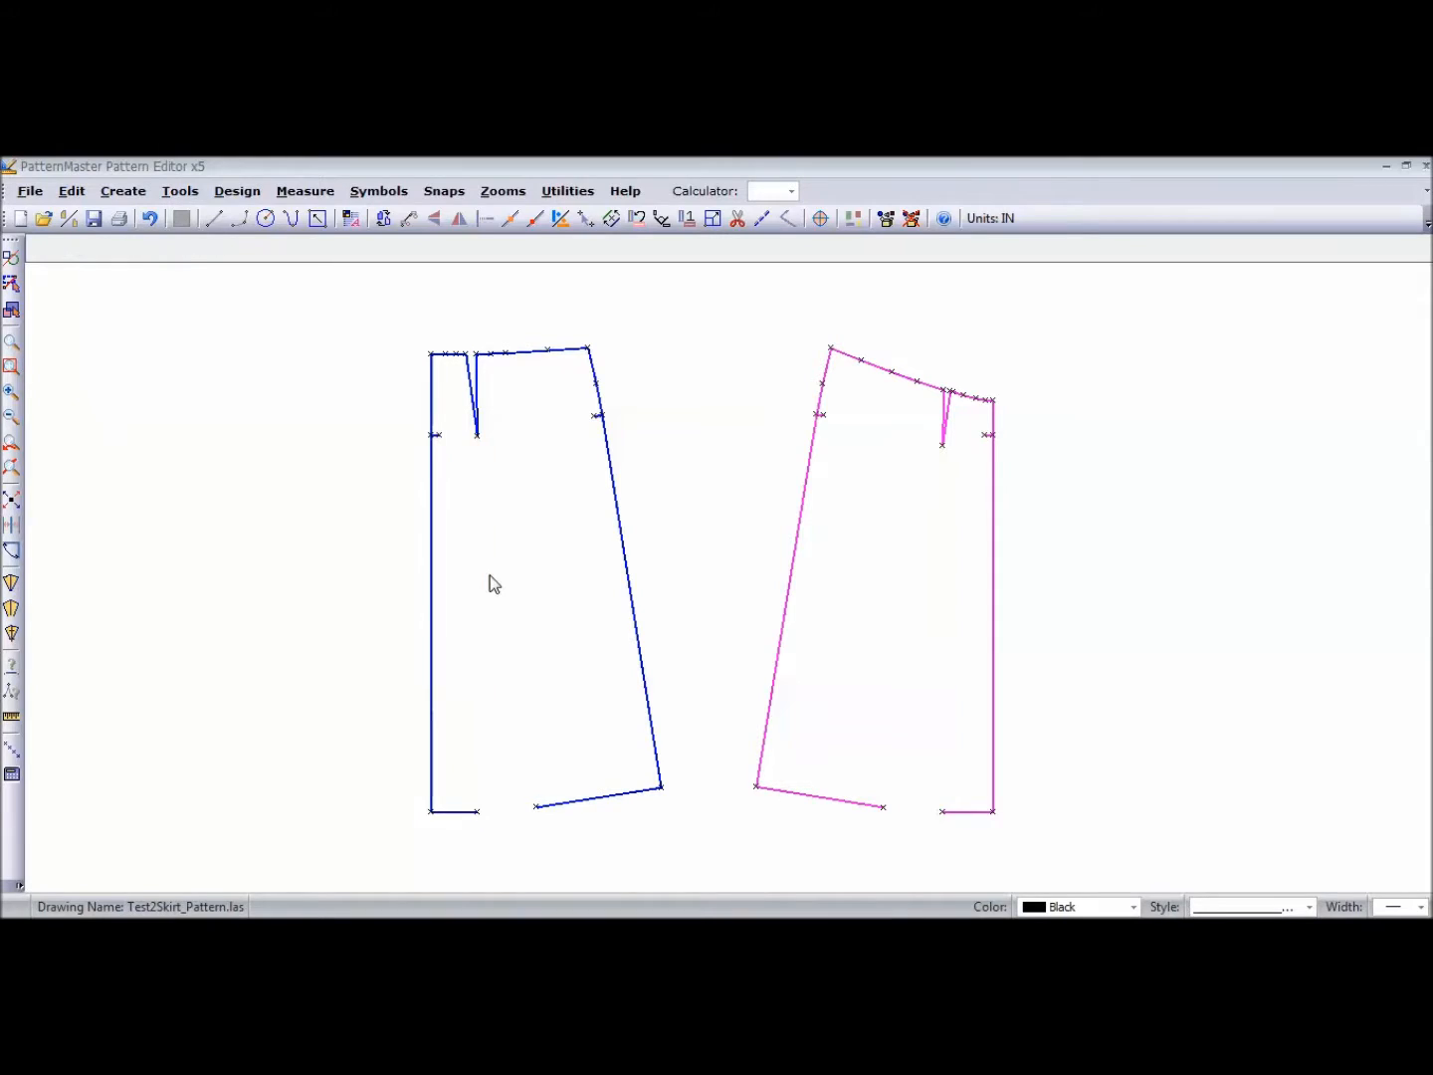
pyautogui.moveTo(565, 726)
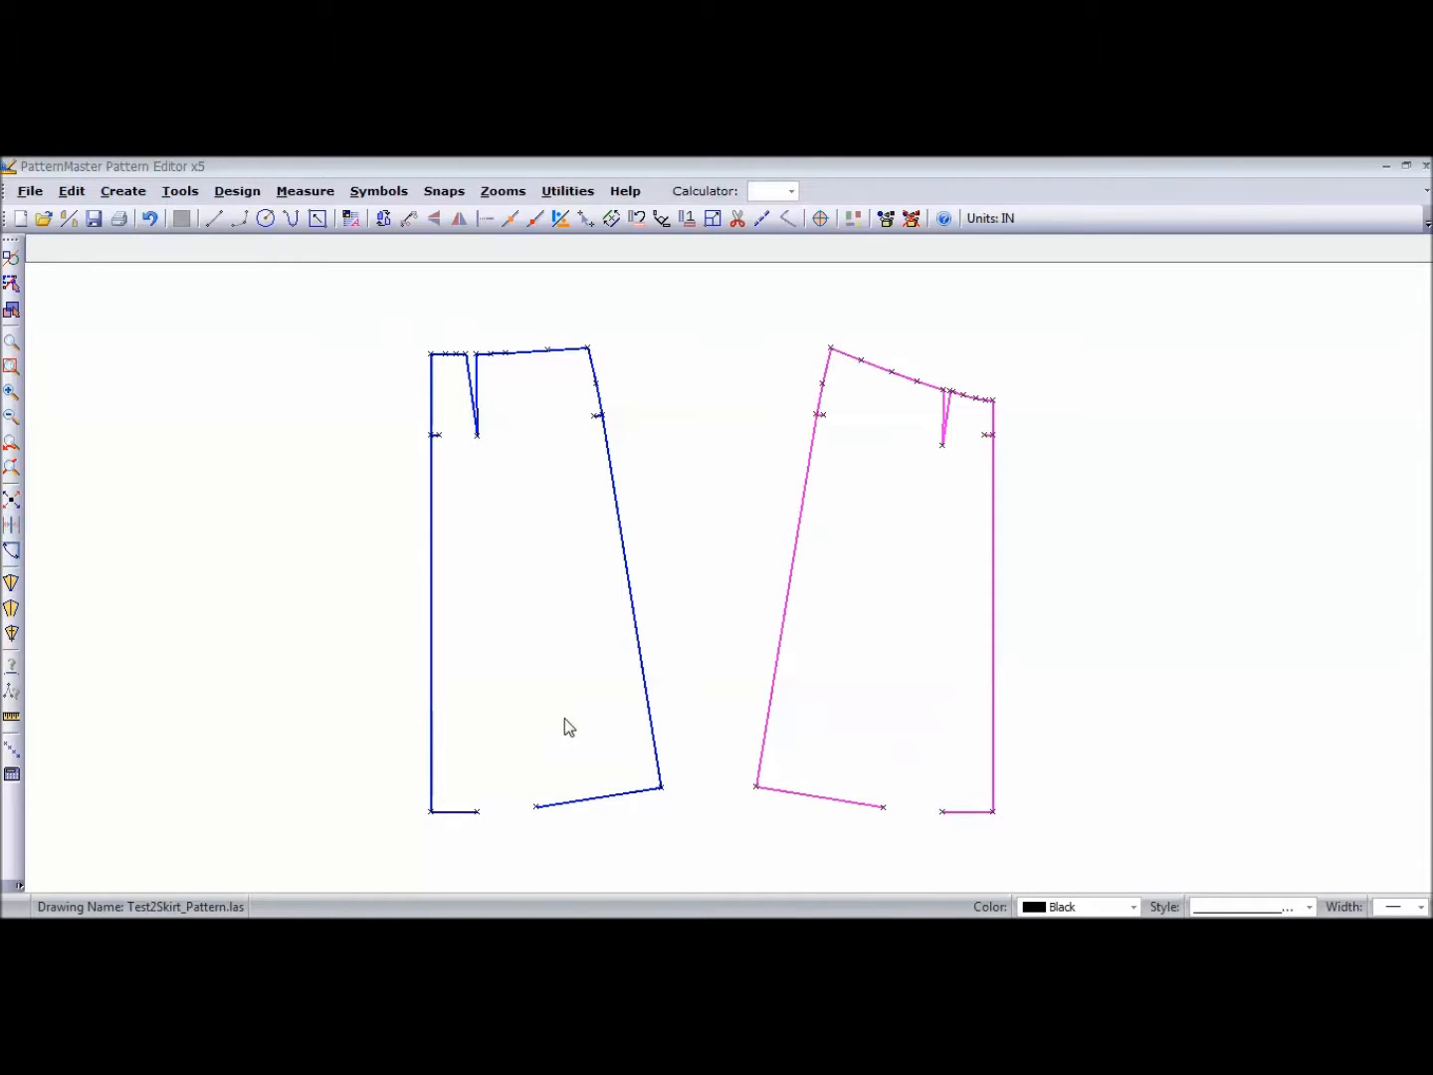
pyautogui.click(816, 796)
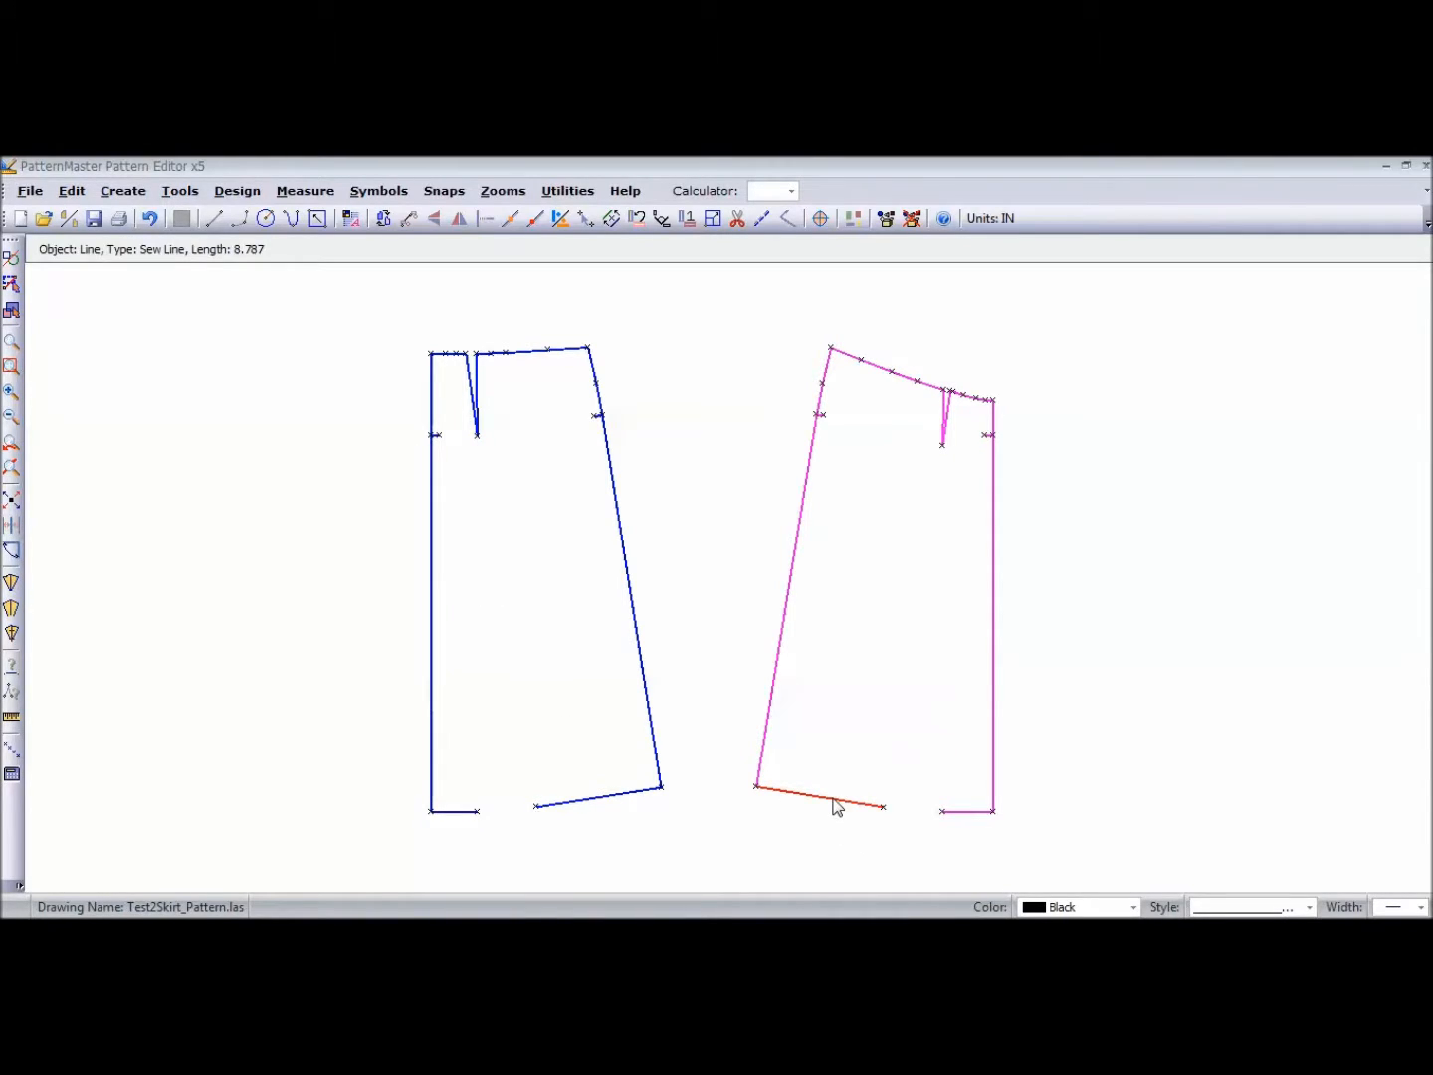
pyautogui.click(597, 796)
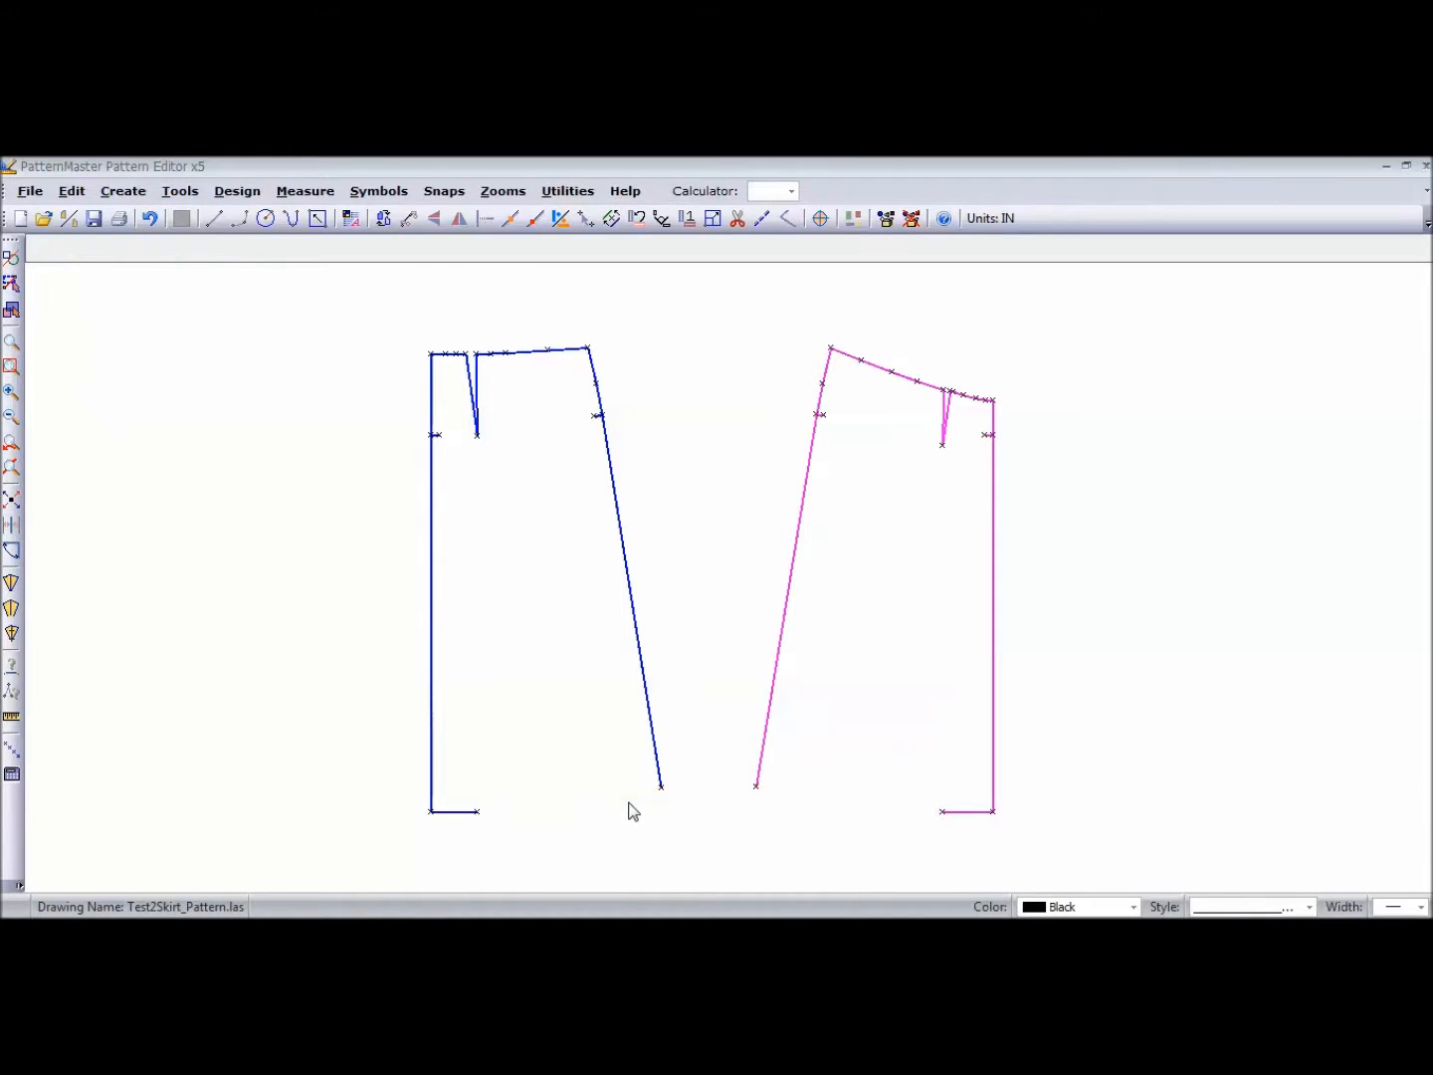
pyautogui.moveTo(973, 822)
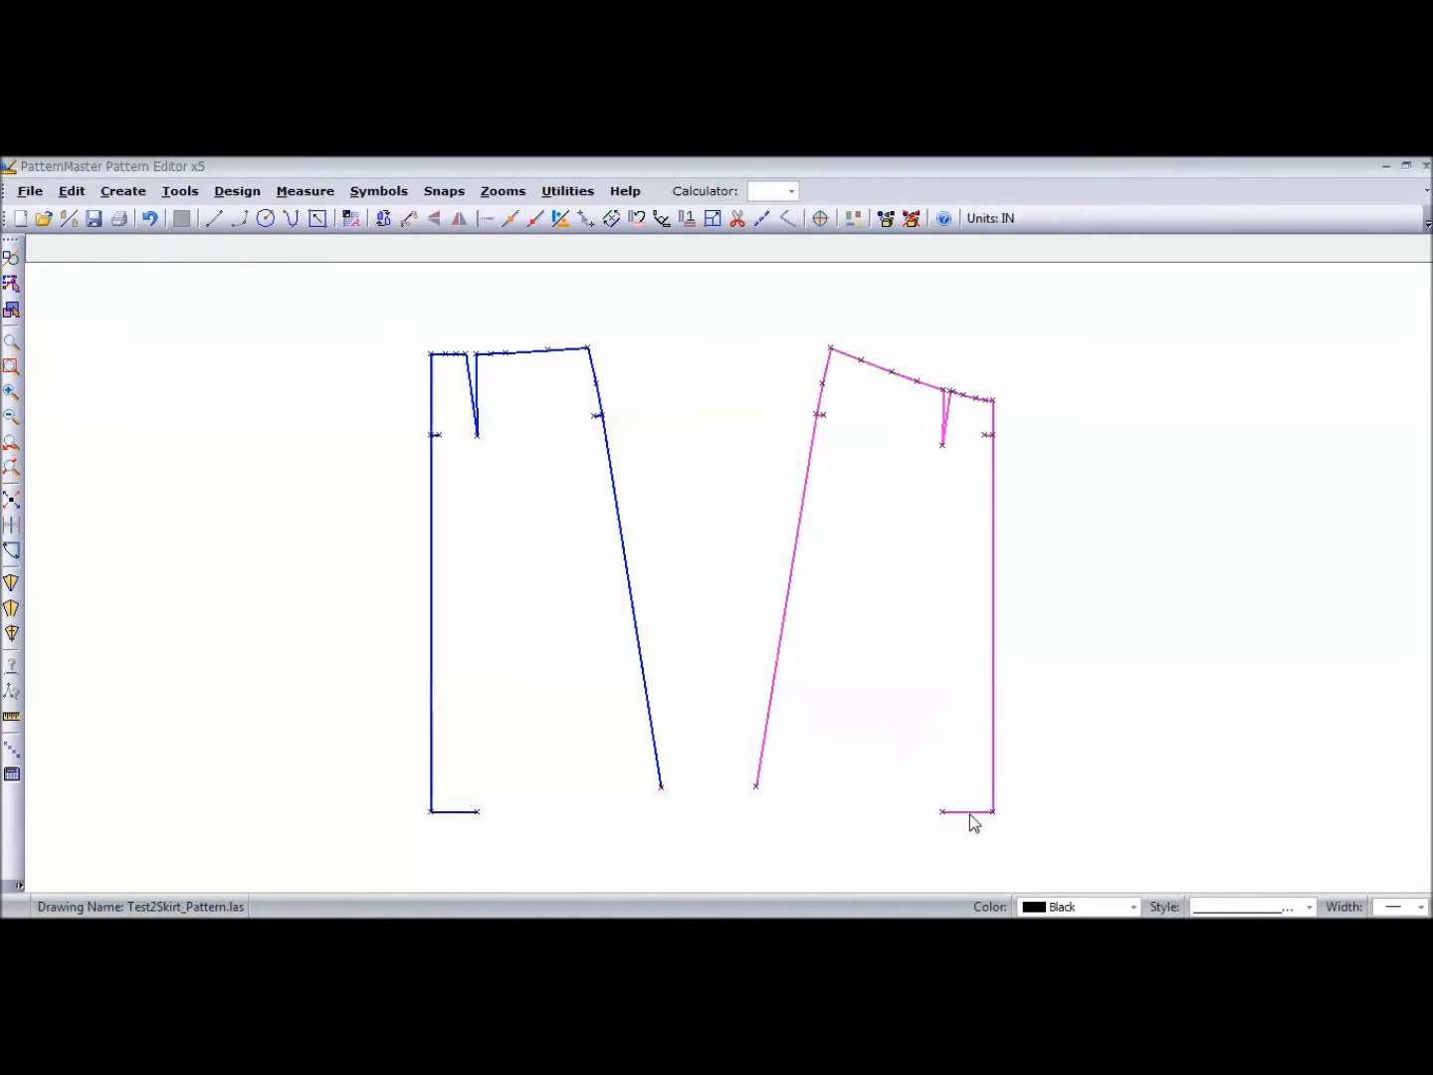
# - Trim back the short hem stubs on the right and left pieces
pyautogui.click(965, 812)
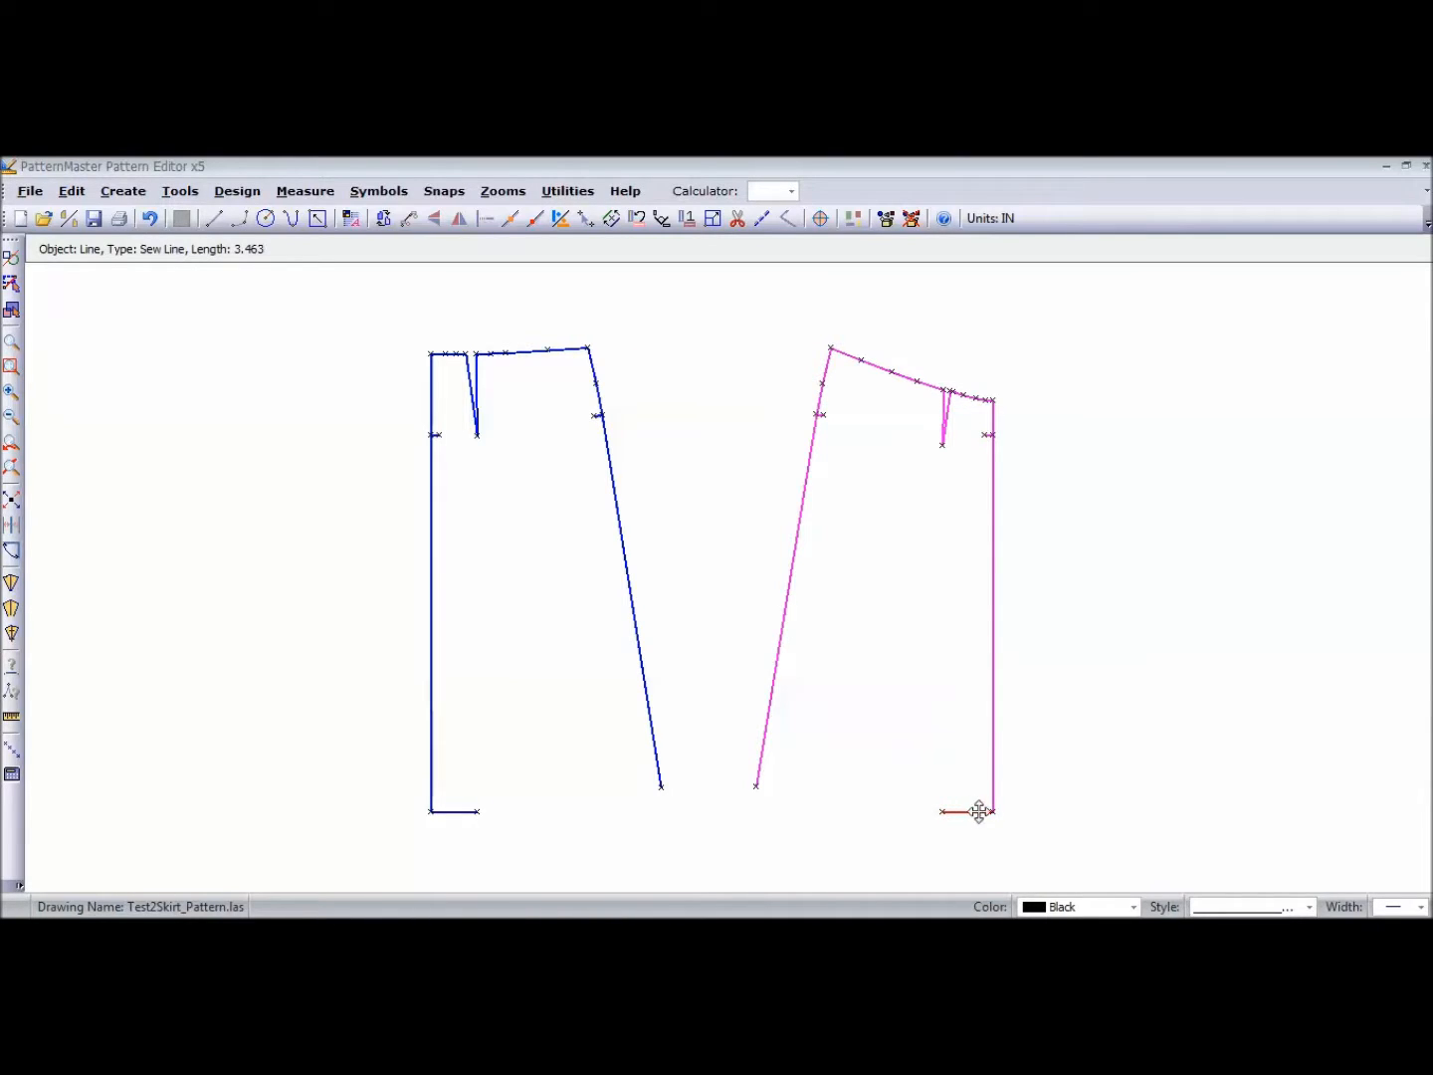
pyautogui.moveTo(991, 816)
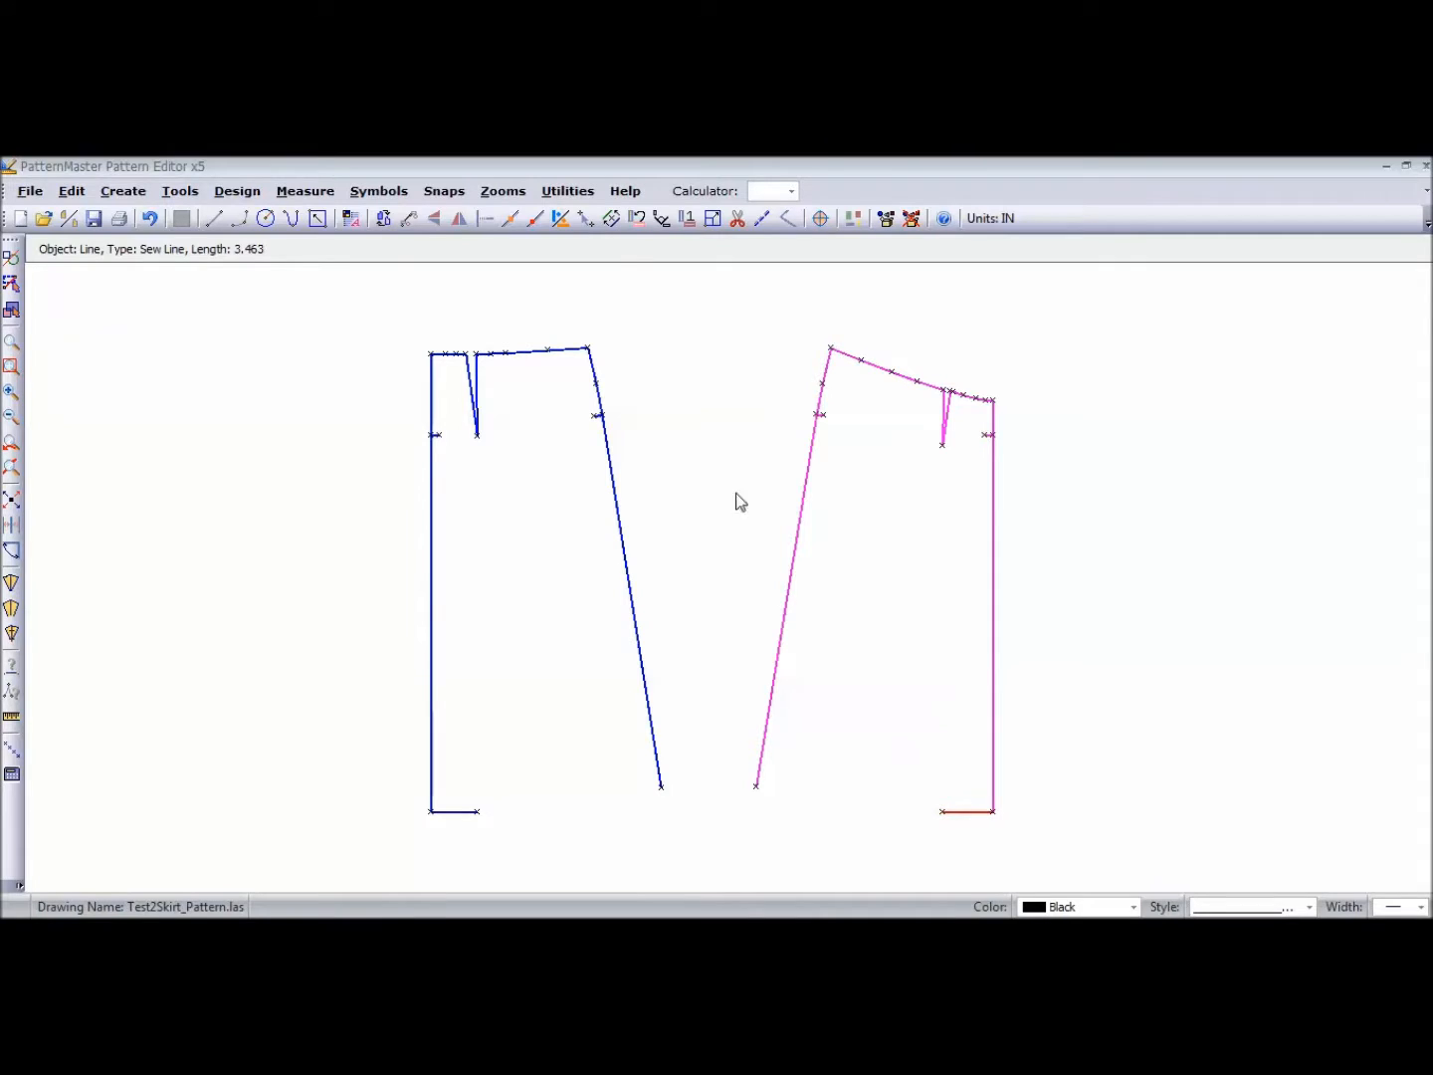
pyautogui.moveTo(585, 219)
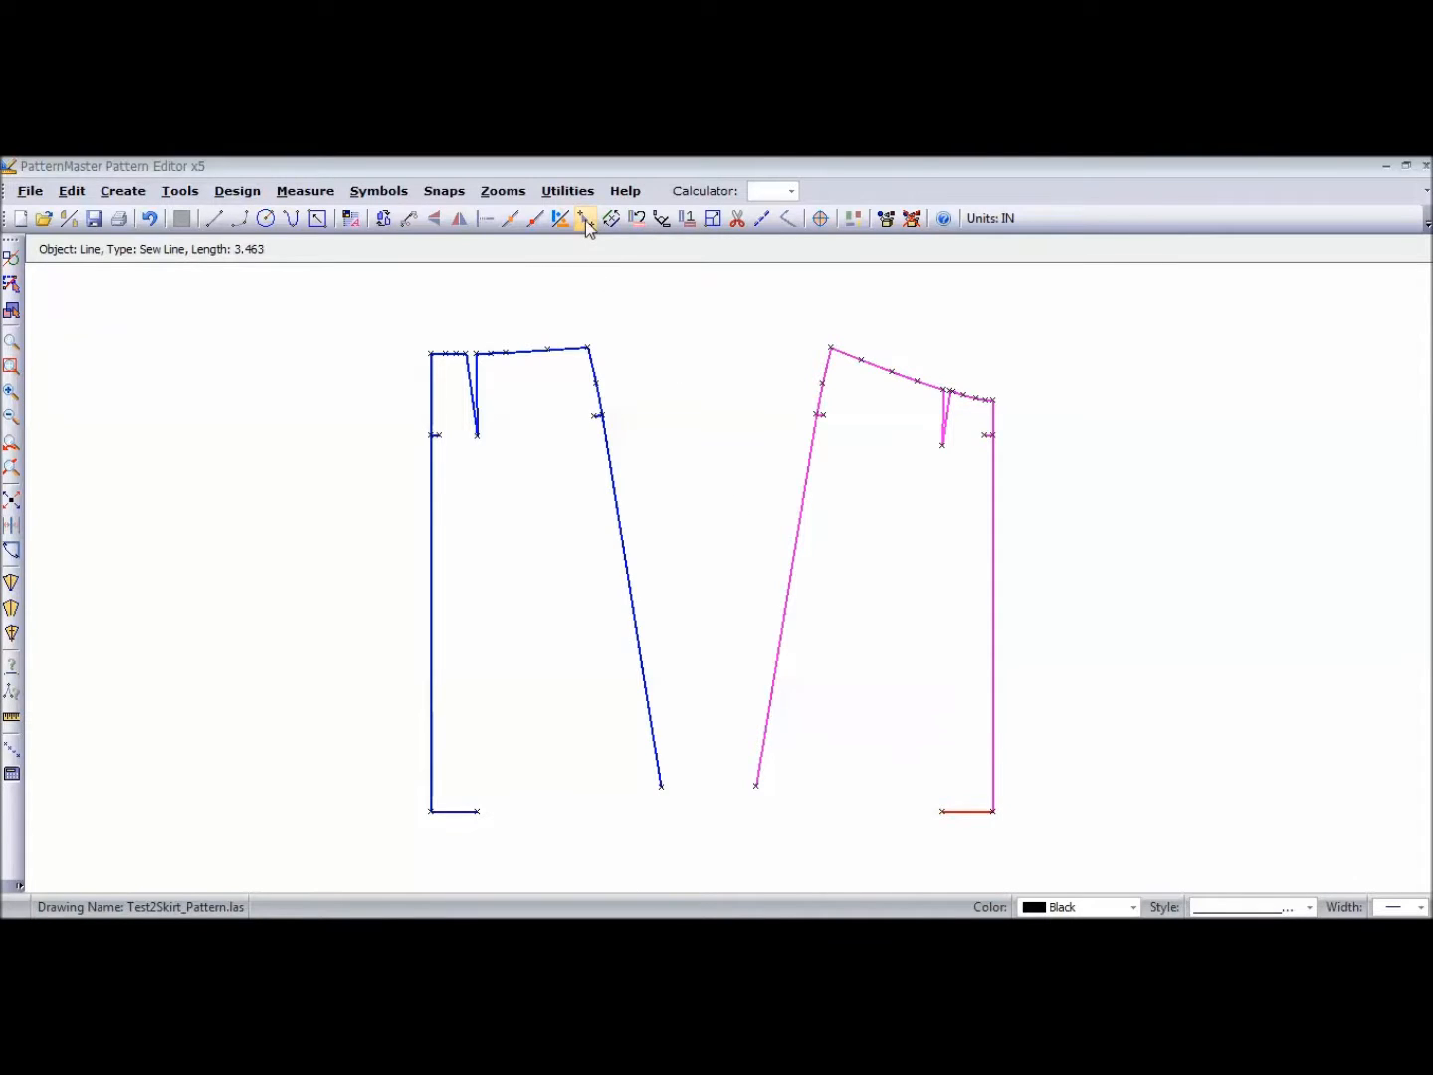
pyautogui.click(585, 219)
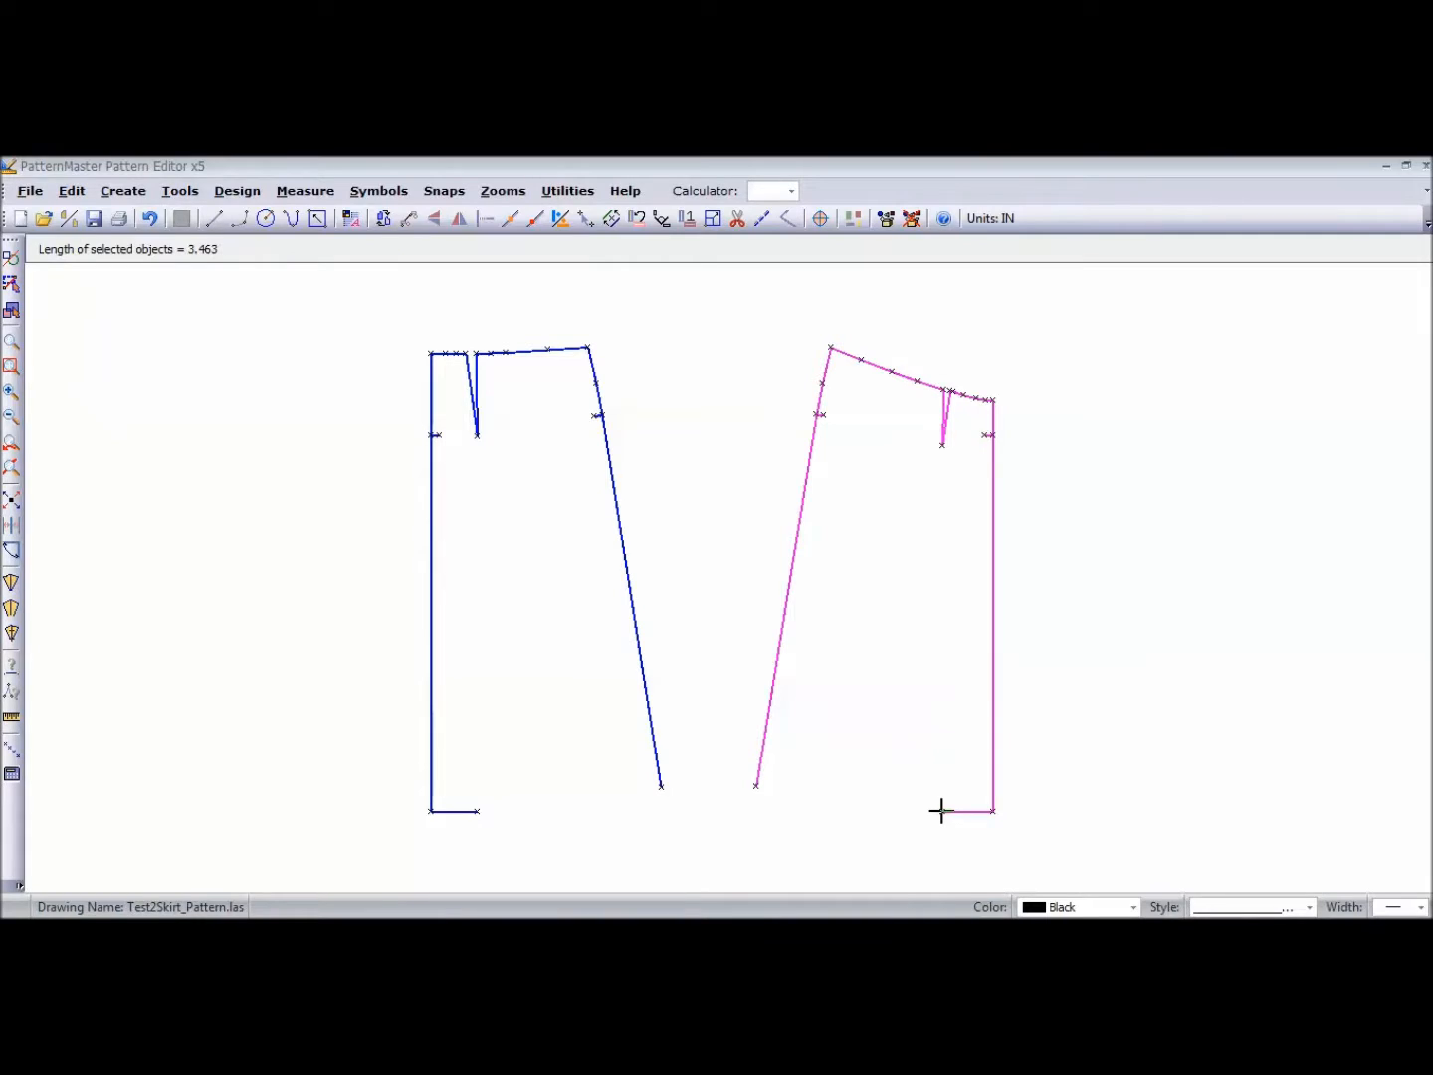
pyautogui.moveTo(969, 812)
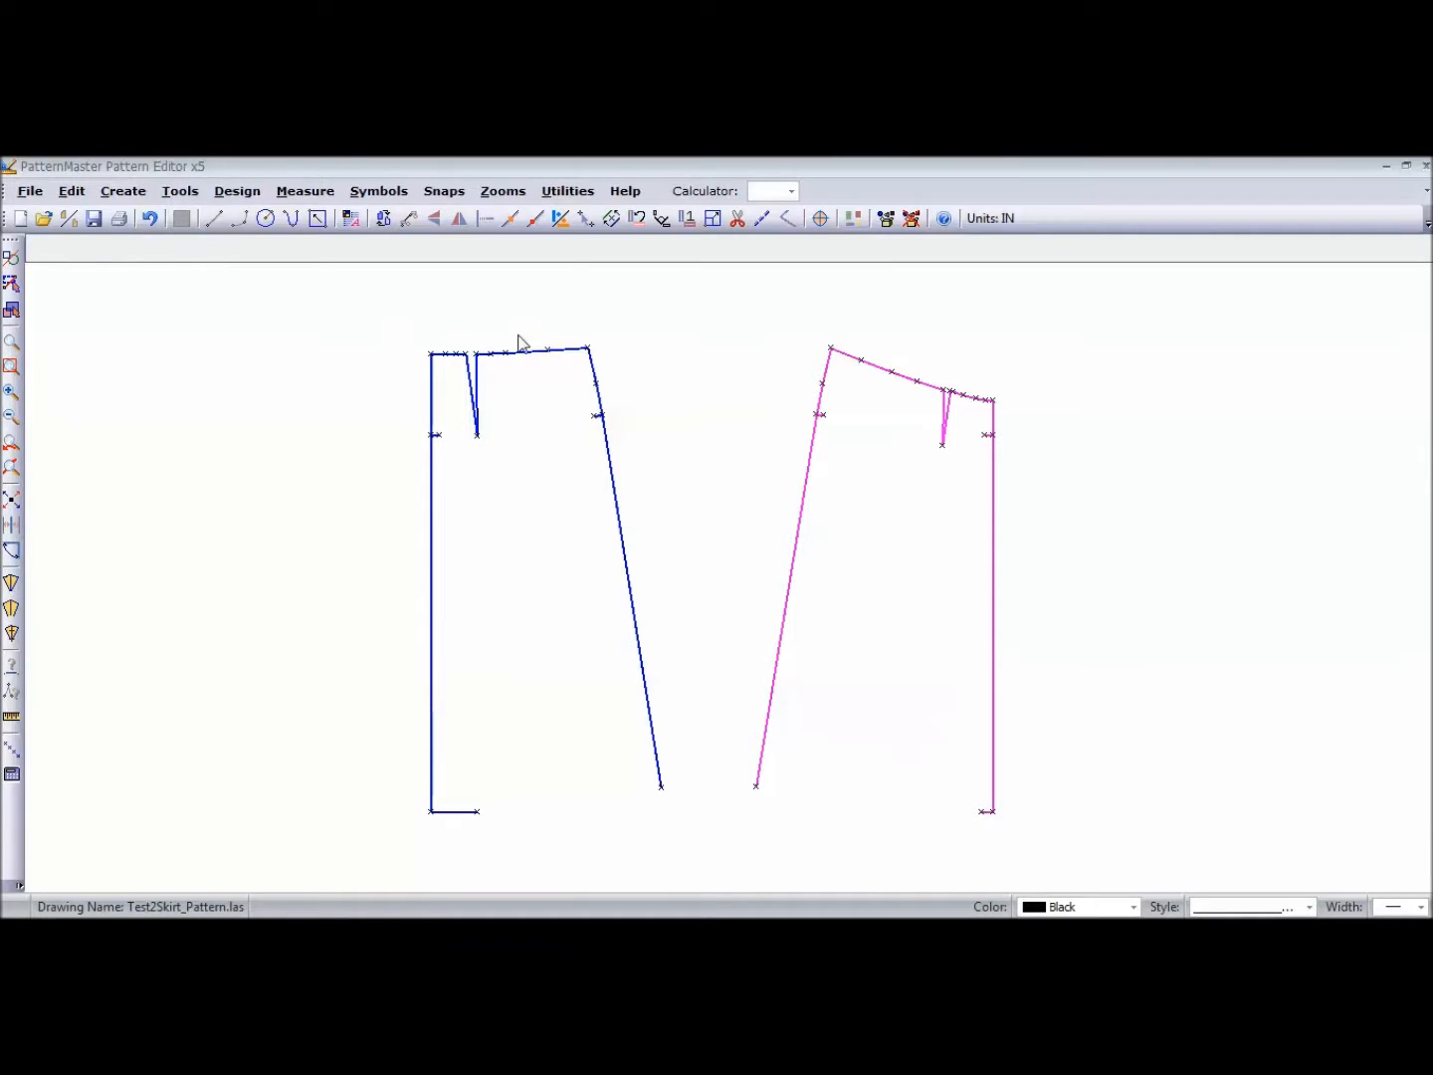
pyautogui.click(475, 810)
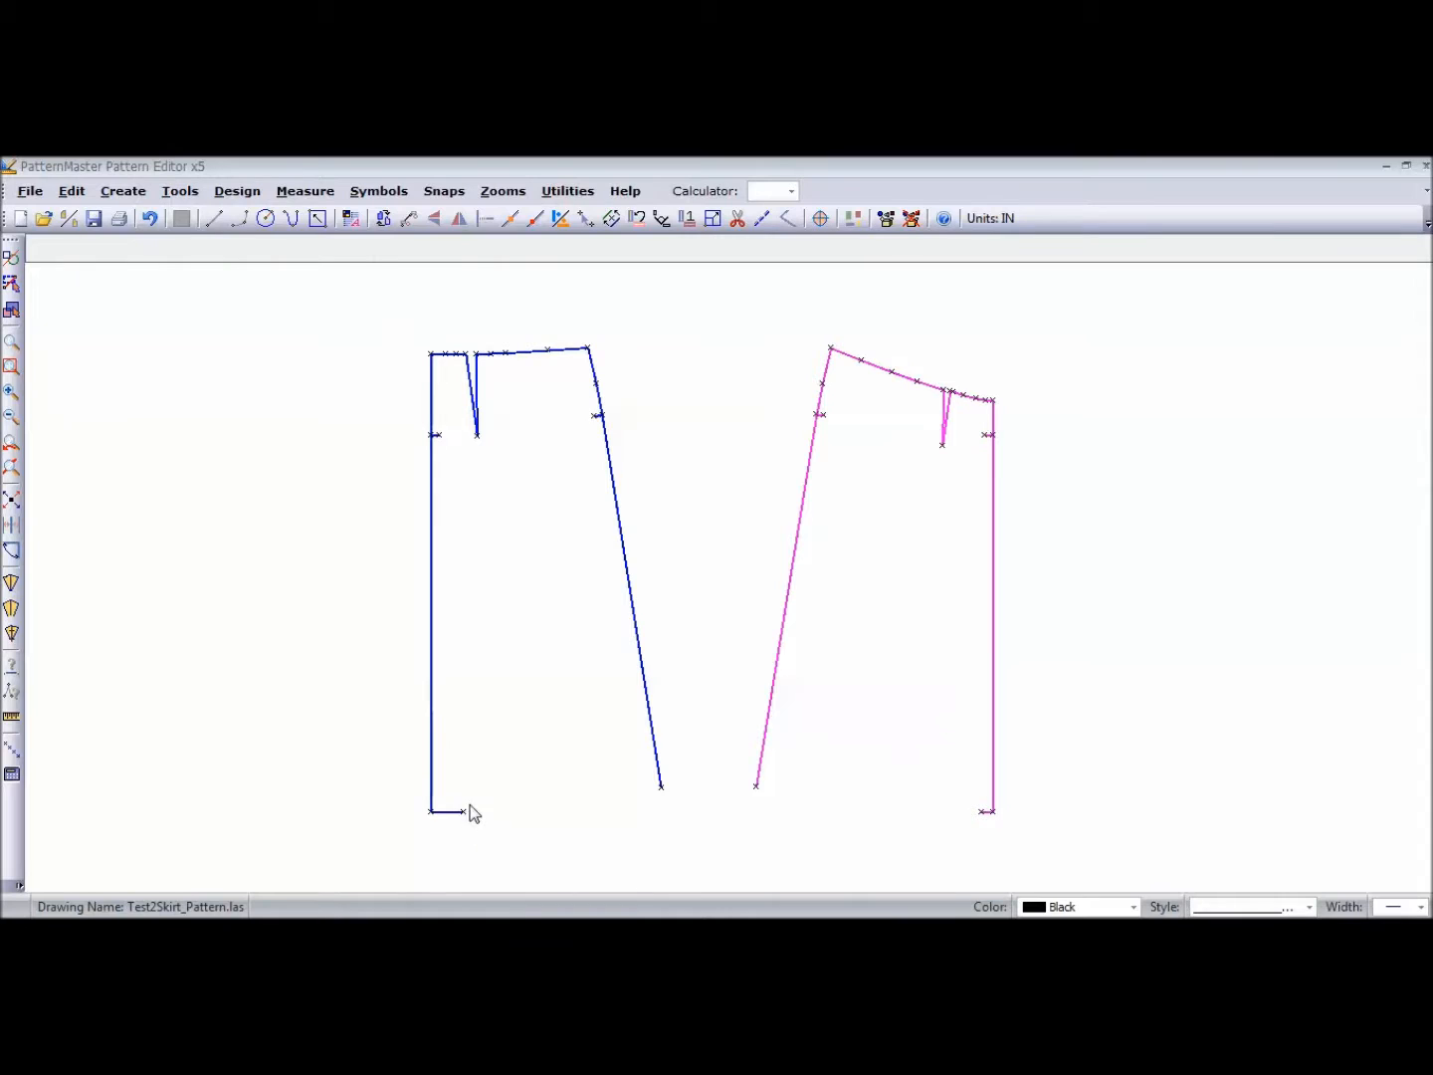
pyautogui.moveTo(293, 294)
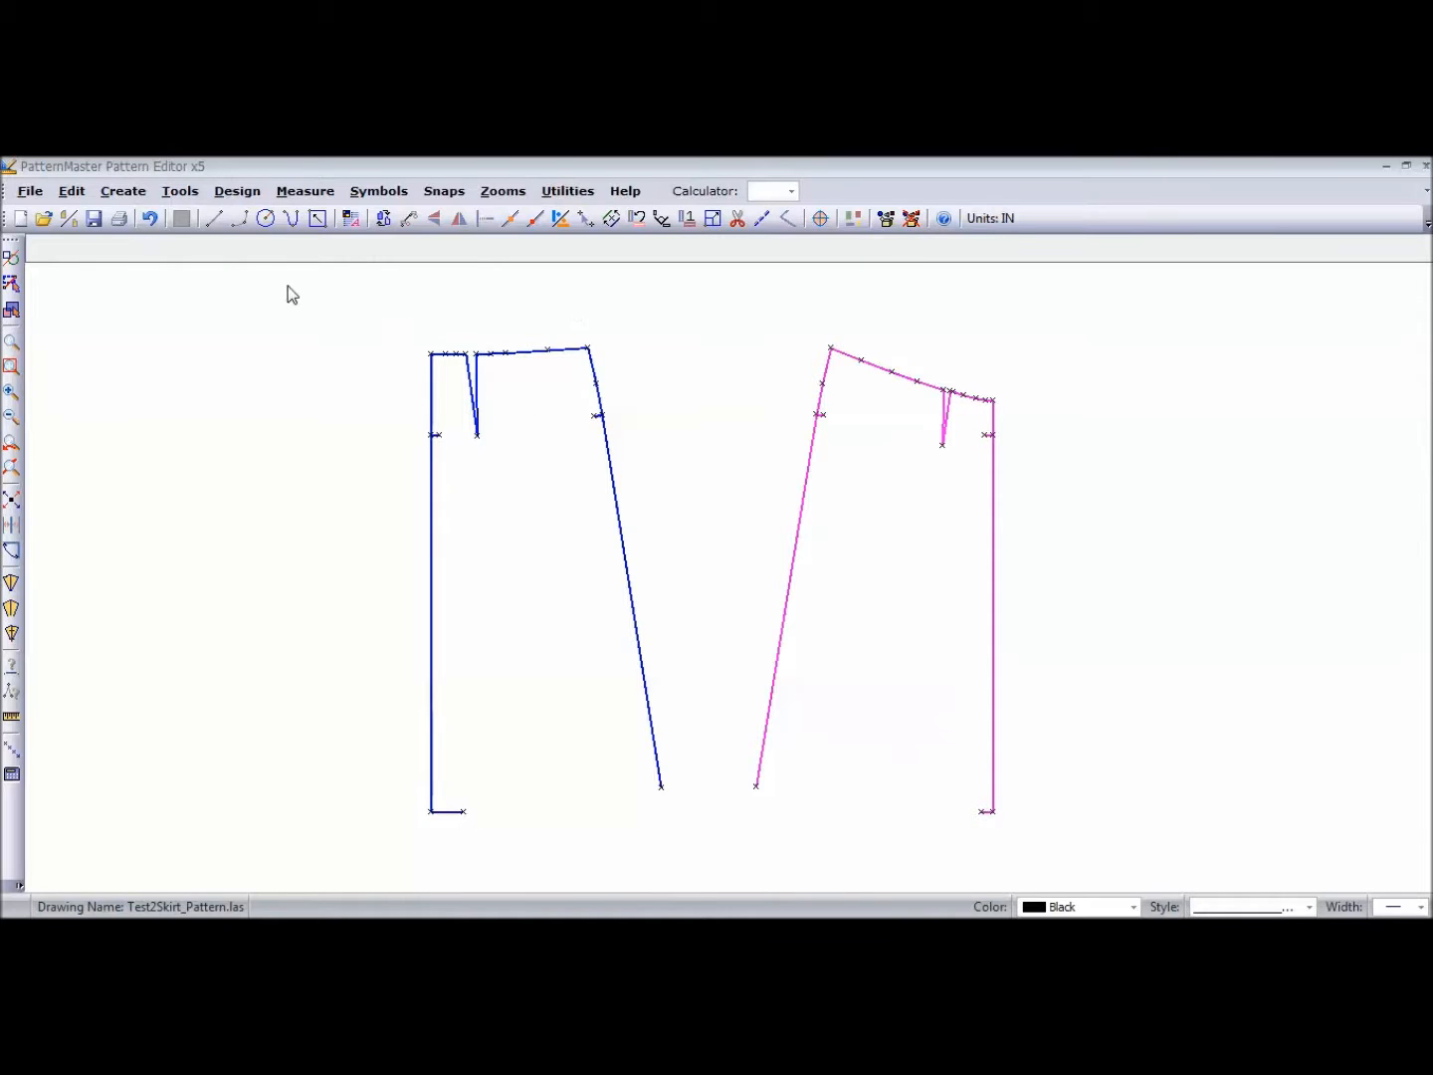
# - Draw three-point arcs to close each skirt piece with a curved hem
pyautogui.click(238, 219)
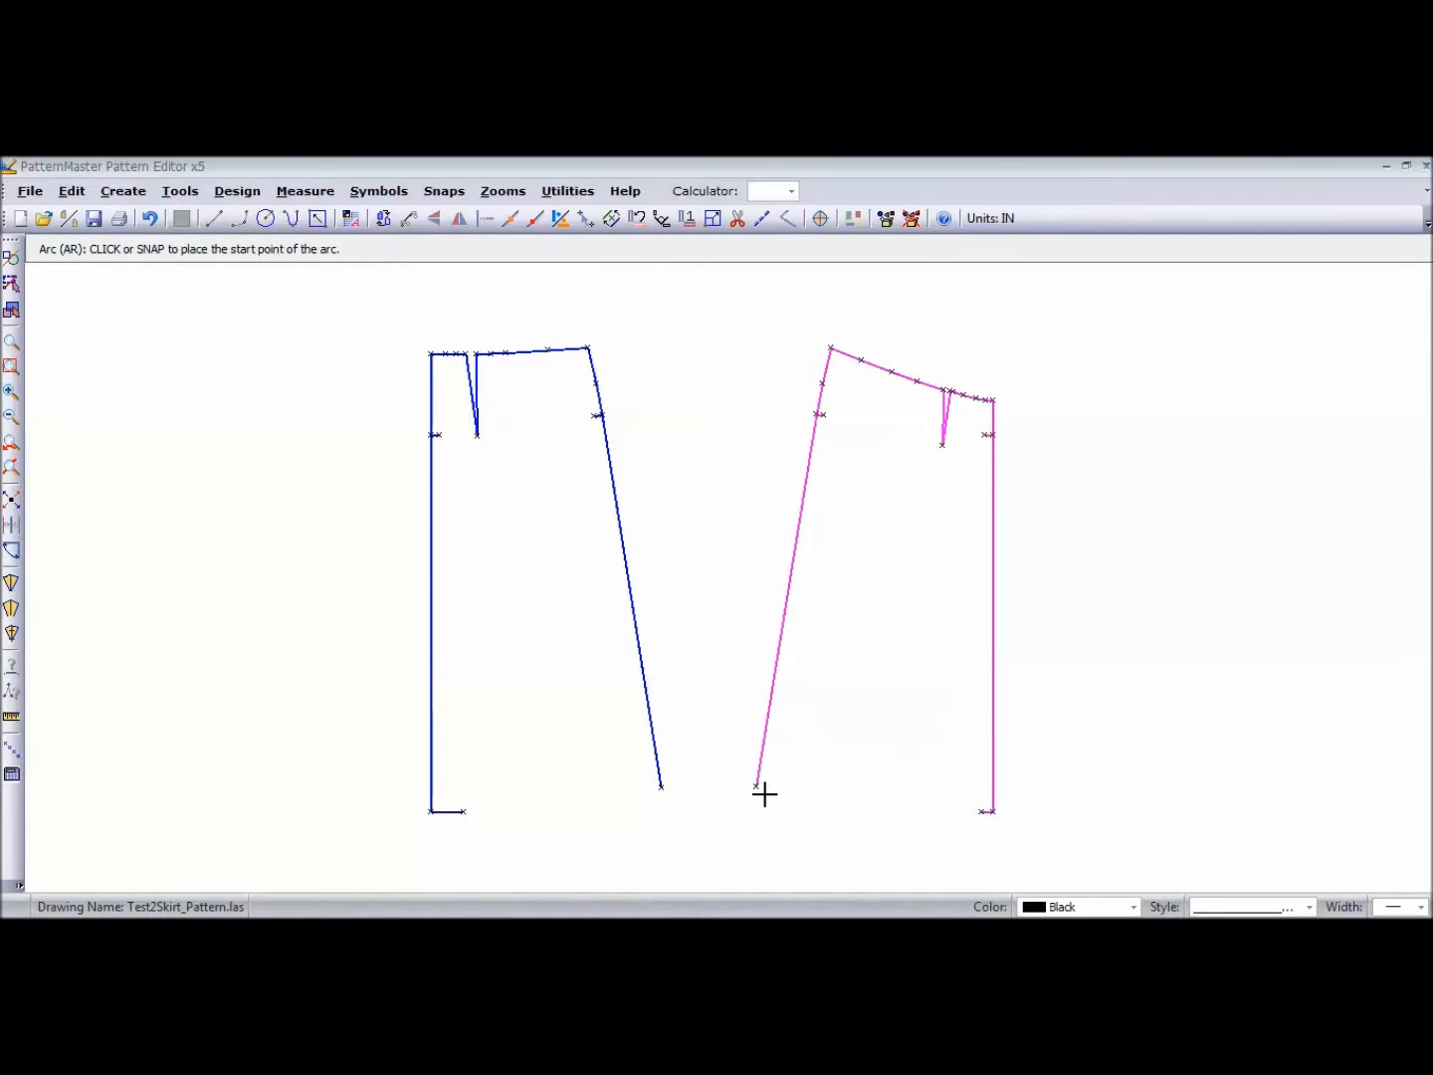
pyautogui.click(756, 784)
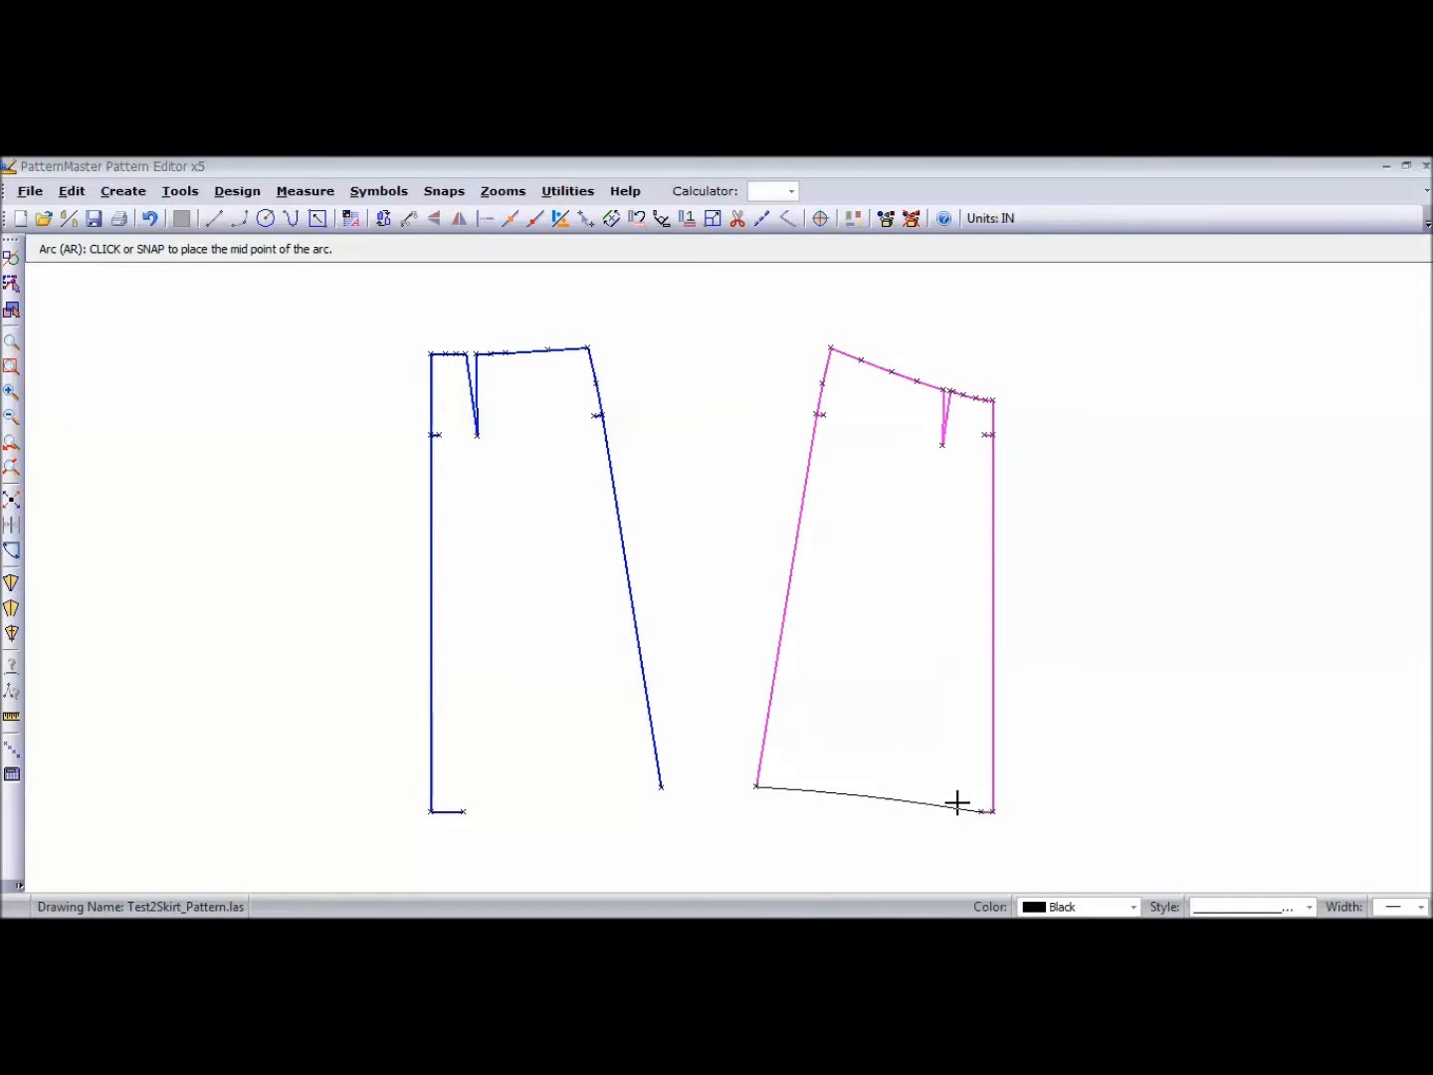
pyautogui.moveTo(882, 804)
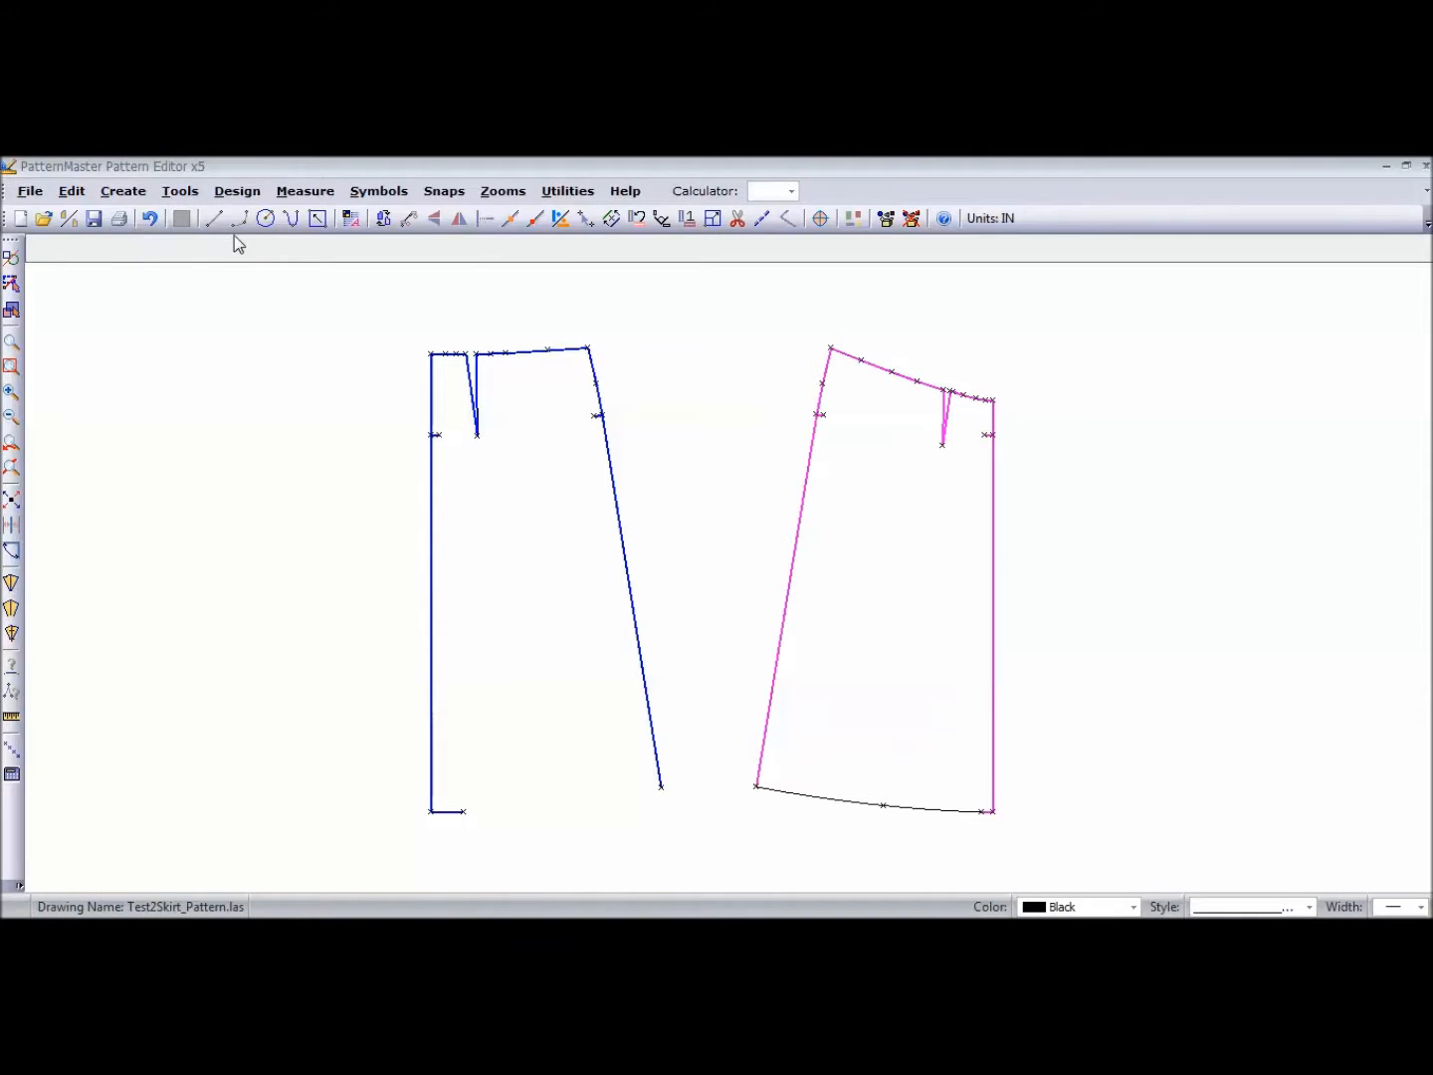
pyautogui.click(464, 808)
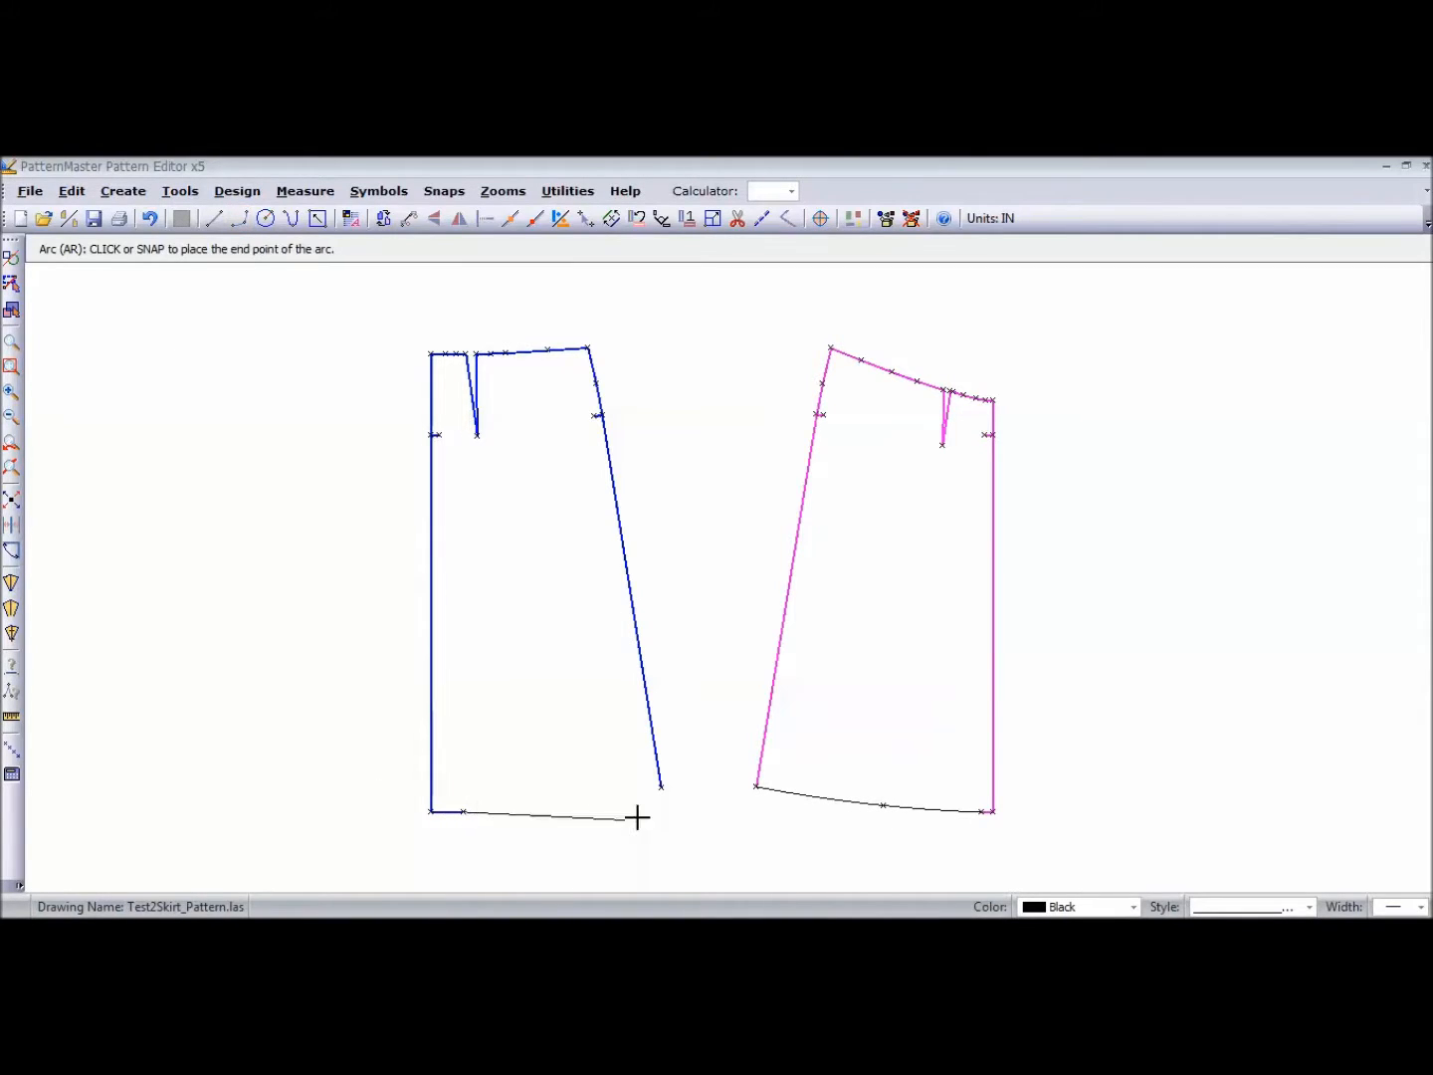
pyautogui.click(639, 816)
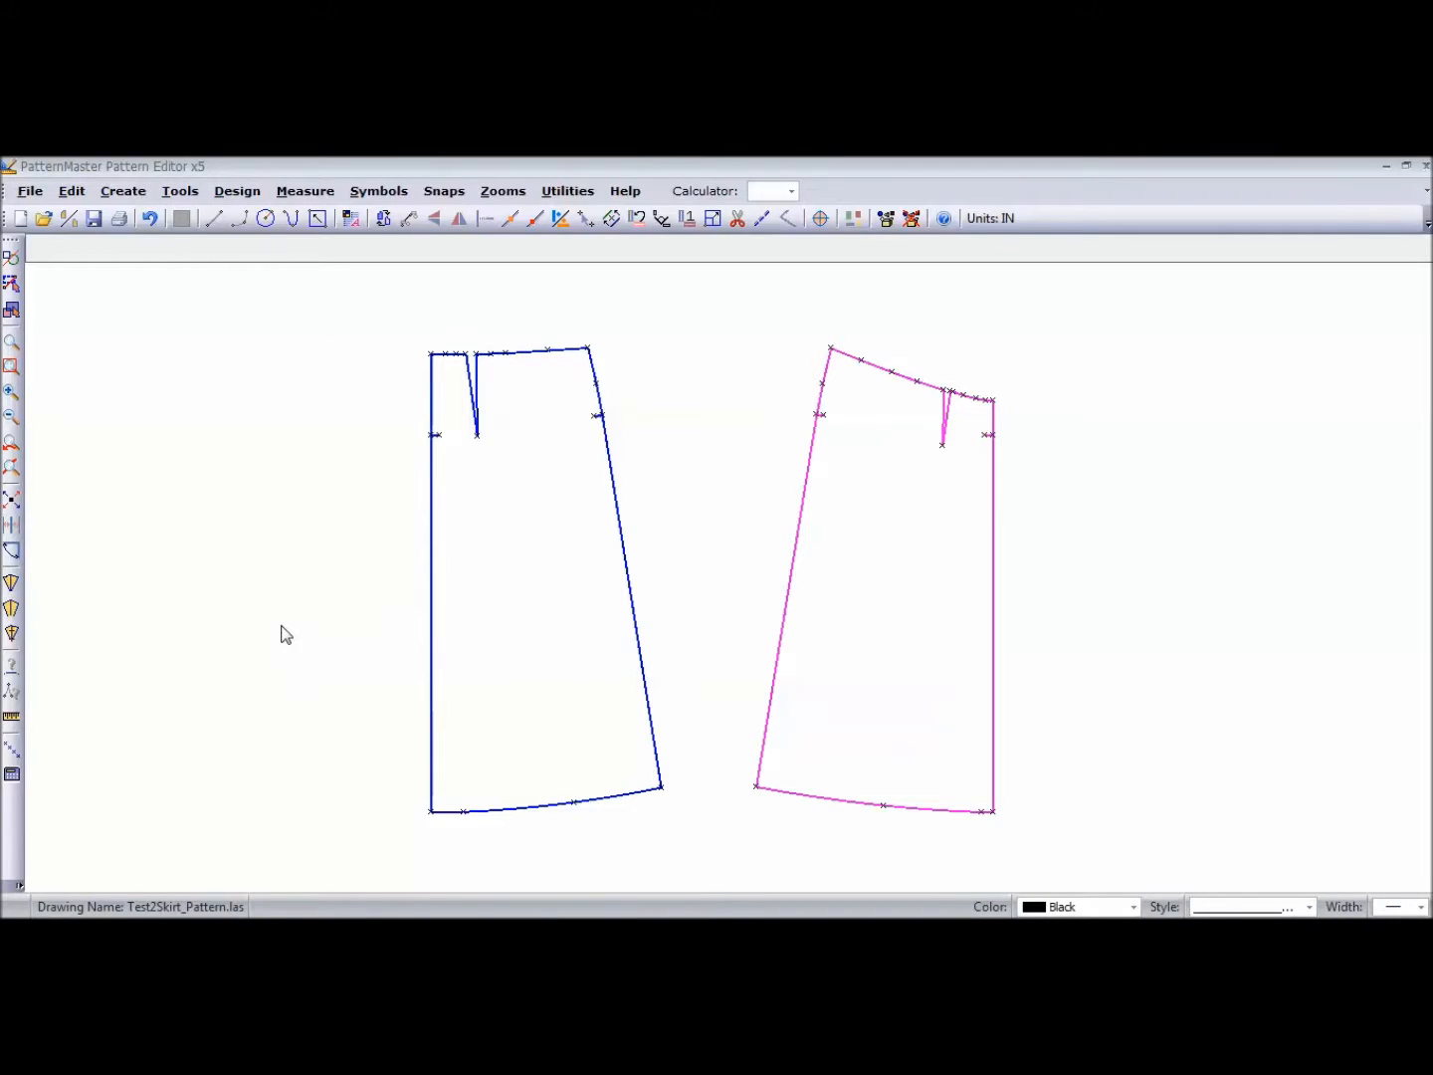
pyautogui.moveTo(837, 436)
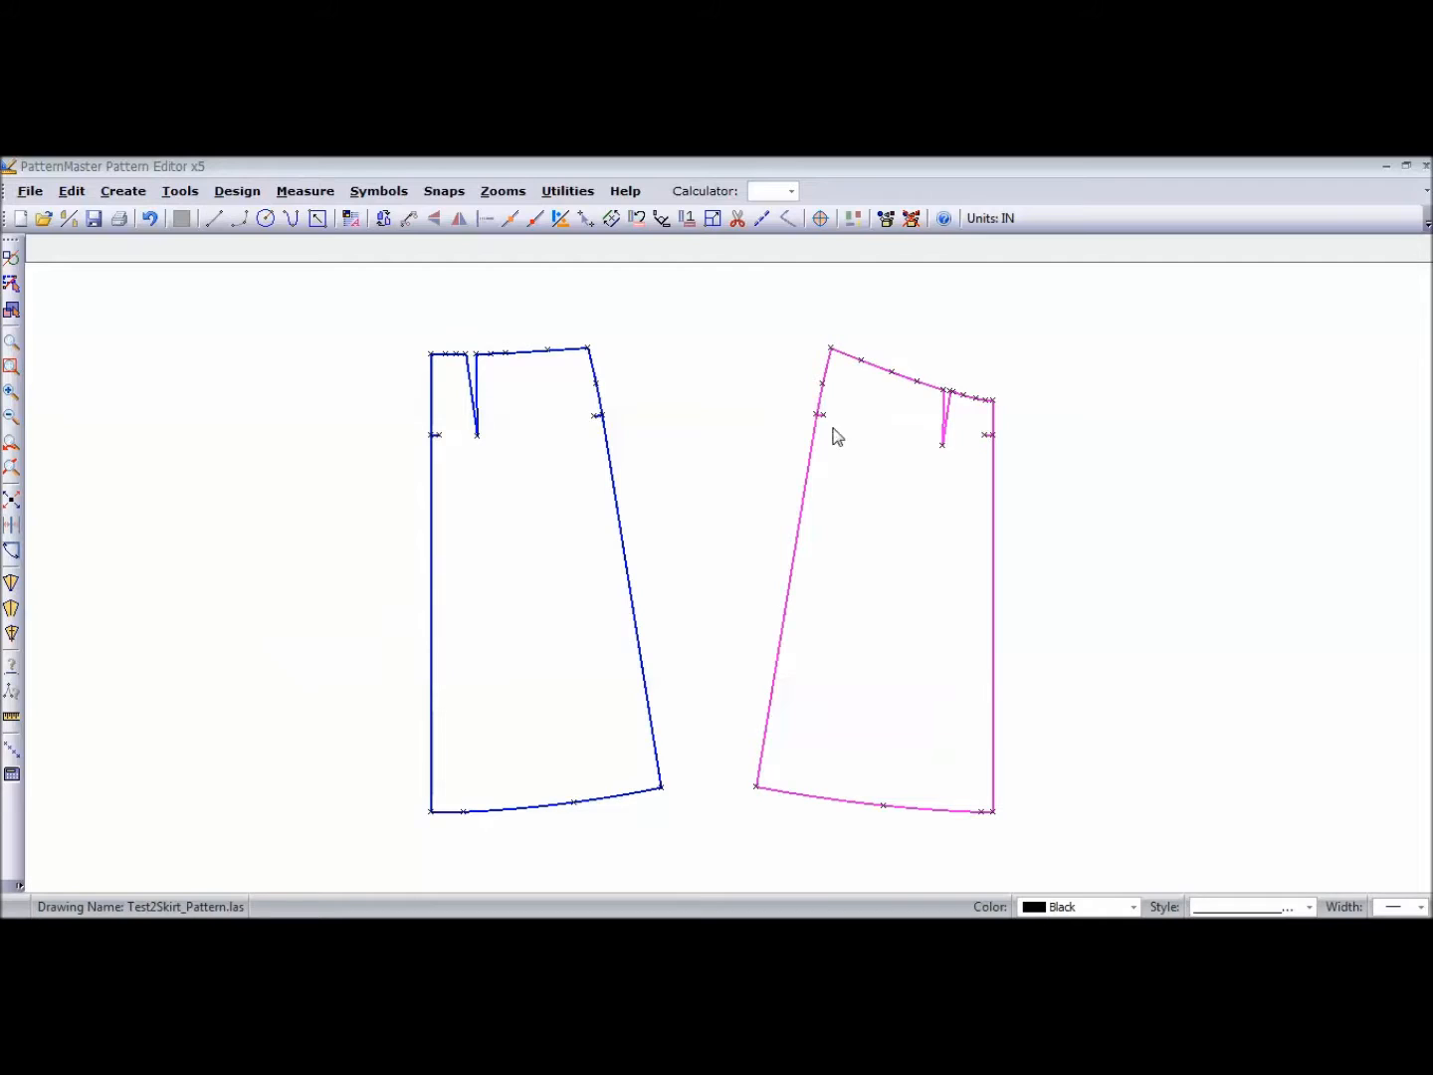
pyautogui.moveTo(609, 529)
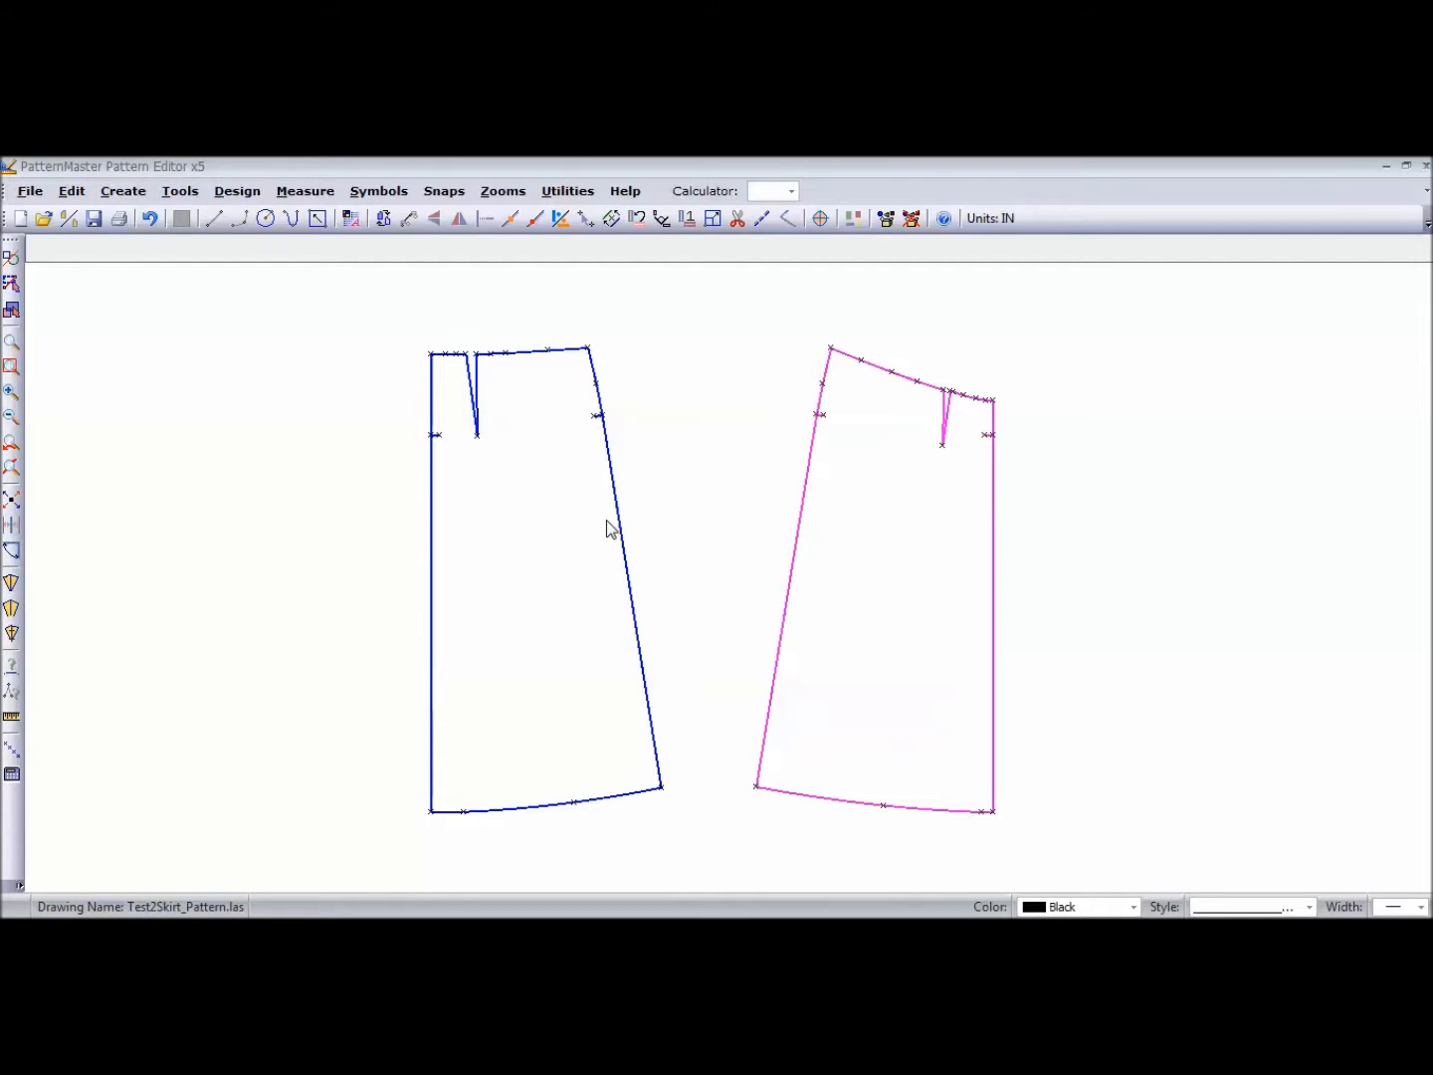
pyautogui.moveTo(607, 530)
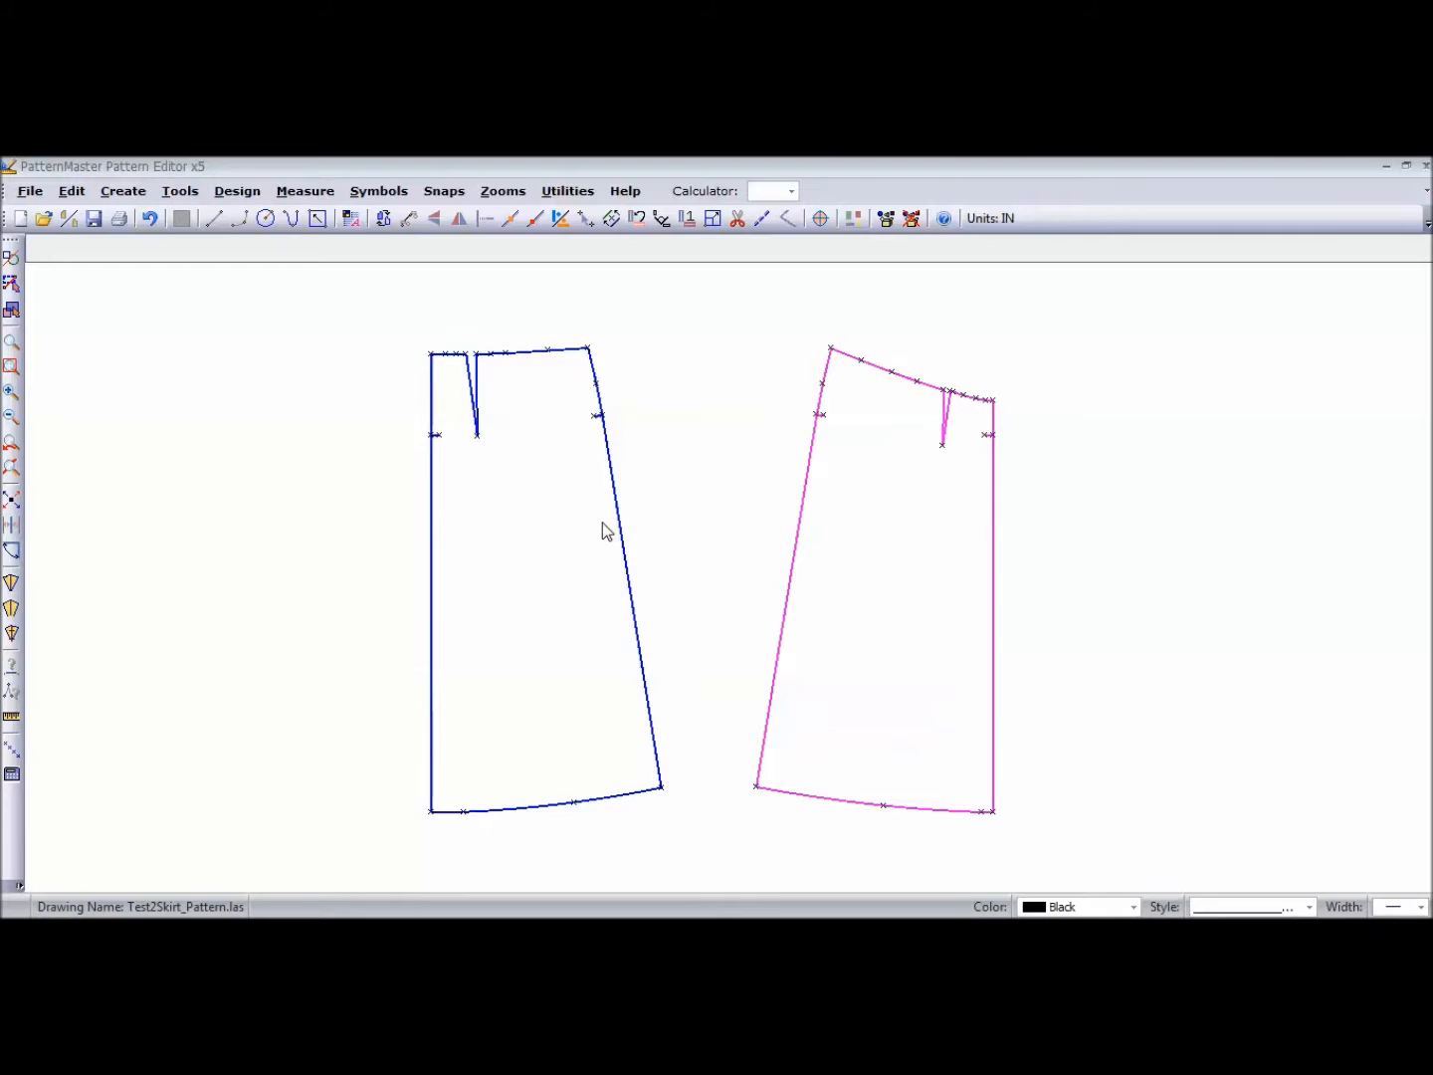
pyautogui.moveTo(12, 716)
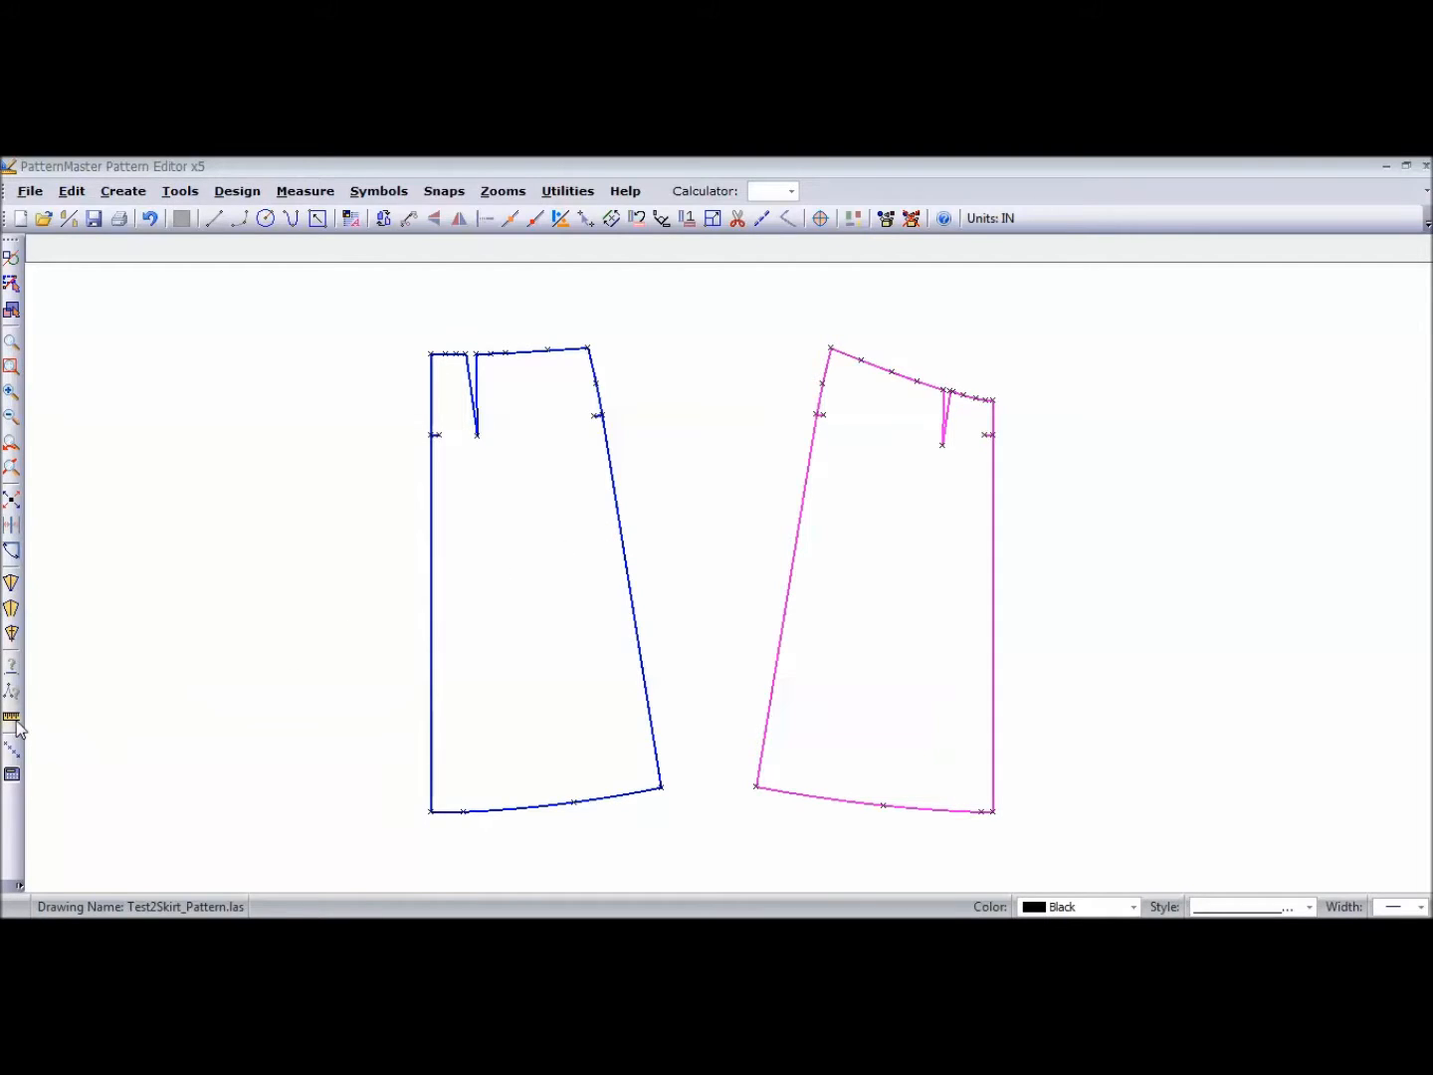
pyautogui.moveTo(12, 718)
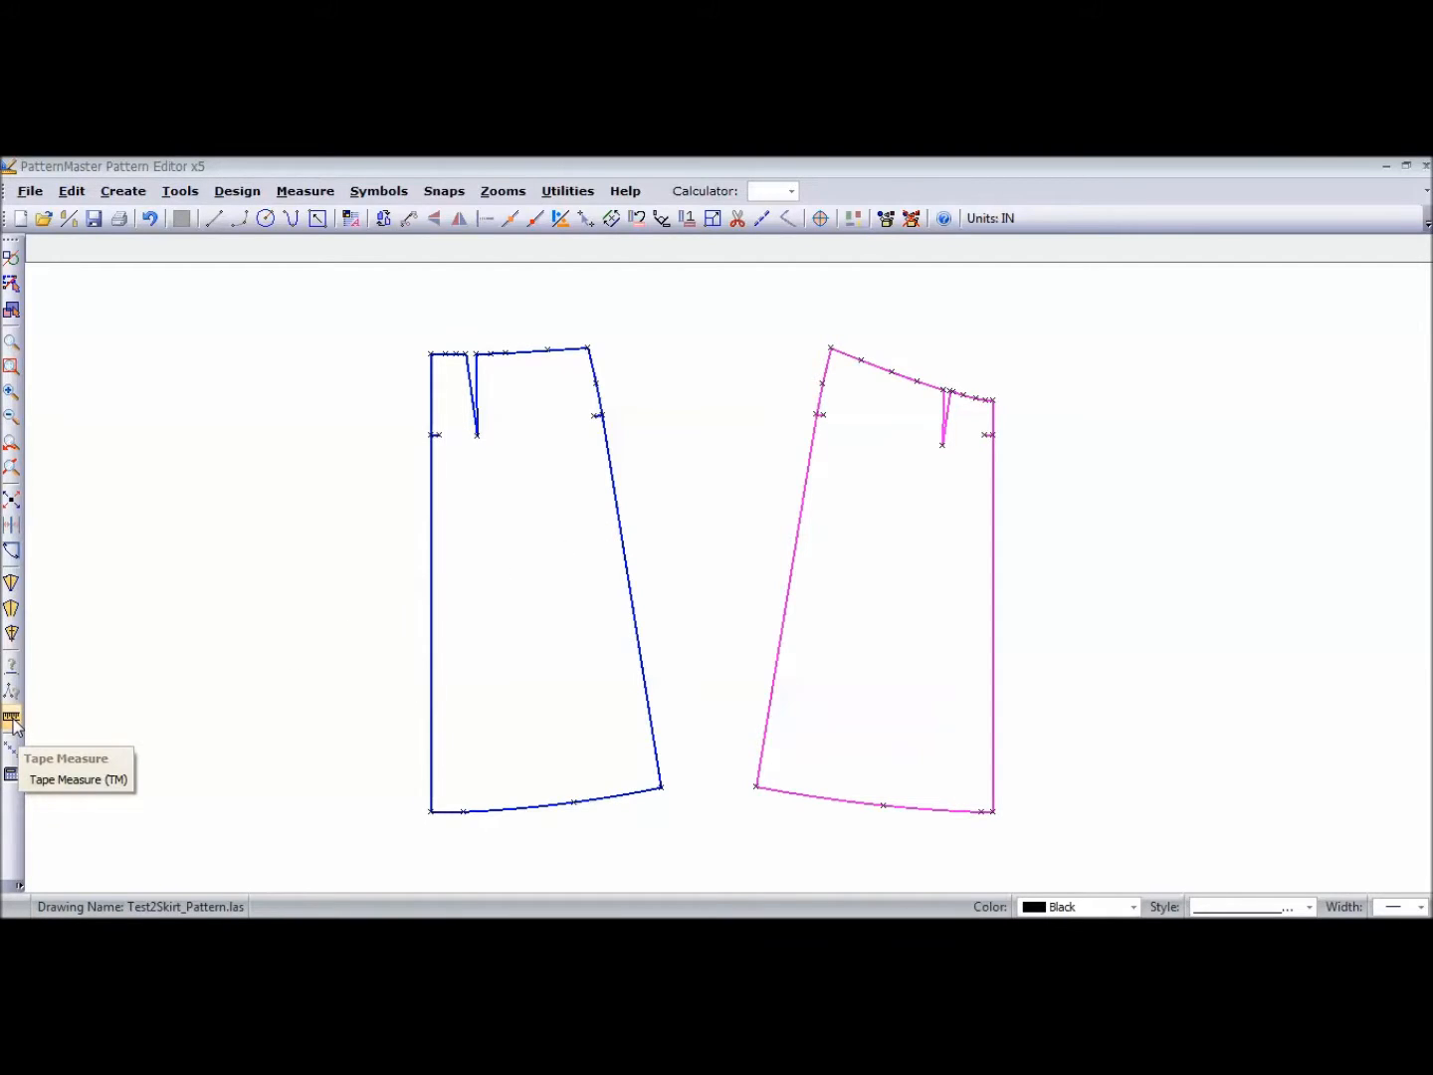
# - Compare front (30.227) and back (30.296) side seams with Tape Measure, difference -0.069, then clear and close
pyautogui.click(12, 719)
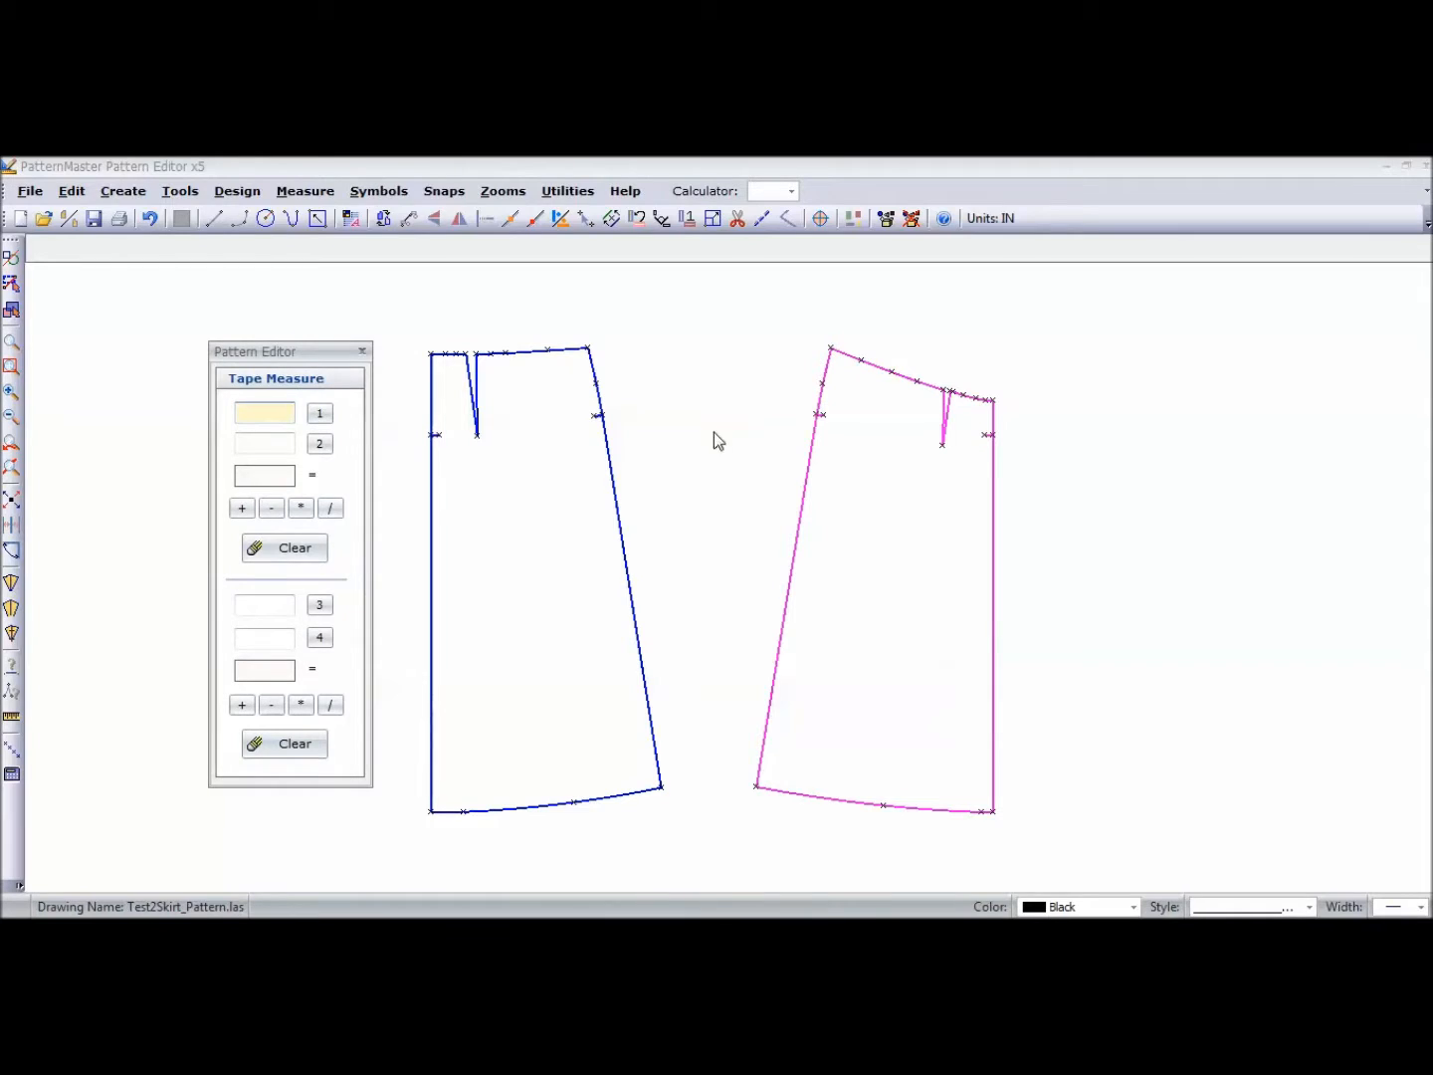
pyautogui.moveTo(827, 382)
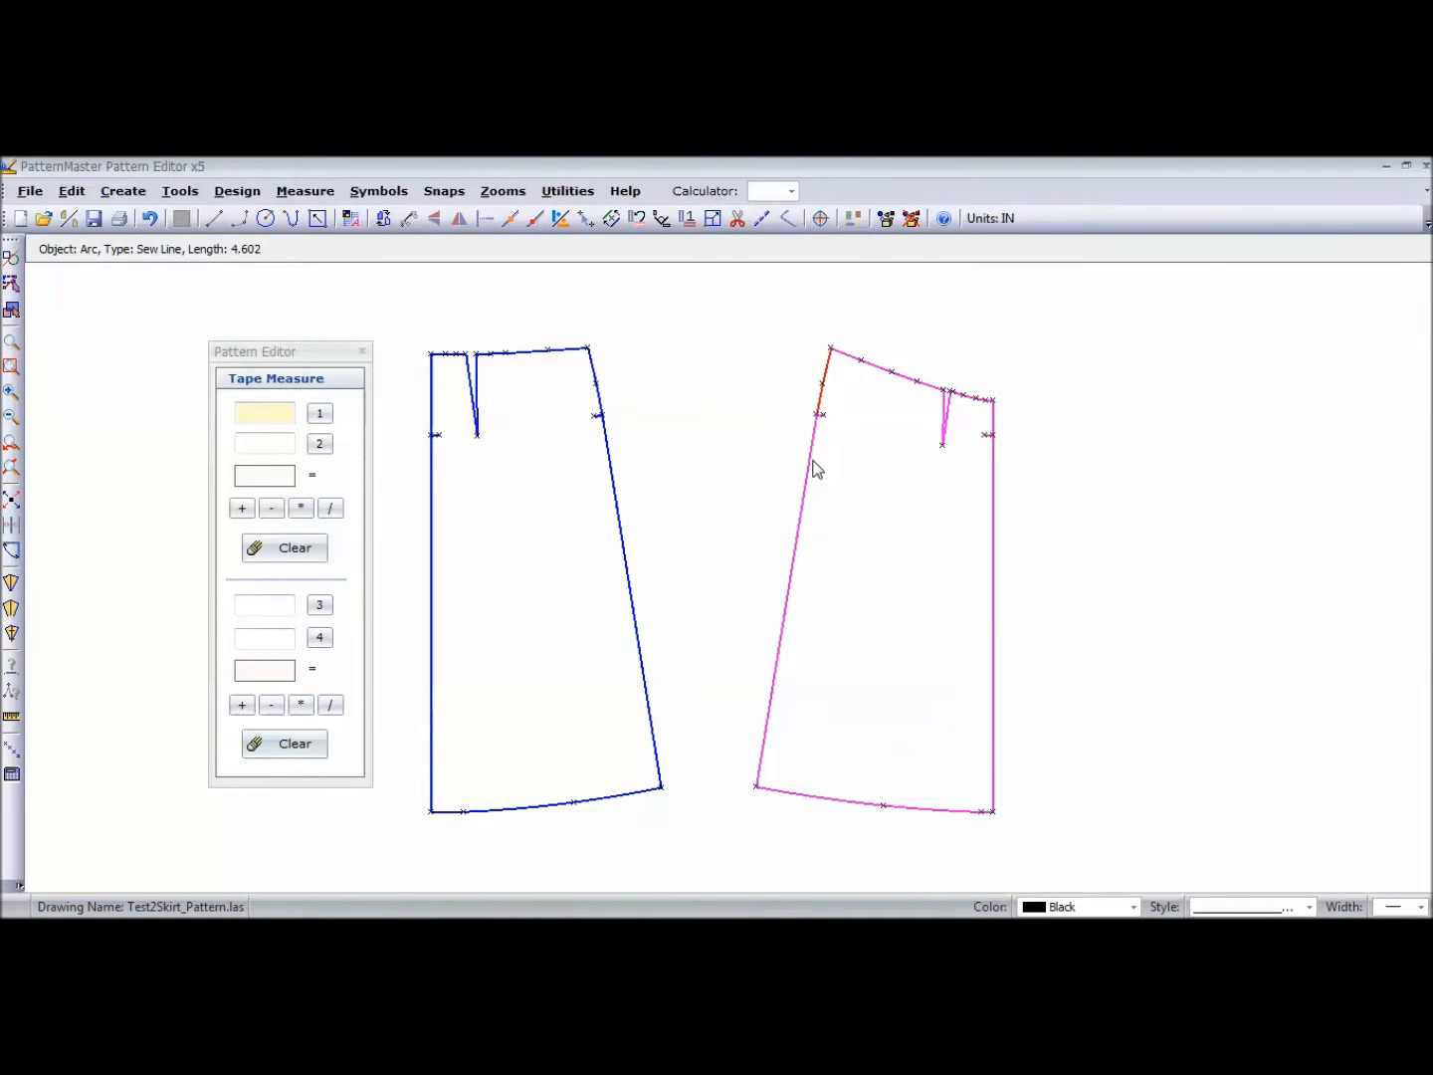
pyautogui.moveTo(835, 394)
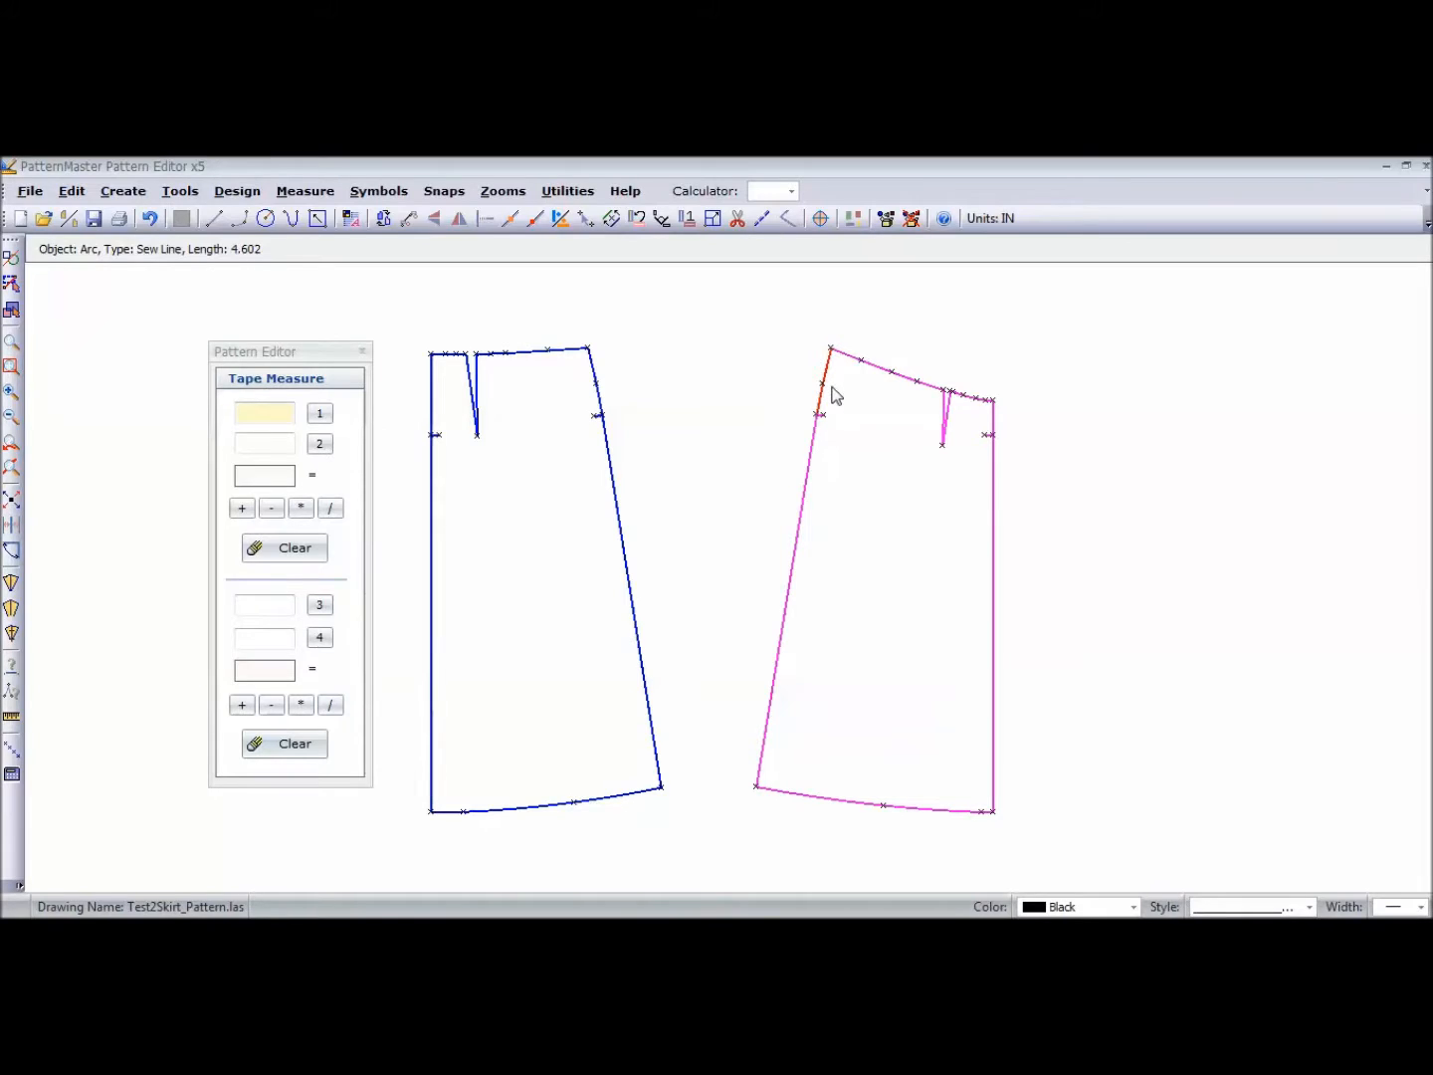
pyautogui.moveTo(822, 408)
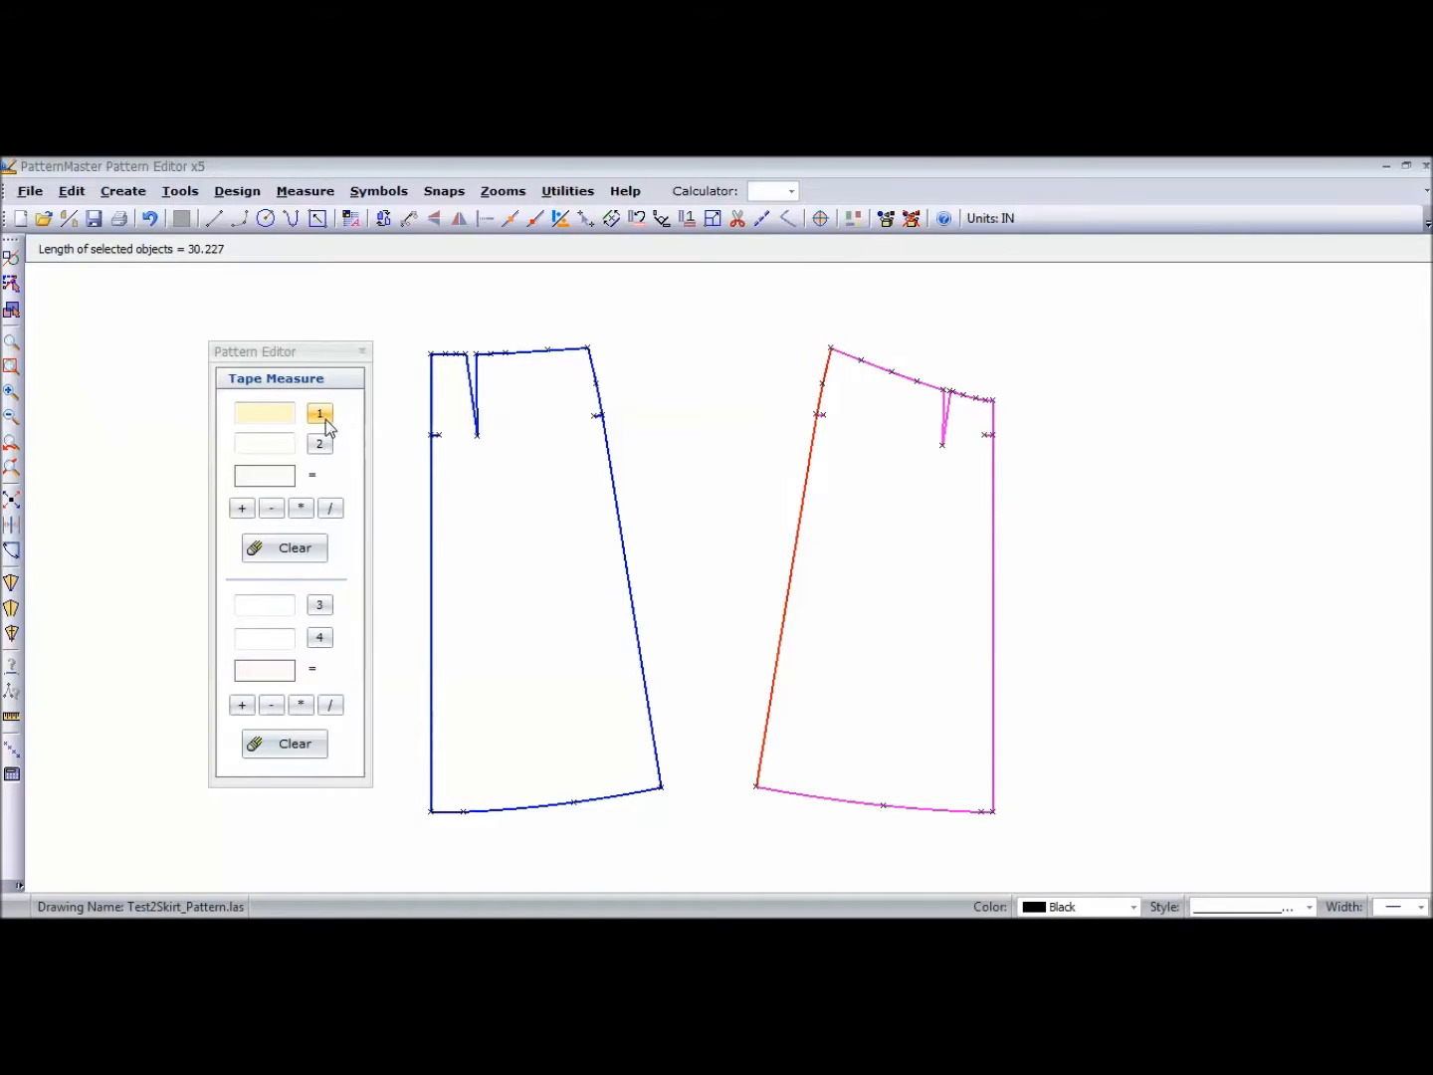
pyautogui.click(319, 414)
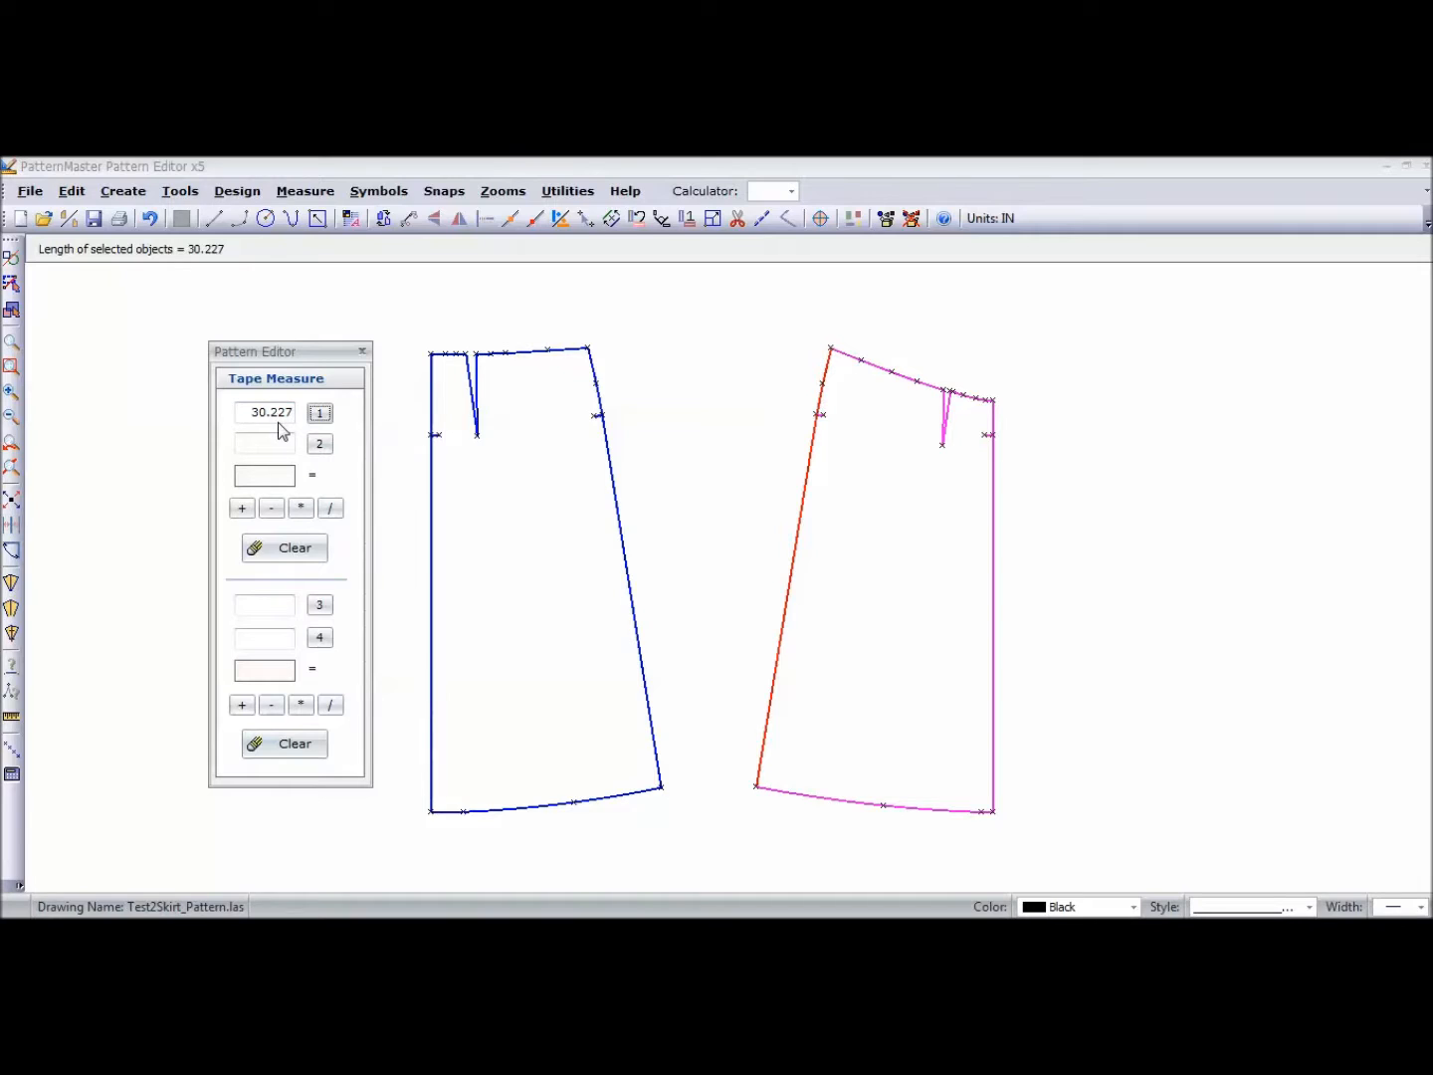
pyautogui.moveTo(501, 434)
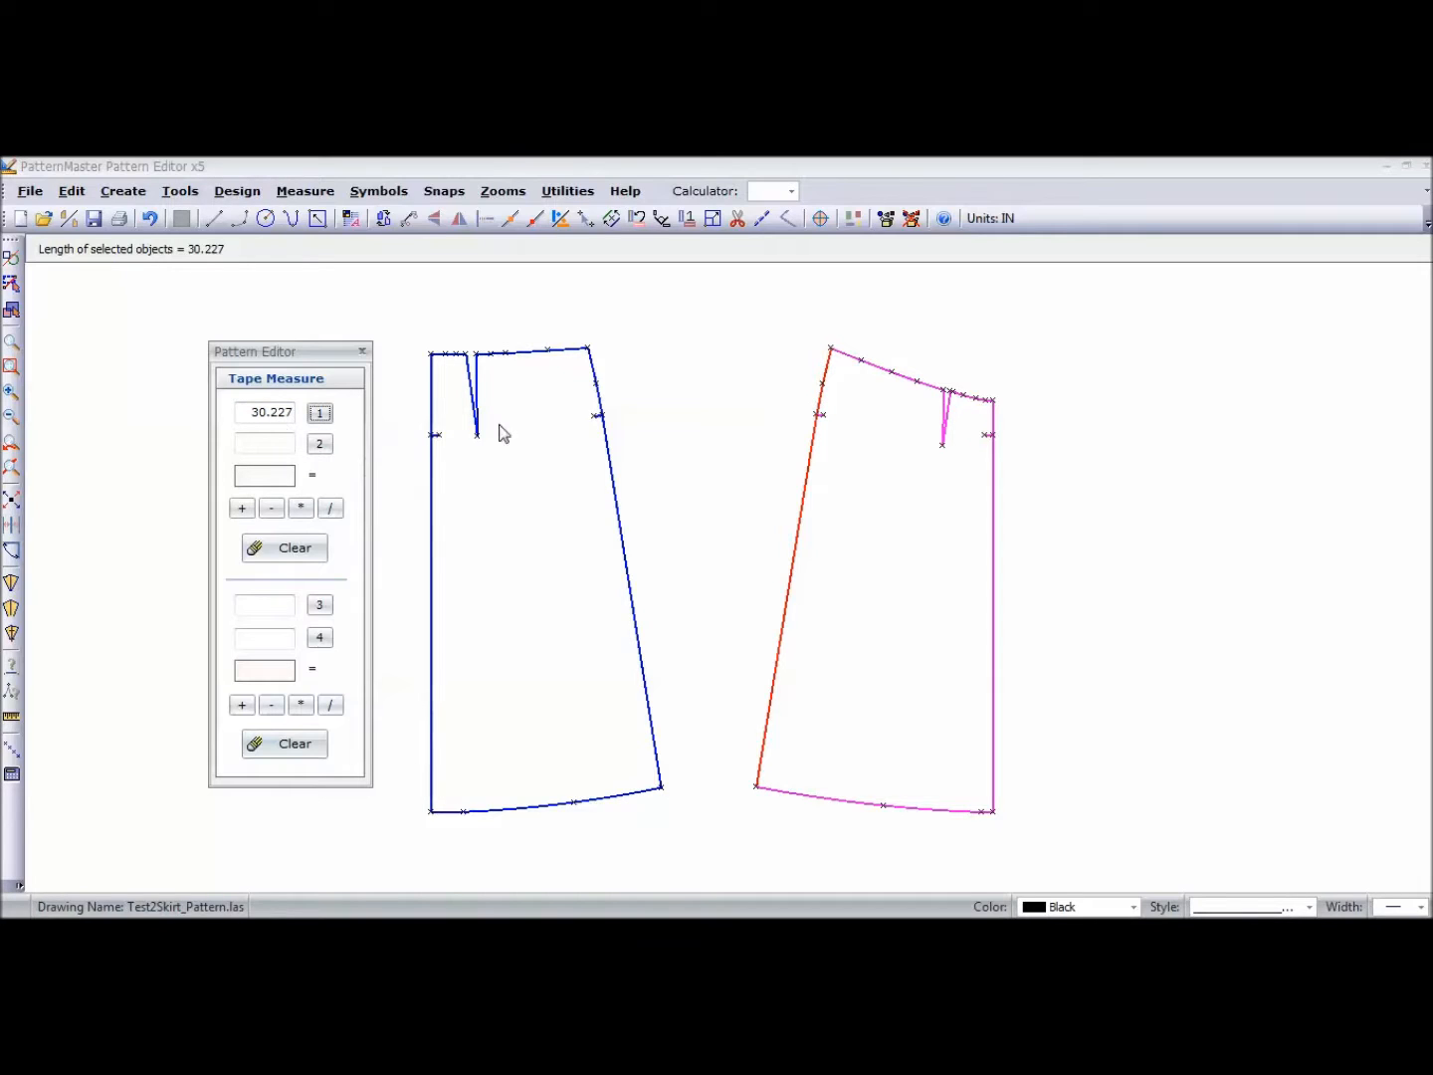
pyautogui.click(597, 382)
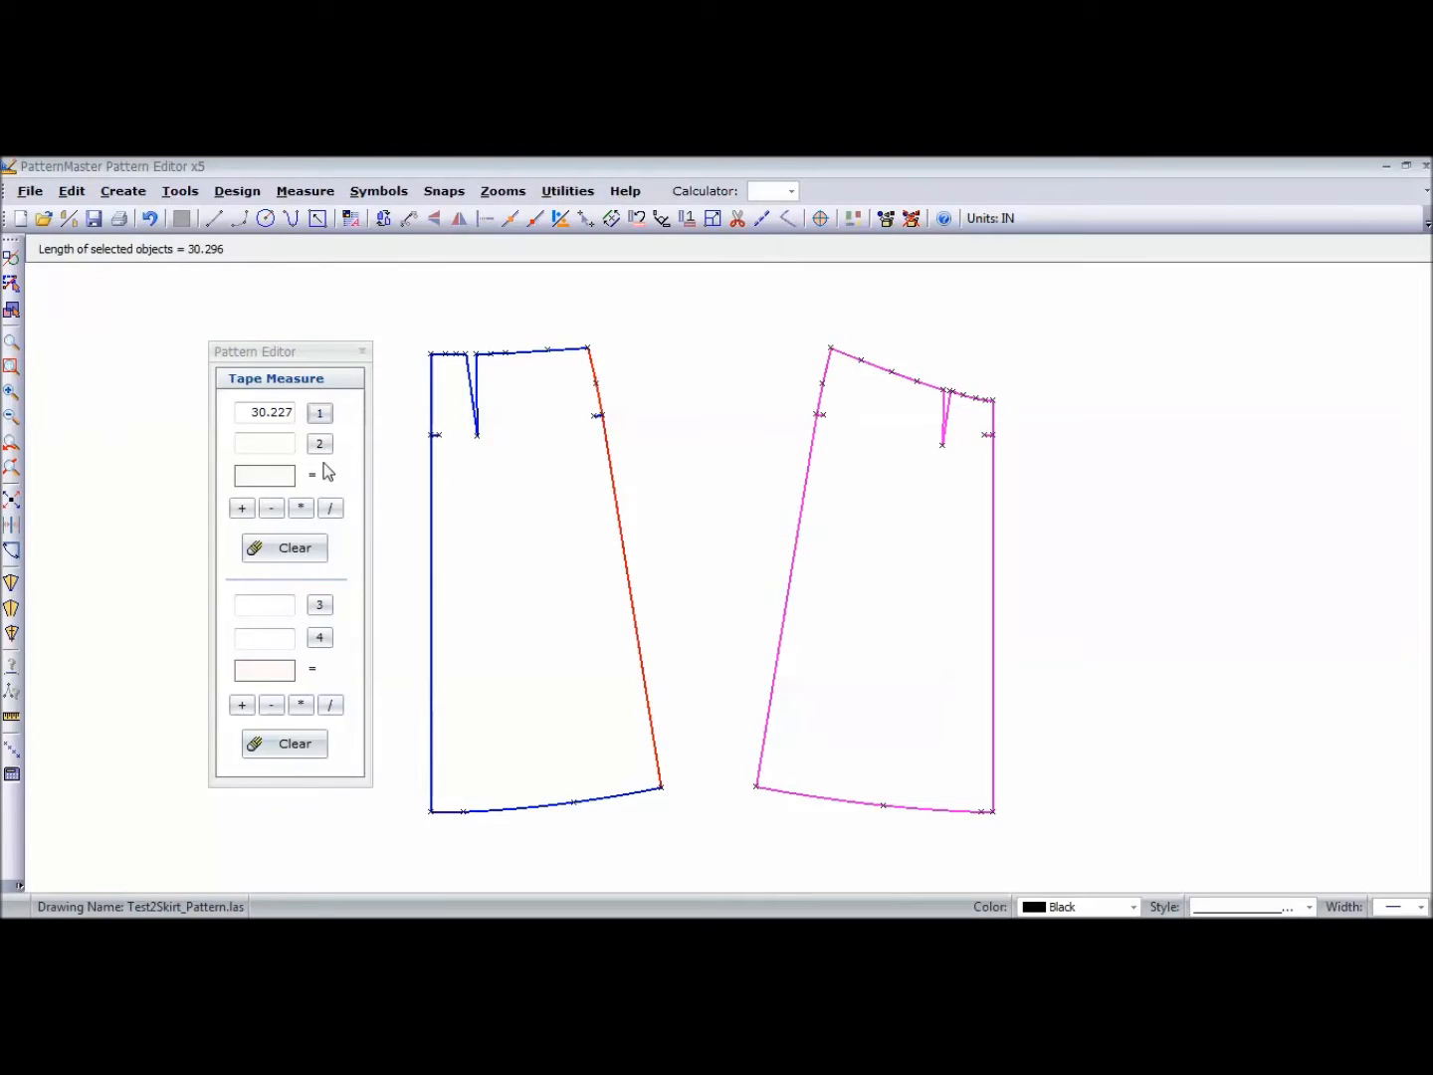
pyautogui.click(318, 442)
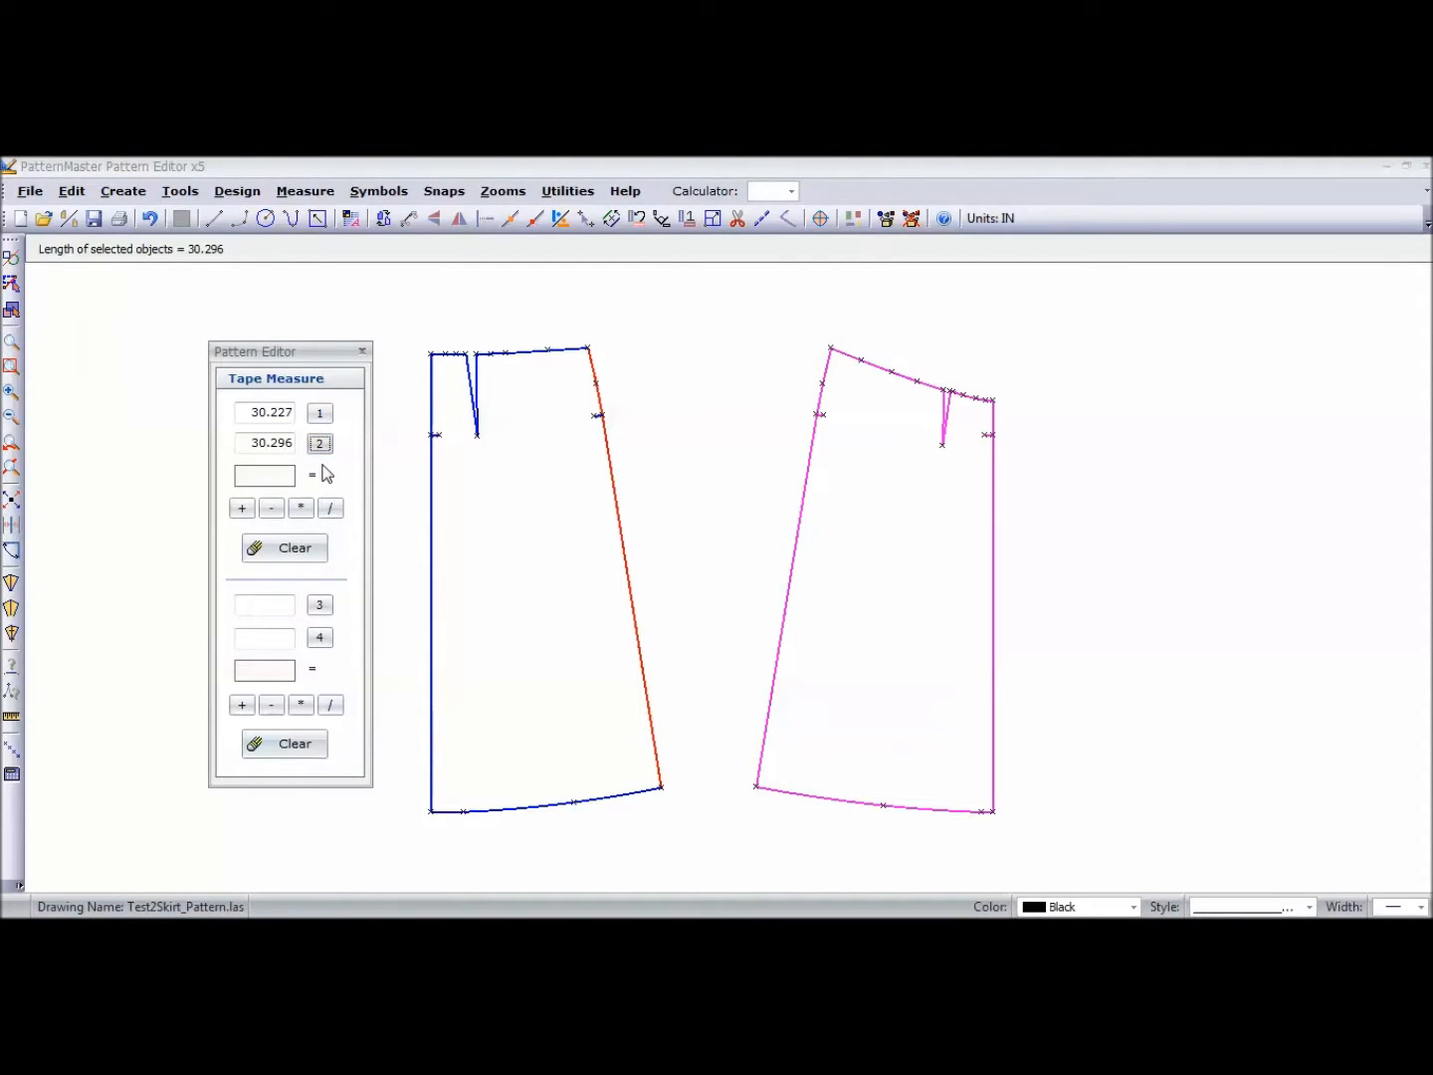
pyautogui.click(270, 507)
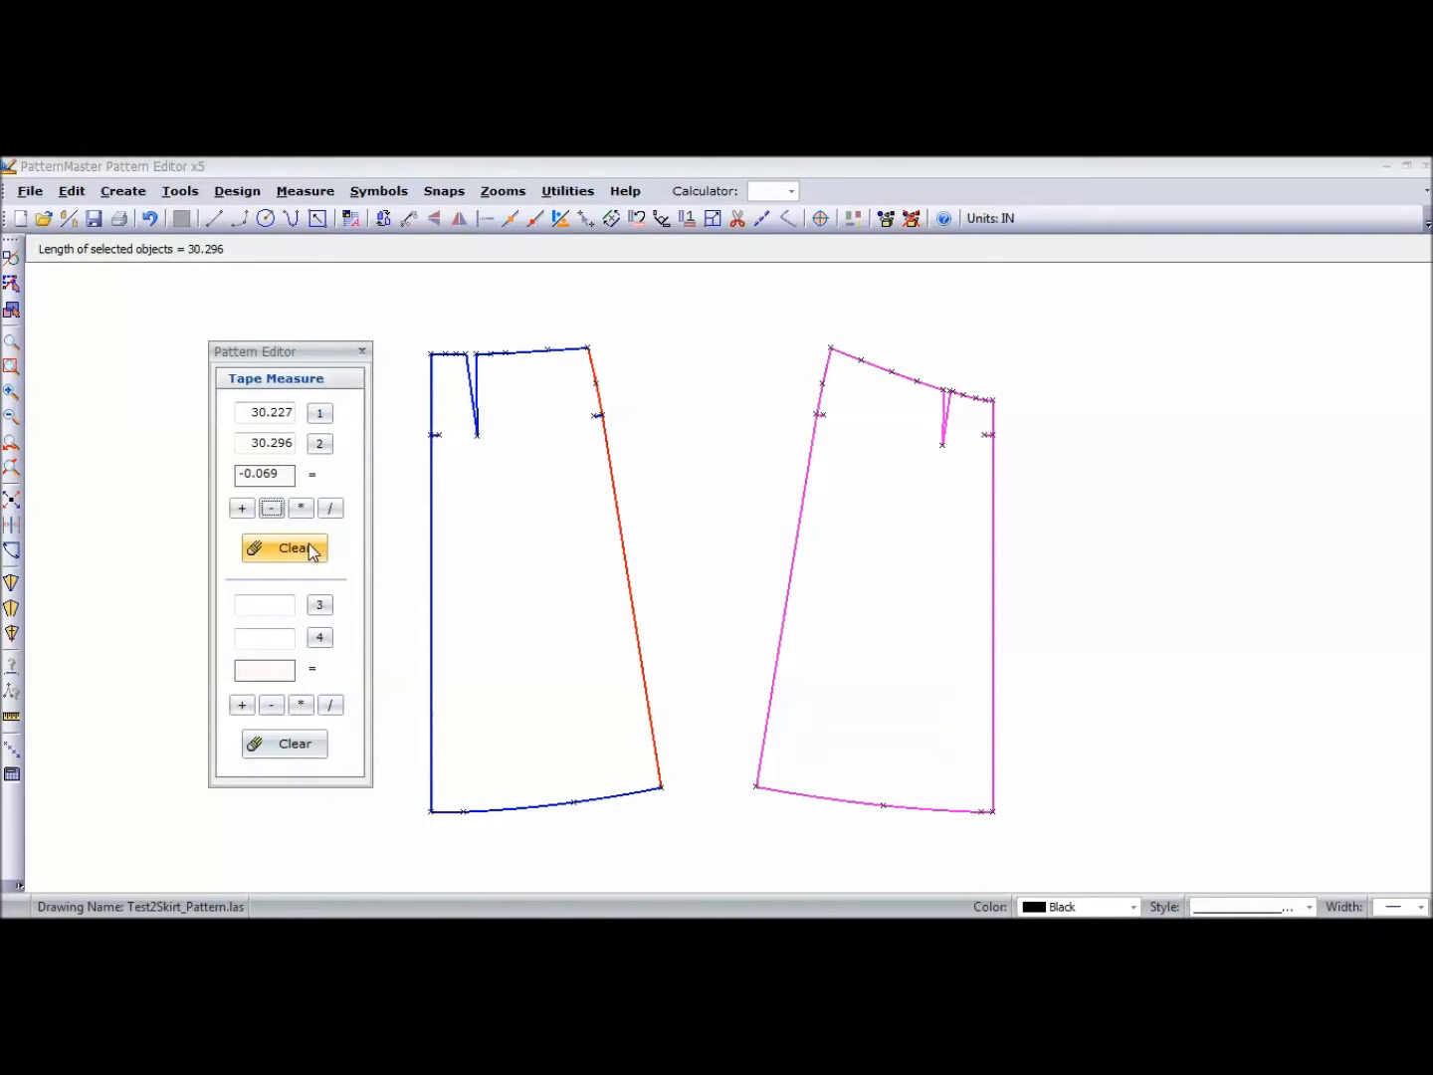
pyautogui.click(283, 547)
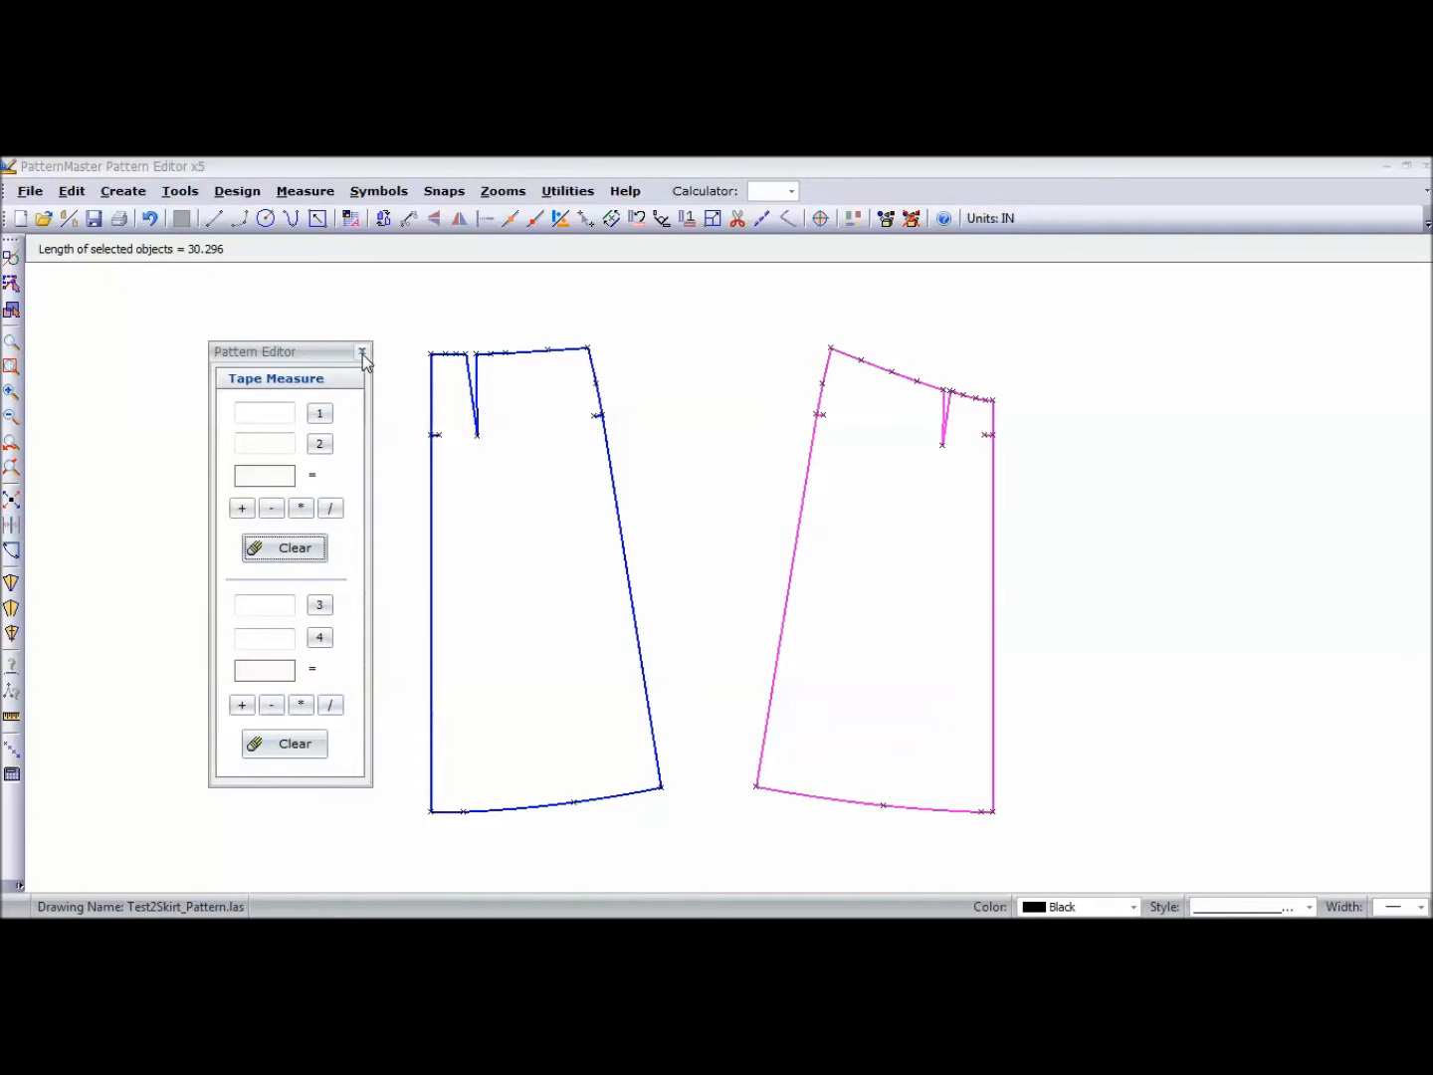
pyautogui.click(362, 350)
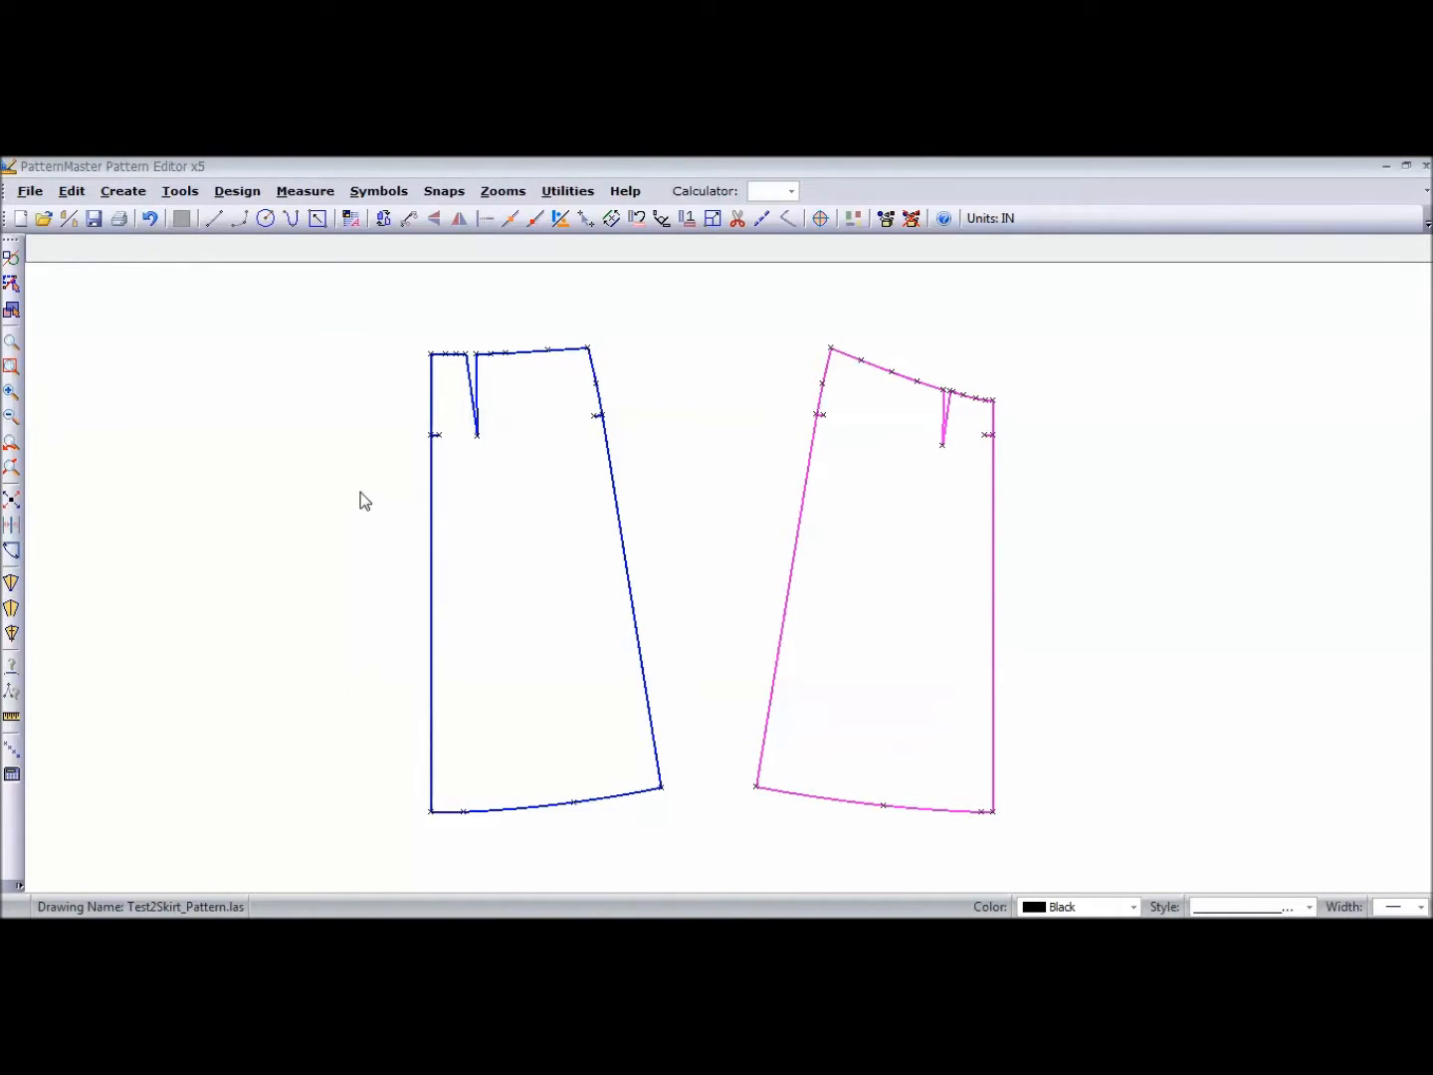
pyautogui.moveTo(1038, 322)
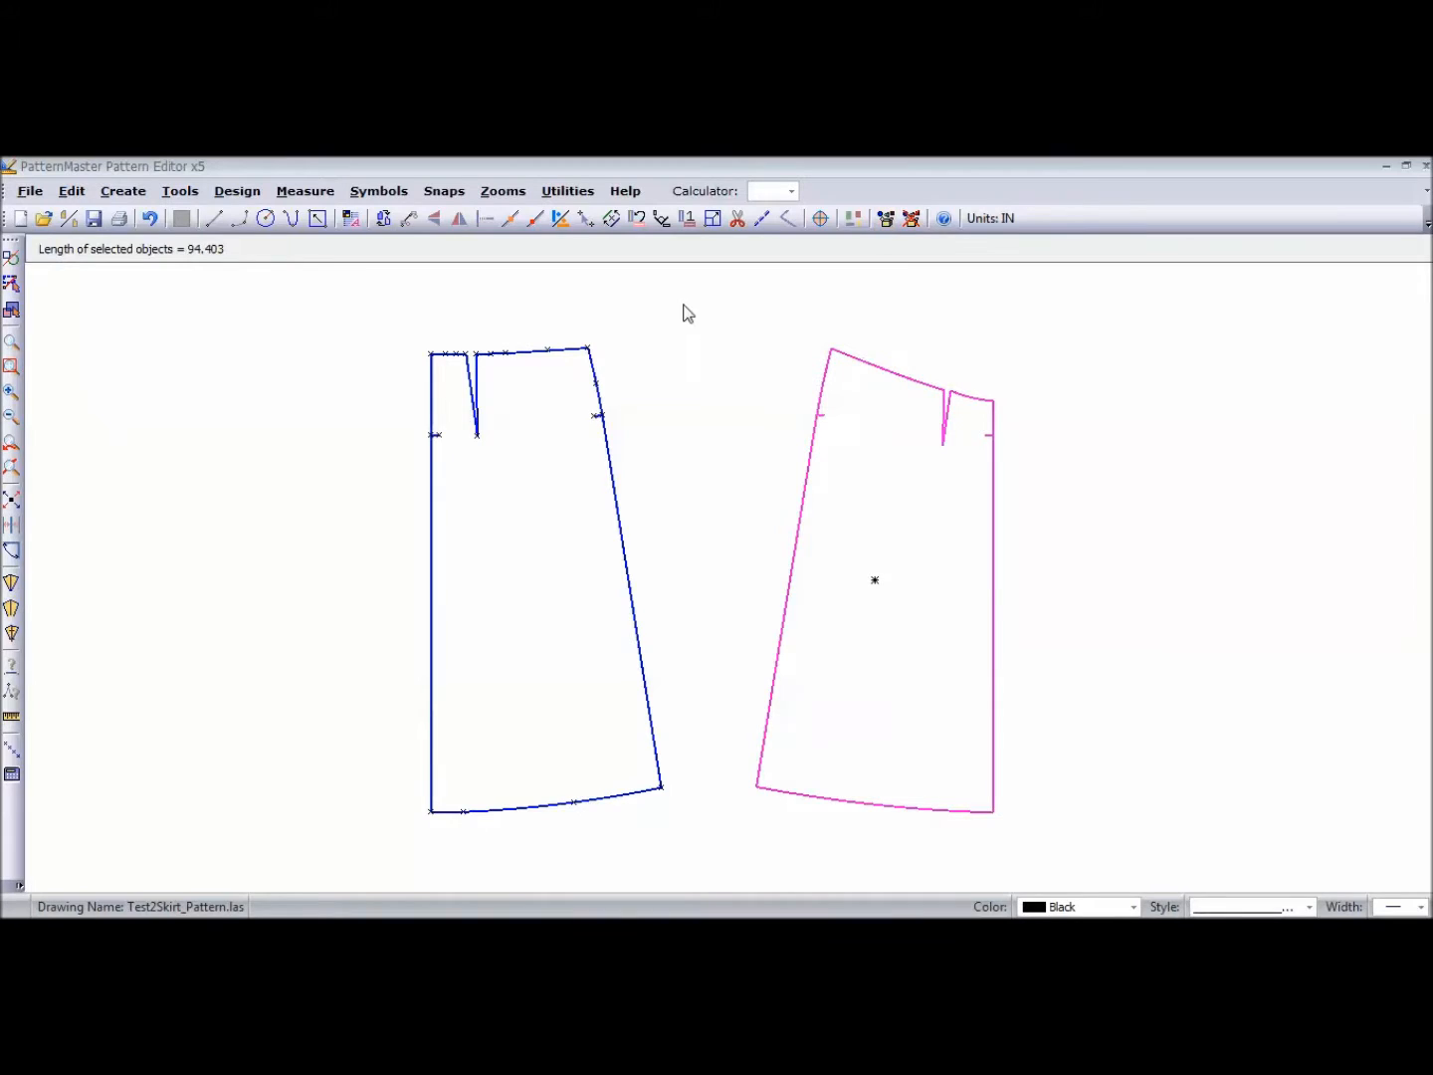
pyautogui.click(884, 219)
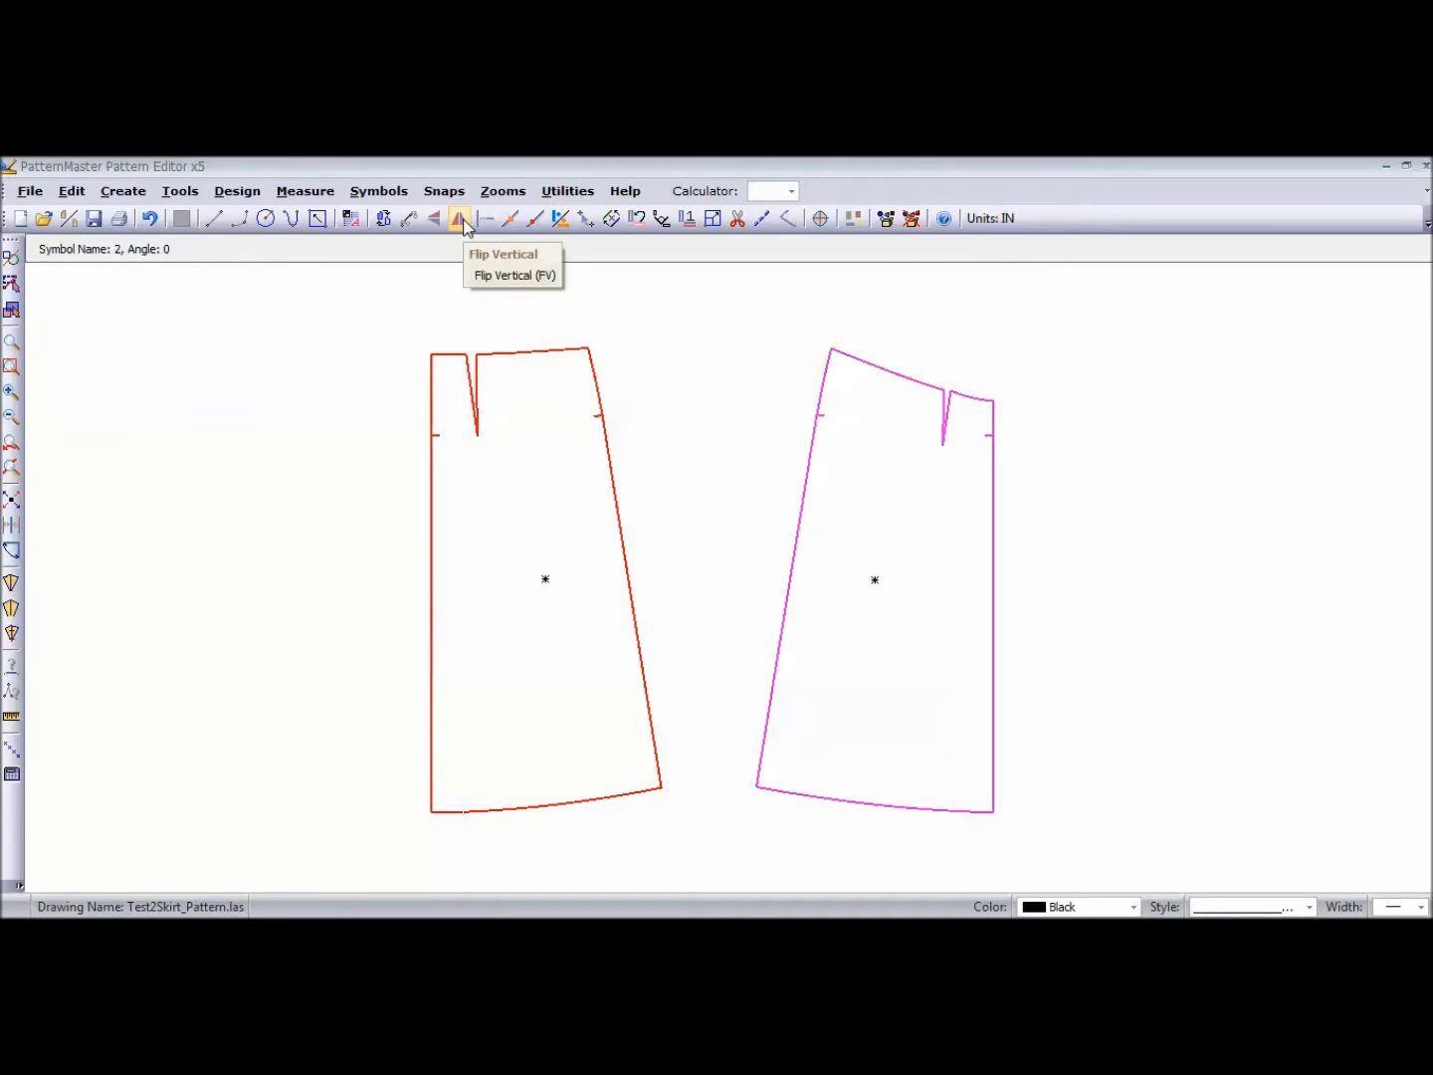
pyautogui.click(462, 219)
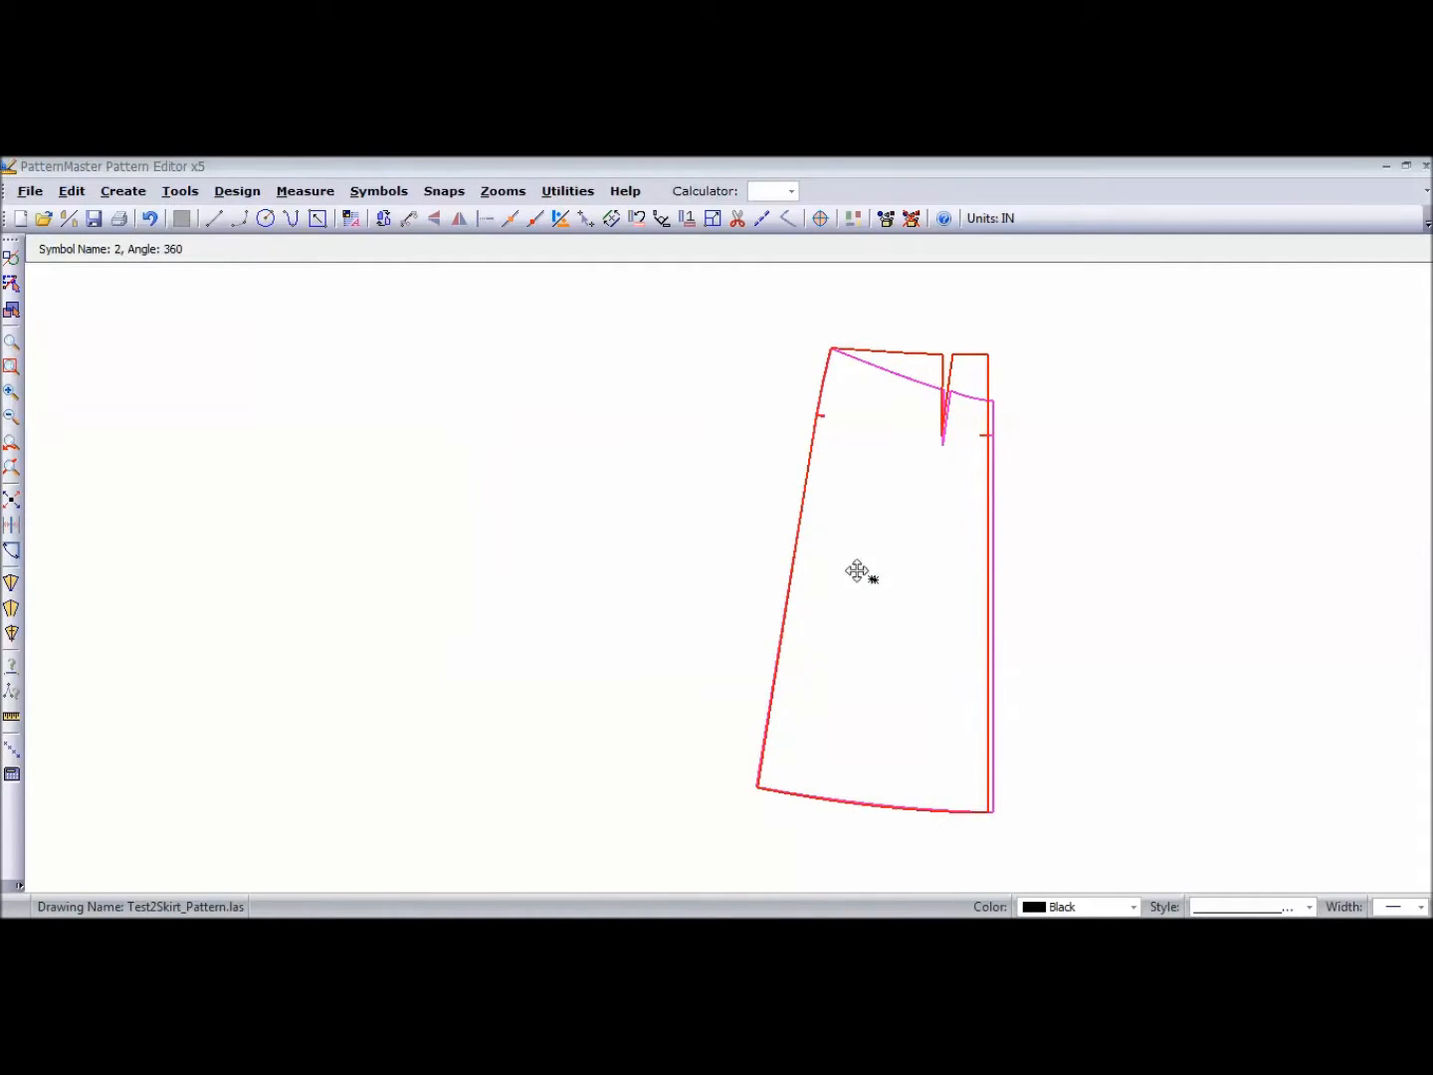
pyautogui.moveTo(617, 606)
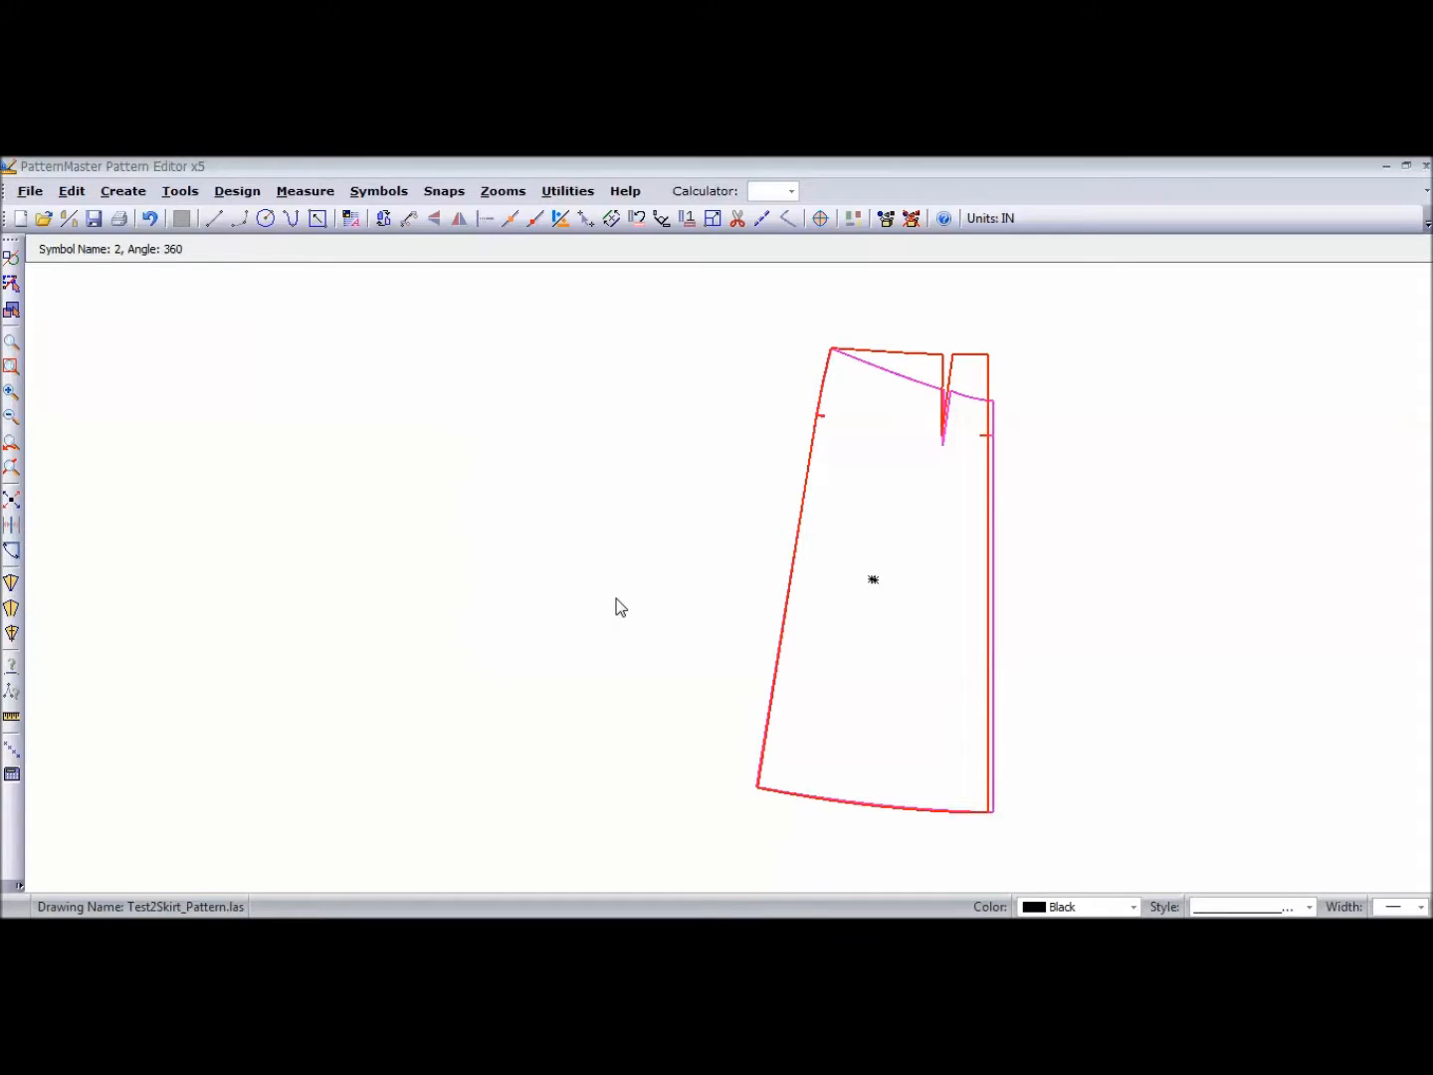
pyautogui.click(460, 219)
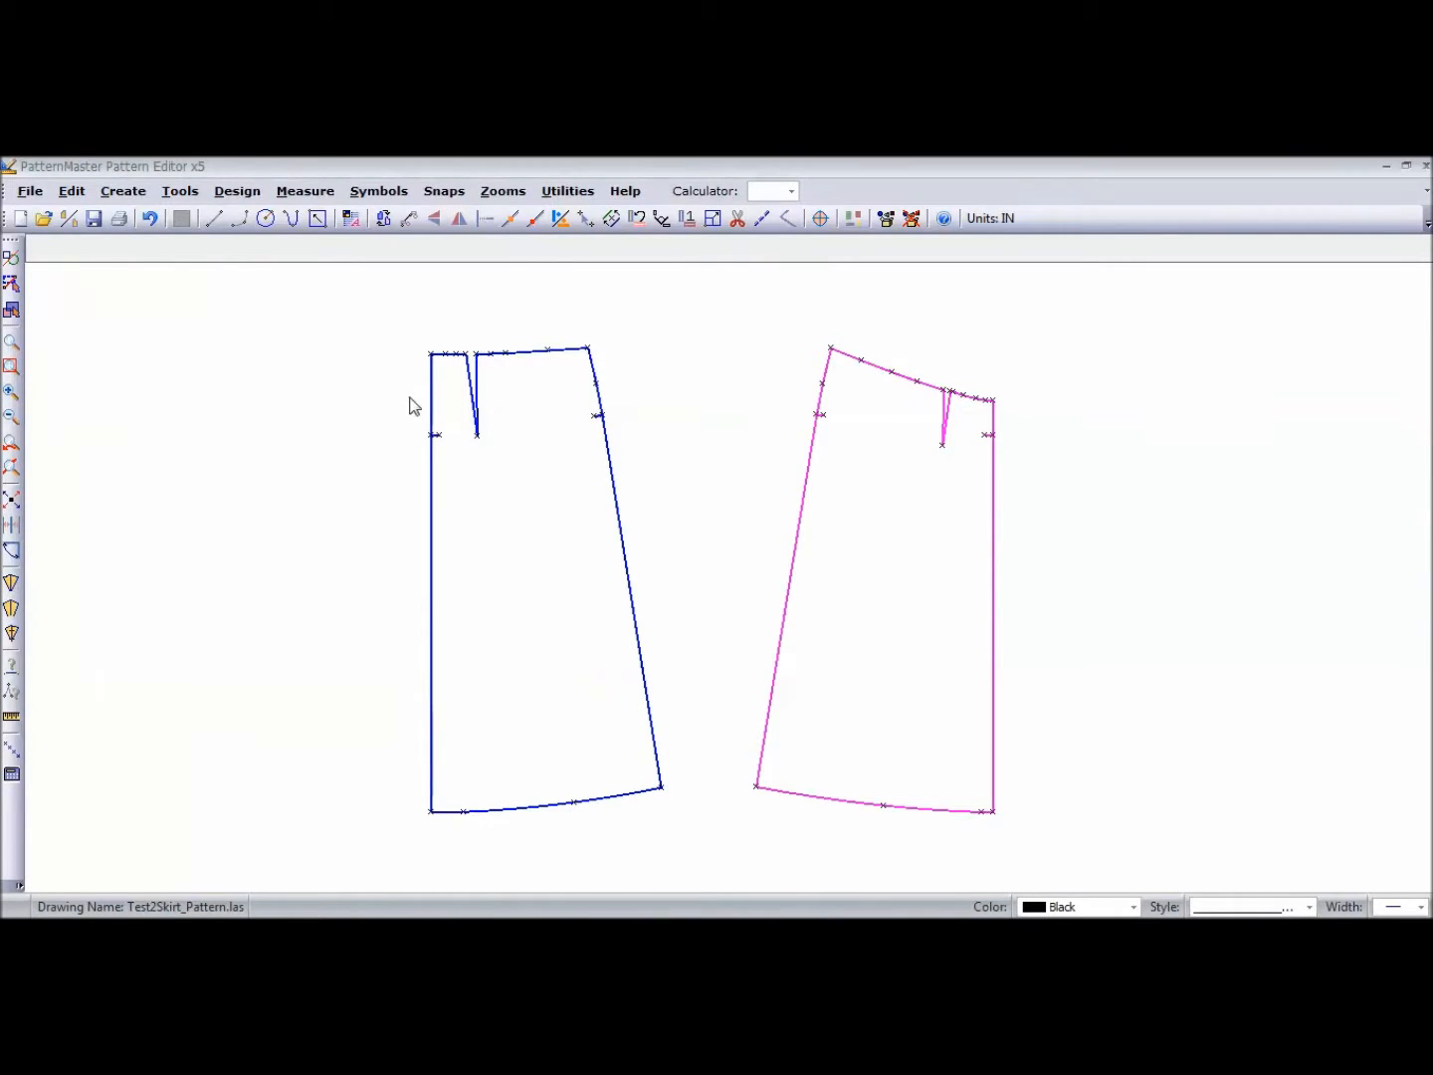
pyautogui.moveTo(1043, 409)
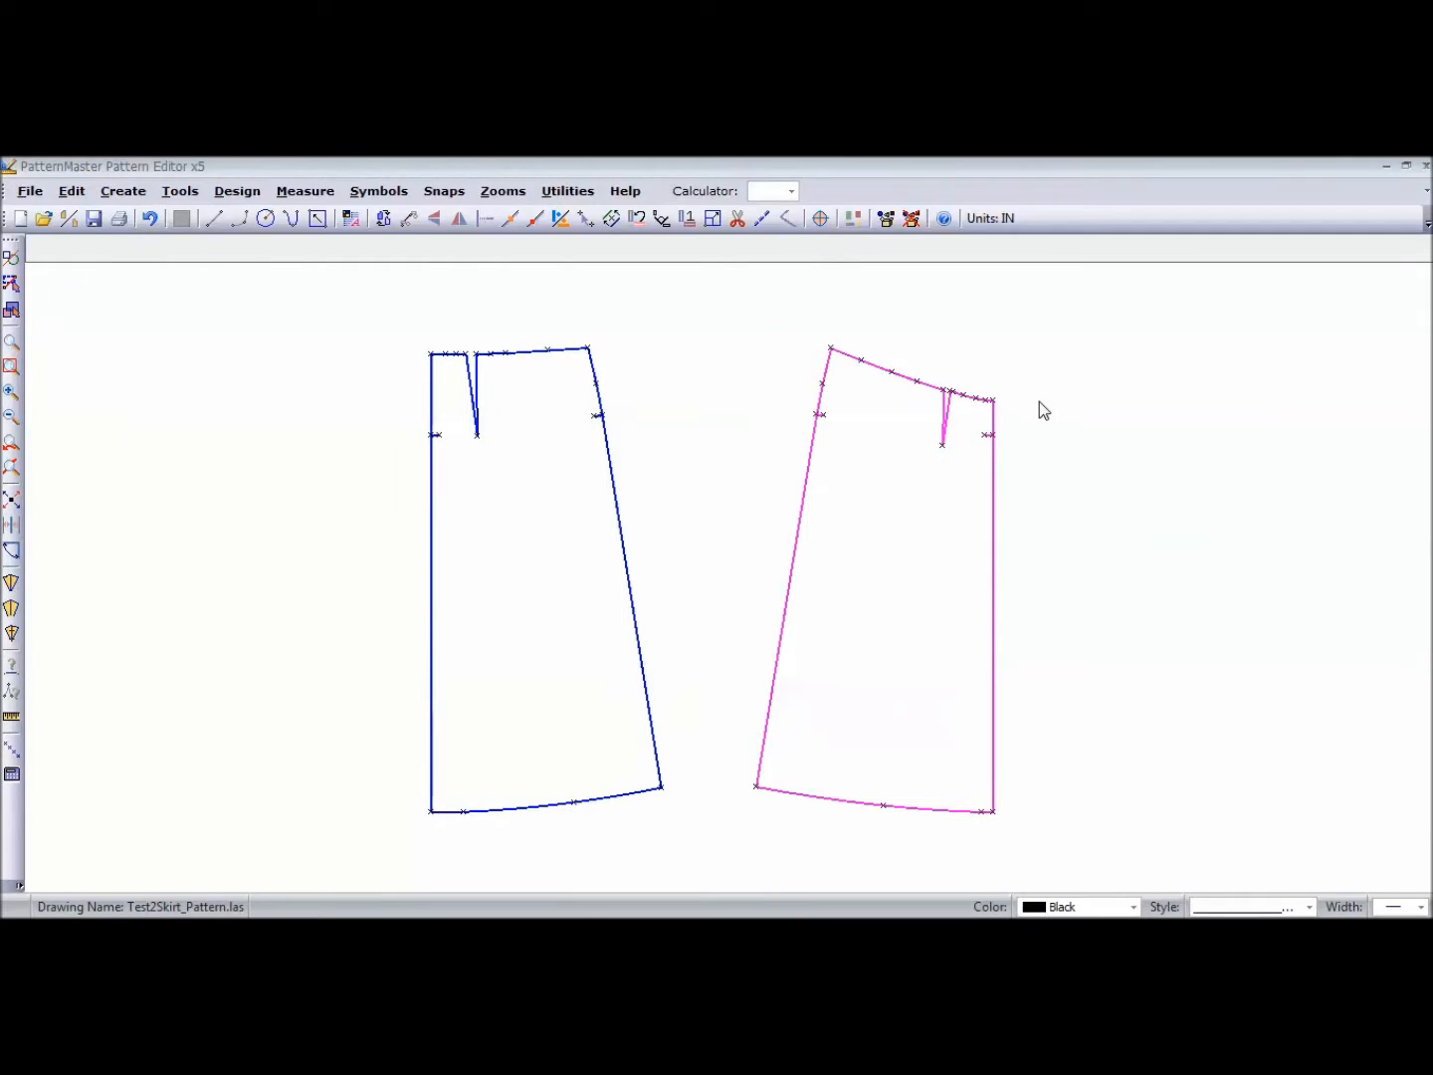
pyautogui.moveTo(753, 396)
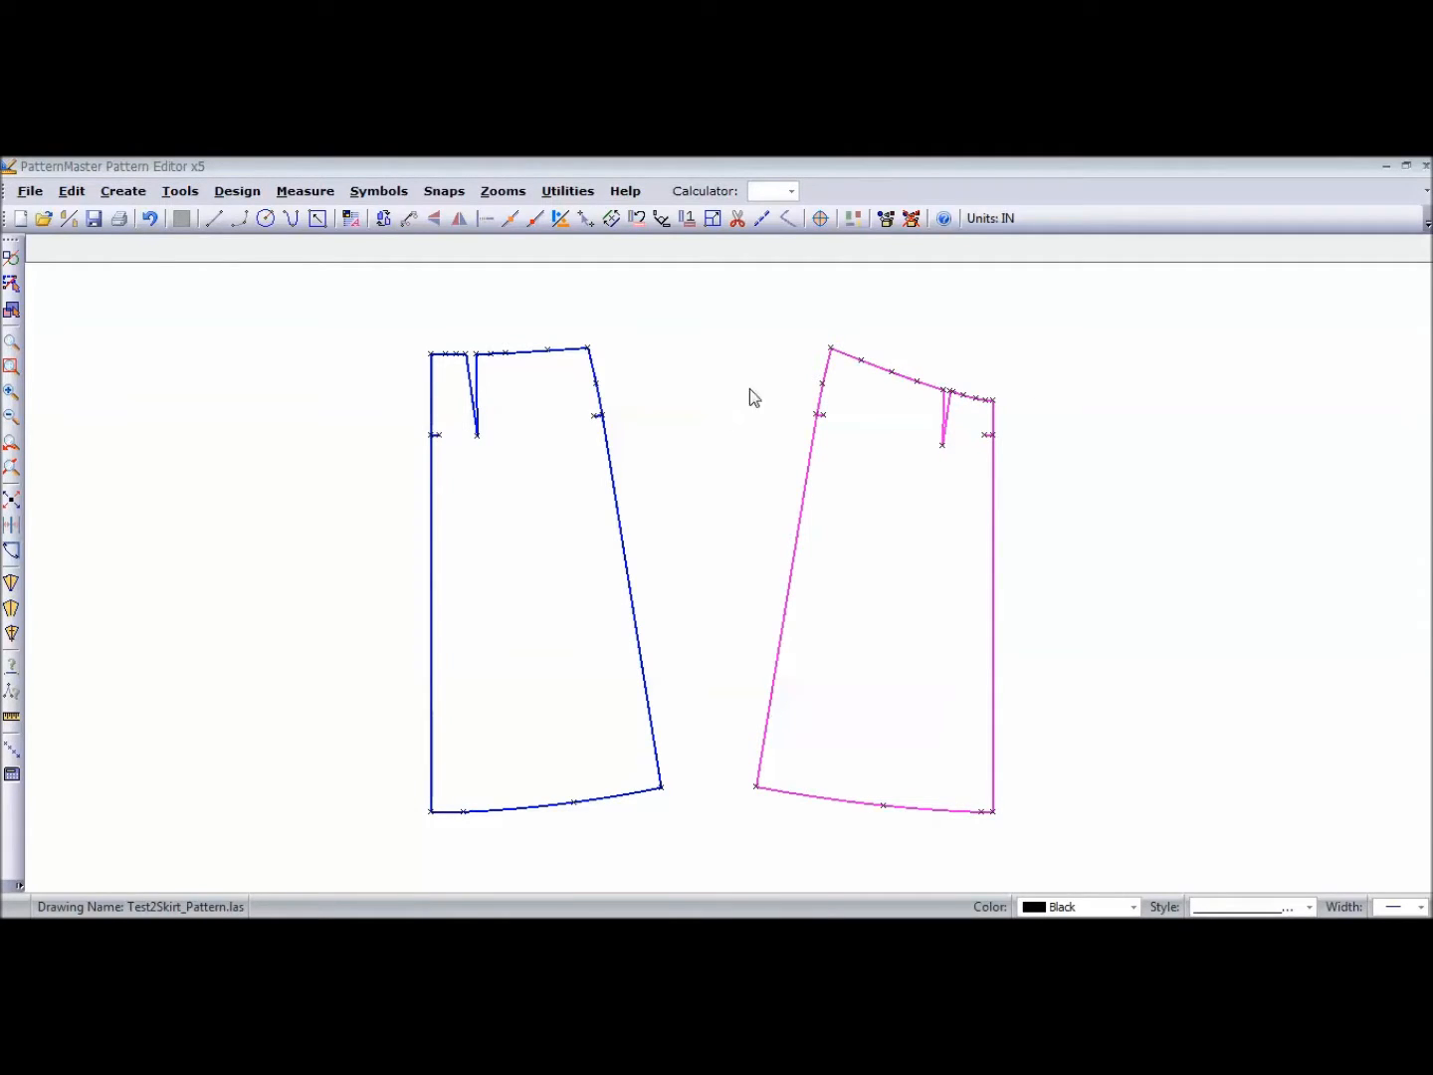
pyautogui.moveTo(907, 418)
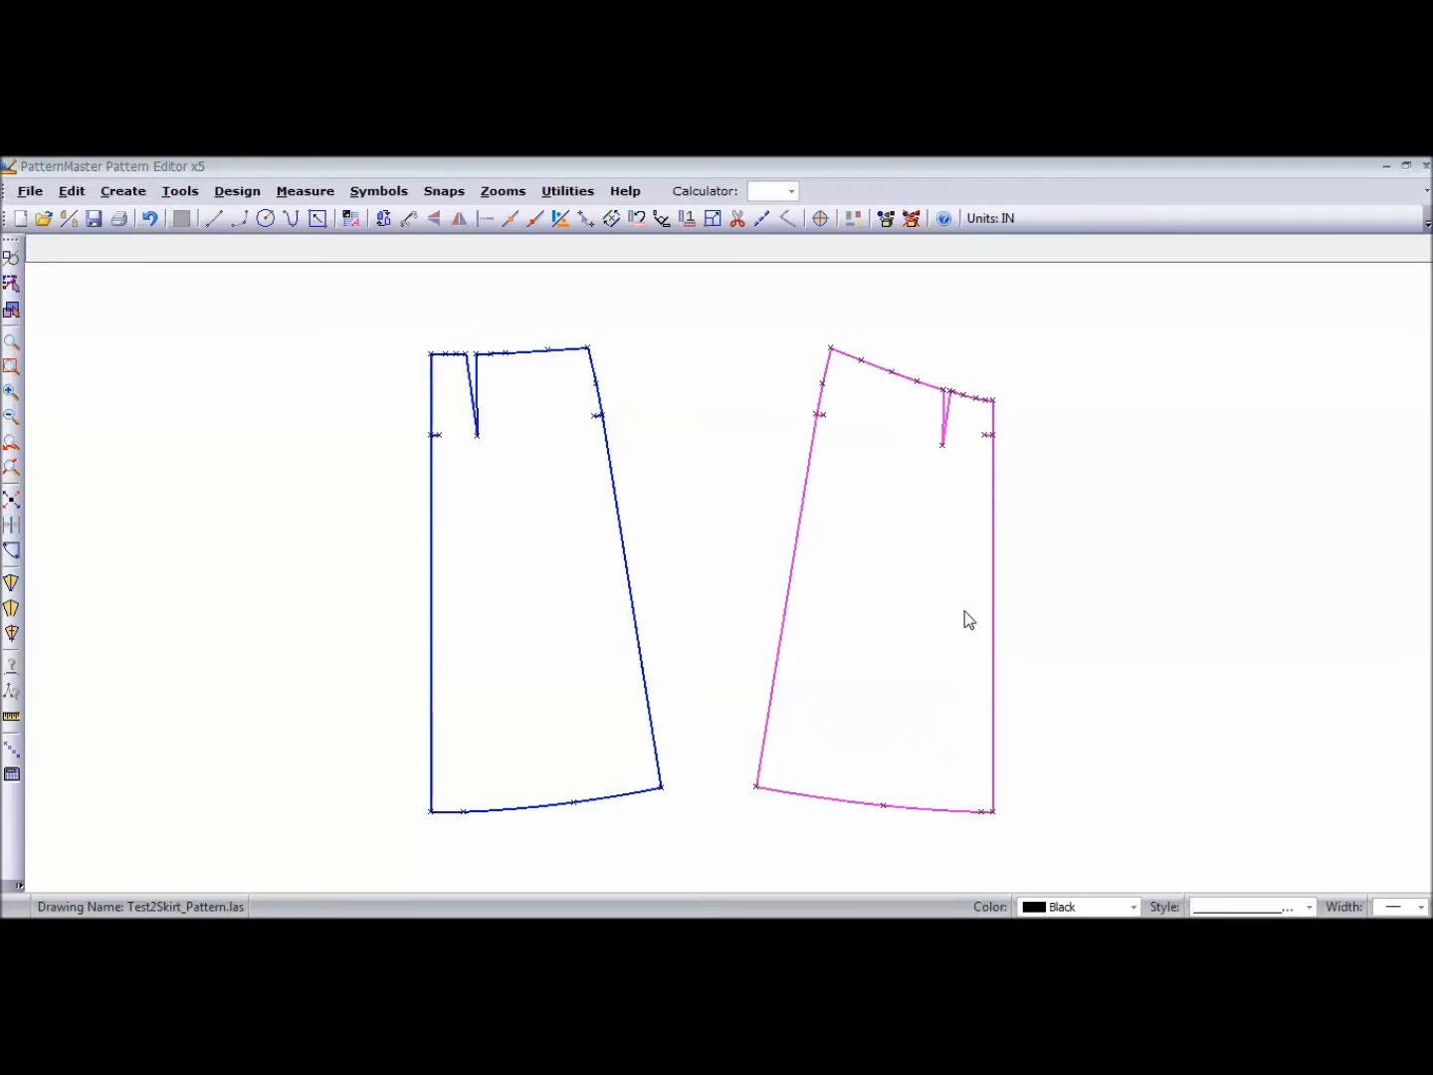
pyautogui.moveTo(525, 639)
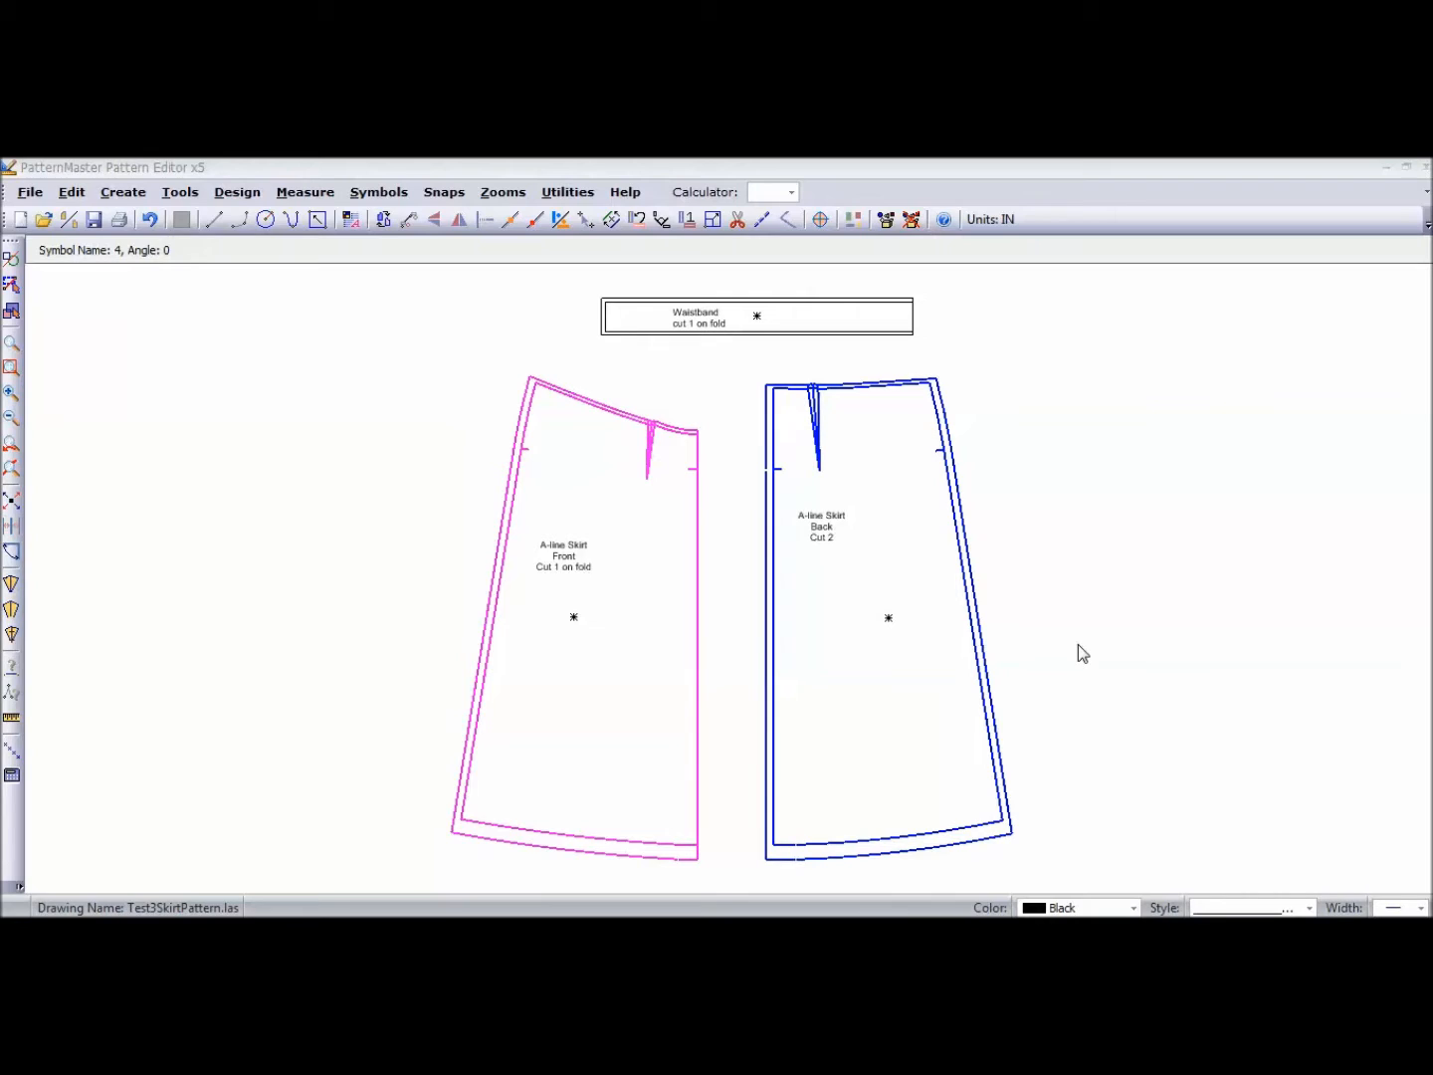
pyautogui.moveTo(1074, 653)
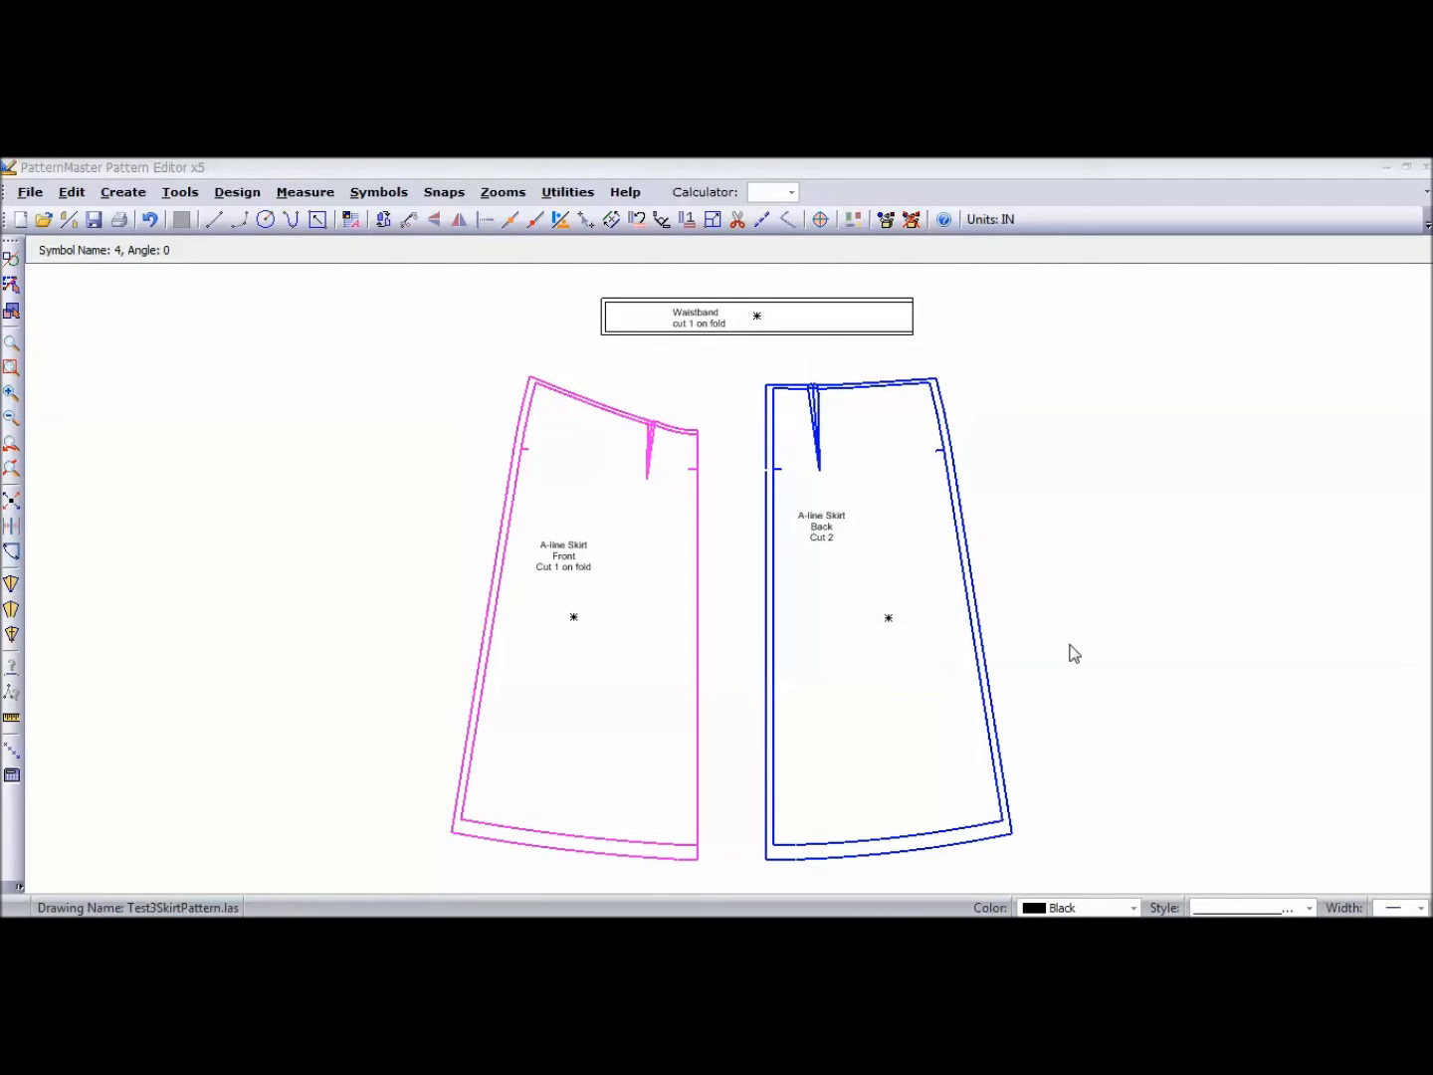